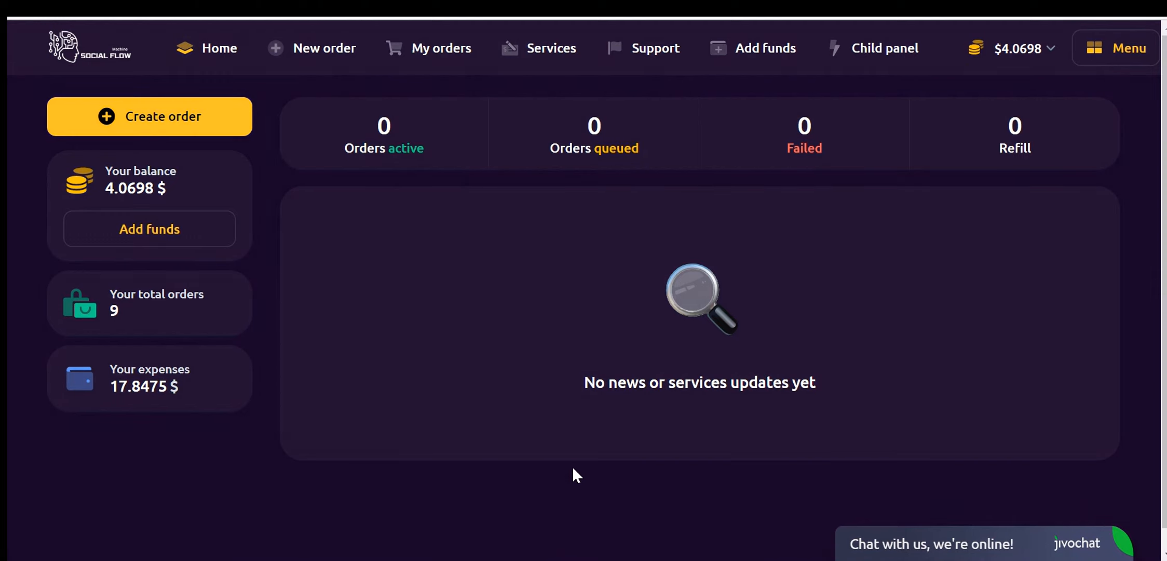
pyautogui.moveTo(559, 380)
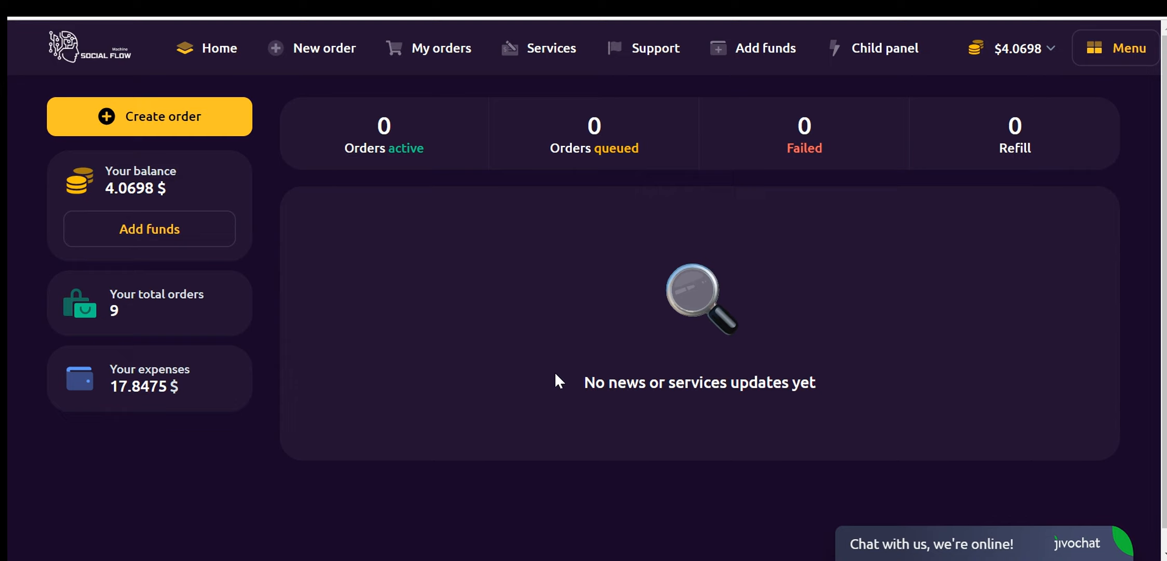
pyautogui.moveTo(528, 299)
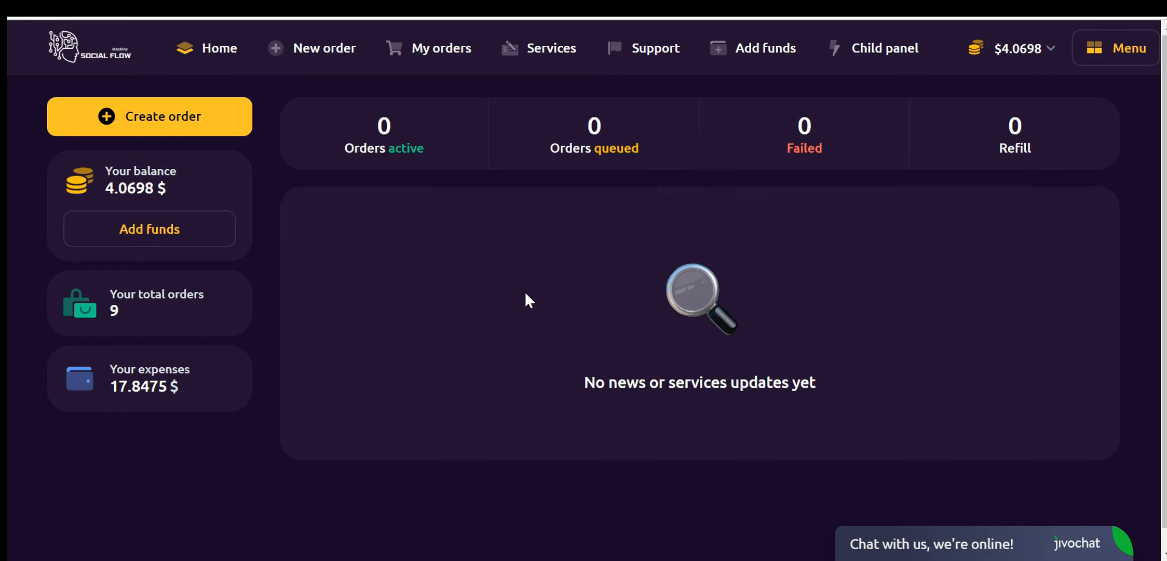
pyautogui.moveTo(463, 288)
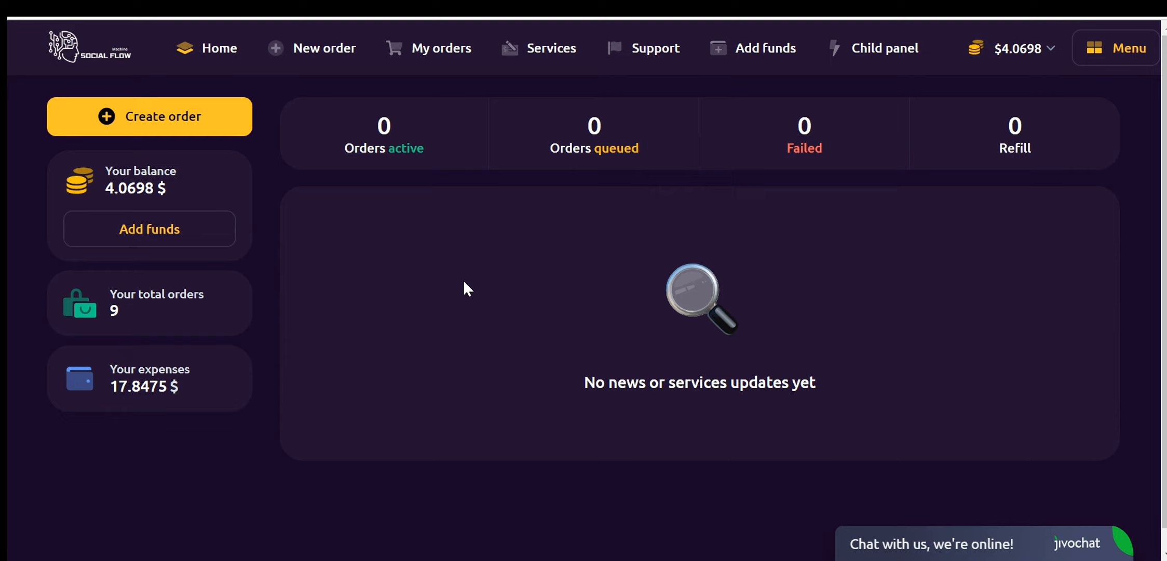
pyautogui.moveTo(395, 308)
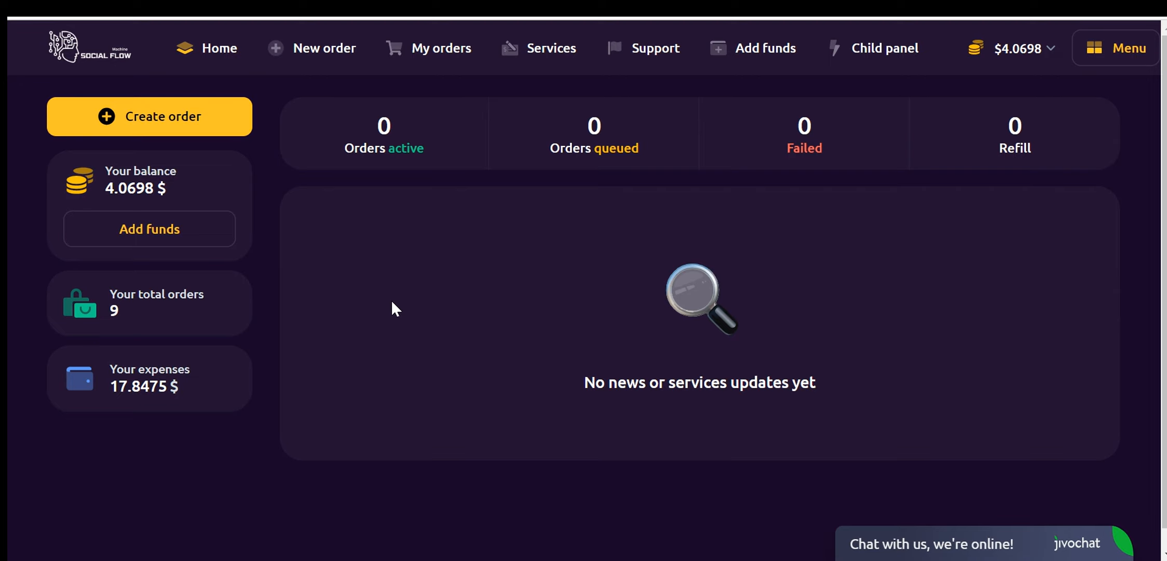
pyautogui.moveTo(479, 303)
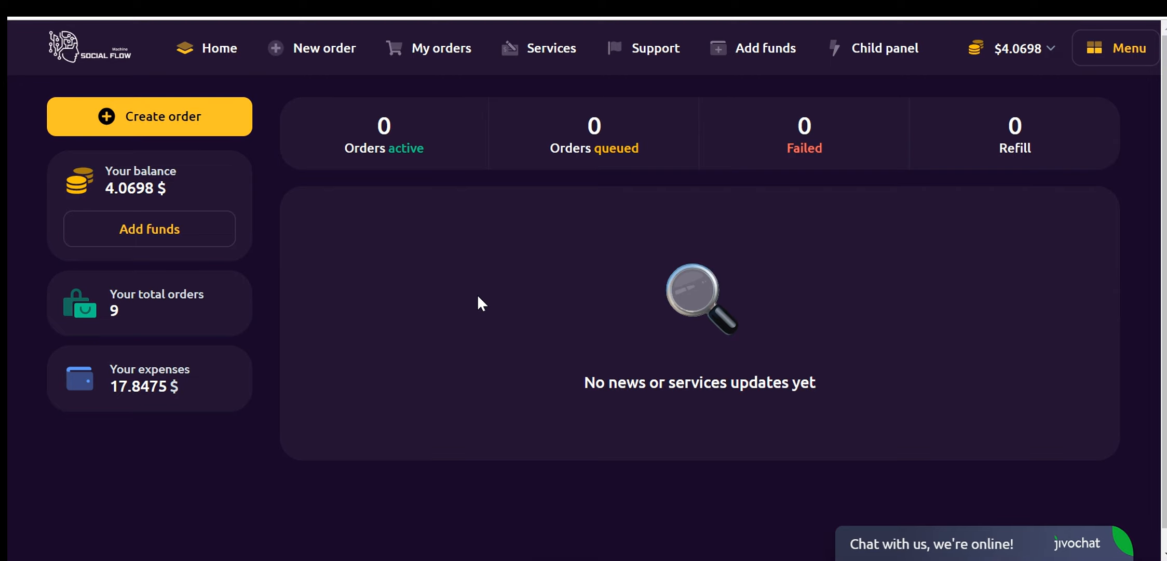
pyautogui.moveTo(850, 542)
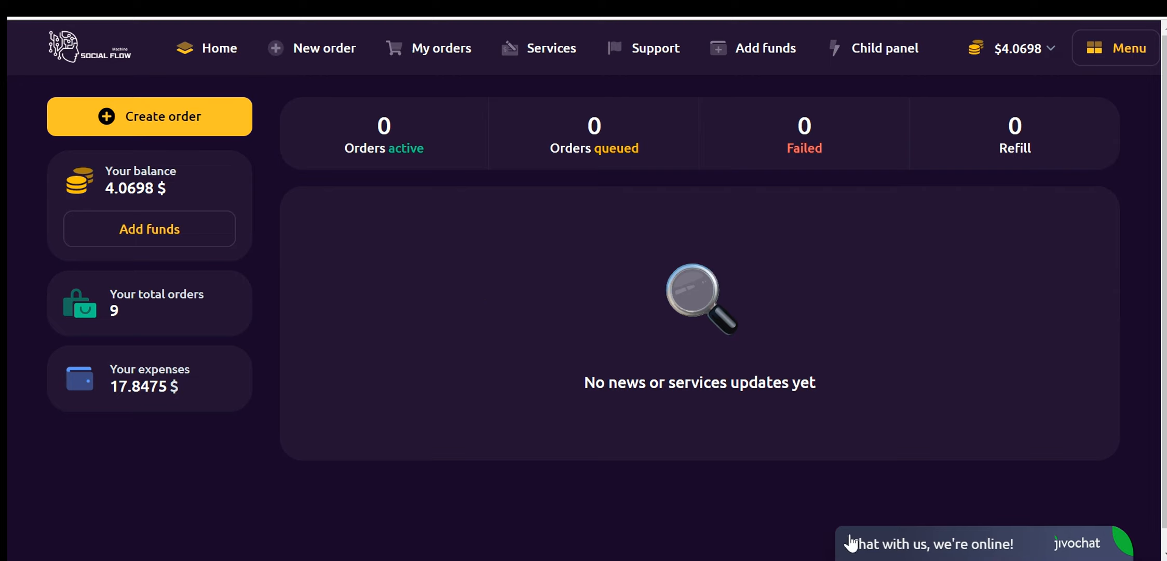
pyautogui.moveTo(519, 141)
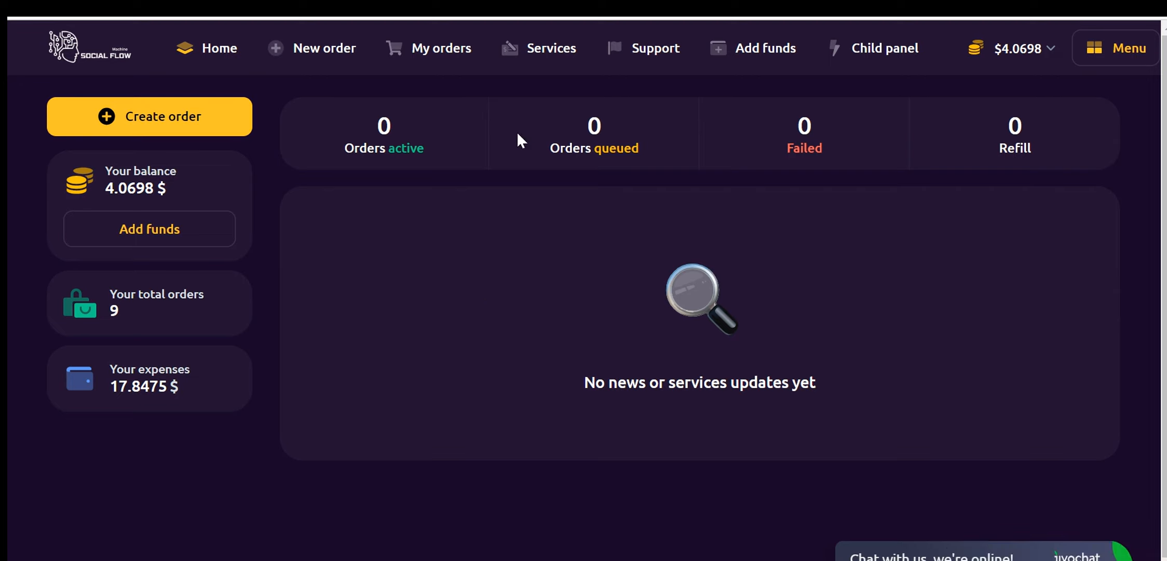
pyautogui.moveTo(506, 242)
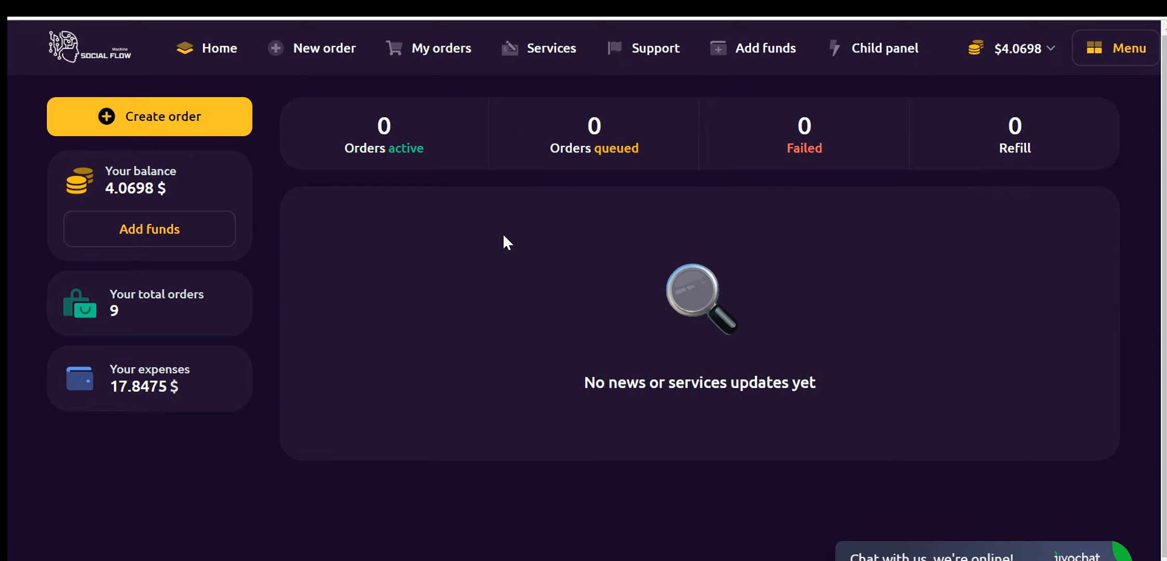
pyautogui.moveTo(594, 83)
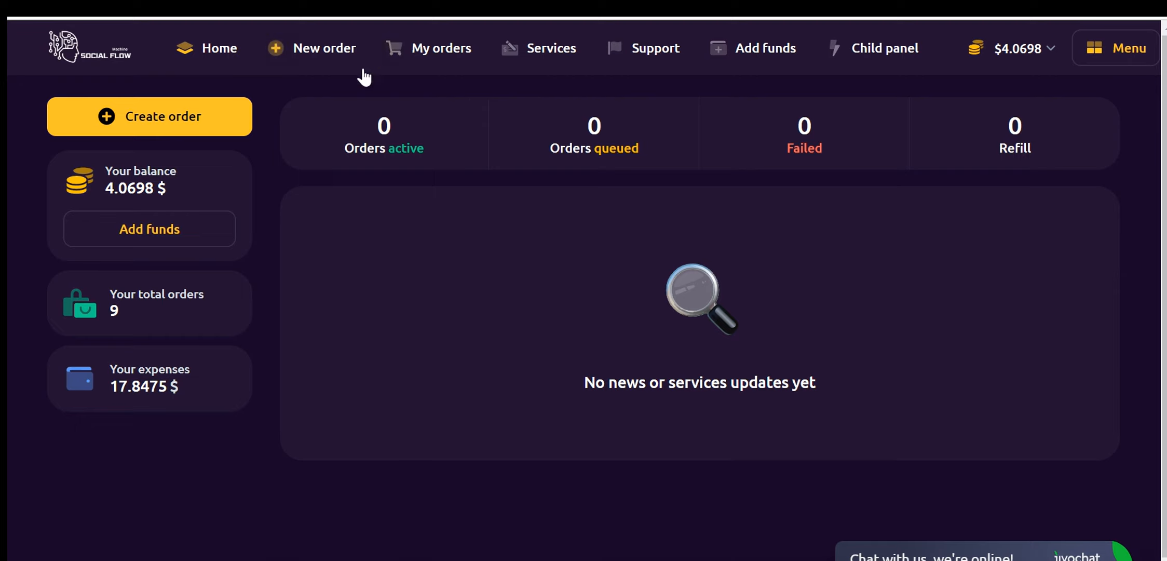
pyautogui.moveTo(303, 254)
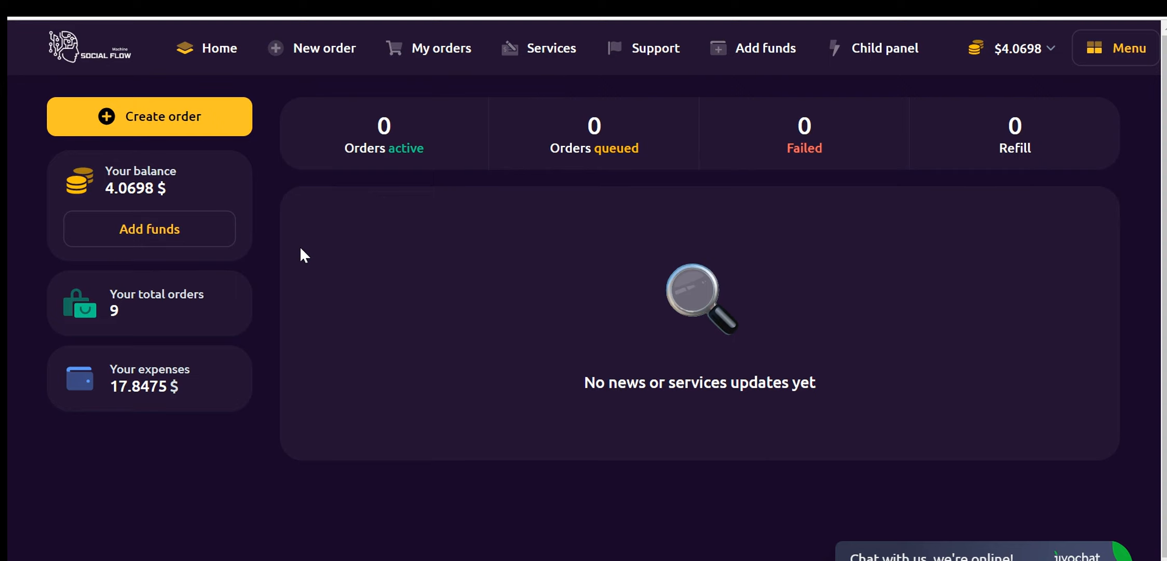
pyautogui.moveTo(311, 260)
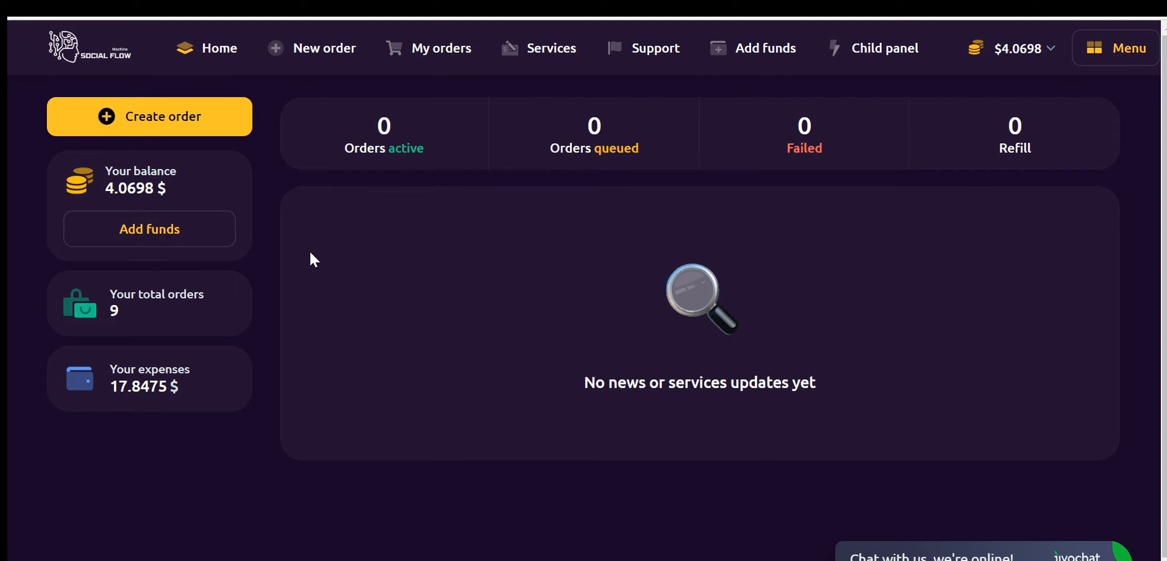
pyautogui.moveTo(324, 257)
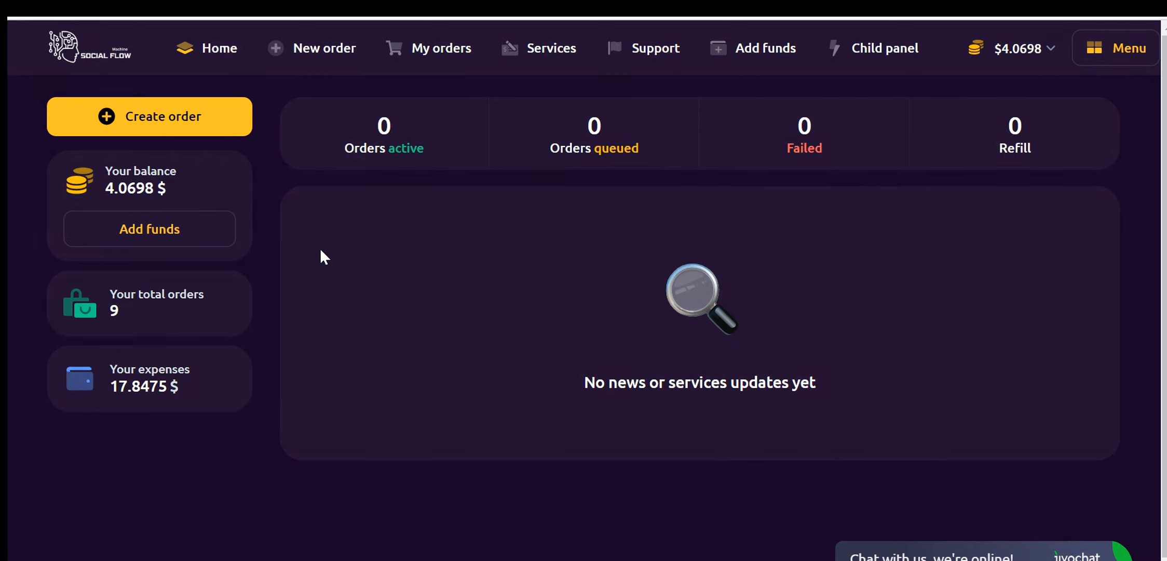
pyautogui.moveTo(365, 241)
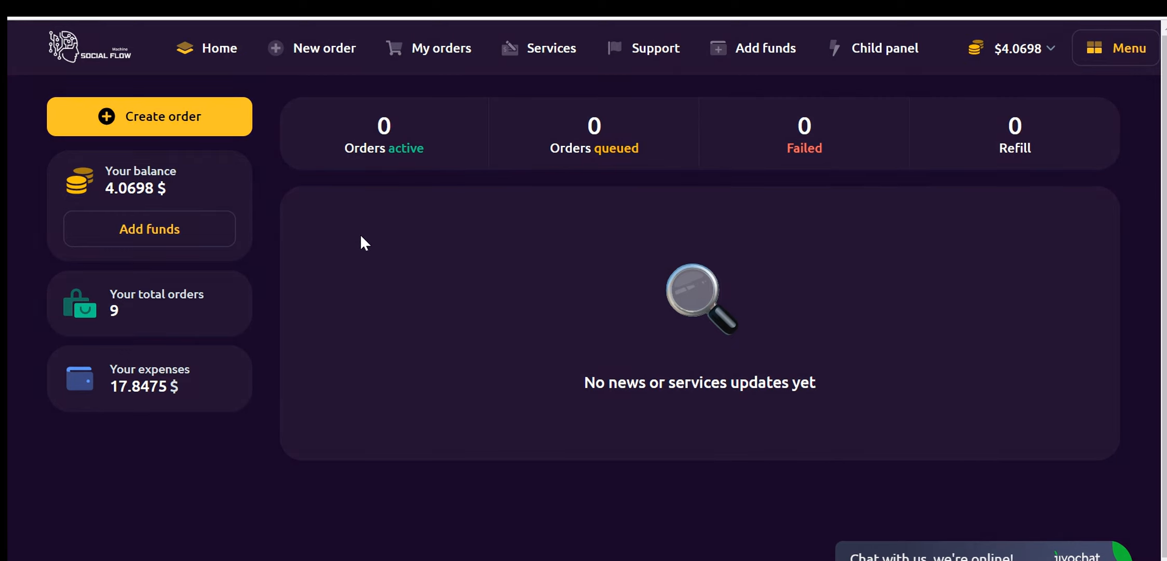
pyautogui.moveTo(502, 210)
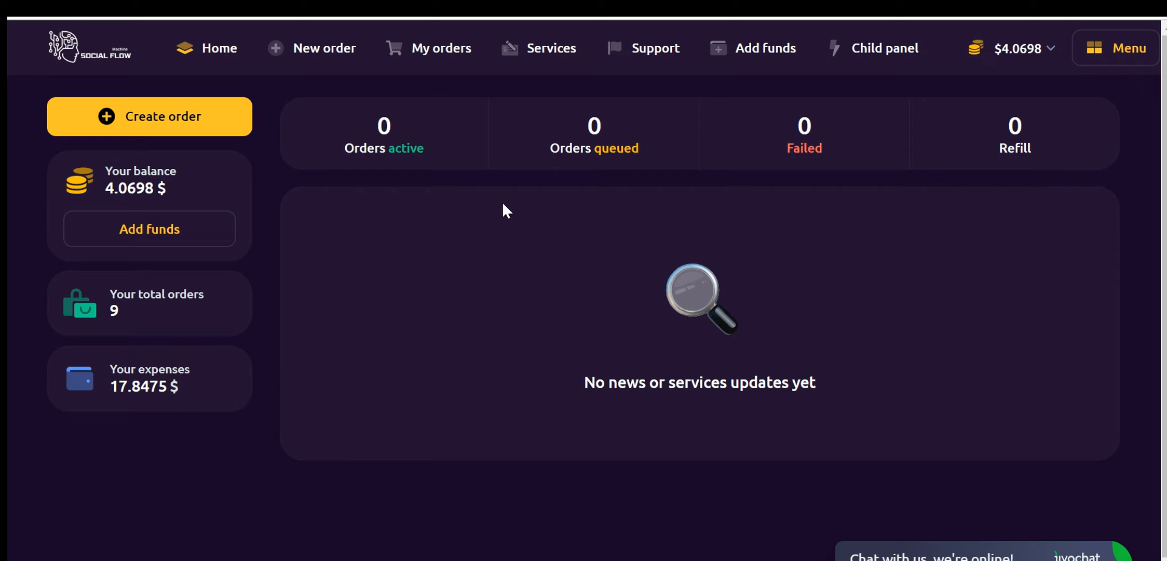
pyautogui.moveTo(685, 186)
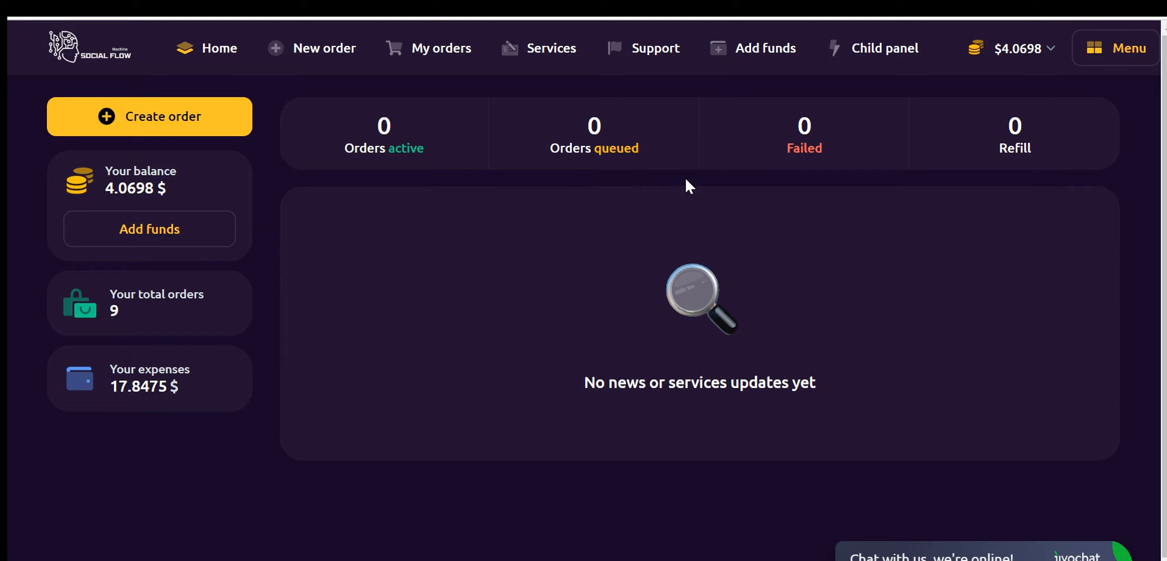
pyautogui.moveTo(716, 112)
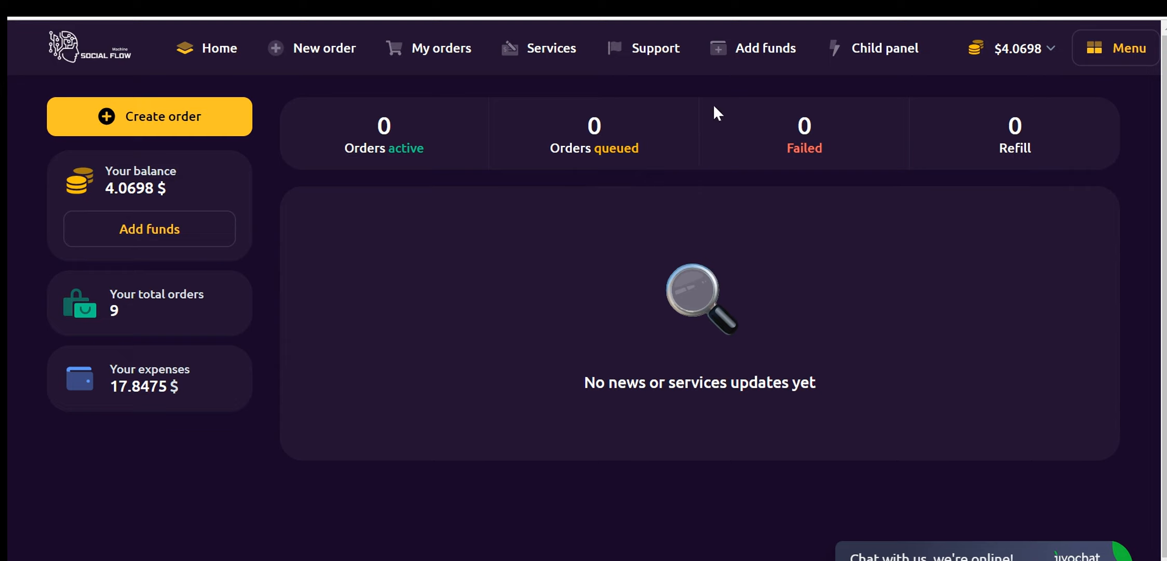
pyautogui.moveTo(737, 63)
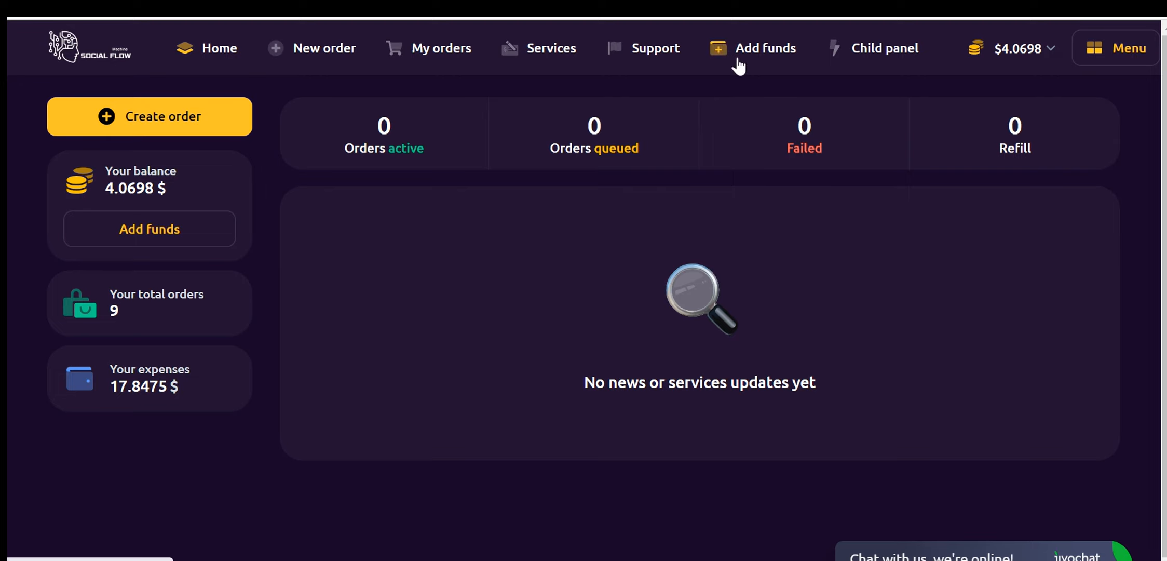
pyautogui.moveTo(746, 63)
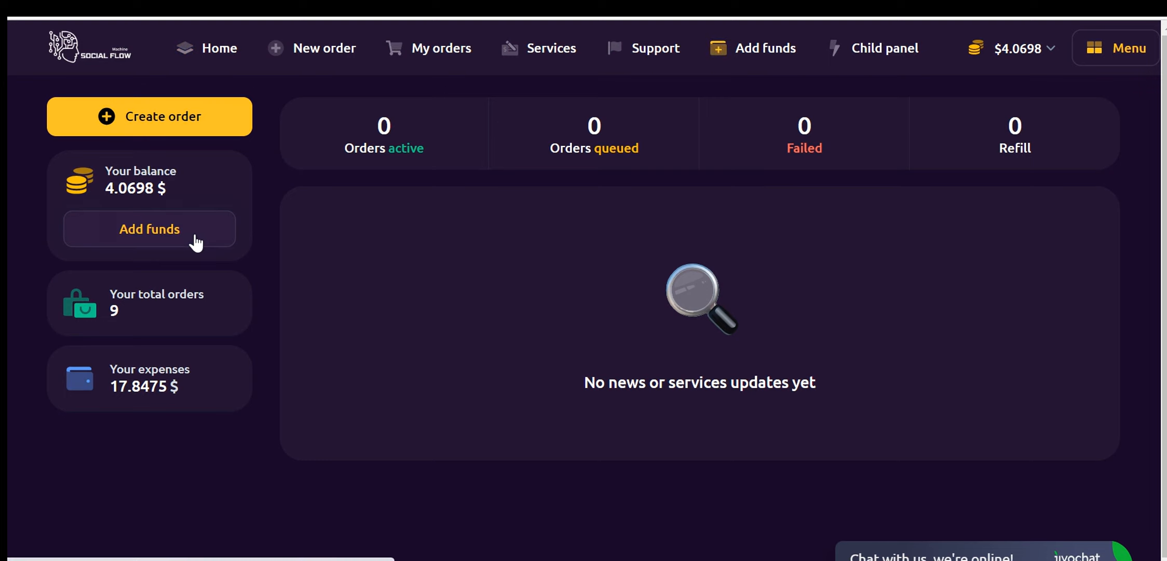
# - Bring up the payment-system choices via Add funds under Your balance
pyautogui.click(148, 228)
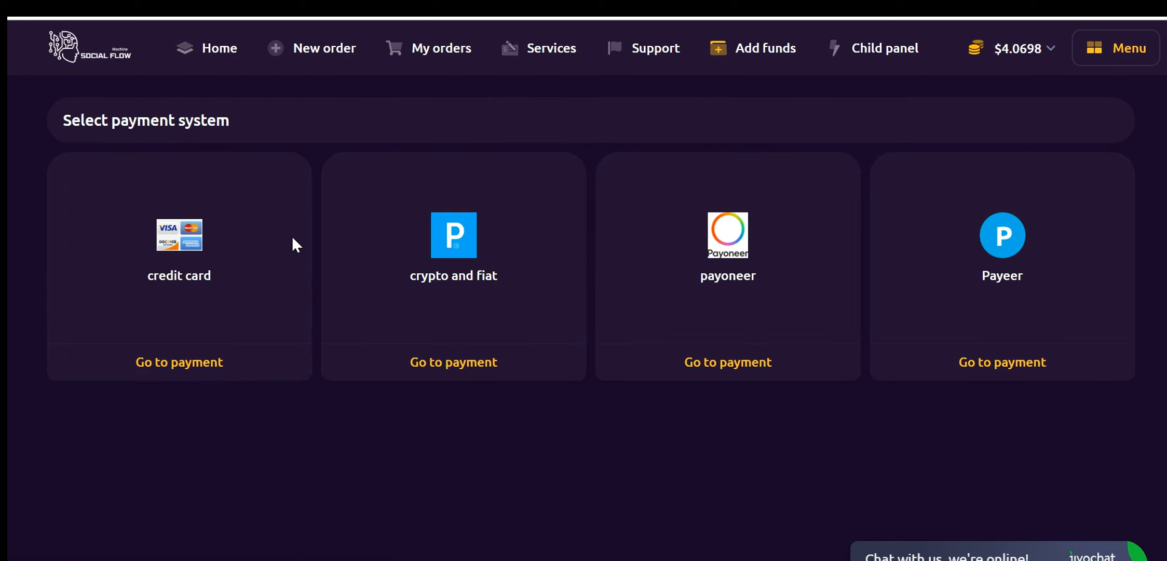
pyautogui.moveTo(324, 229)
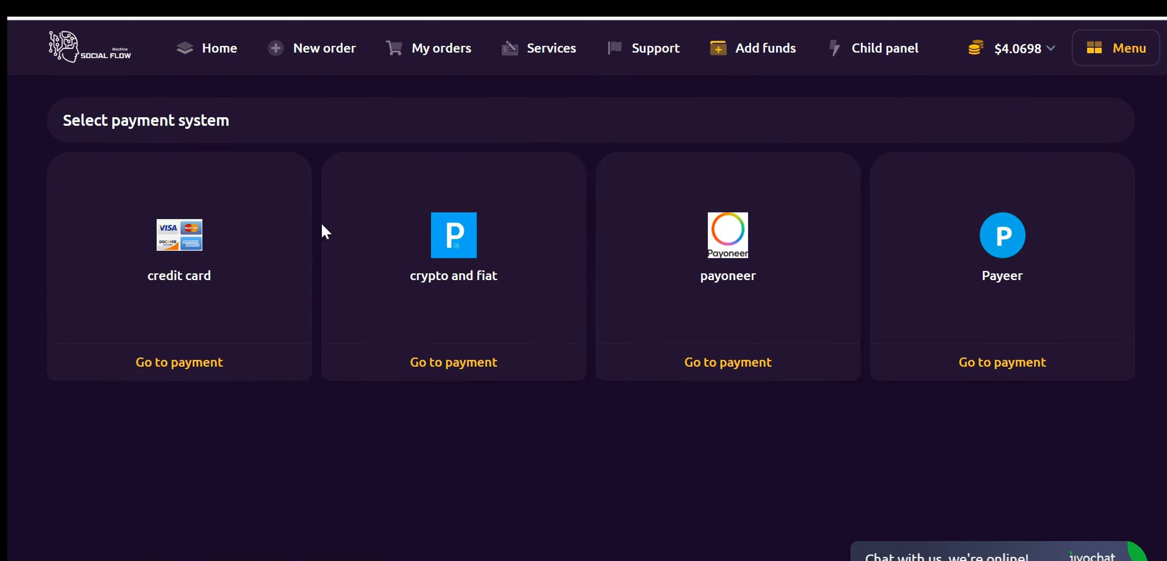
pyautogui.moveTo(70, 413)
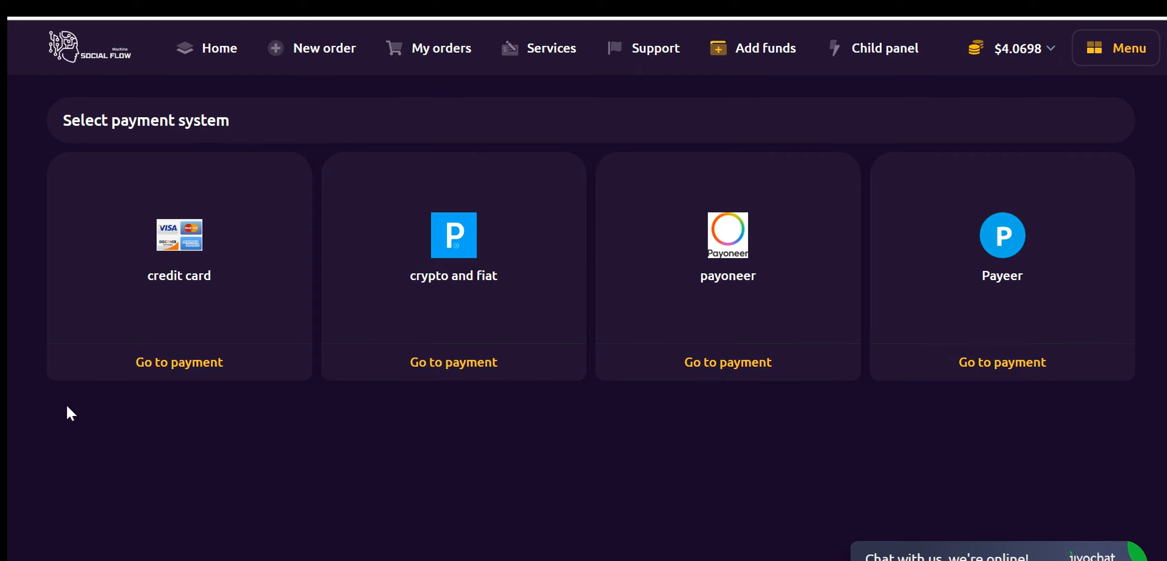
pyautogui.moveTo(564, 446)
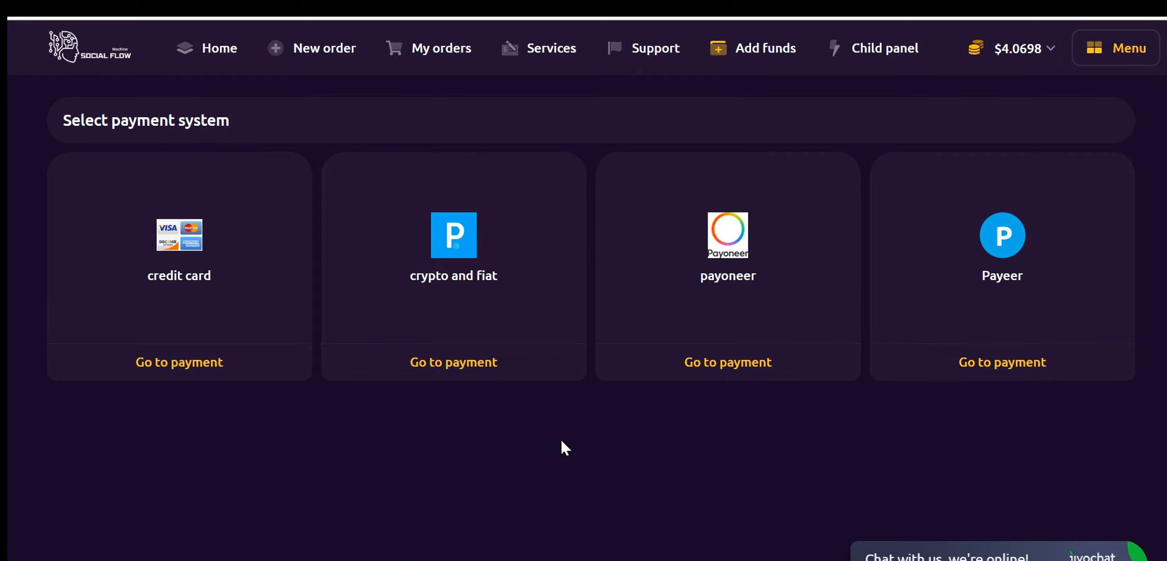
pyautogui.moveTo(660, 434)
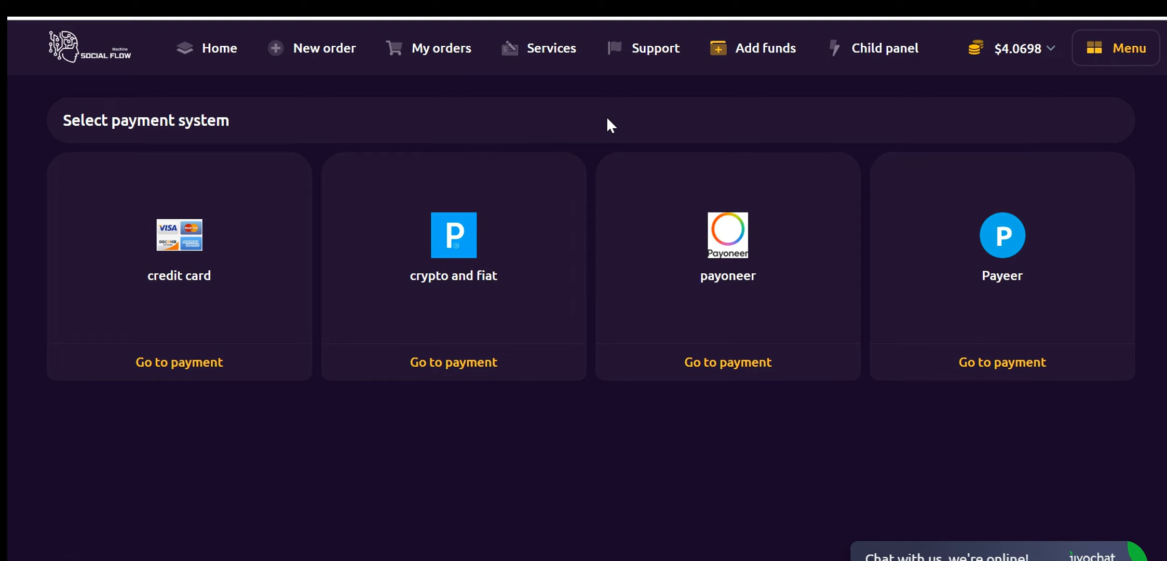
pyautogui.moveTo(435, 115)
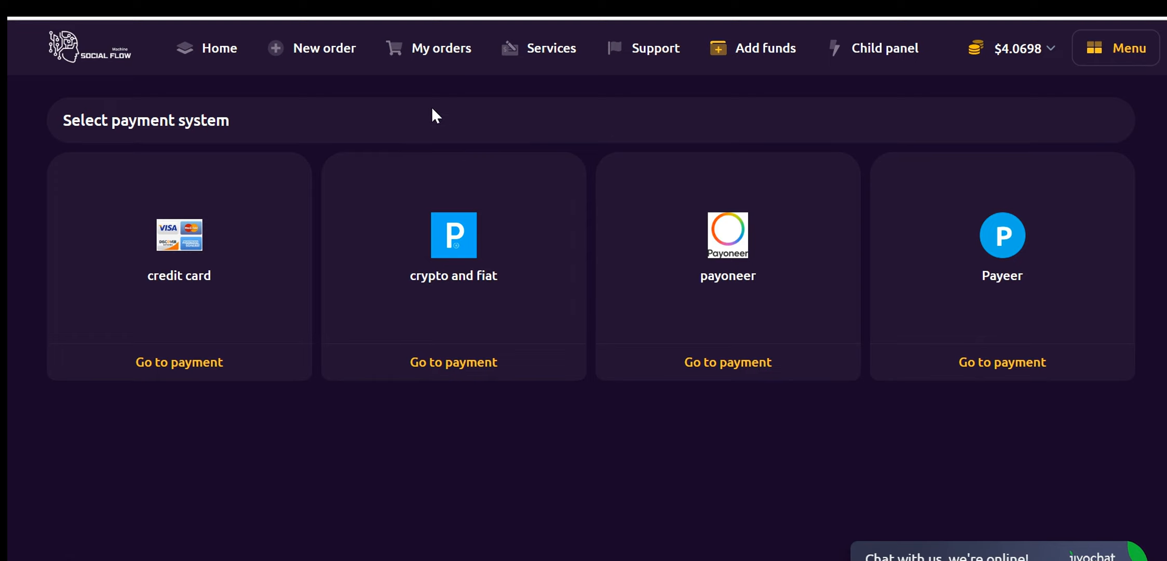
pyautogui.click(325, 48)
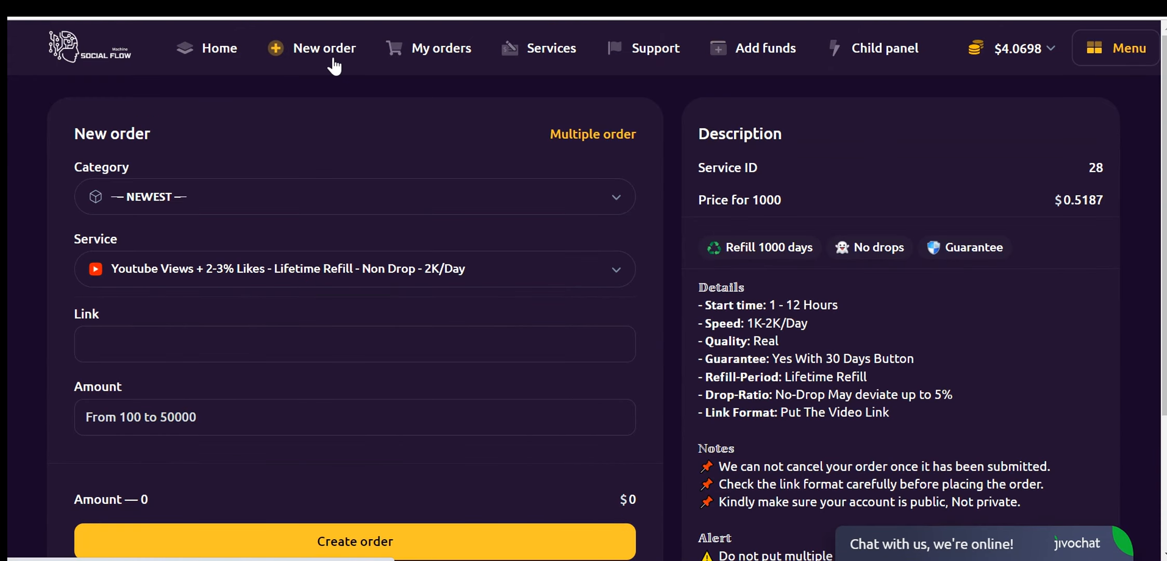
pyautogui.moveTo(420, 126)
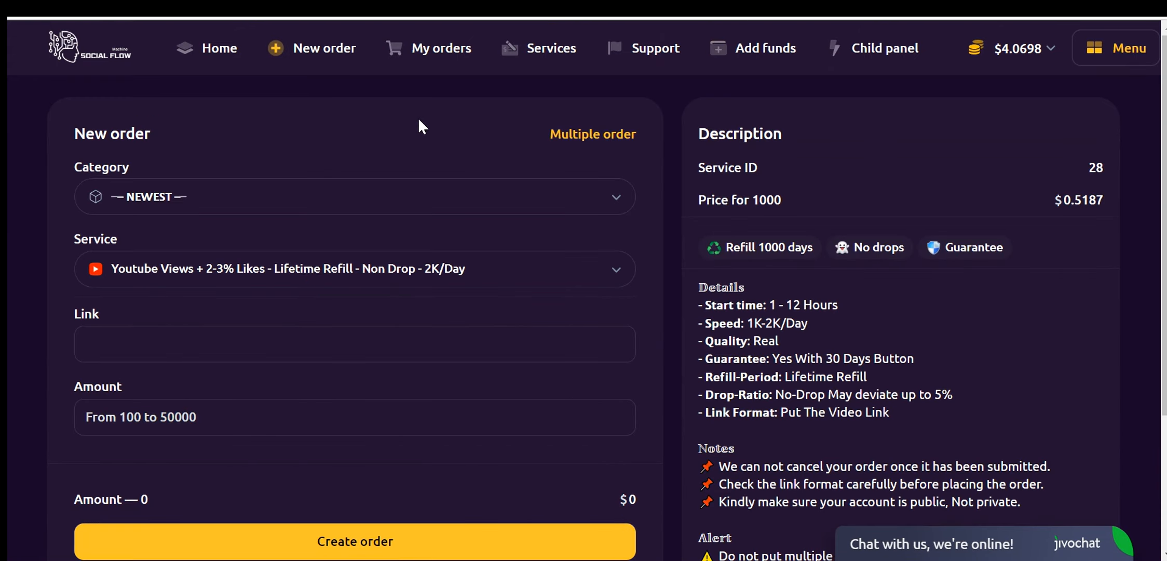
pyautogui.scroll(-3)
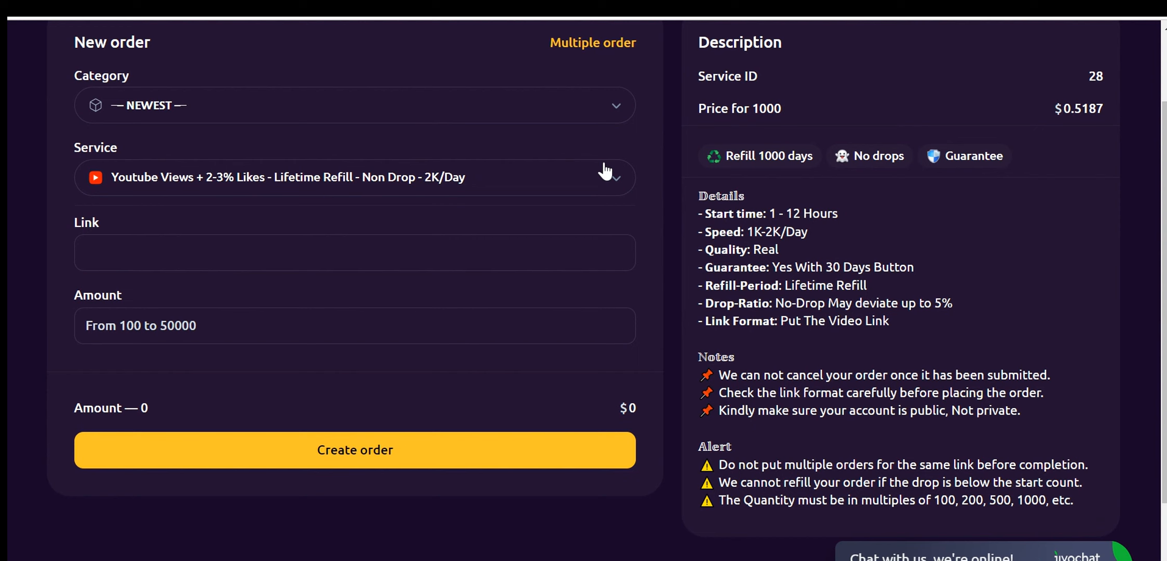
pyautogui.click(354, 176)
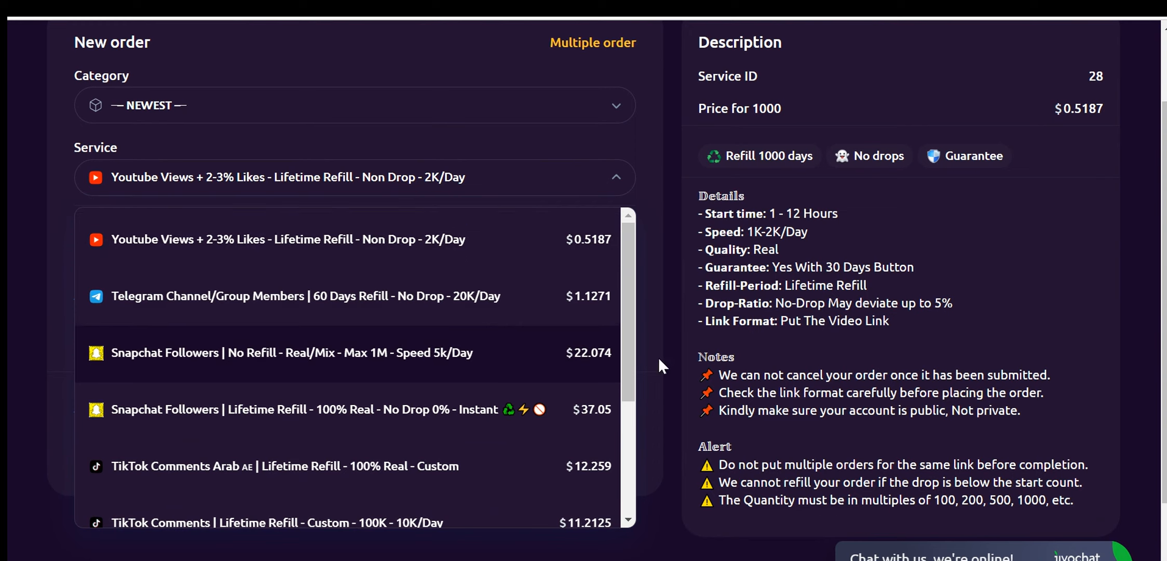
pyautogui.scroll(-3)
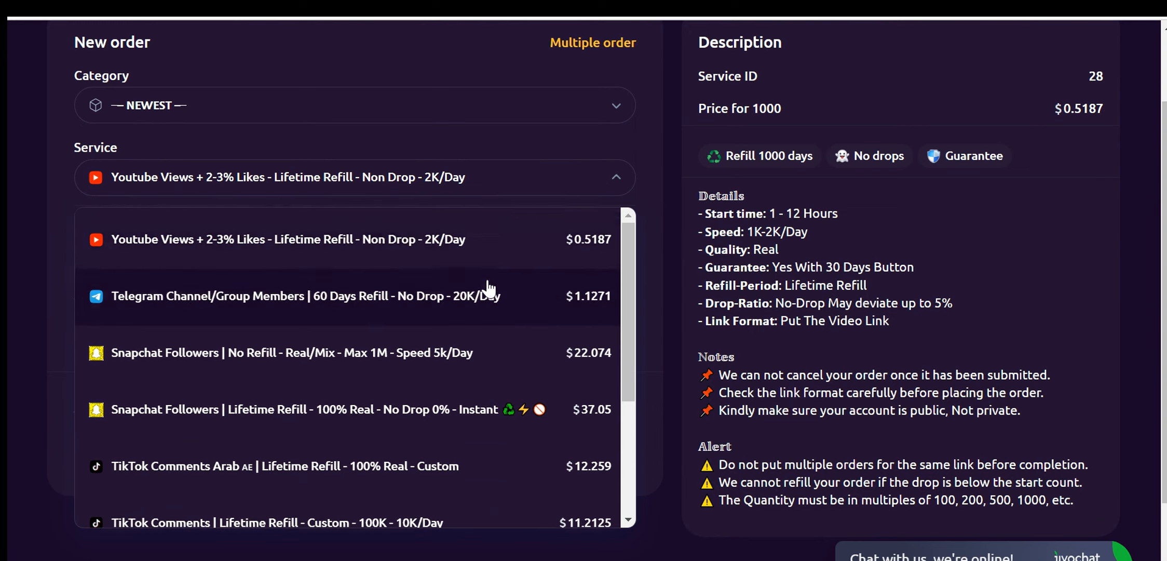
pyautogui.moveTo(392, 475)
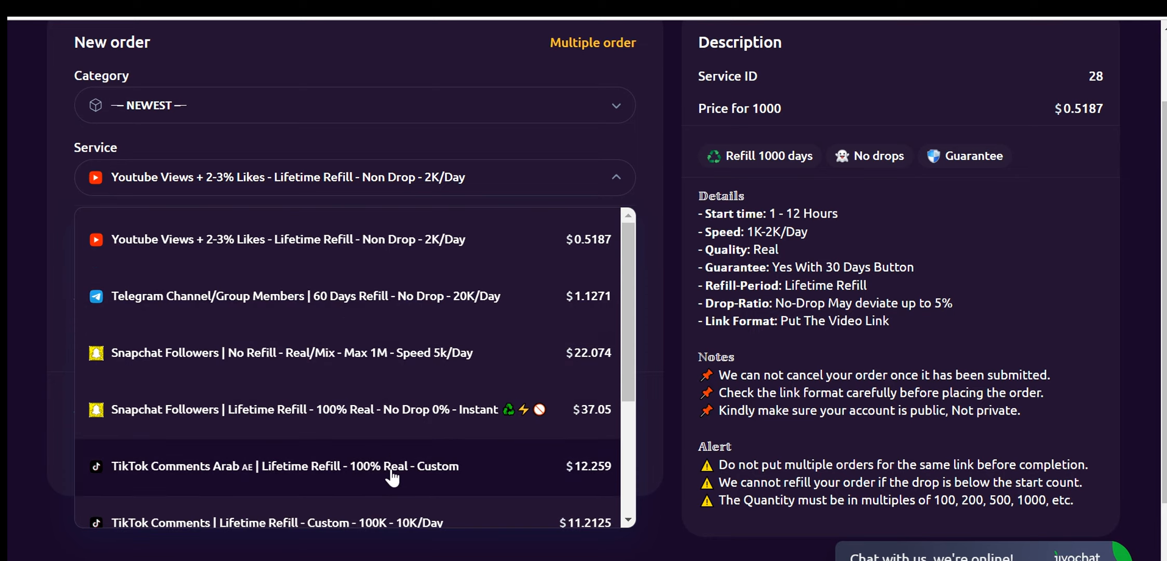
pyautogui.scroll(-3)
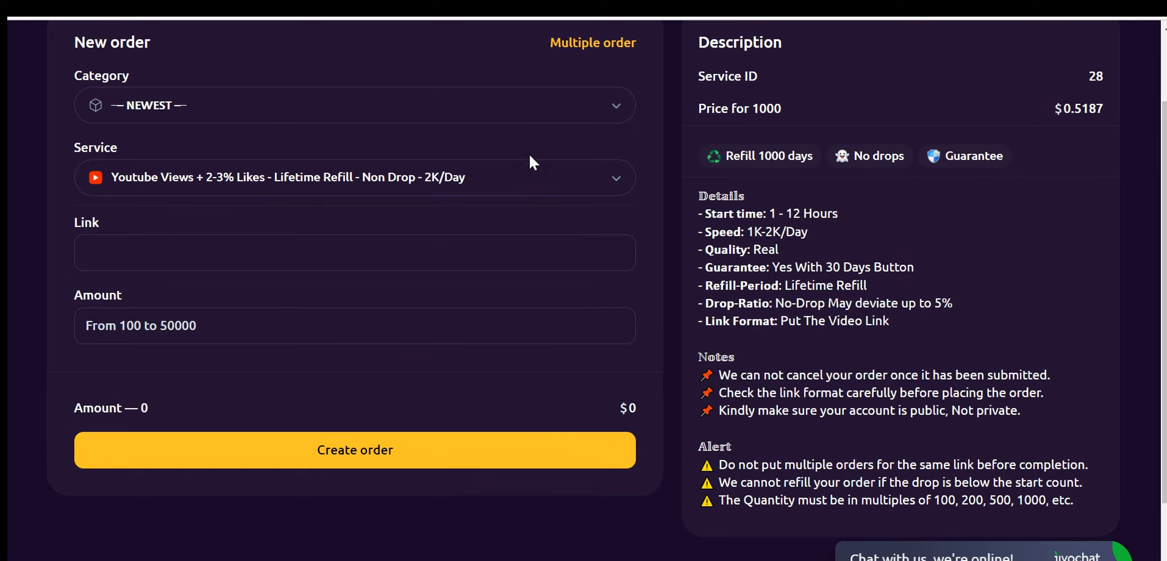
pyautogui.moveTo(543, 152)
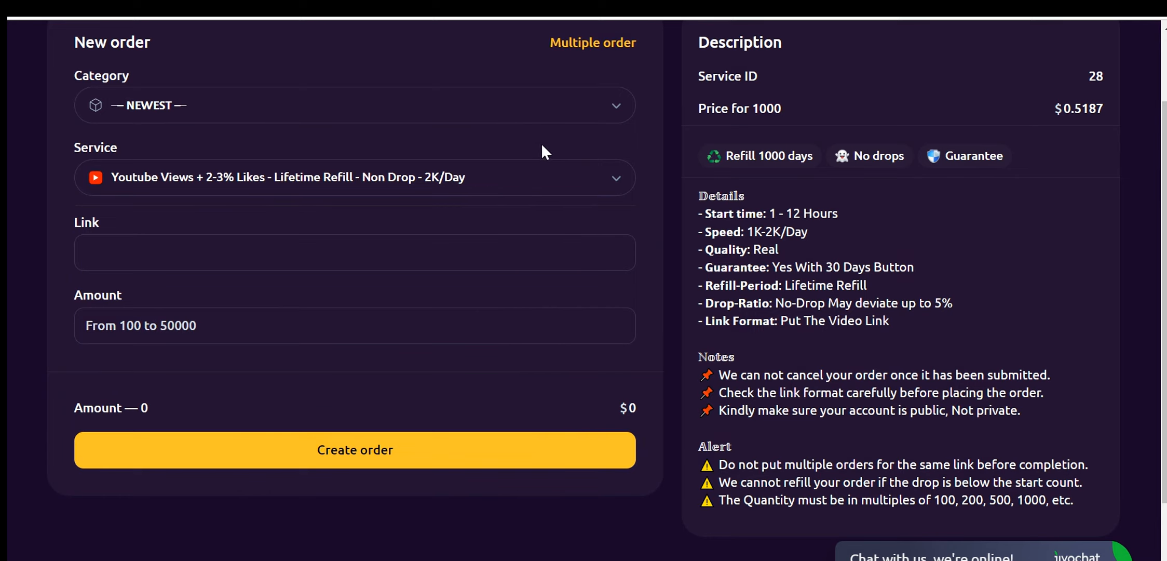
pyautogui.moveTo(574, 183)
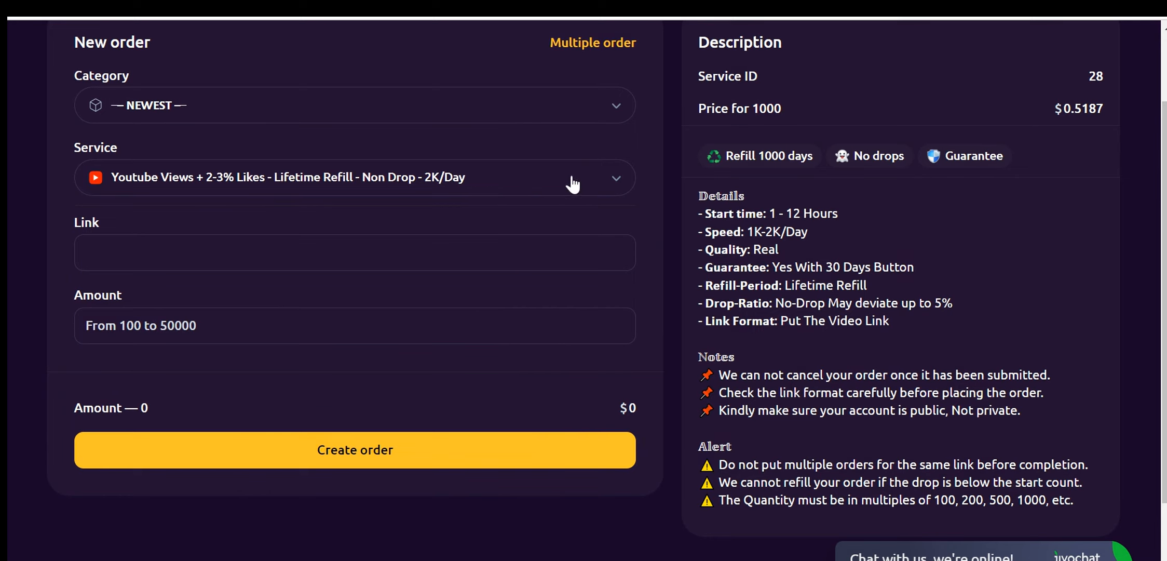
pyautogui.click(354, 177)
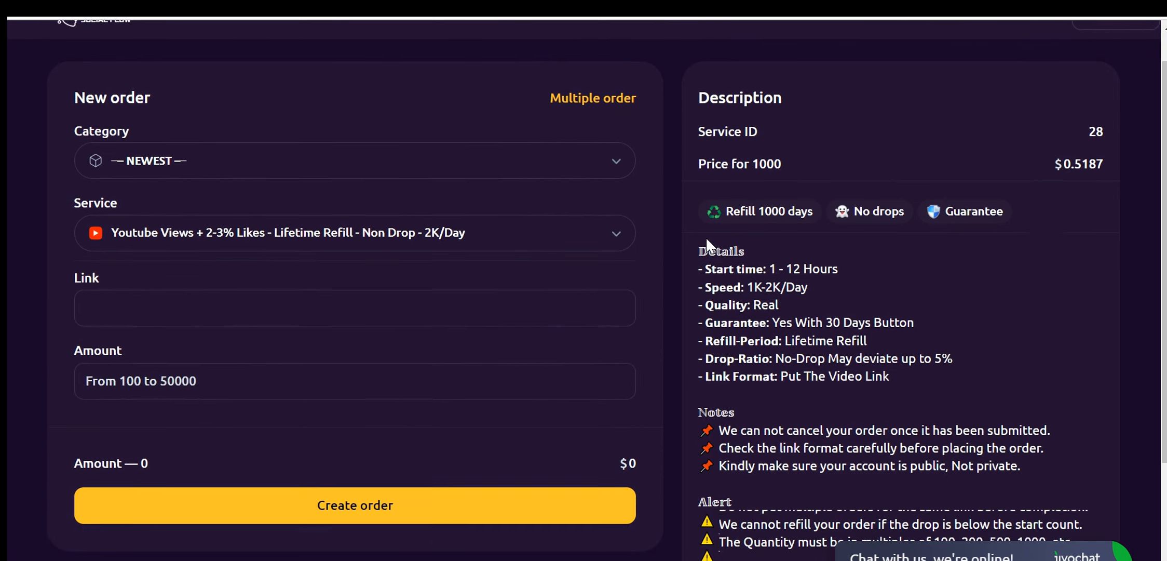
pyautogui.scroll(-3)
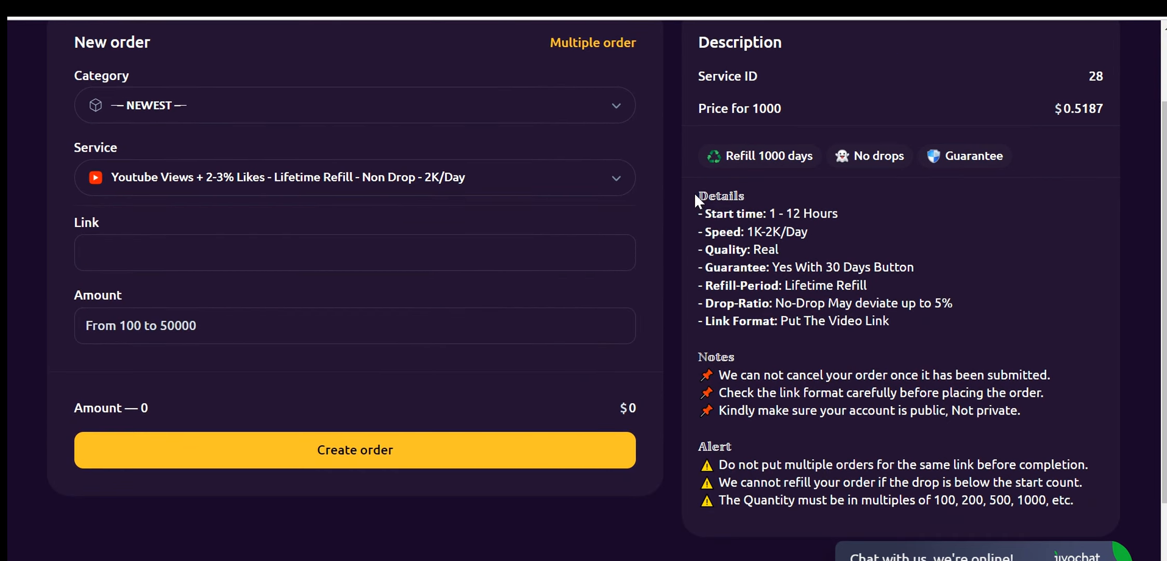
pyautogui.moveTo(695, 195); pyautogui.dragTo(856, 298)
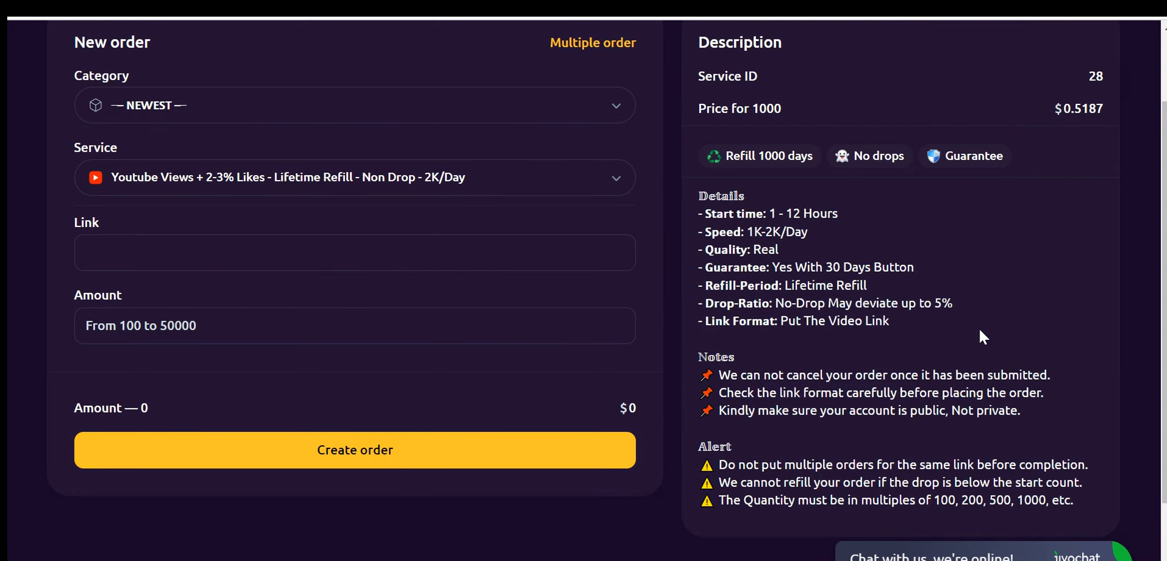
pyautogui.moveTo(542, 283)
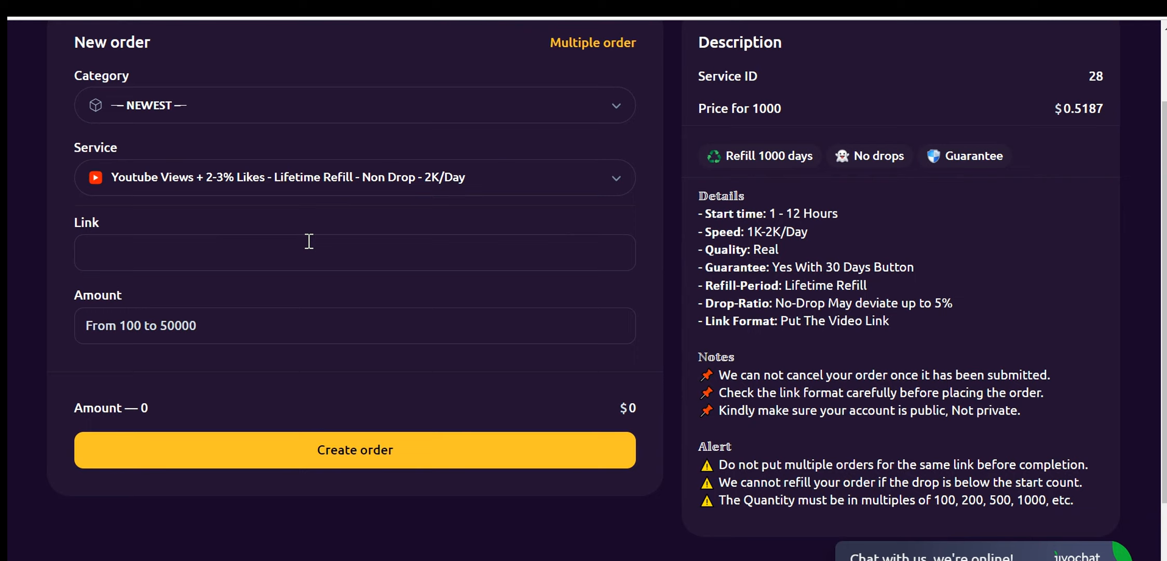
pyautogui.moveTo(697, 210)
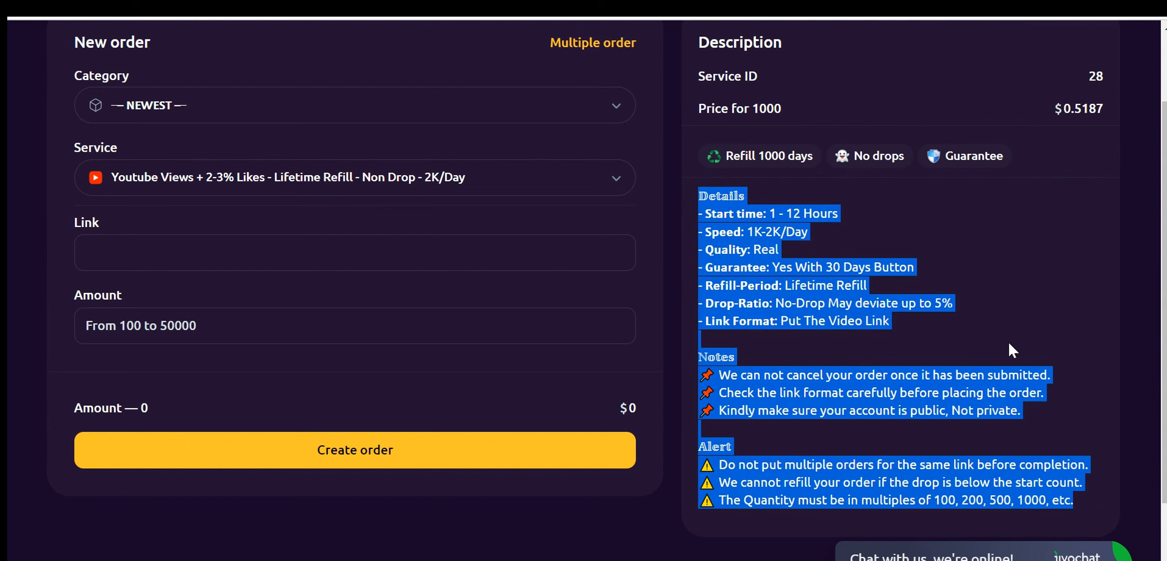
pyautogui.write('https://www.youtube.com/watch?v=-rtgknWfnel')
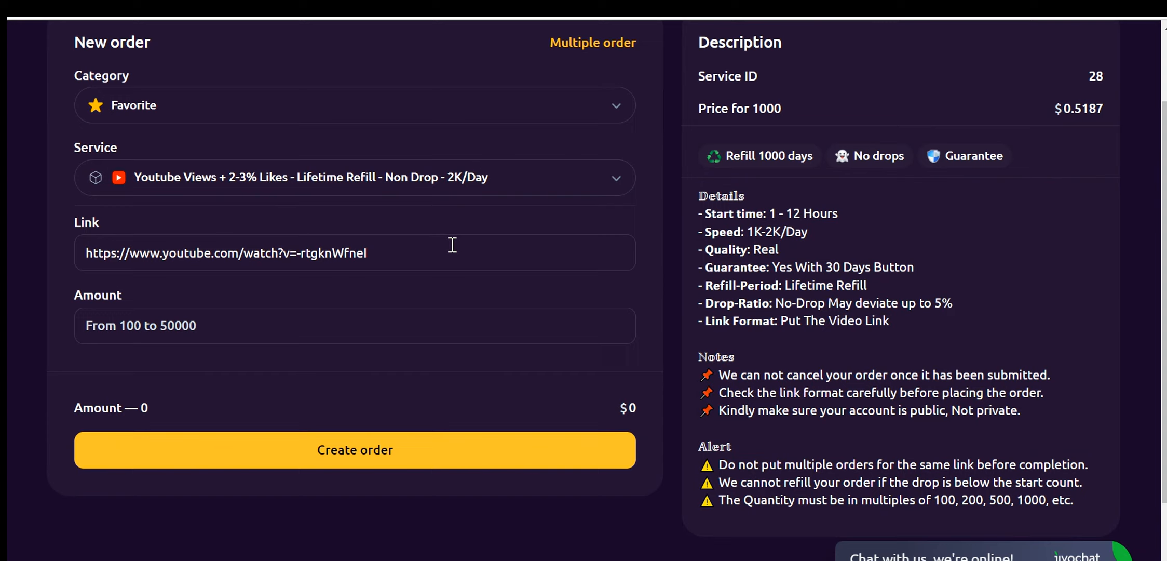
pyautogui.moveTo(443, 262)
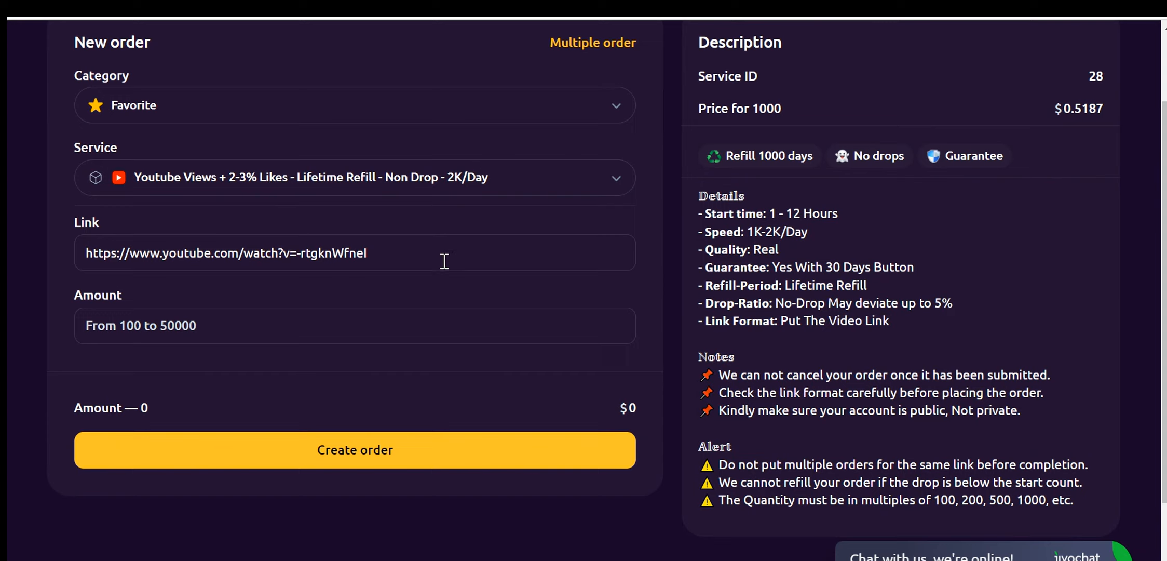
pyautogui.click(355, 325)
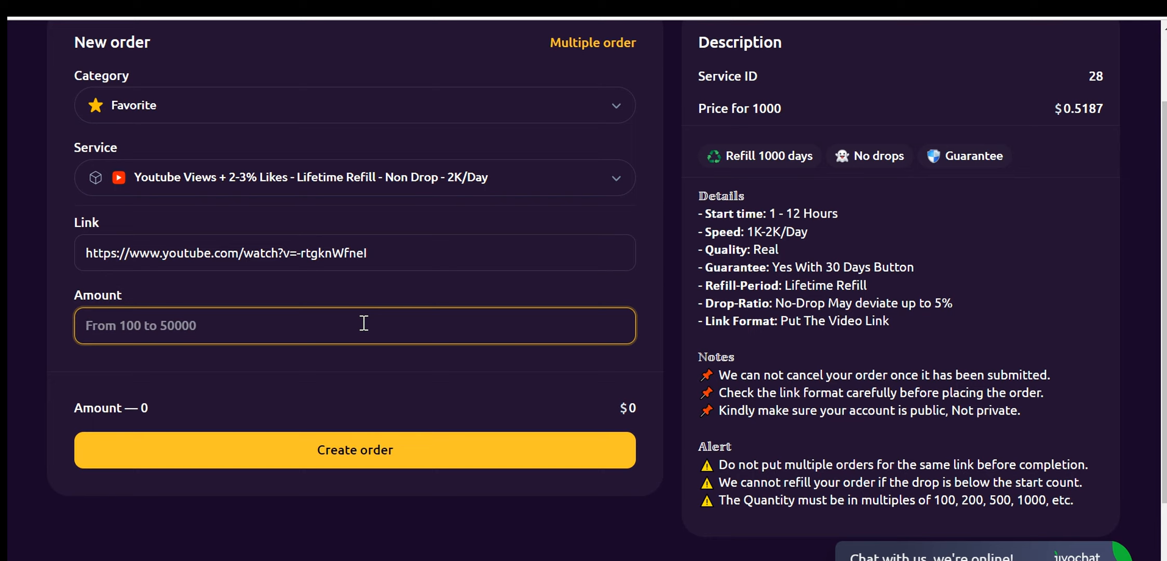
pyautogui.write('2000')
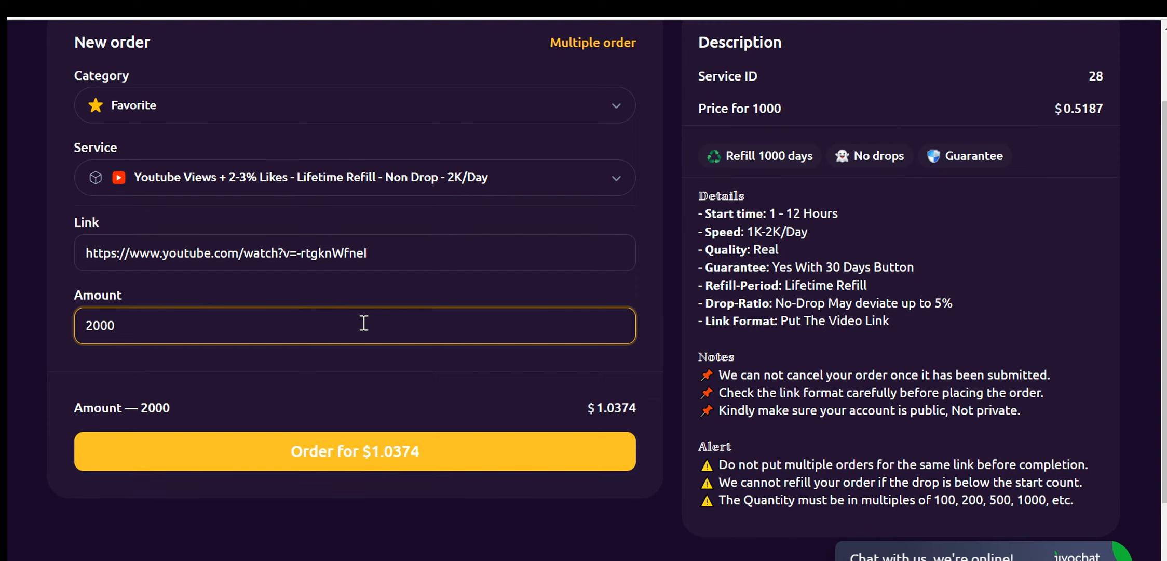
pyautogui.click(354, 451)
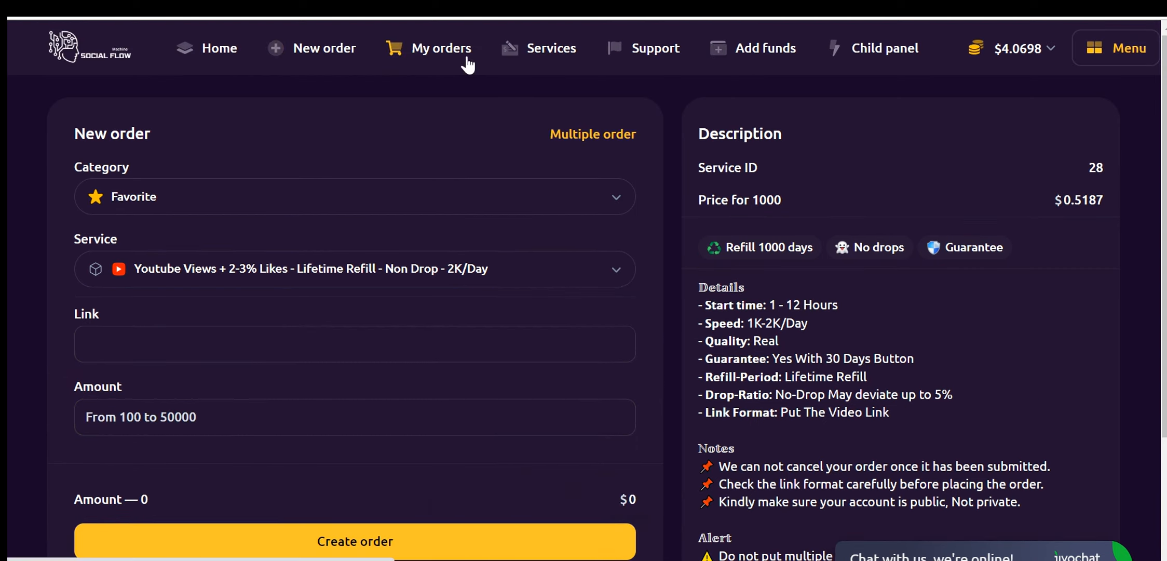
# - Show My orders with the new 2000-view YouTube order In Progress
pyautogui.click(441, 47)
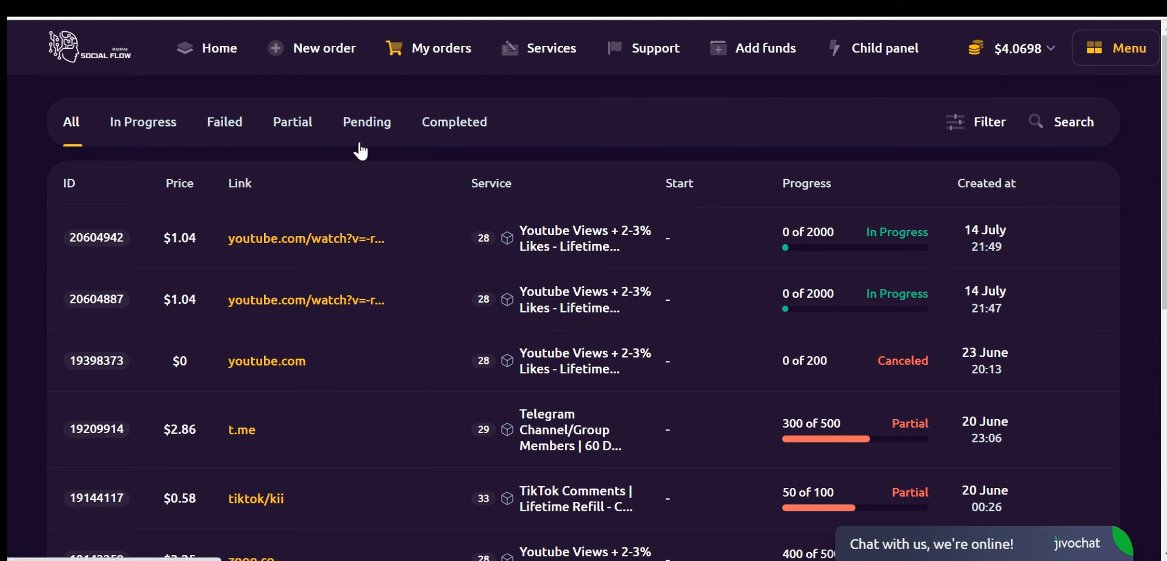
pyautogui.moveTo(535, 176)
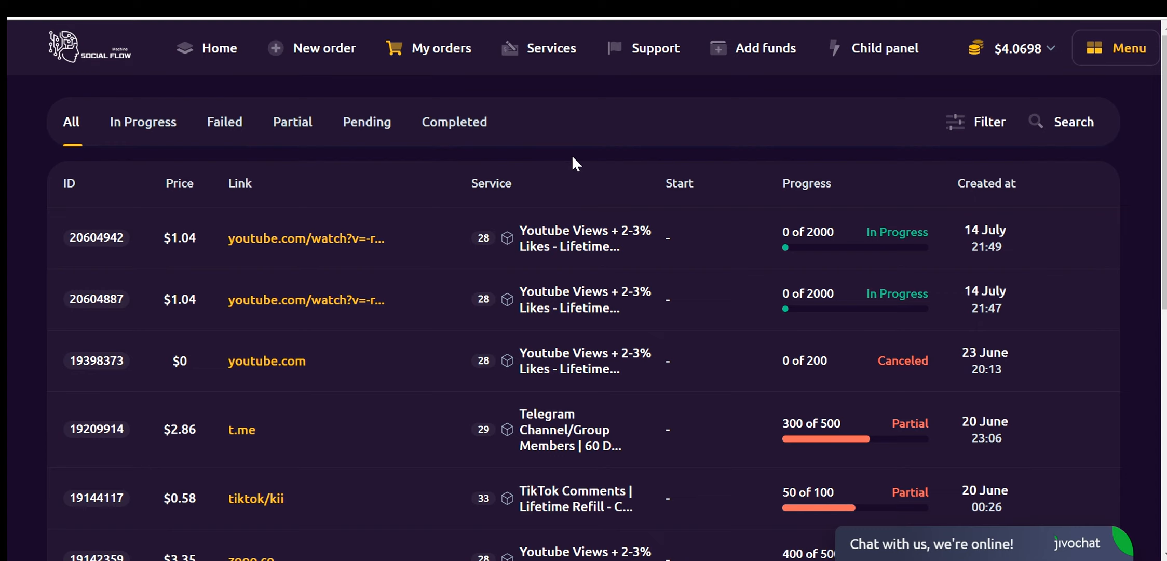
# - View the YouTube Views service details, toggle its Favorite flag, and return to the catalogue
pyautogui.click(551, 47)
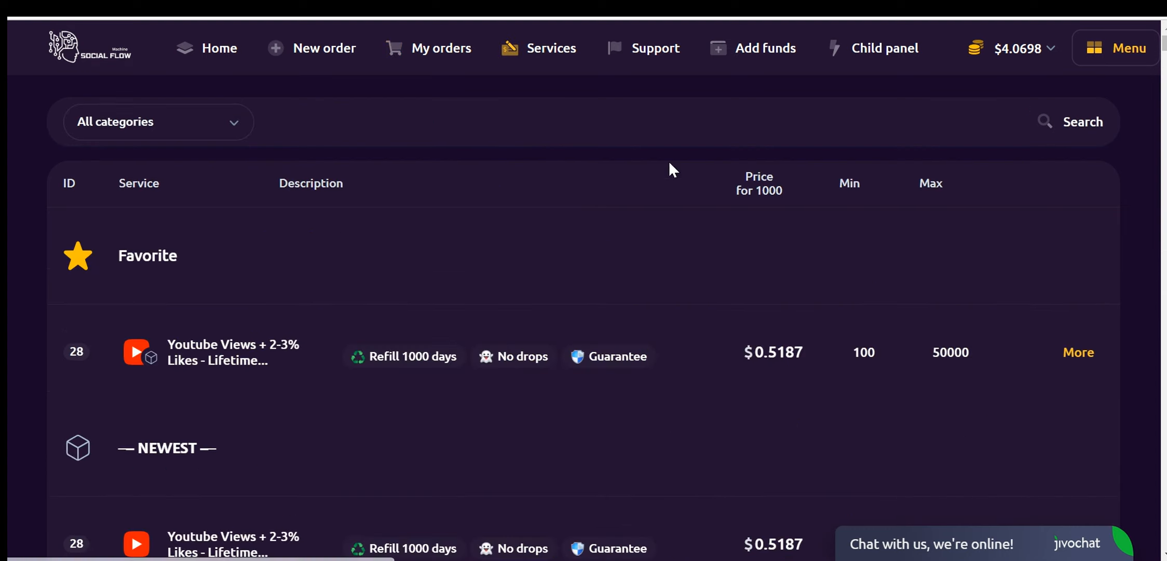
pyautogui.scroll(-3)
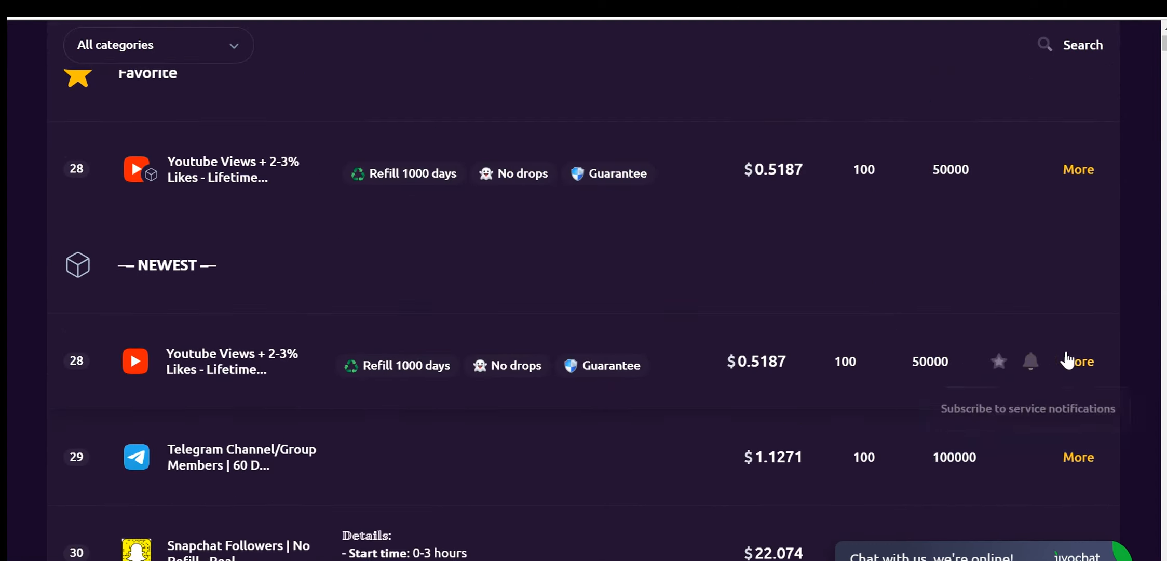
pyautogui.click(1077, 361)
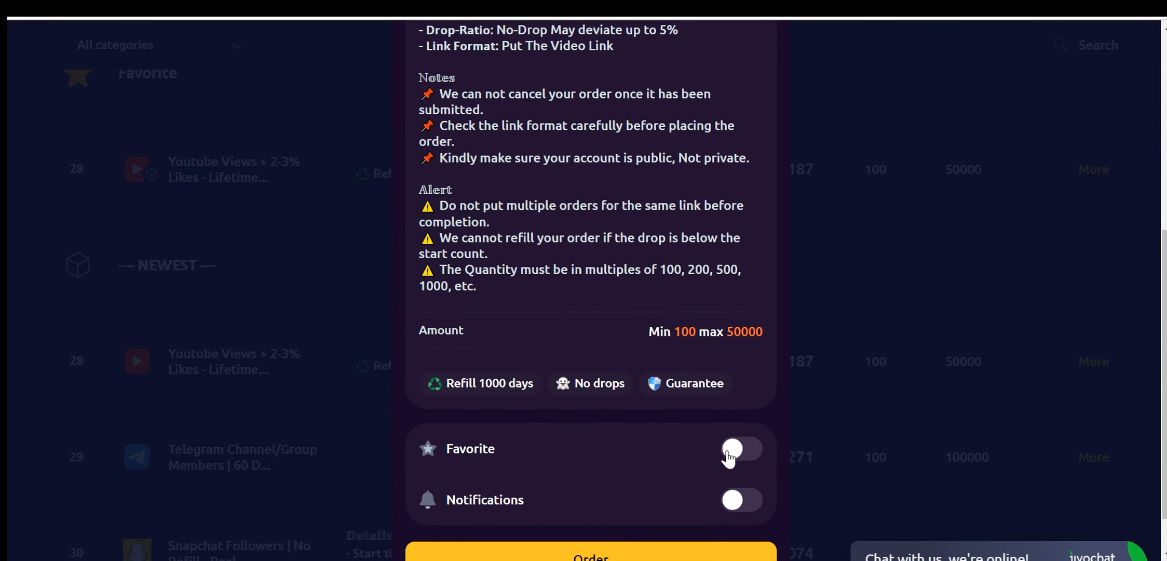
pyautogui.click(741, 447)
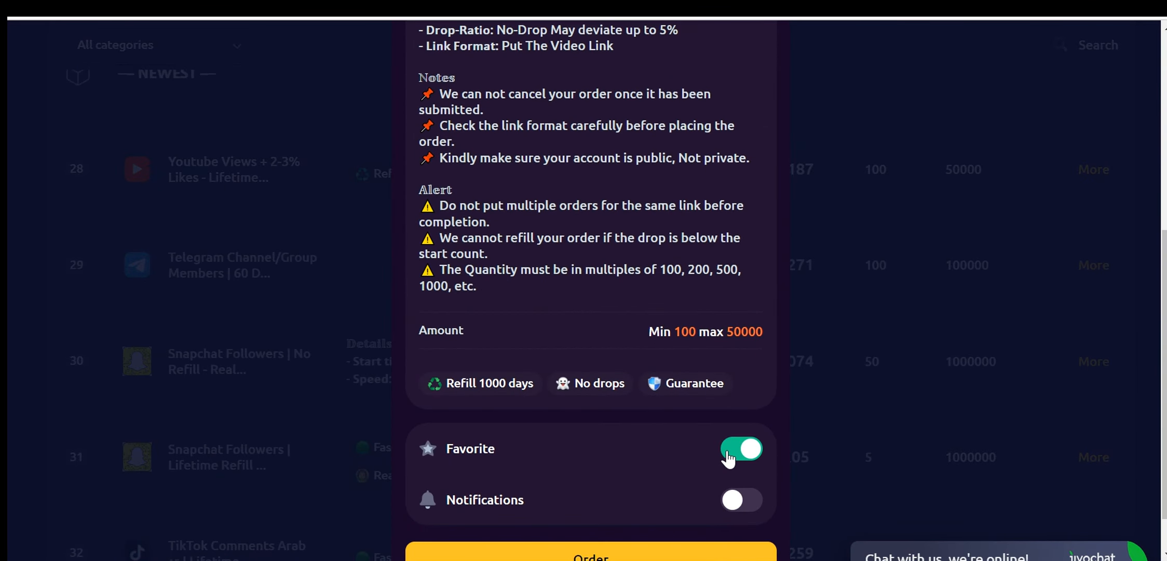
pyautogui.click(741, 500)
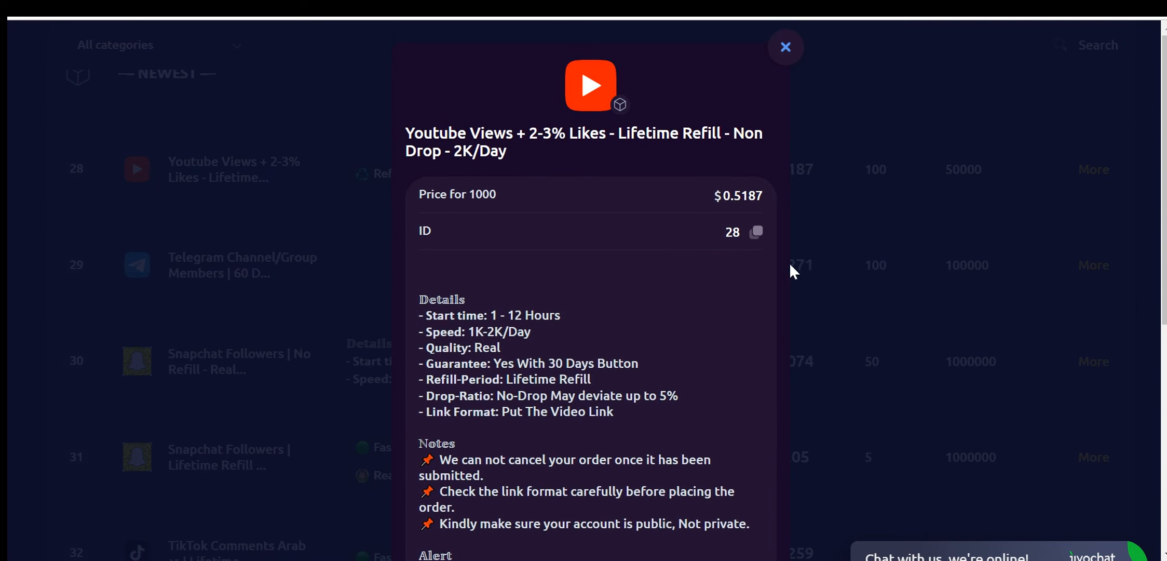
pyautogui.click(785, 45)
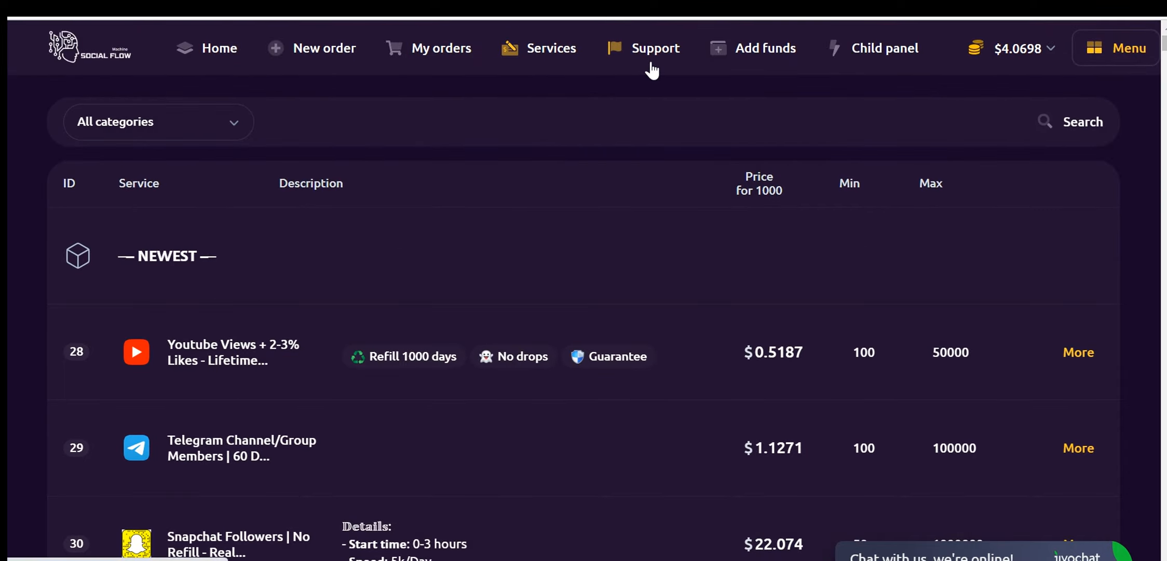
# - Go to the Support page with its empty message thread
pyautogui.click(655, 47)
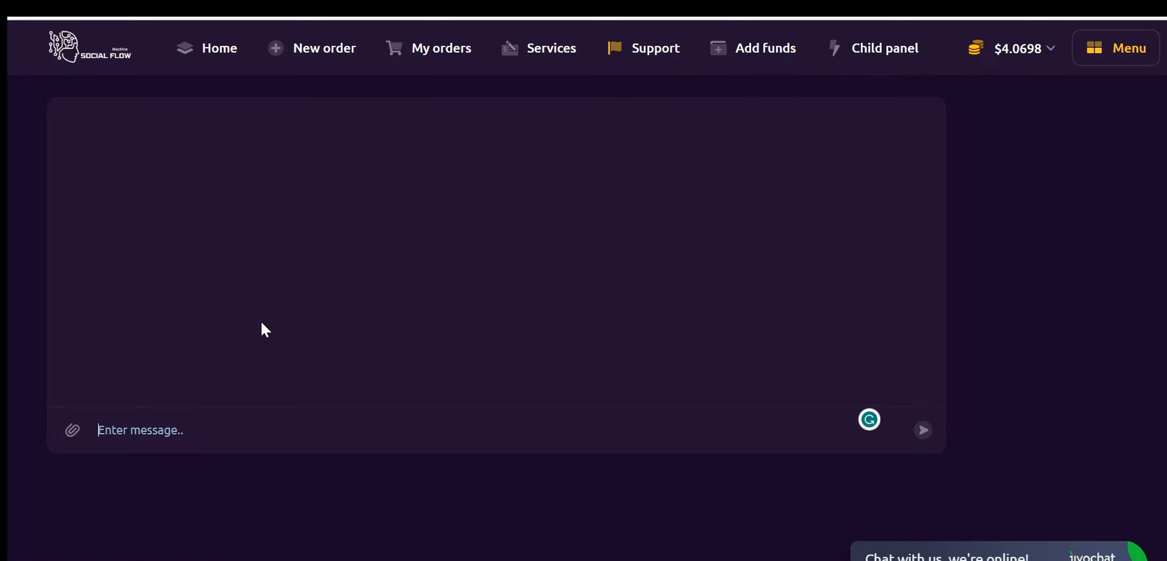
pyautogui.moveTo(490, 320)
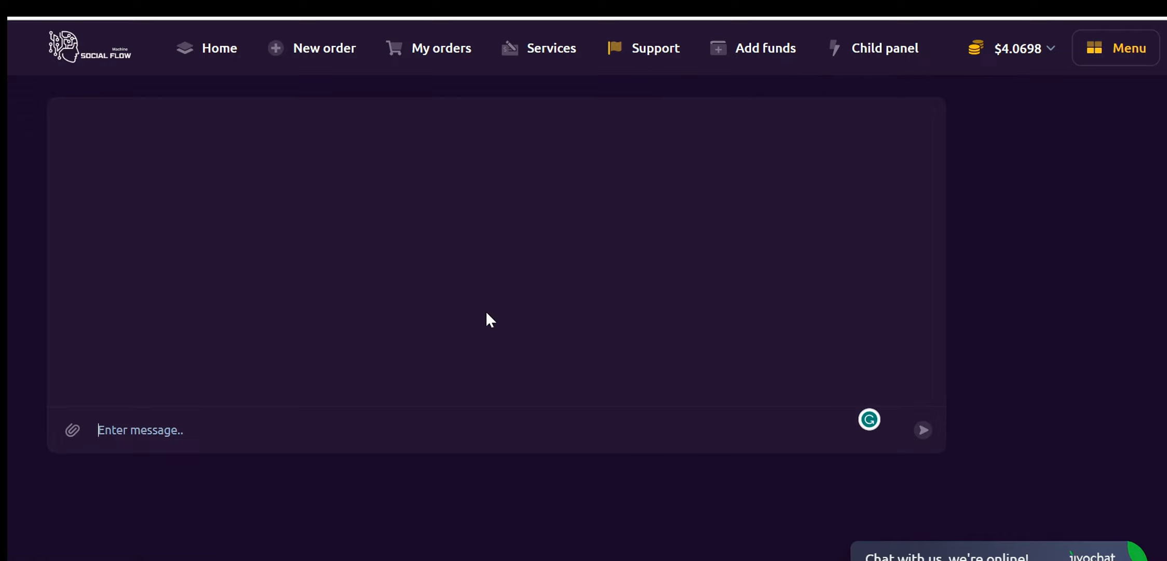
pyautogui.moveTo(719, 238)
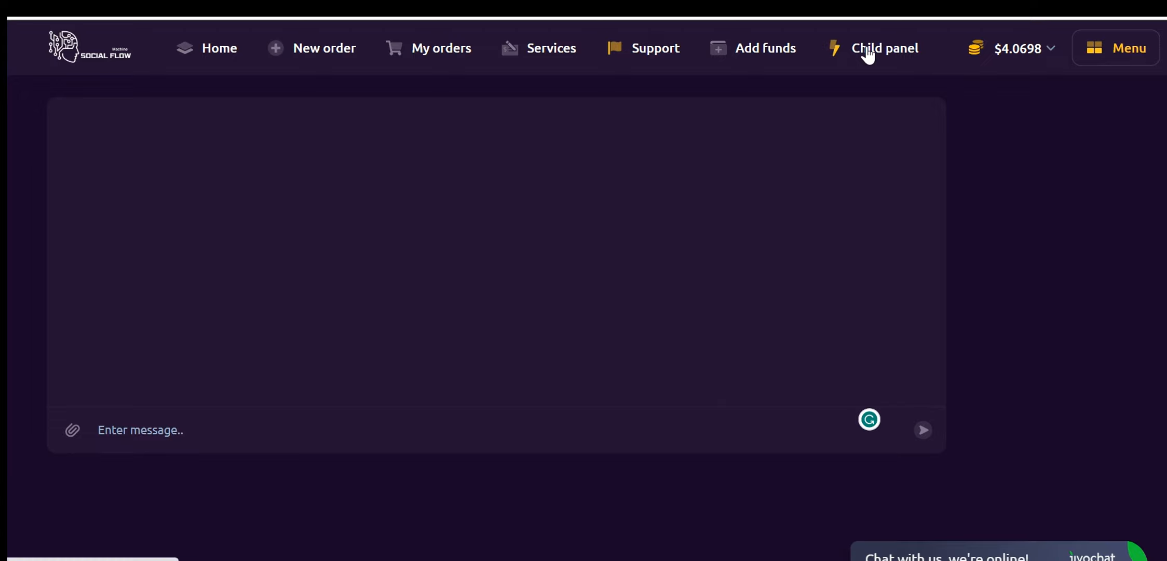
# - Enter the child panel's Admin panel and show its support conversations
pyautogui.click(885, 48)
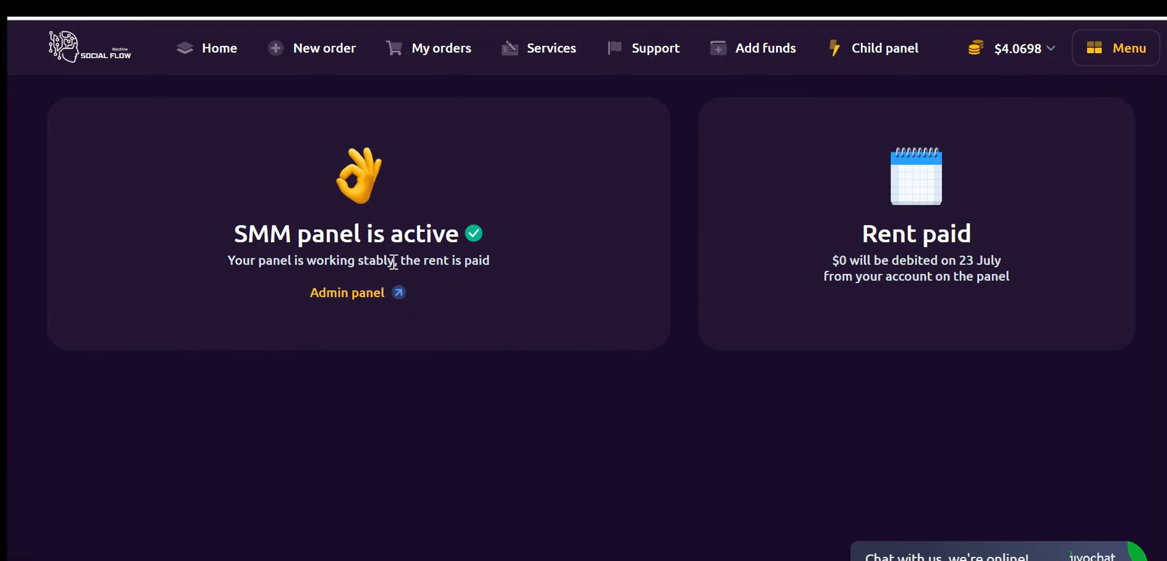
pyautogui.moveTo(580, 244)
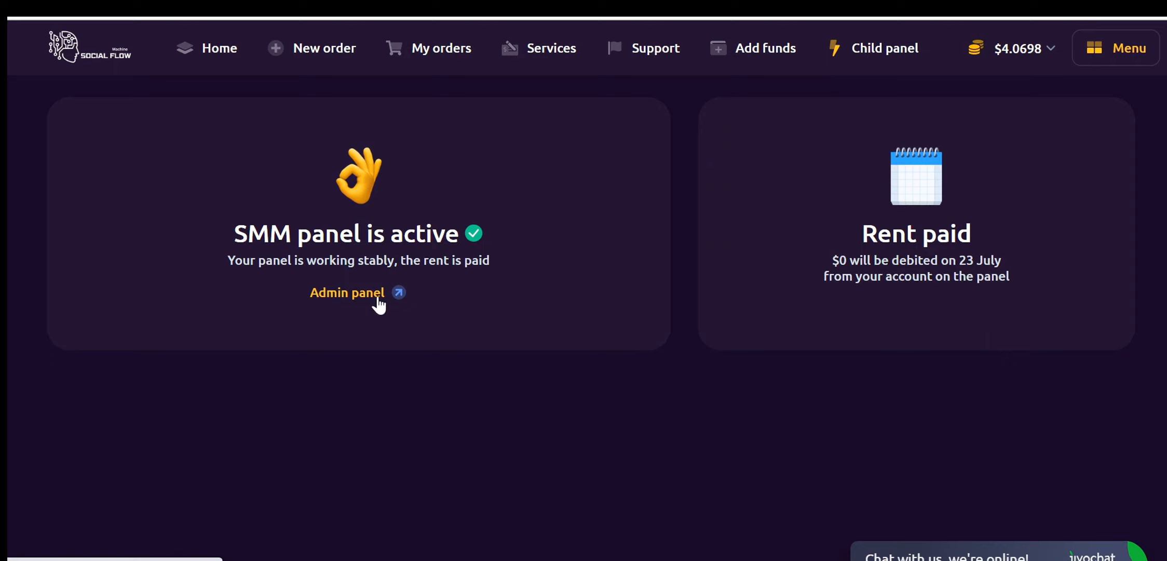
pyautogui.click(346, 292)
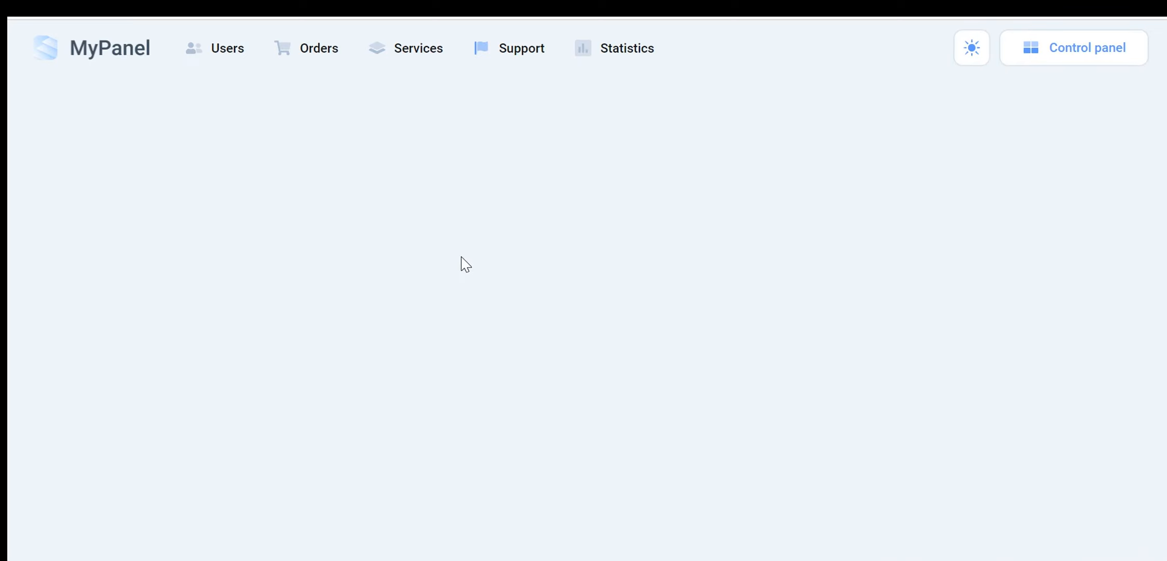
pyautogui.click(522, 48)
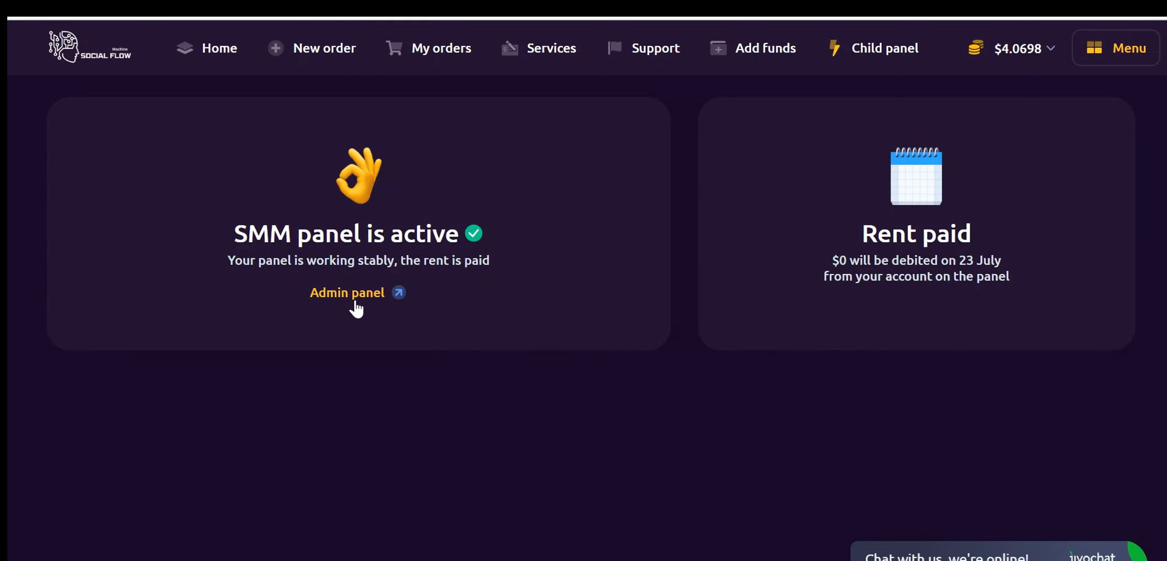
pyautogui.moveTo(508, 233)
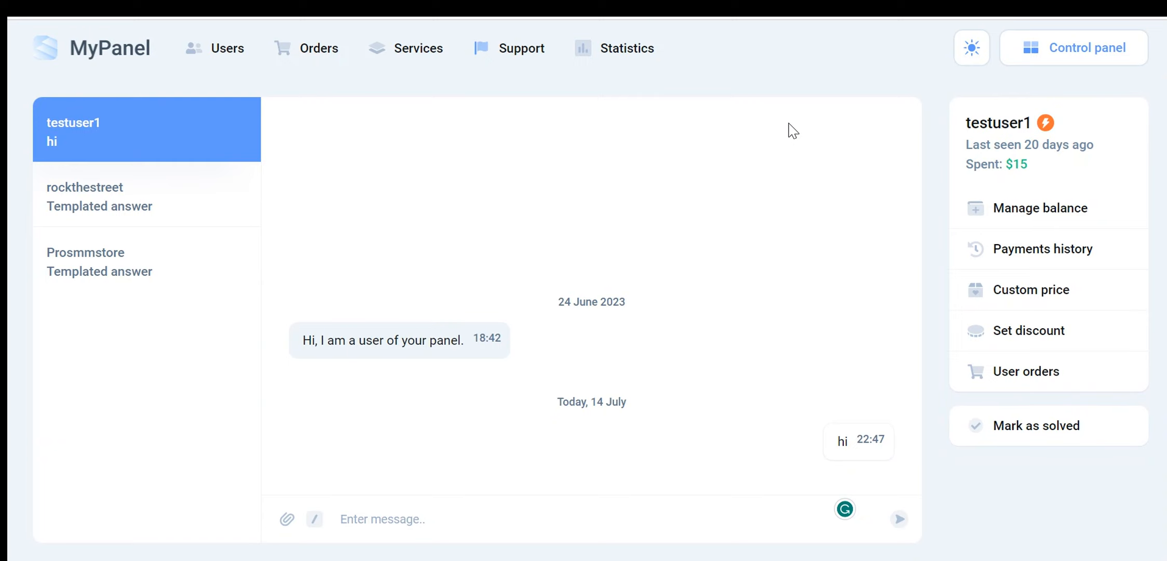
pyautogui.moveTo(826, 102)
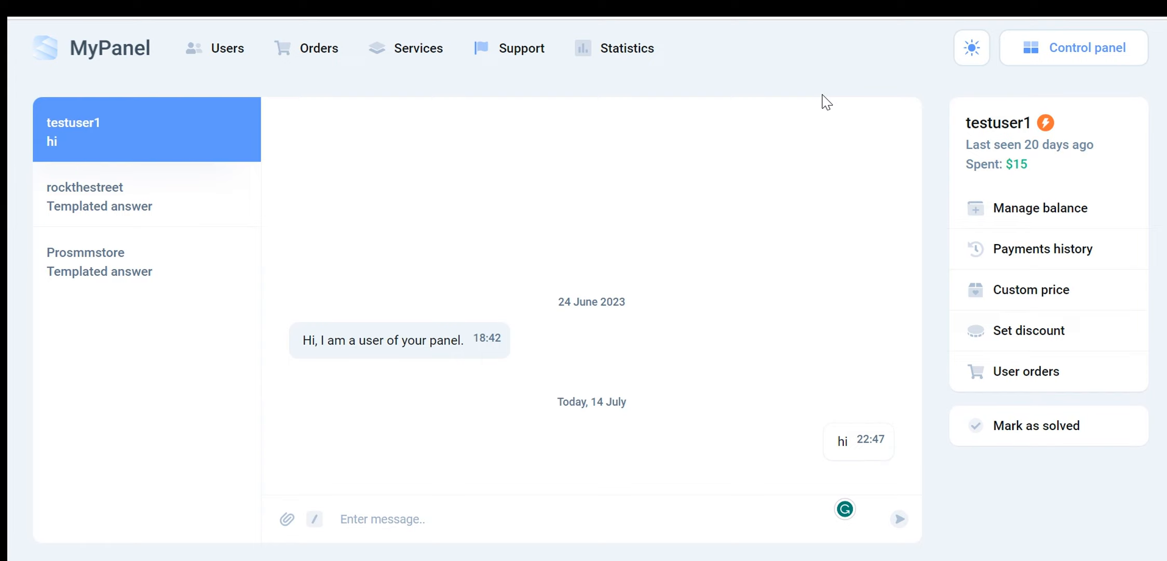
# - Toggle the admin panel theme, leaving it on the dark theme
pyautogui.click(382, 519)
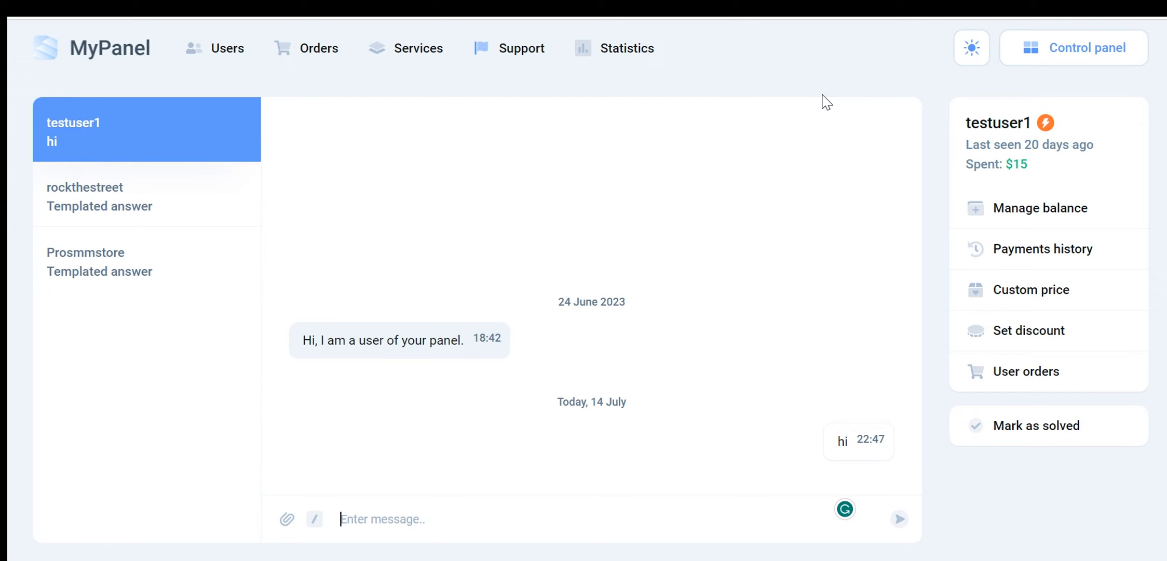
pyautogui.moveTo(855, 101)
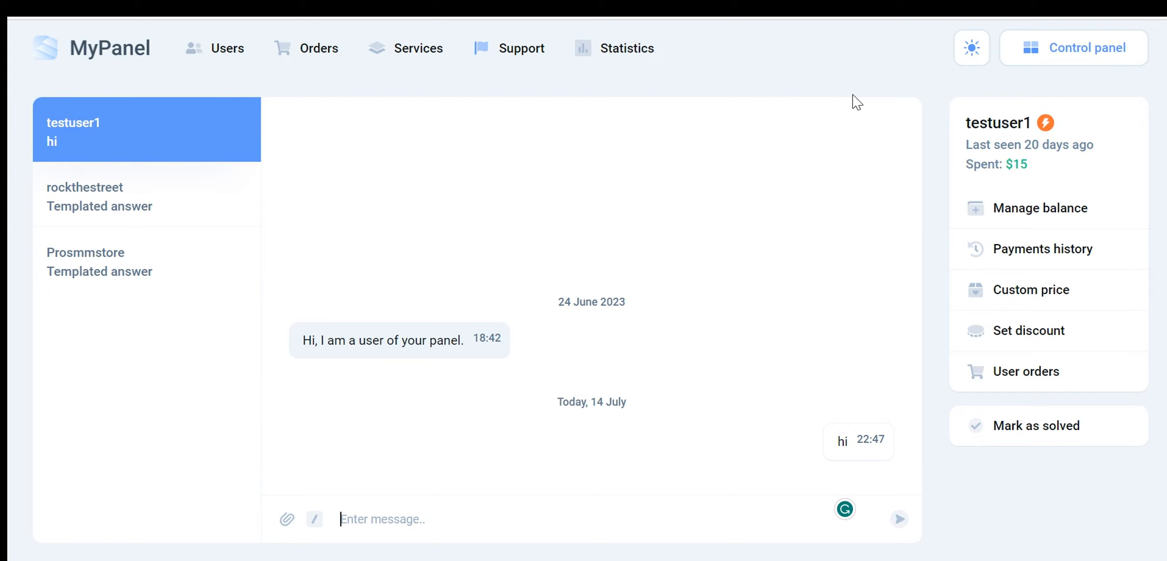
pyautogui.click(971, 48)
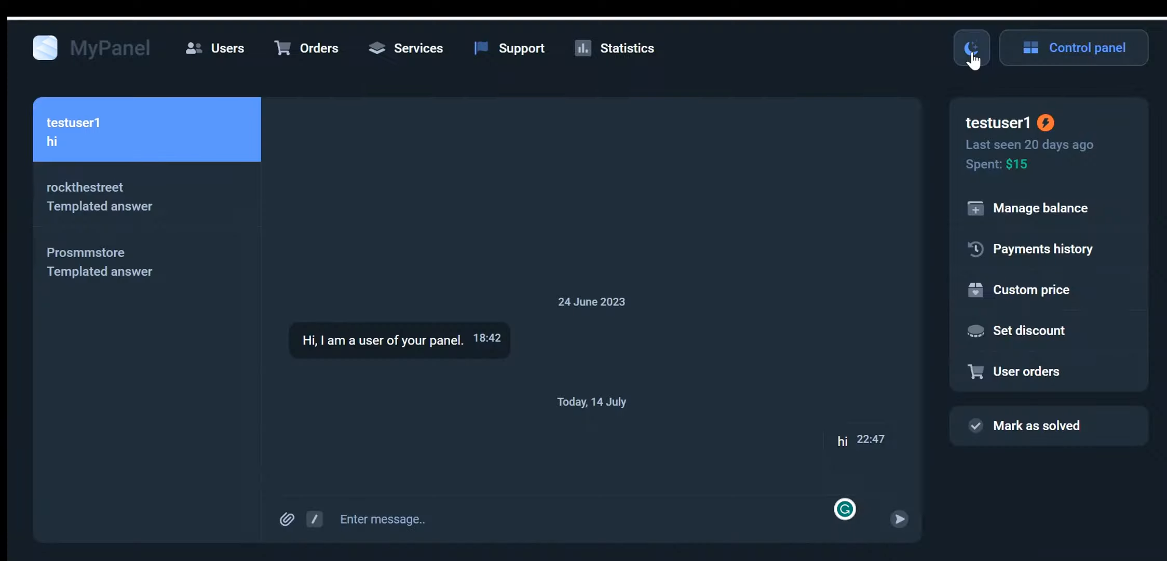
pyautogui.click(970, 48)
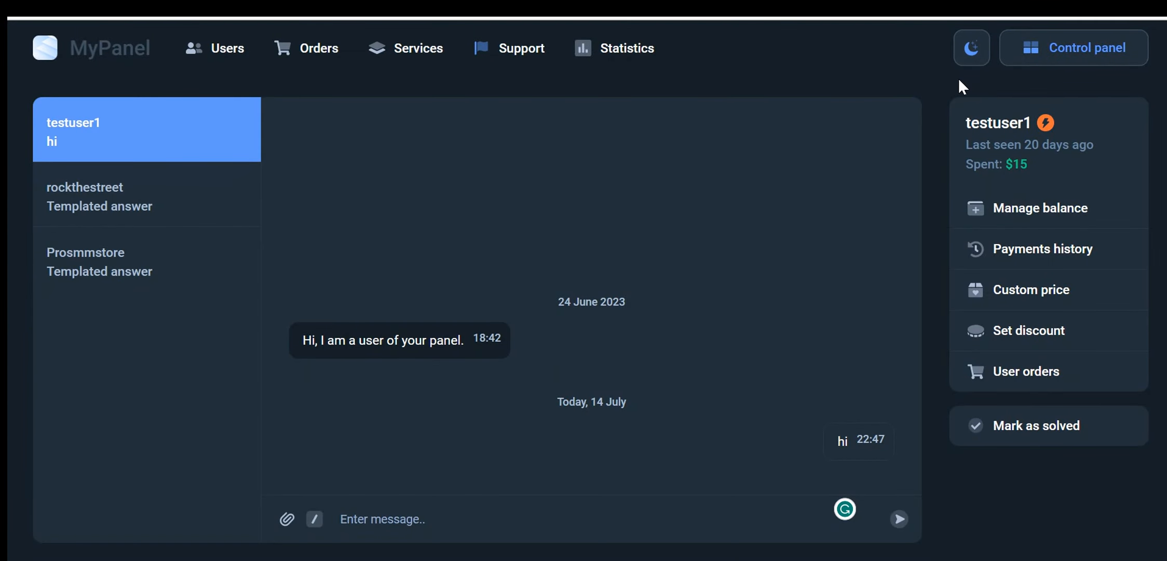
pyautogui.moveTo(703, 105)
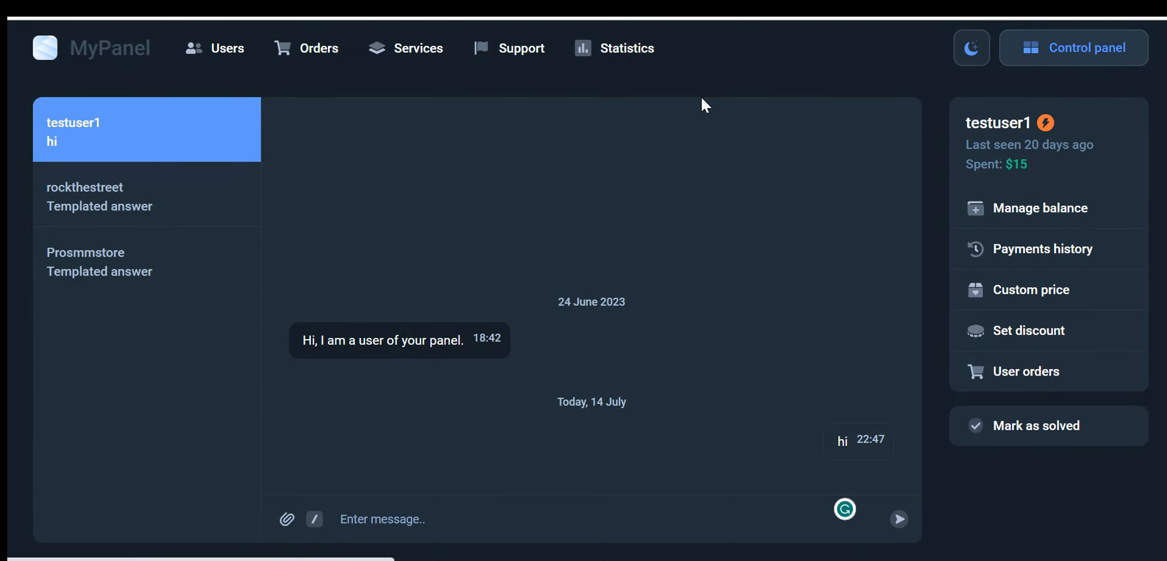
# - Show General settings and review the Services, Affiliate system and Convertation sections
pyautogui.click(1073, 46)
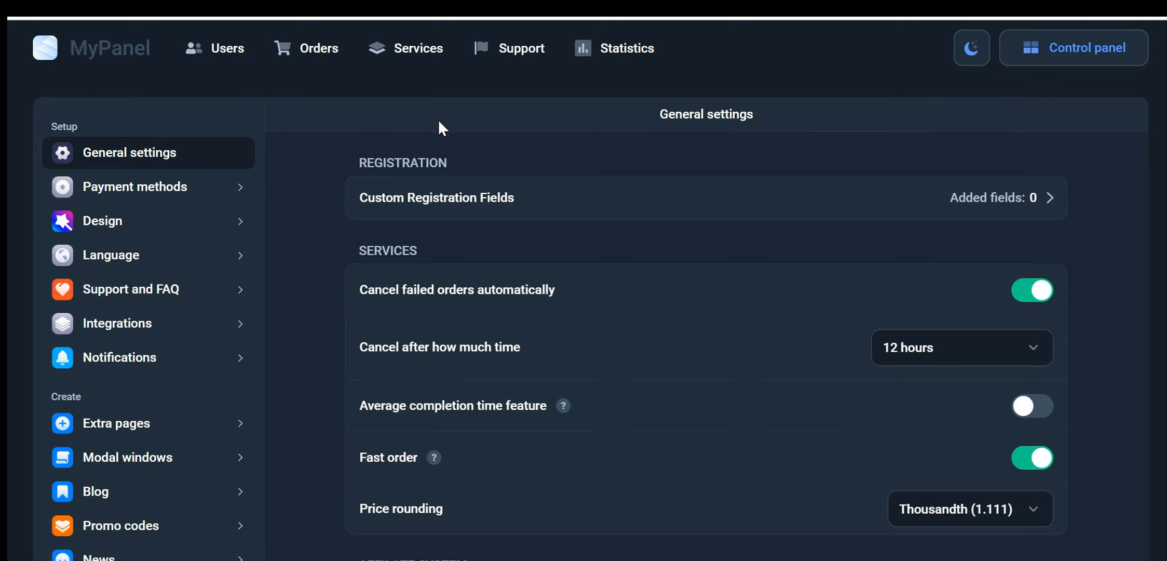
pyautogui.scroll(-3)
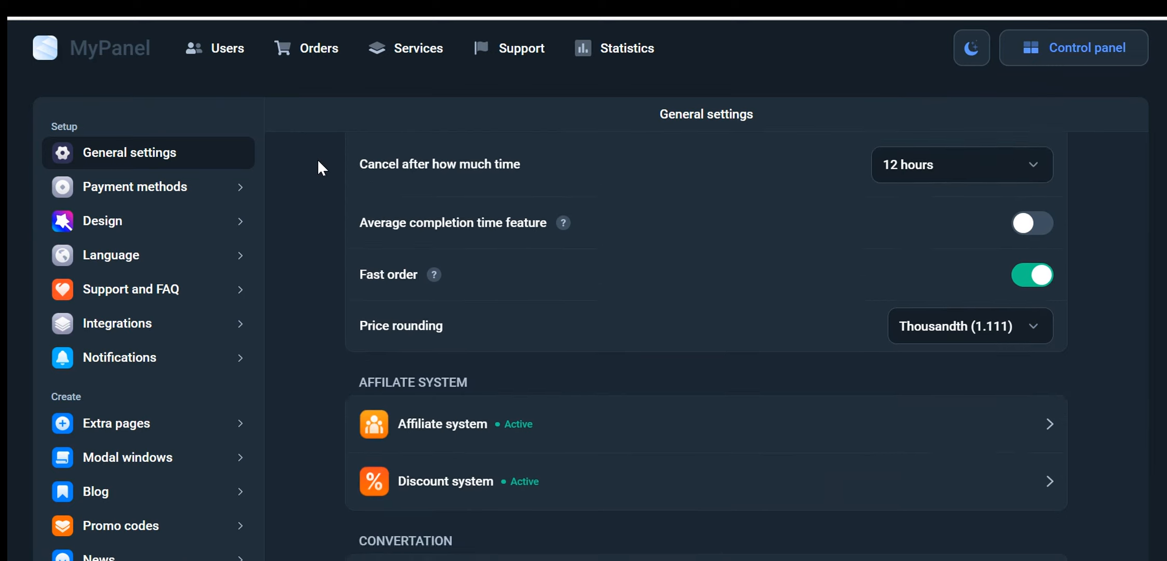
pyautogui.scroll(-3)
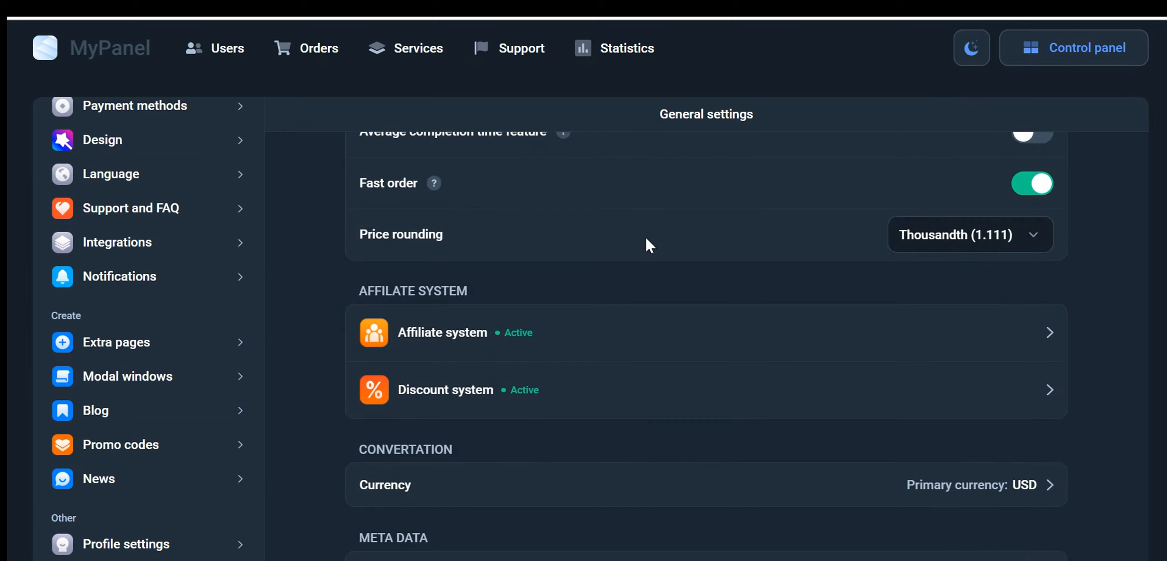
pyautogui.moveTo(562, 239)
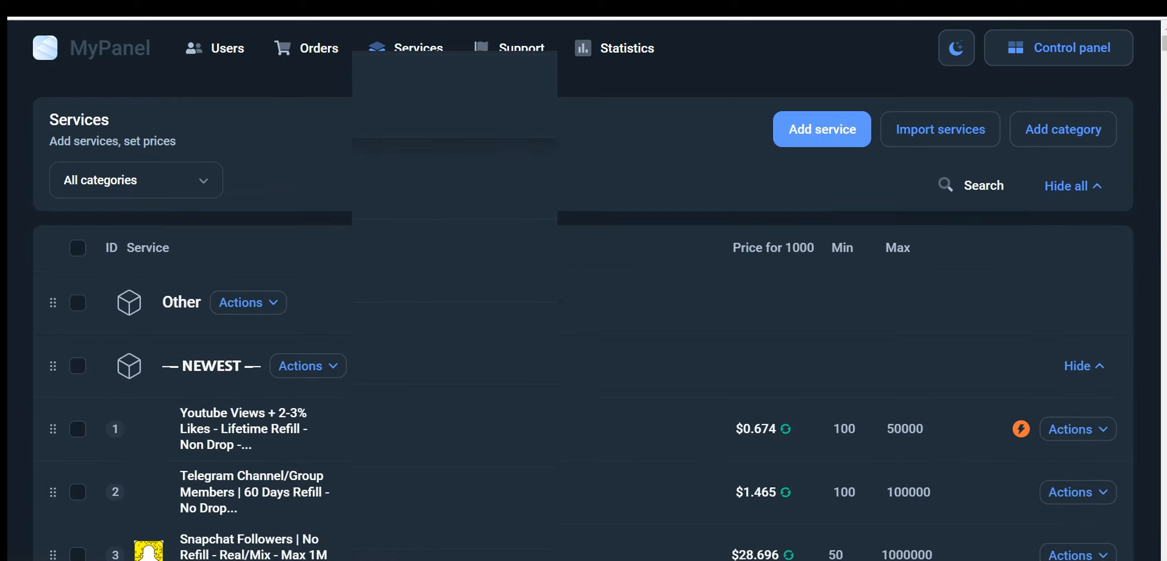
# - Scroll through the Services list of per-1000 prices and min/max quantities
pyautogui.scroll(-3)
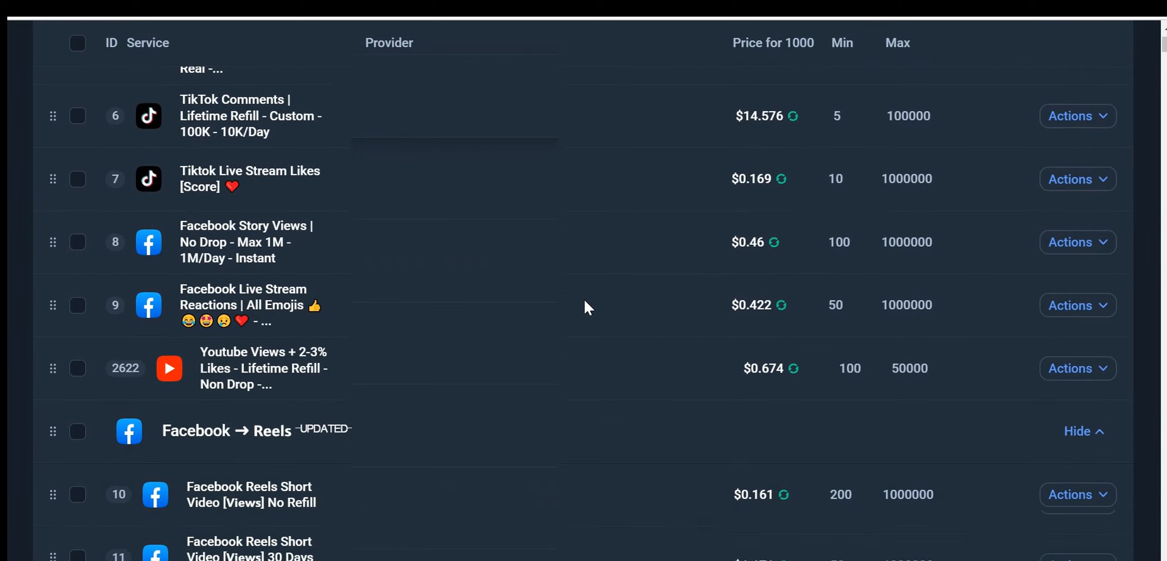
pyautogui.scroll(-3)
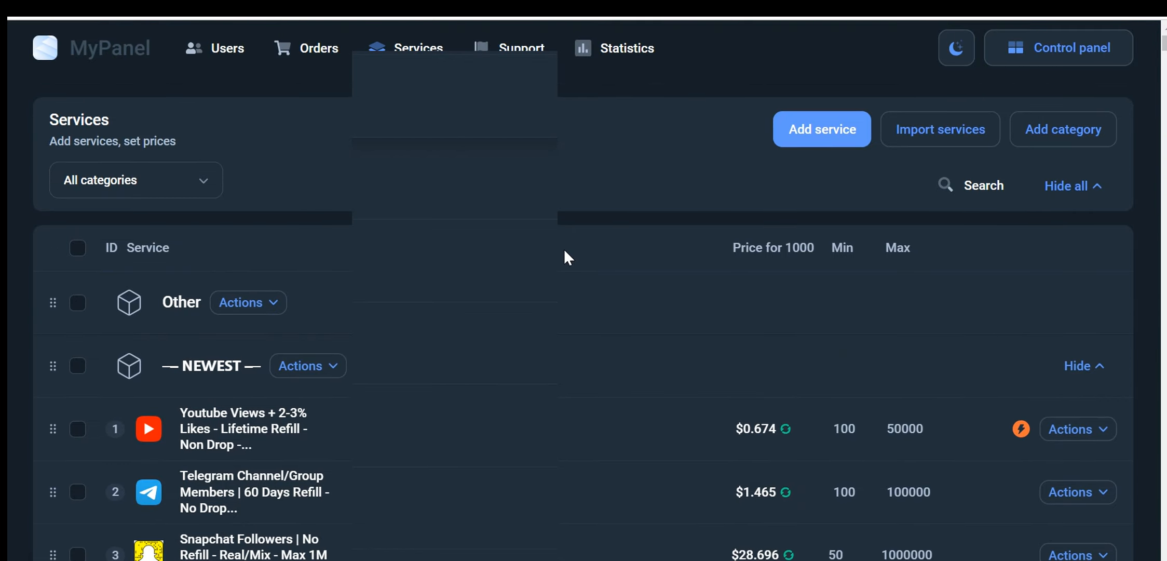
pyautogui.moveTo(202, 274)
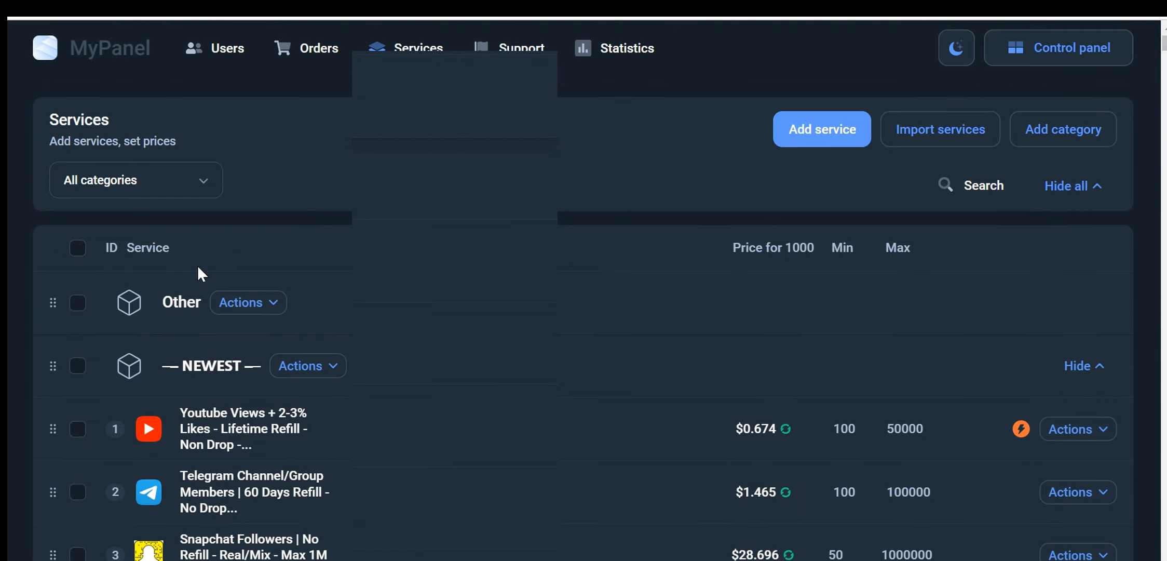
# - Select all 2623 services and enter a 30% bulk extra charge without saving it
pyautogui.click(77, 247)
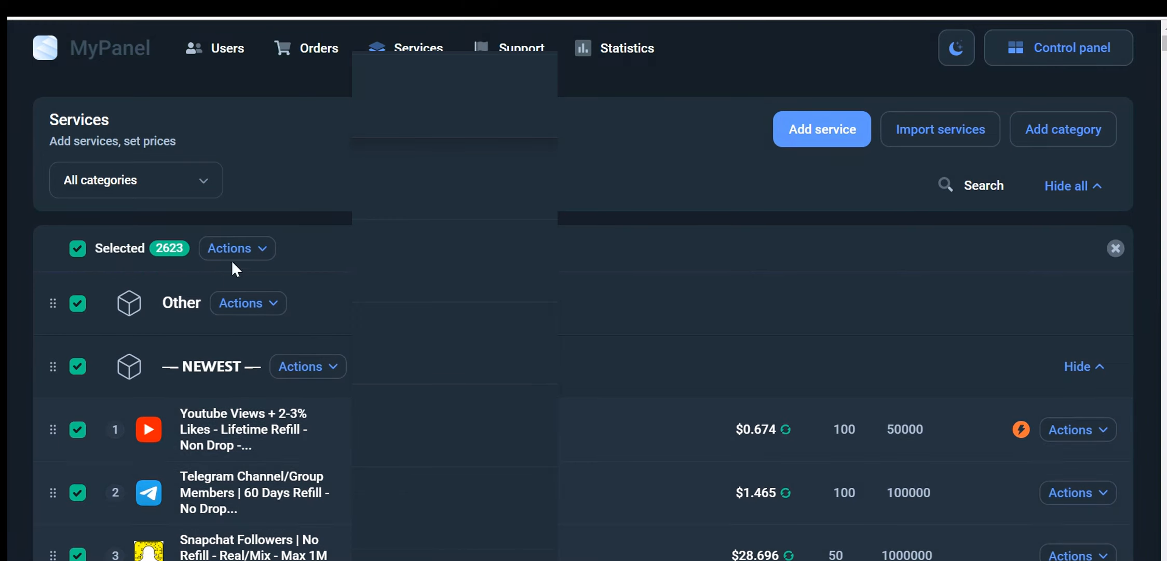
pyautogui.click(236, 248)
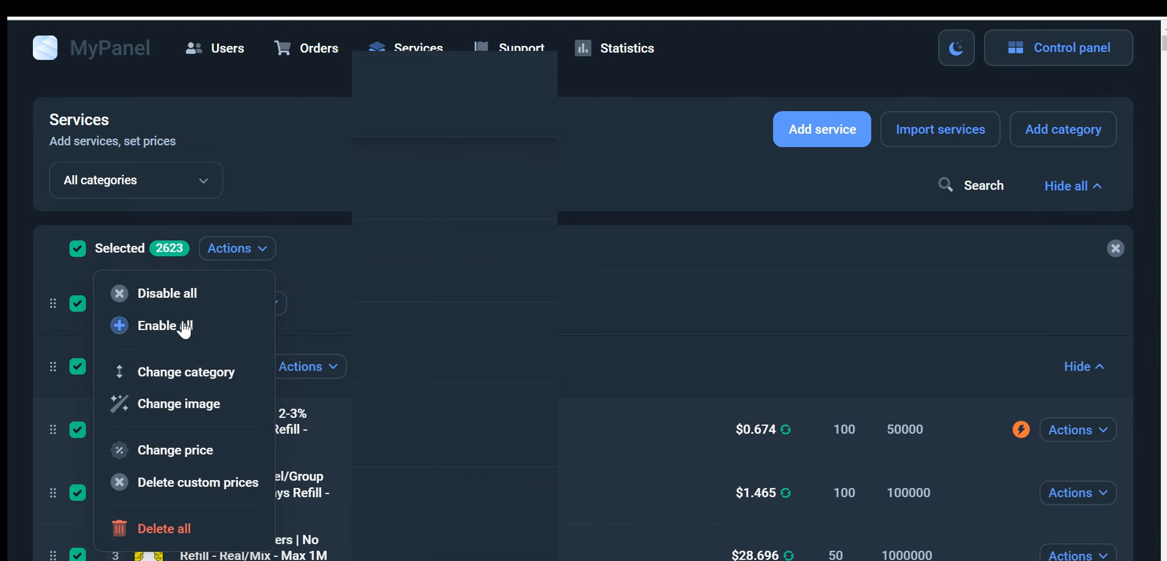
pyautogui.moveTo(235, 349)
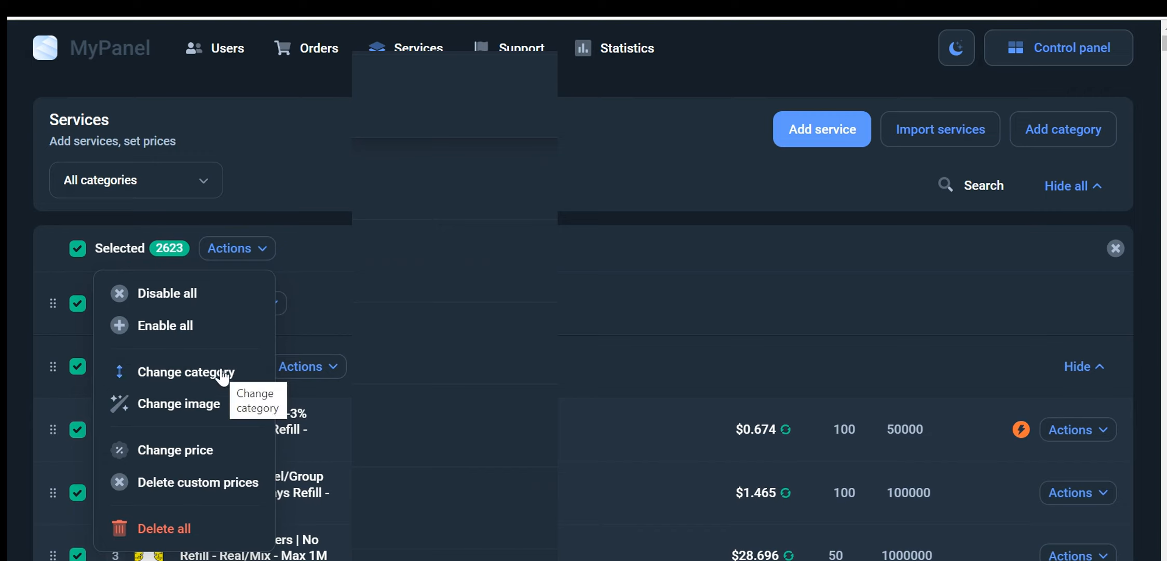
pyautogui.moveTo(211, 454)
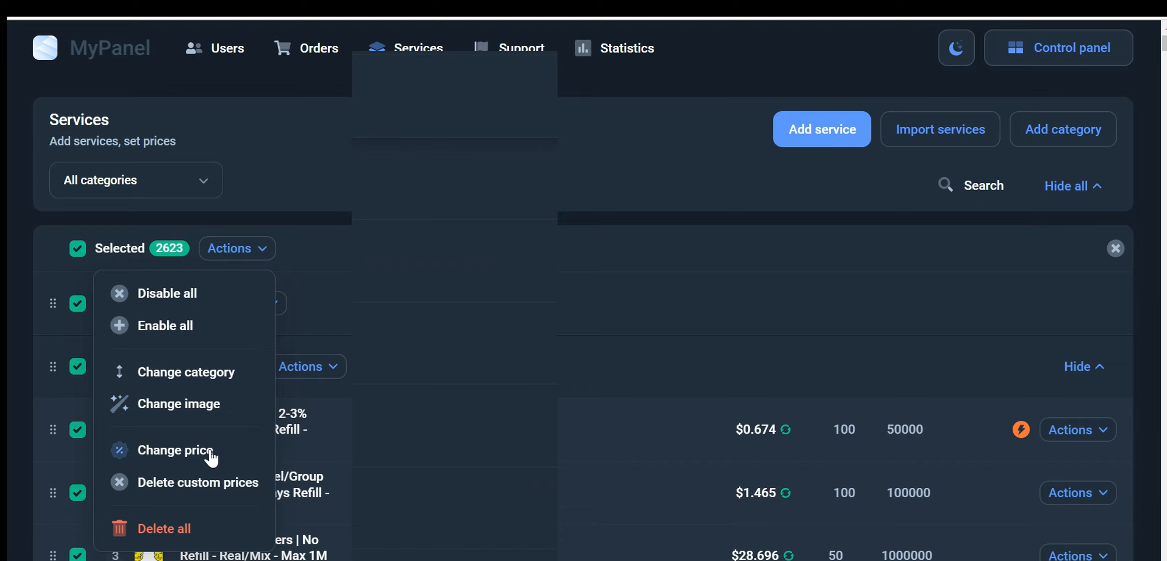
pyautogui.click(174, 450)
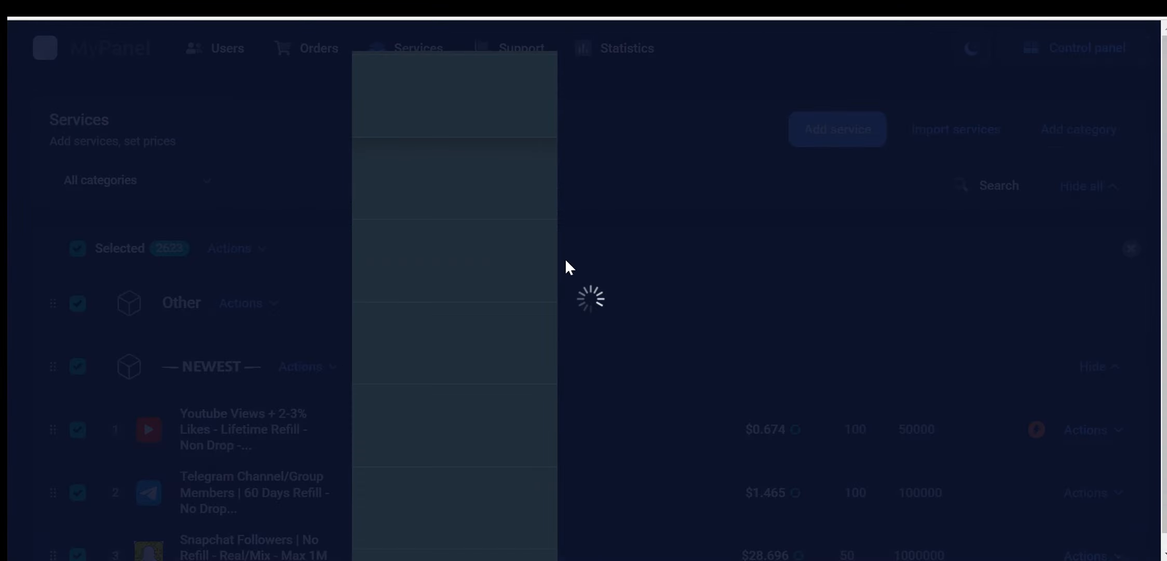
pyautogui.moveTo(622, 334)
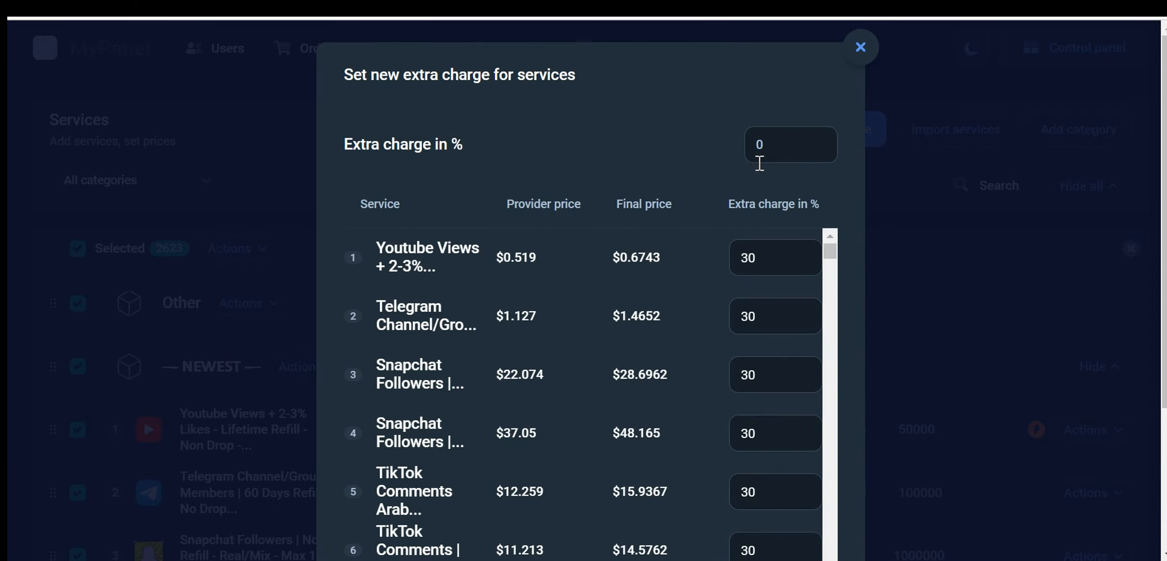
pyautogui.click(790, 144)
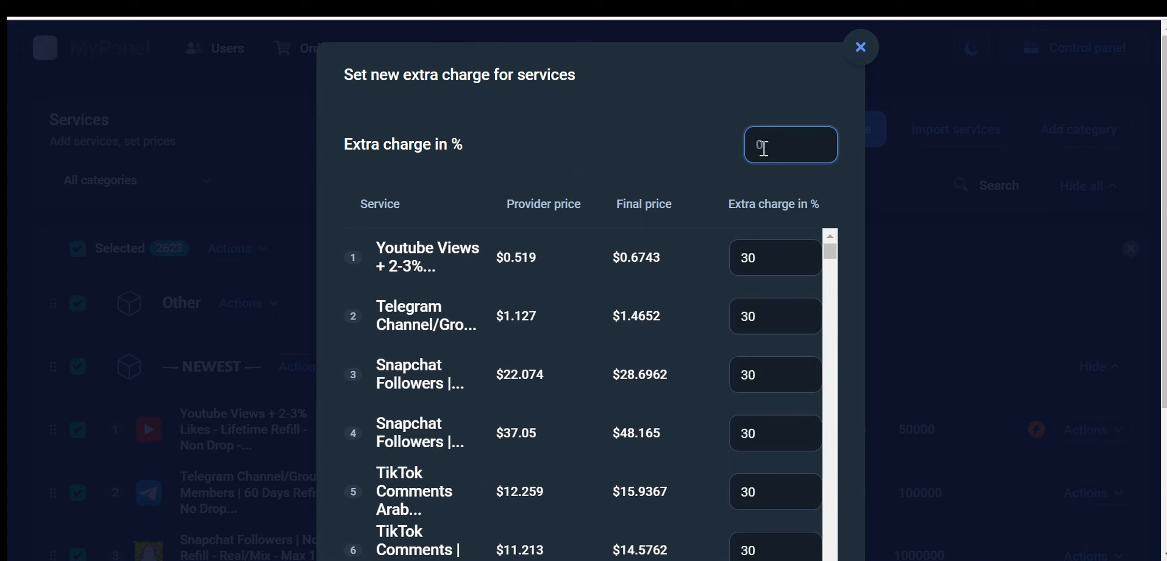
pyautogui.write('30')
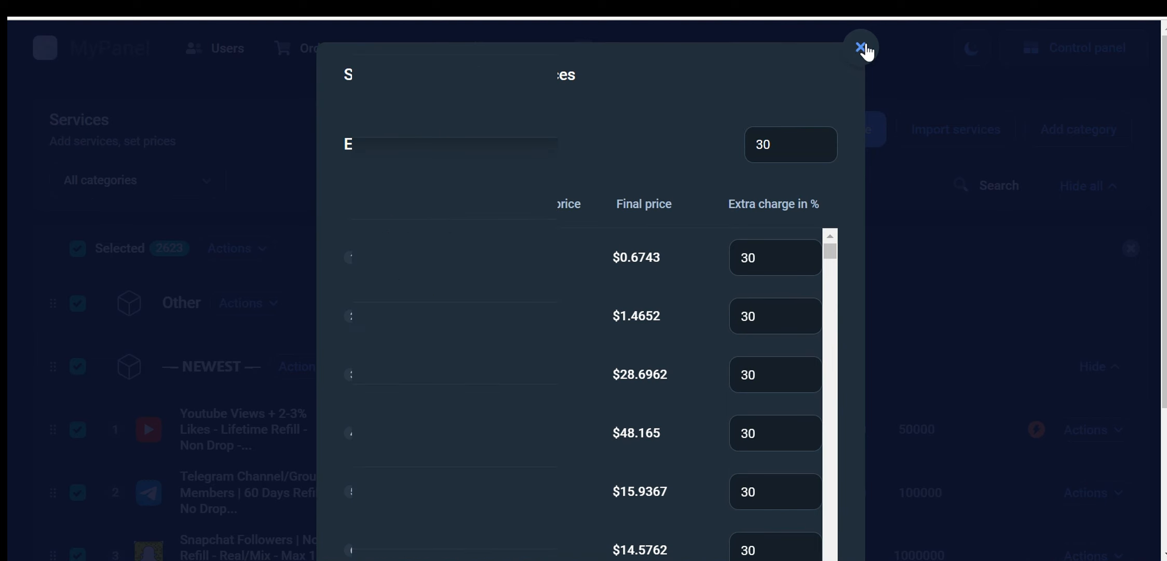
pyautogui.click(861, 46)
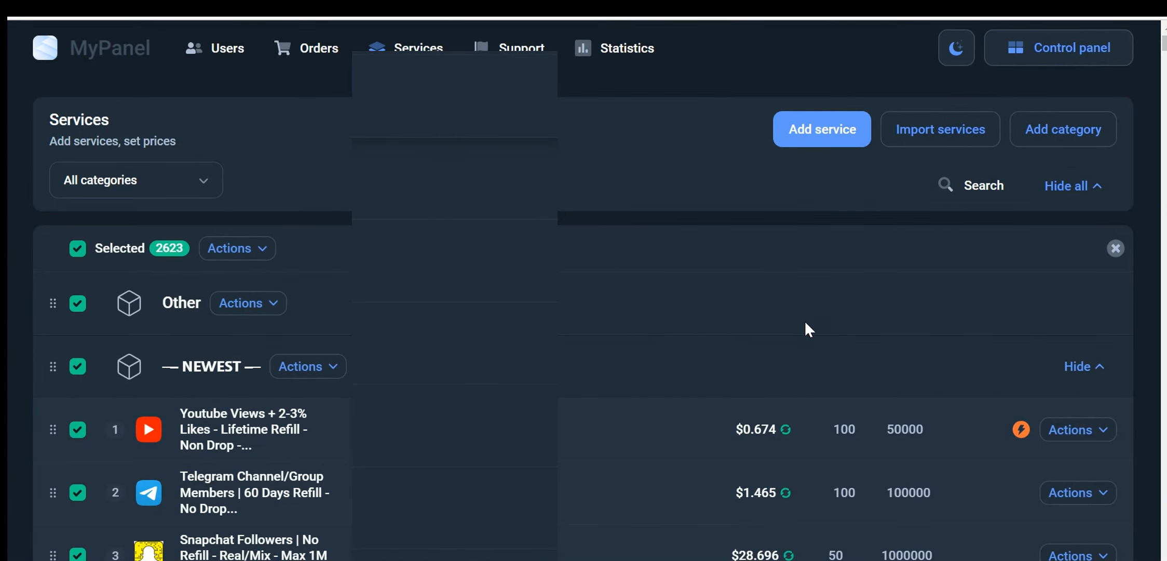
# - Review the target categories for moving service 1 and cancel the move
pyautogui.click(1077, 428)
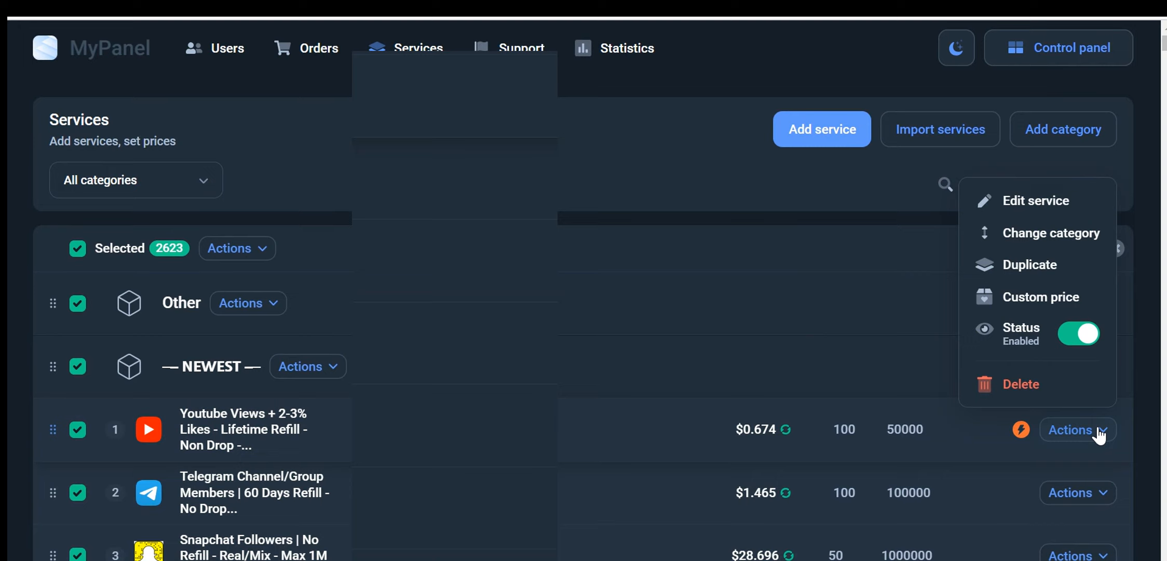
pyautogui.moveTo(1100, 357)
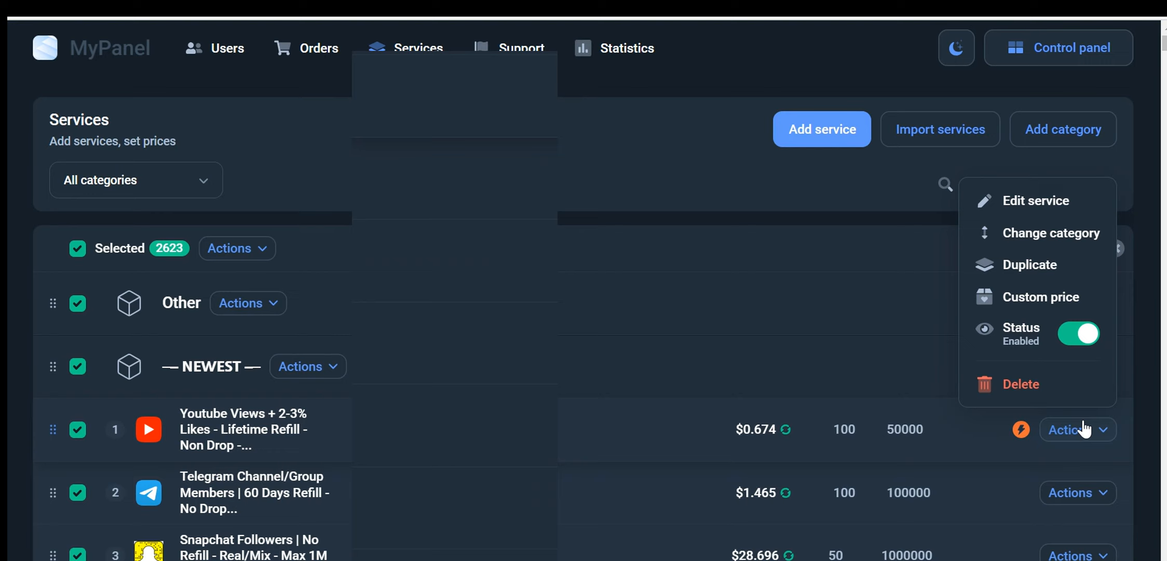
pyautogui.moveTo(1064, 230)
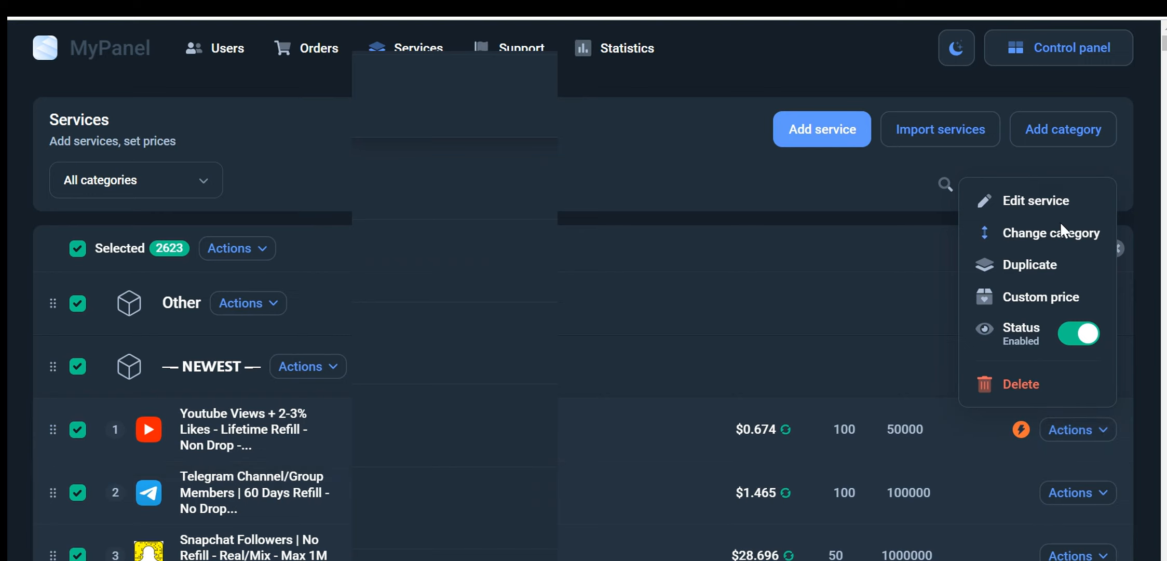
pyautogui.moveTo(1052, 233)
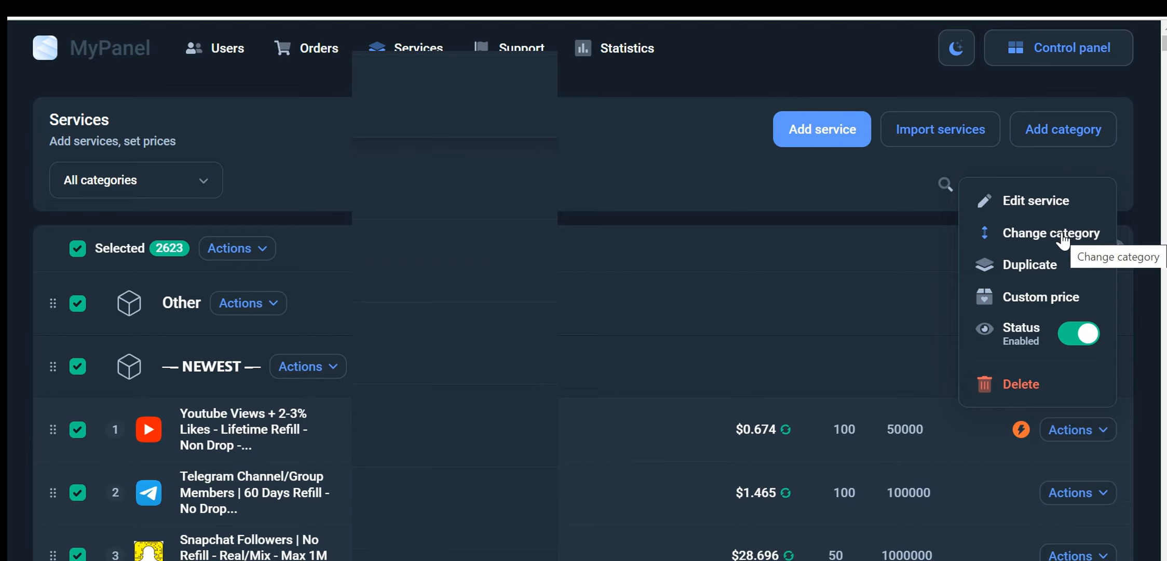
pyautogui.click(1051, 232)
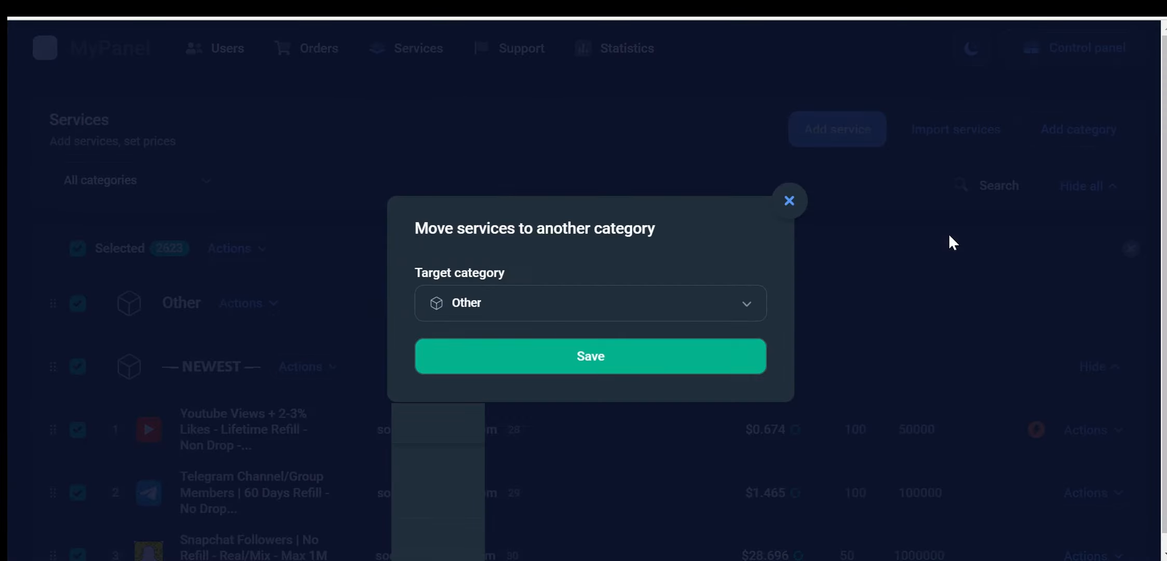
pyautogui.click(589, 302)
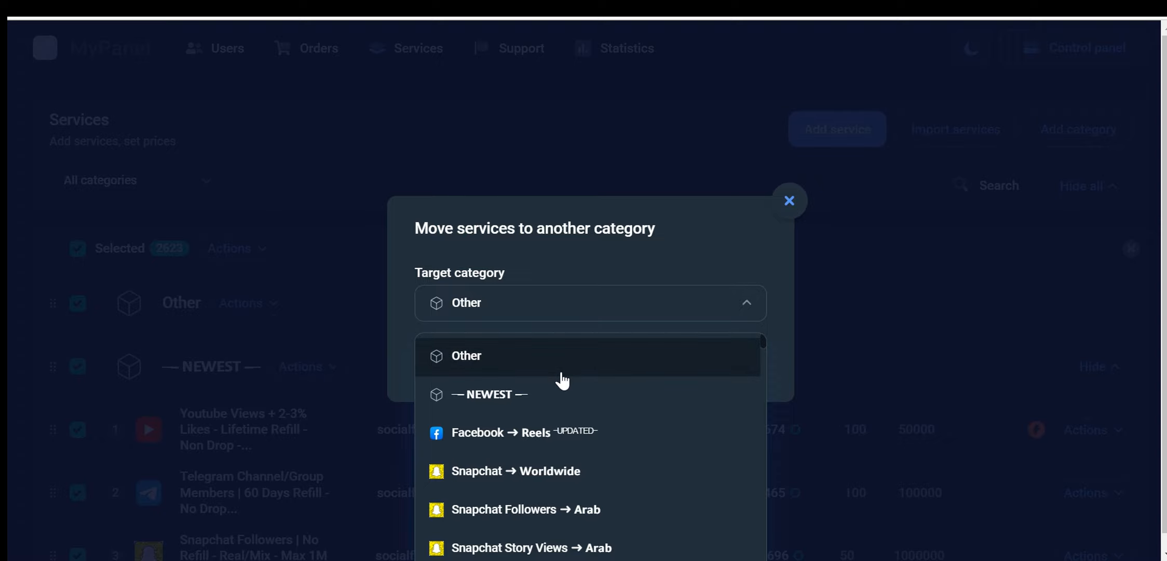
pyautogui.scroll(-3)
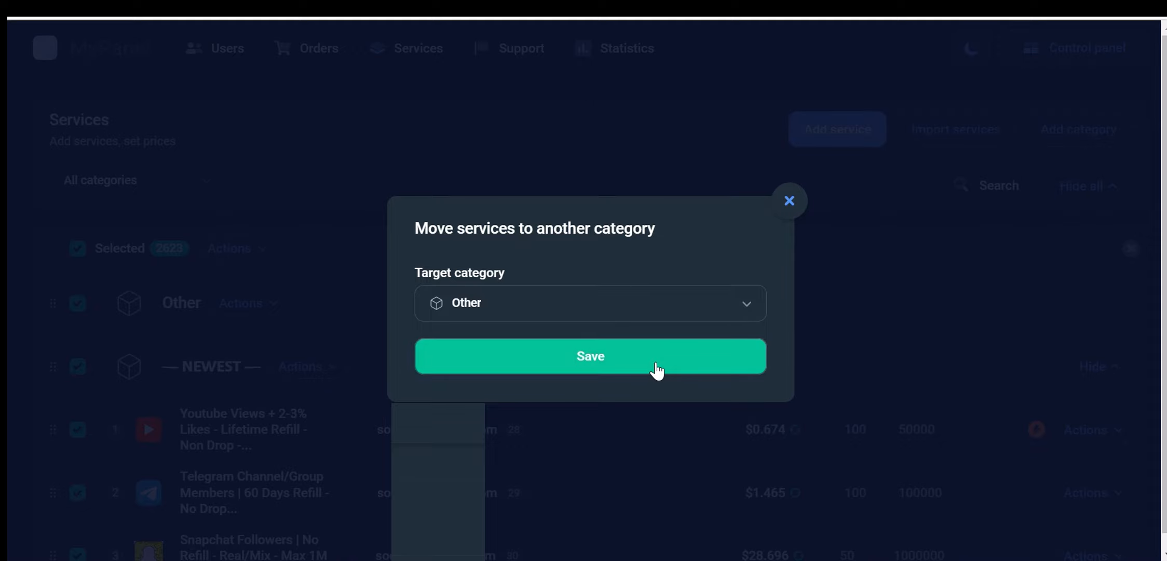
pyautogui.moveTo(762, 348)
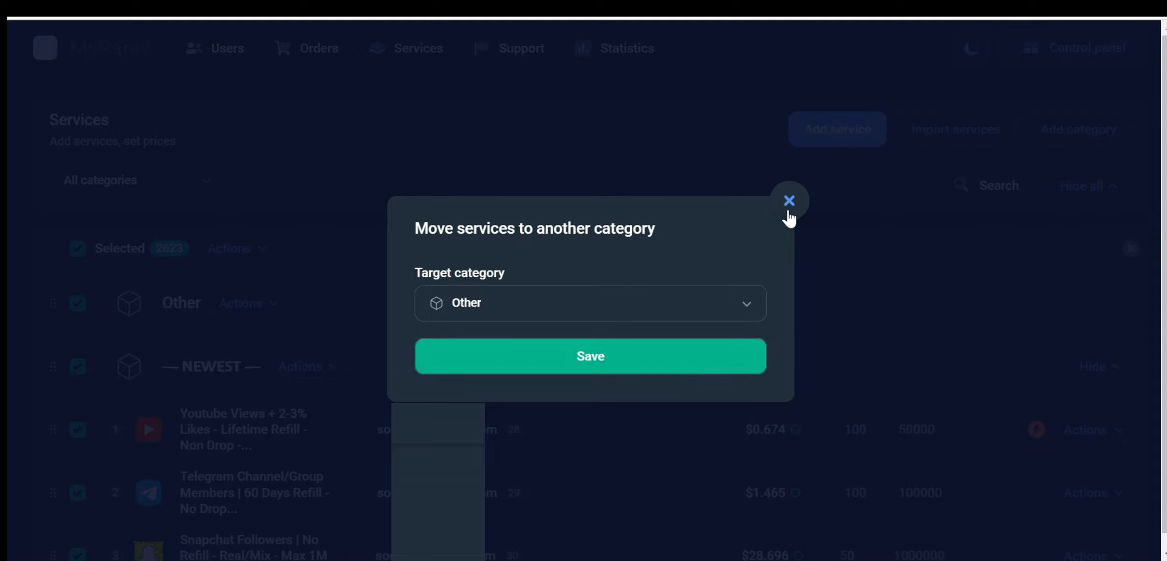
pyautogui.click(787, 201)
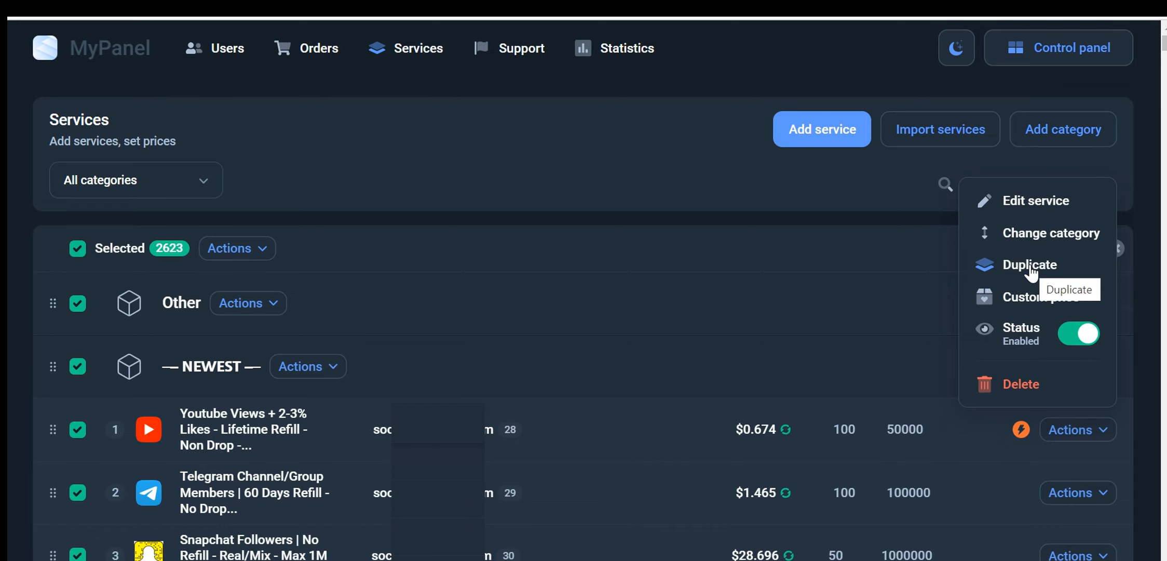
pyautogui.moveTo(1076, 429)
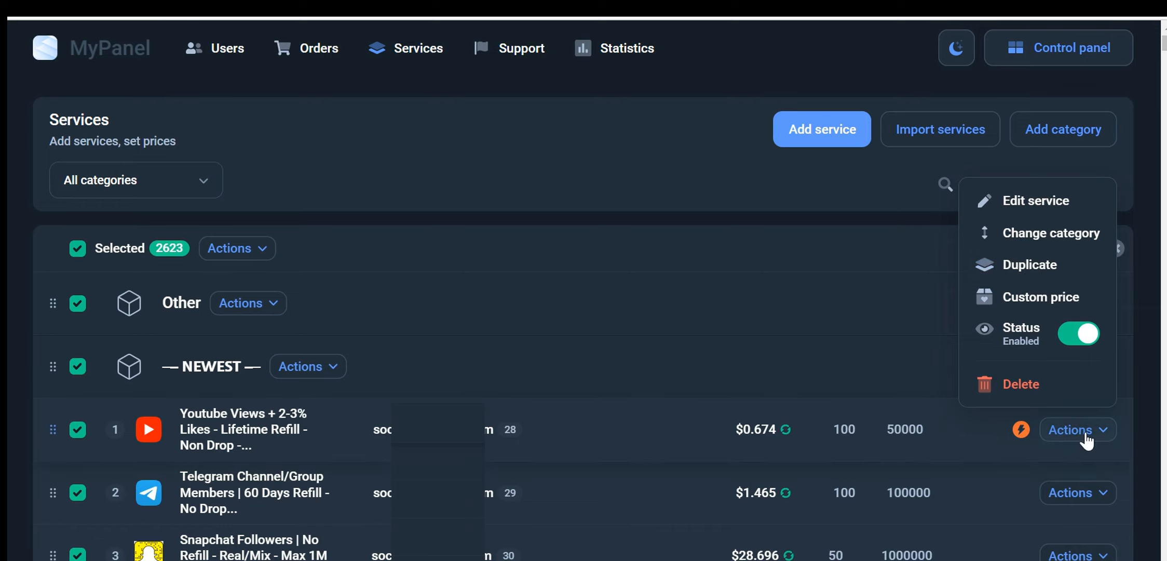
# - Add a special price of 0.5 for testuser1 on service 1, YouTube Views
pyautogui.click(1033, 296)
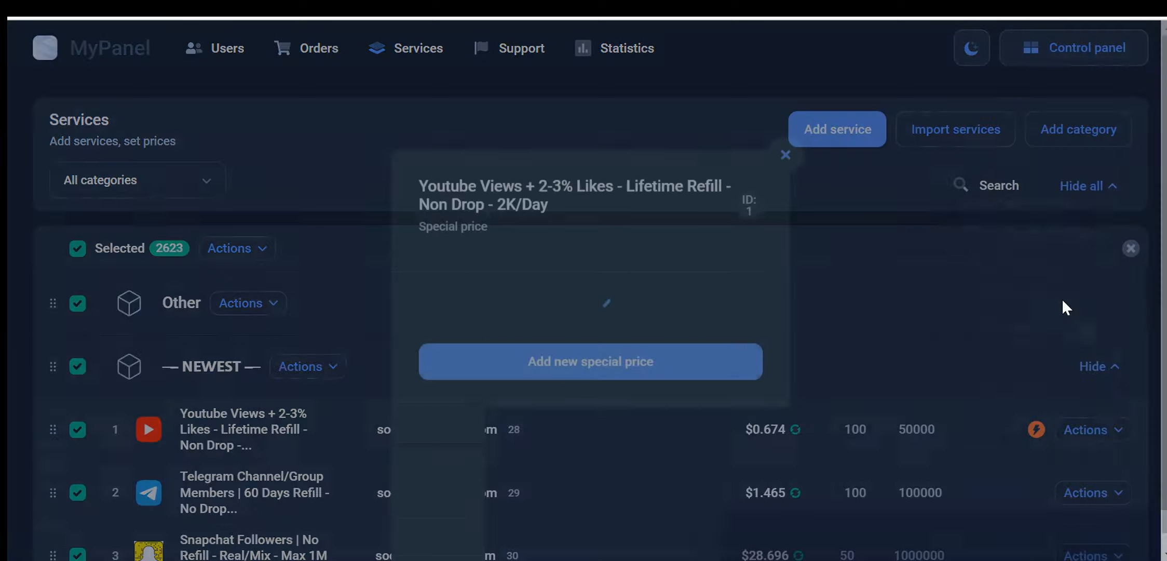
pyautogui.click(590, 361)
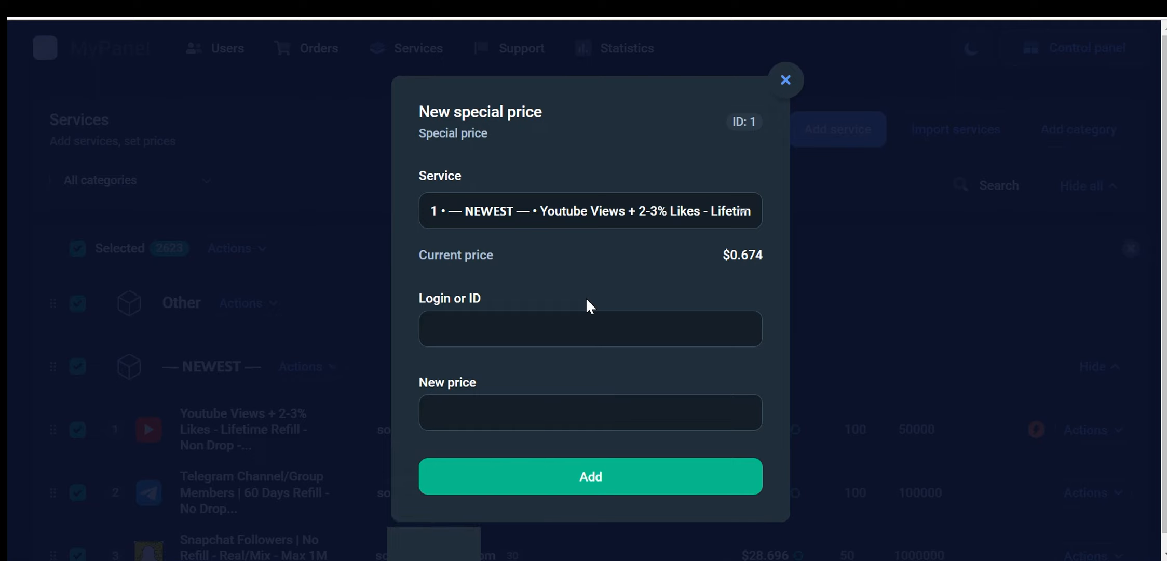
pyautogui.moveTo(574, 315)
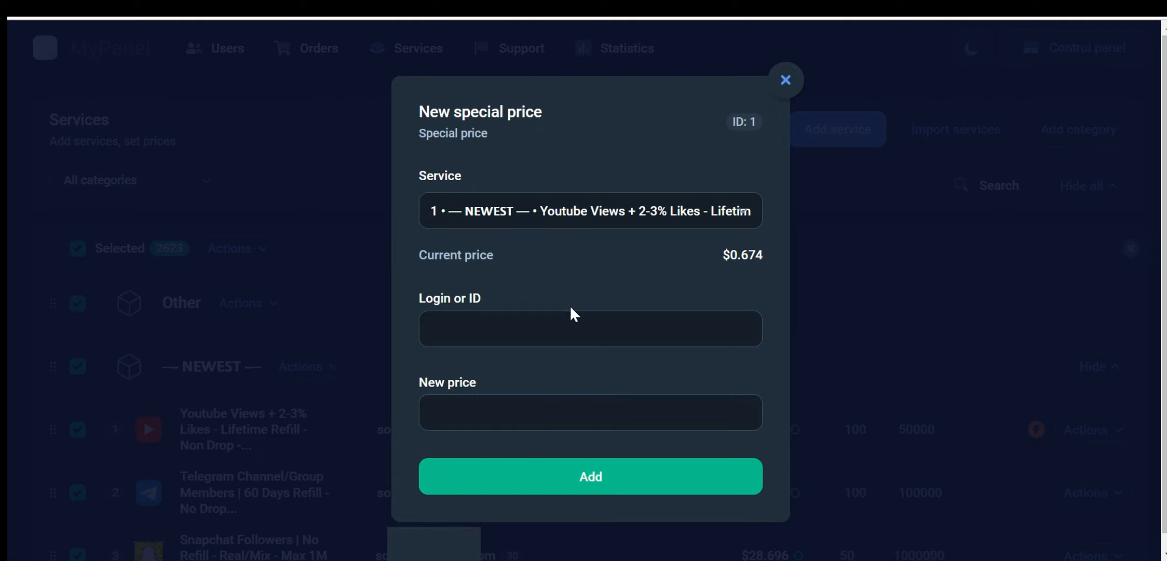
pyautogui.write('testuser1')
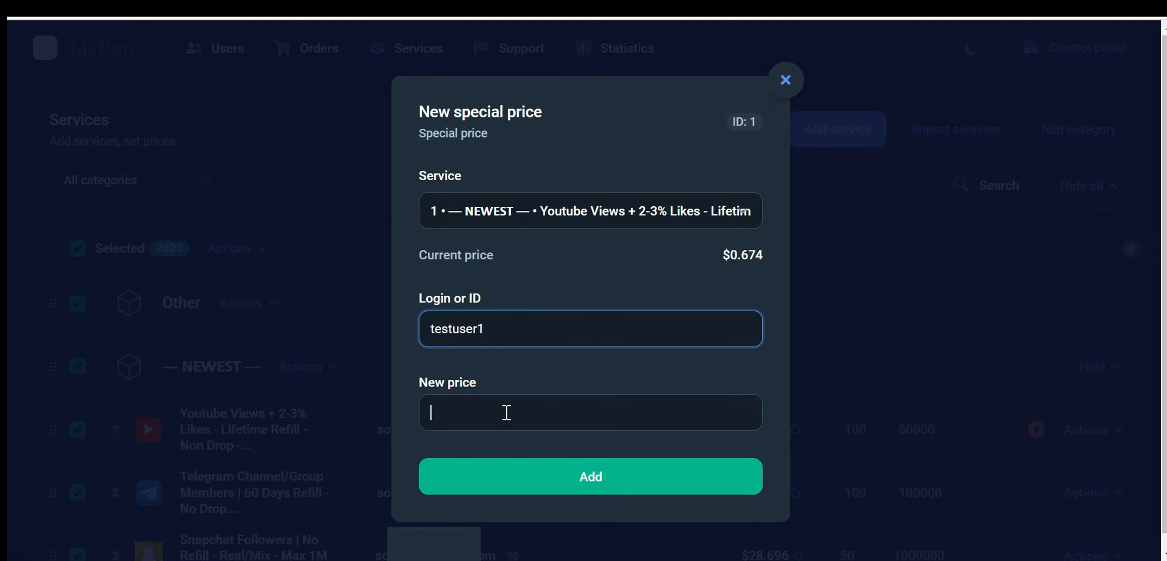
pyautogui.write('0.')
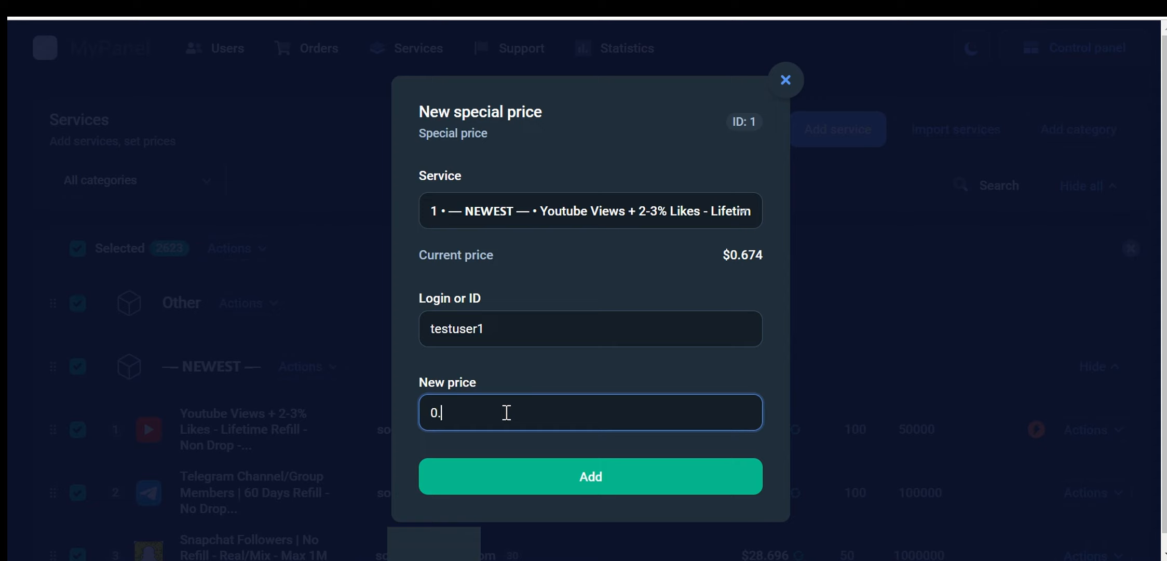
pyautogui.write('5')
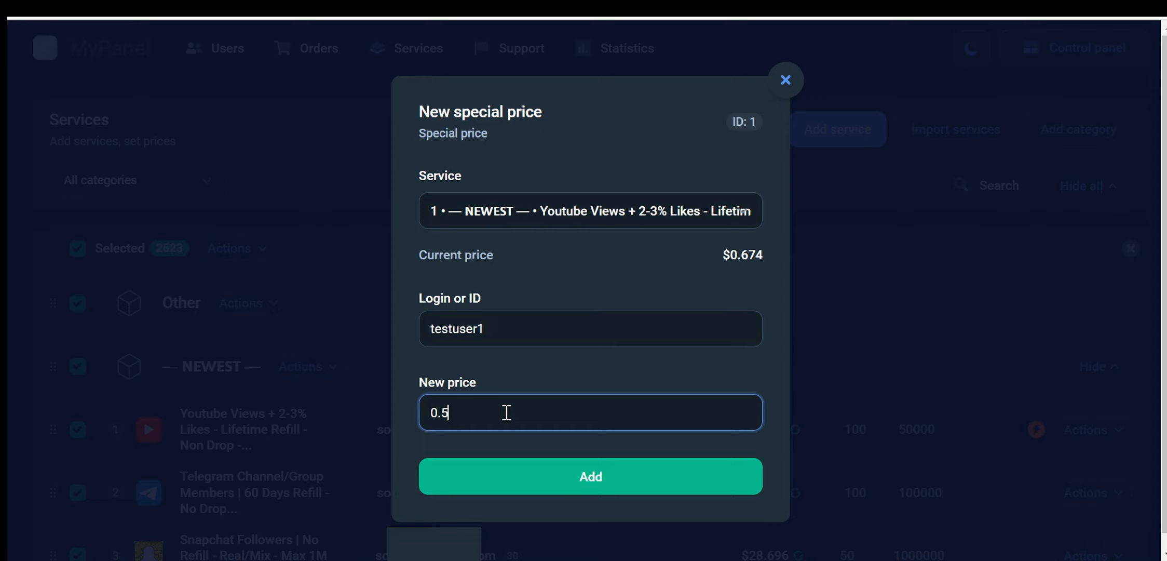
pyautogui.moveTo(549, 489)
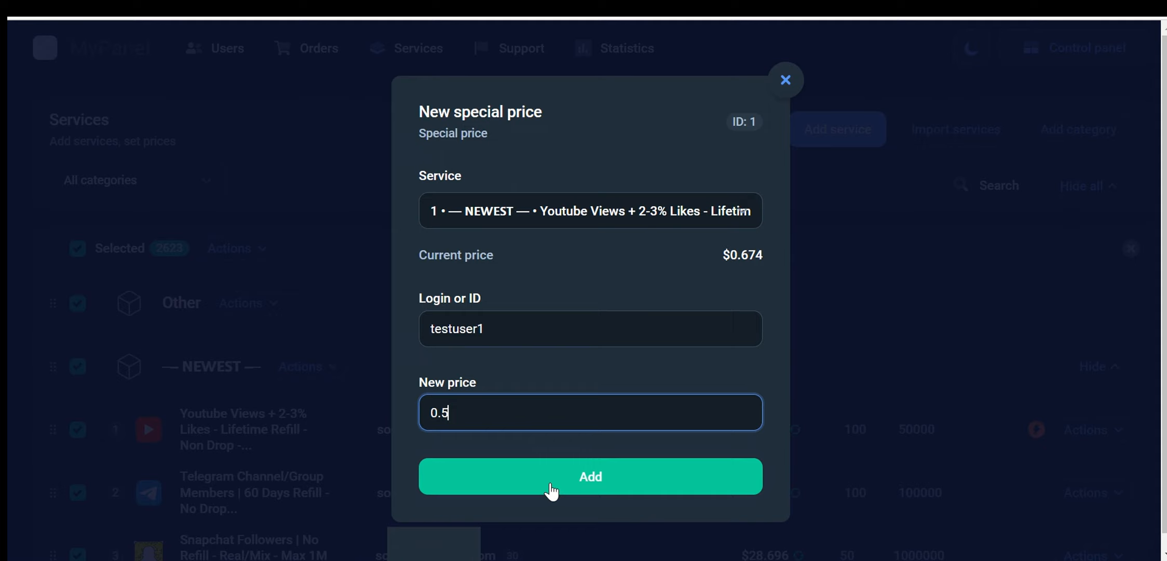
pyautogui.click(590, 476)
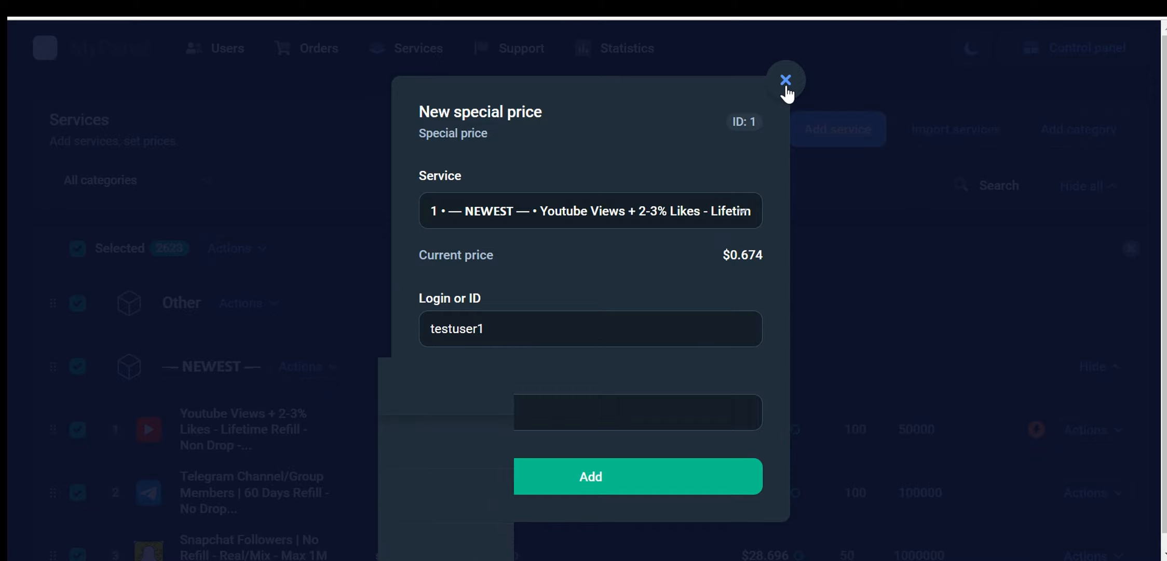
# - Close the special price dialog and bring up the first service's Actions menu
pyautogui.click(784, 80)
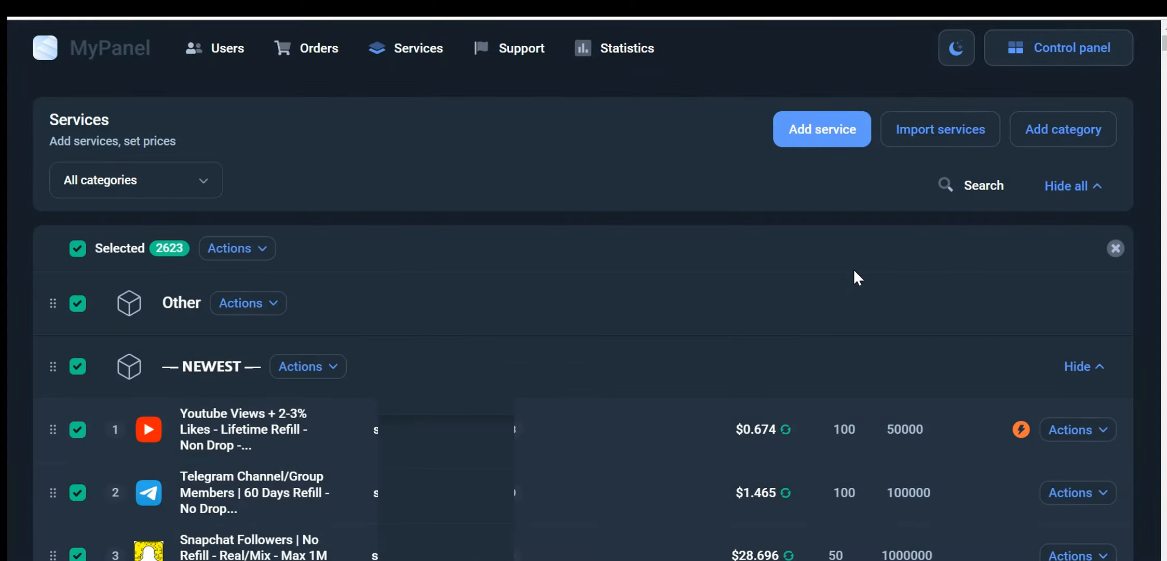
pyautogui.moveTo(886, 363)
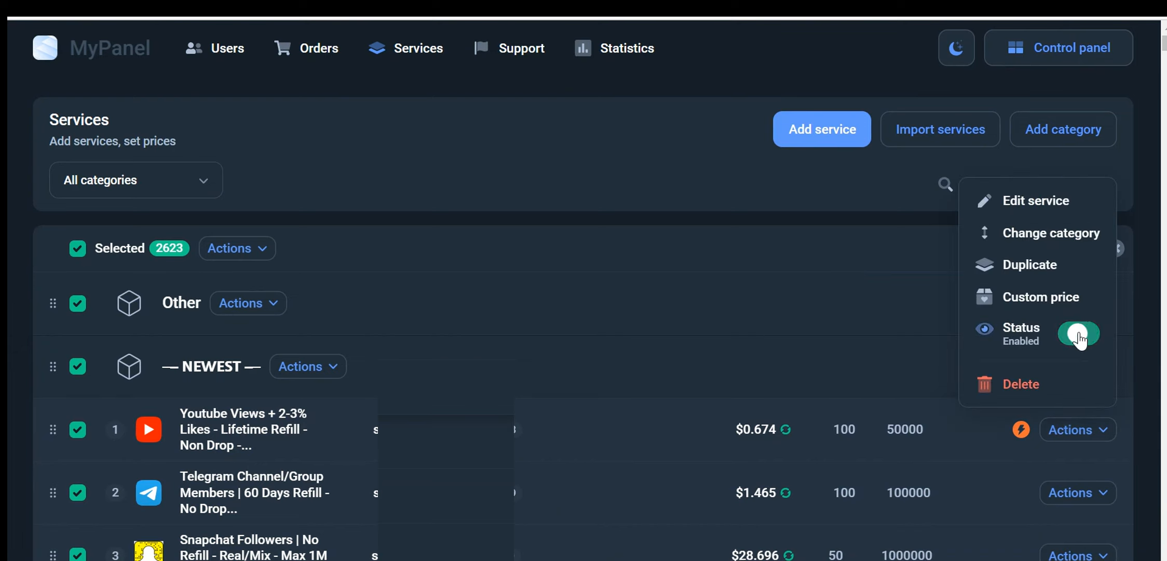
pyautogui.click(1079, 334)
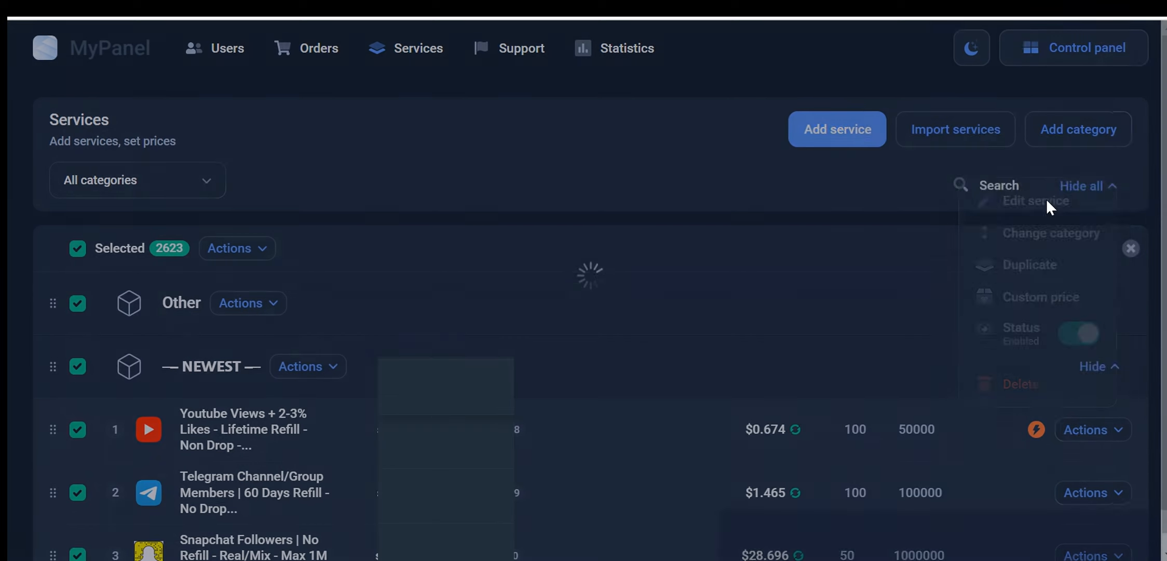
# - Edit the YouTube Views service and review its min order, max order 50000, refill days and pricing
pyautogui.click(1031, 202)
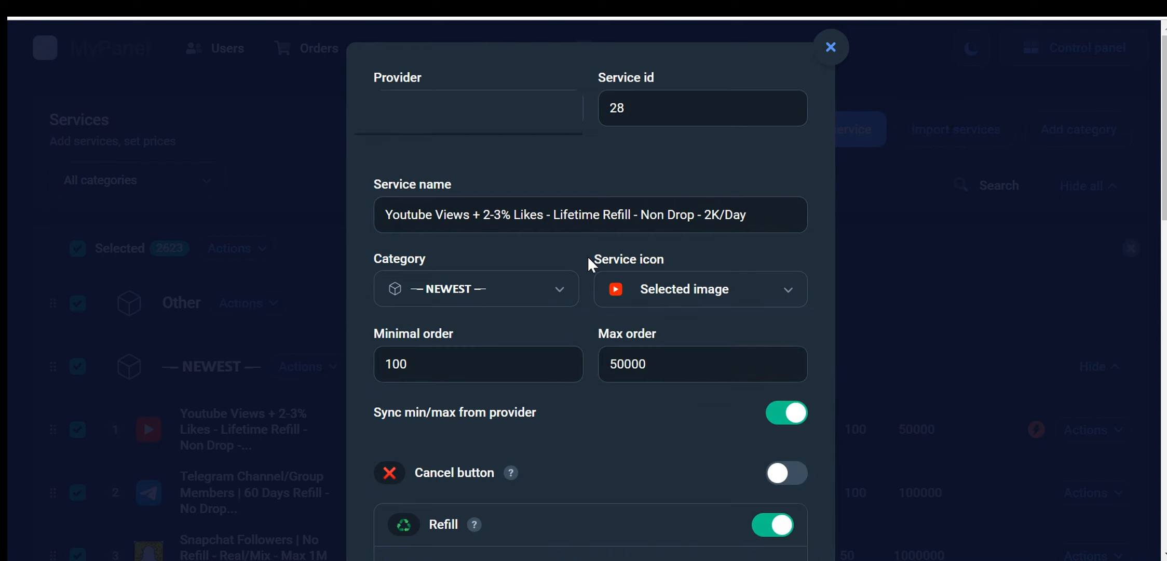
pyautogui.scroll(-3)
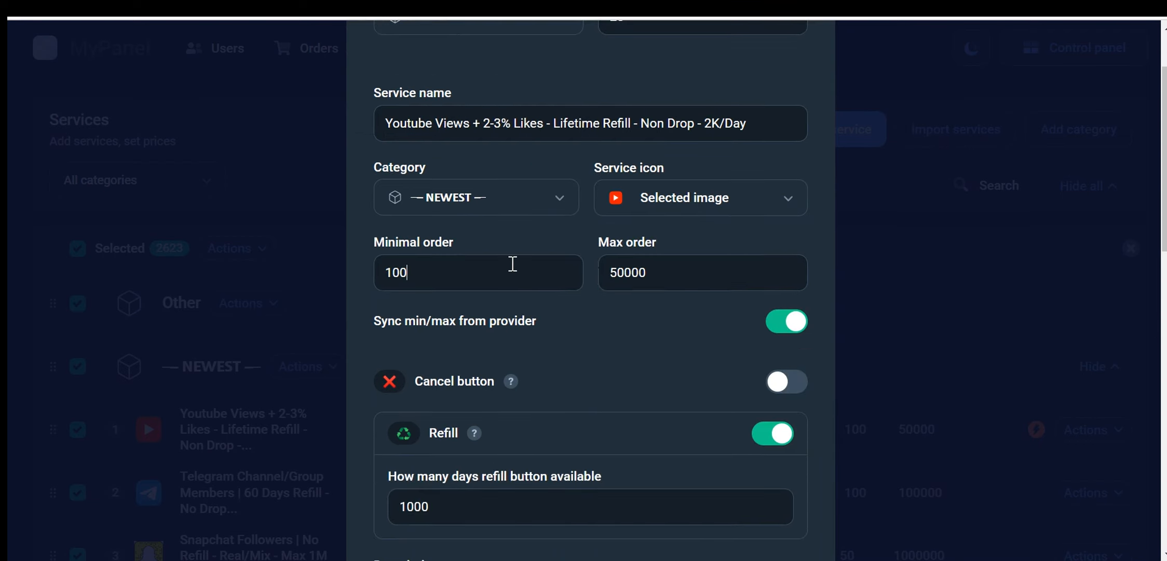
pyautogui.click(478, 272)
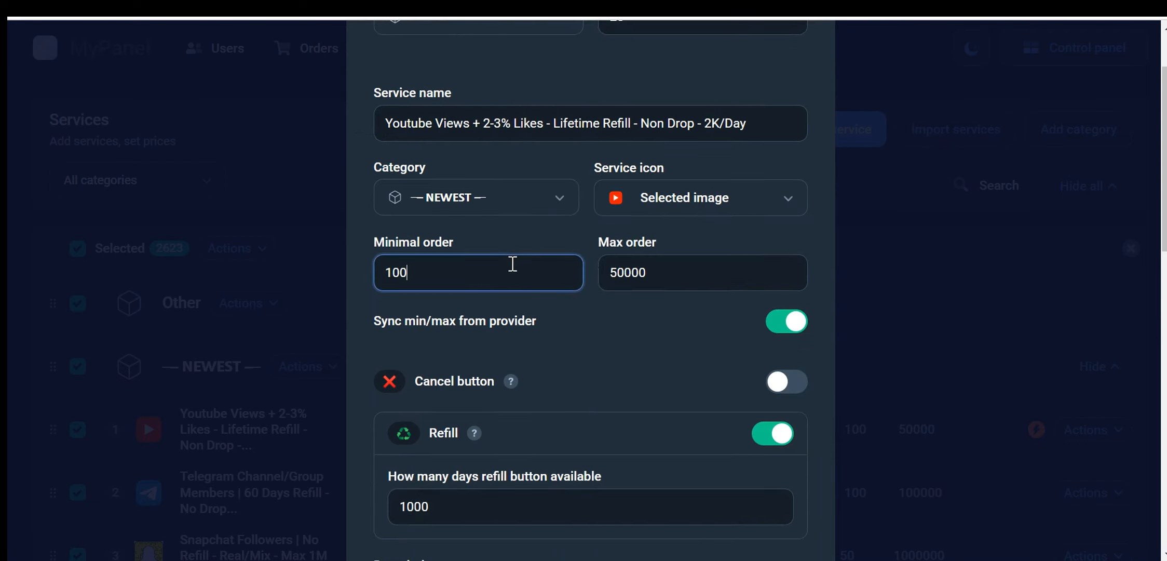
pyautogui.tripleClick(700, 272)
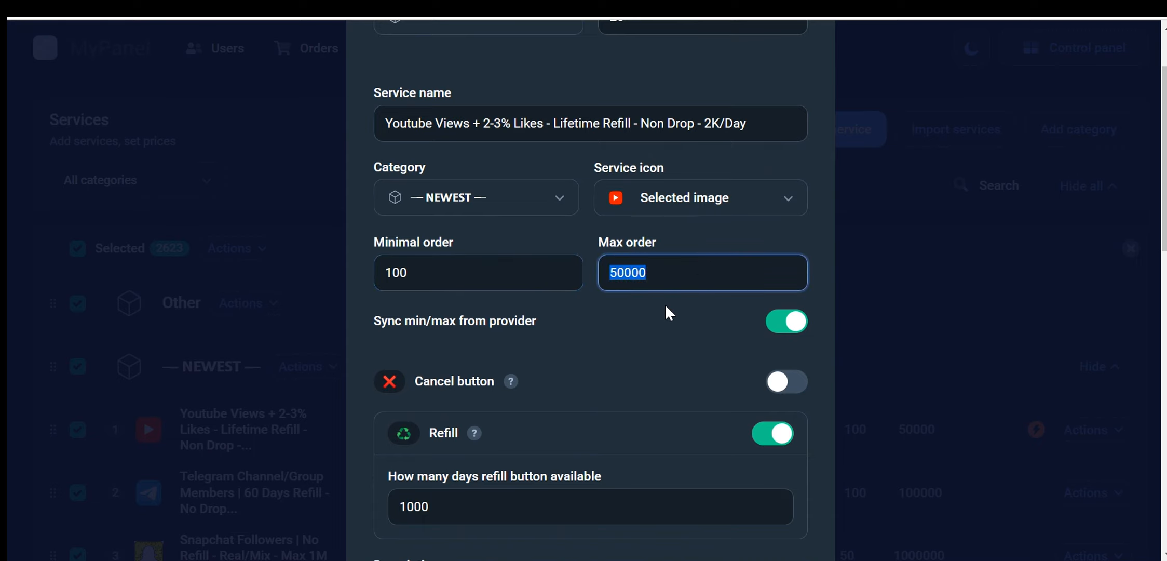
pyautogui.scroll(-3)
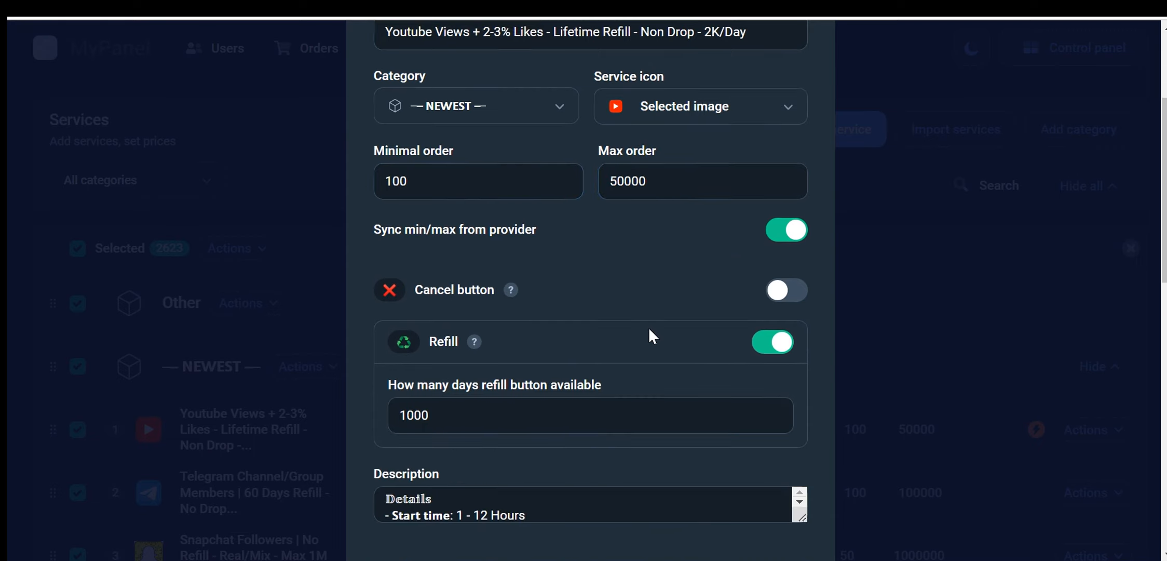
pyautogui.moveTo(511, 289)
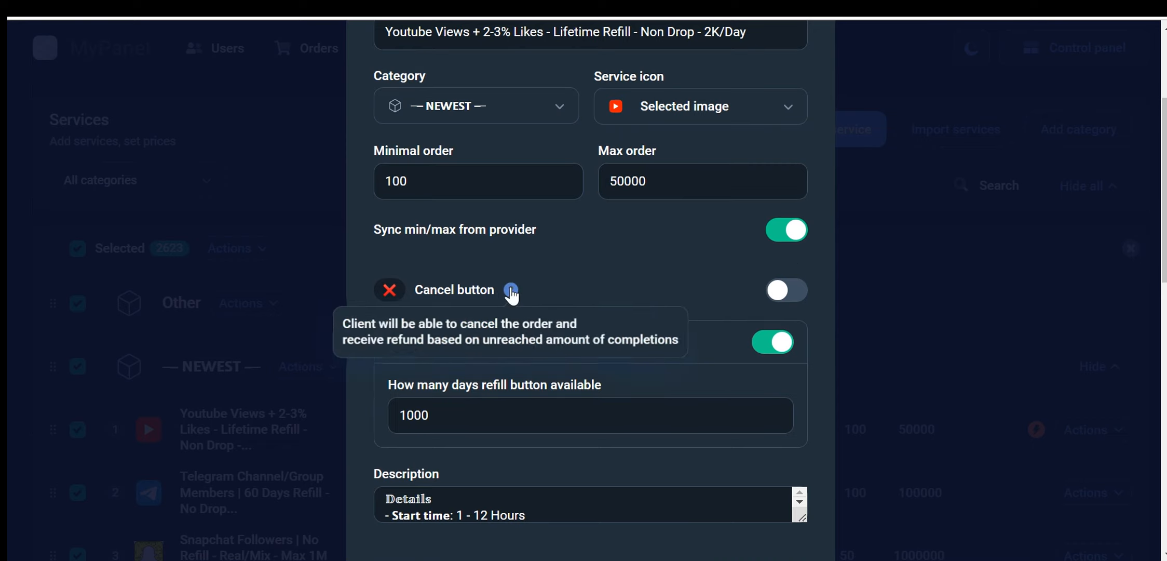
pyautogui.moveTo(524, 292)
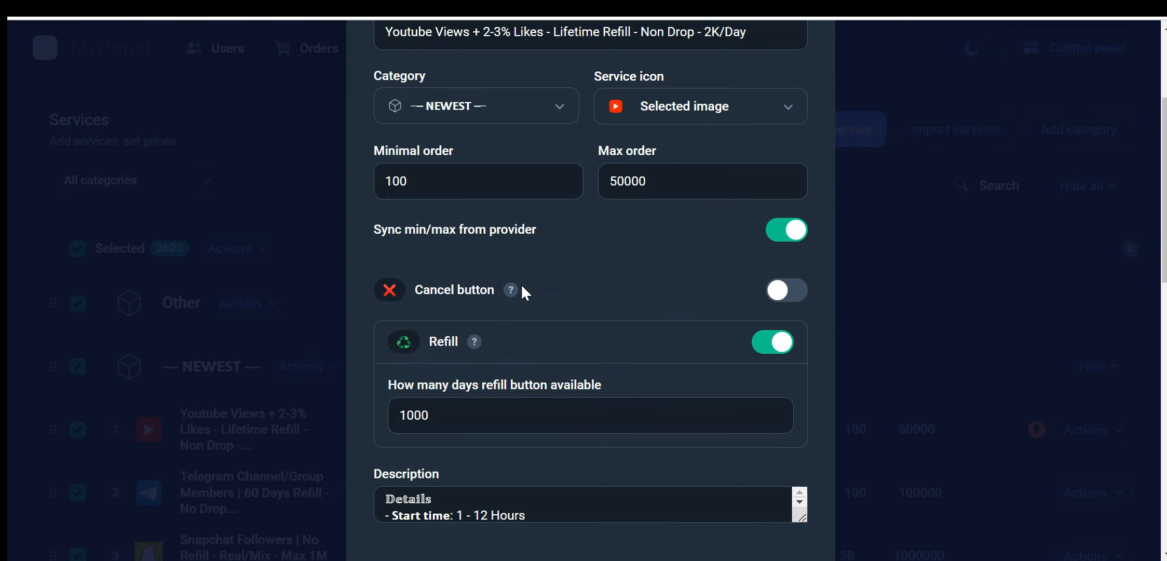
pyautogui.moveTo(523, 296)
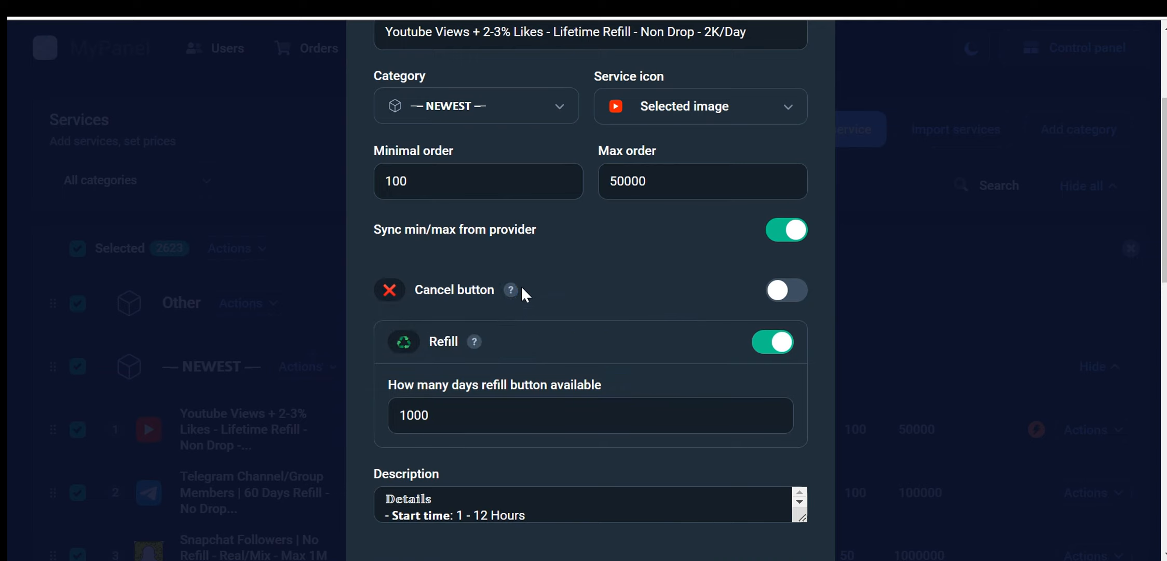
pyautogui.moveTo(598, 339)
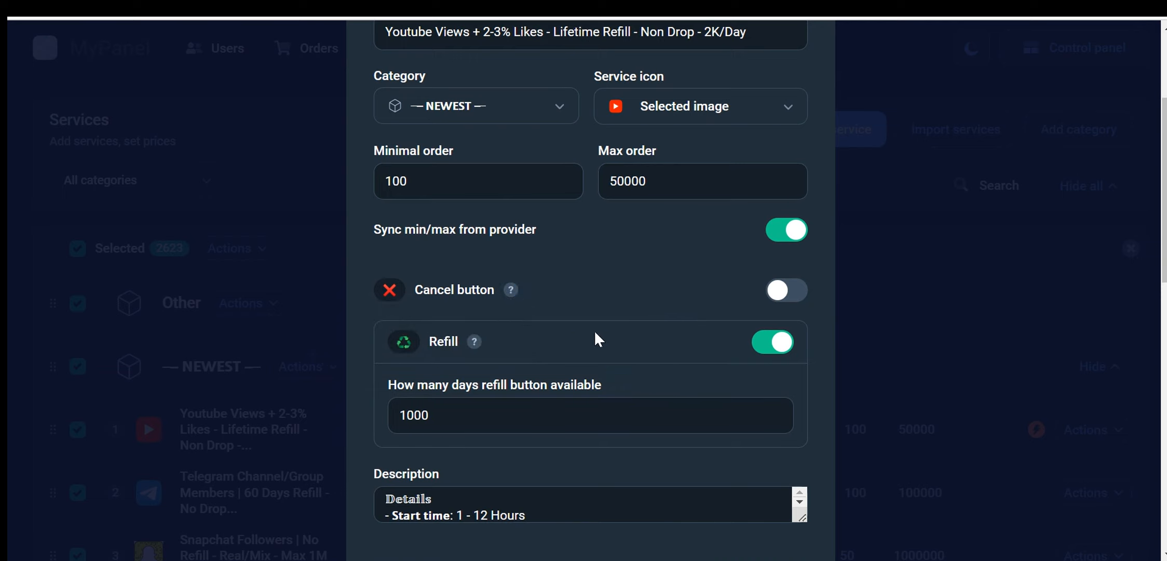
pyautogui.moveTo(473, 341)
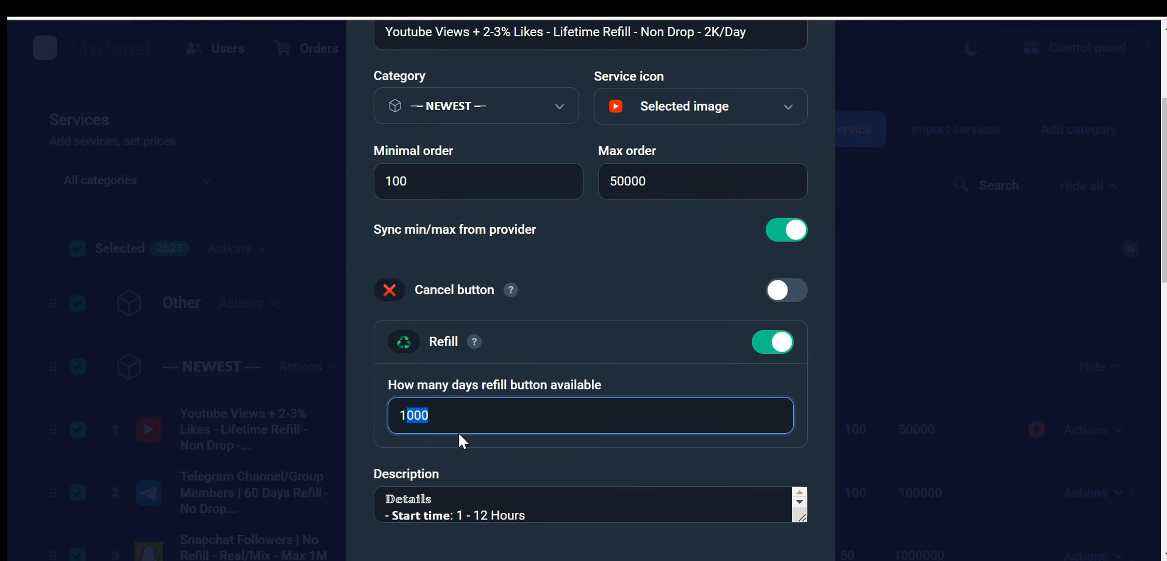
pyautogui.moveTo(465, 442)
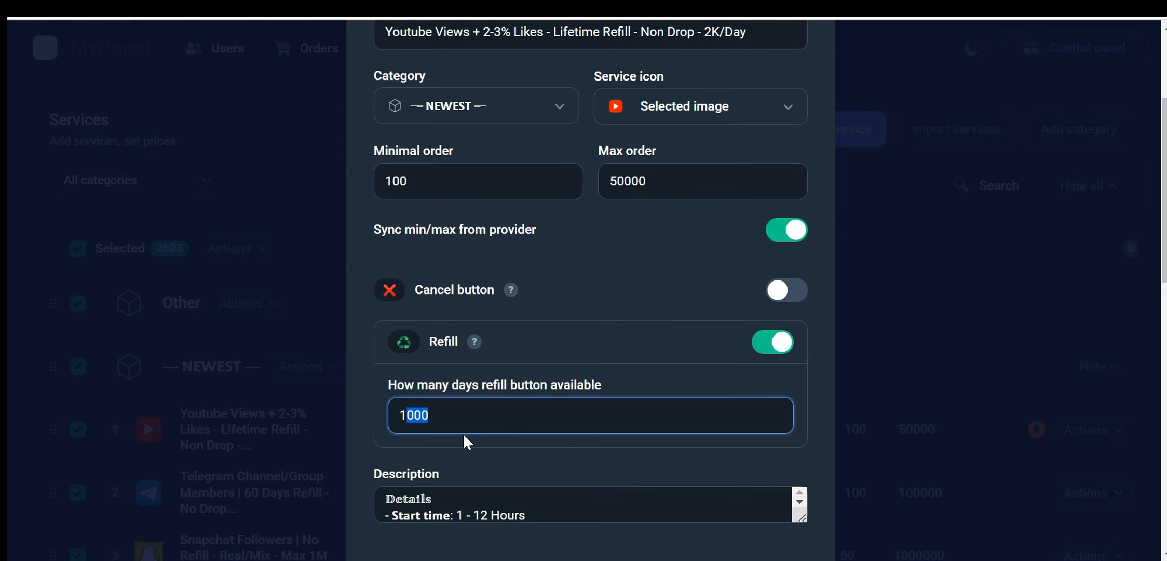
pyautogui.scroll(-3)
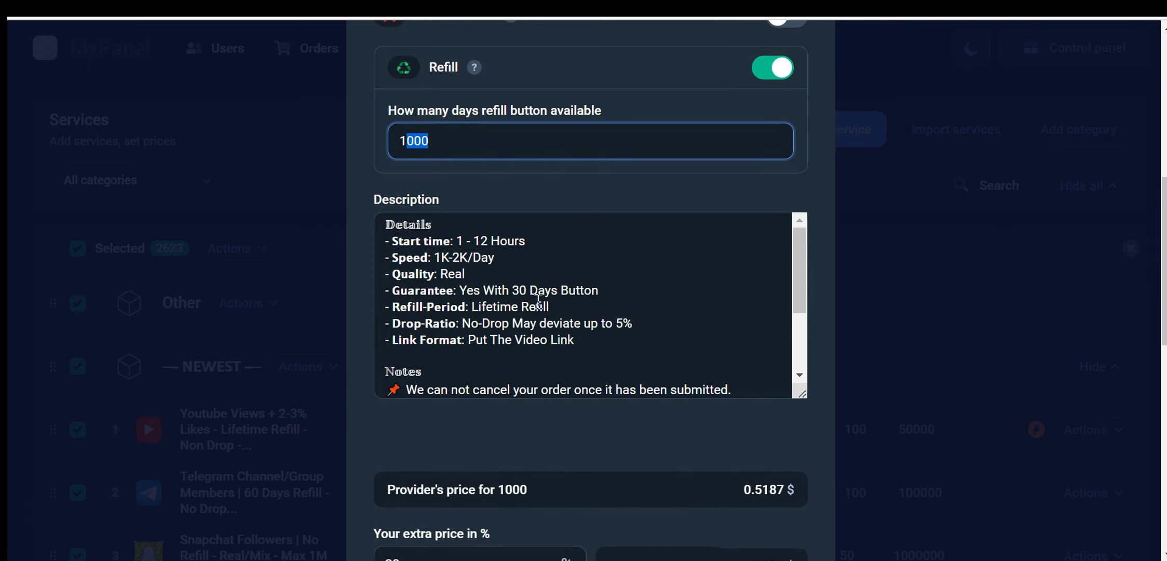
pyautogui.scroll(-3)
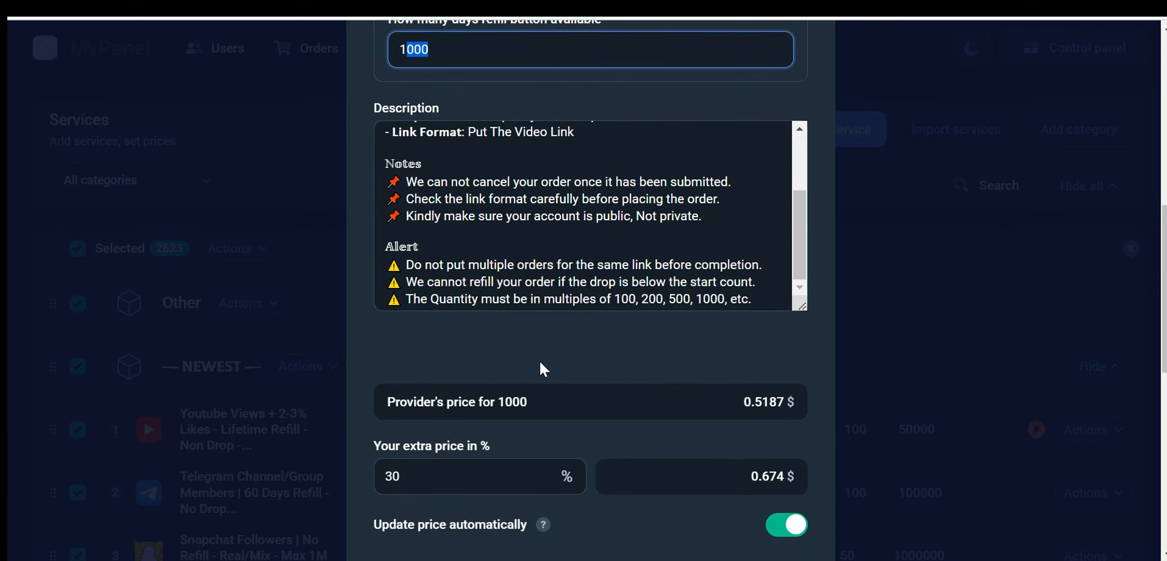
pyautogui.moveTo(540, 325)
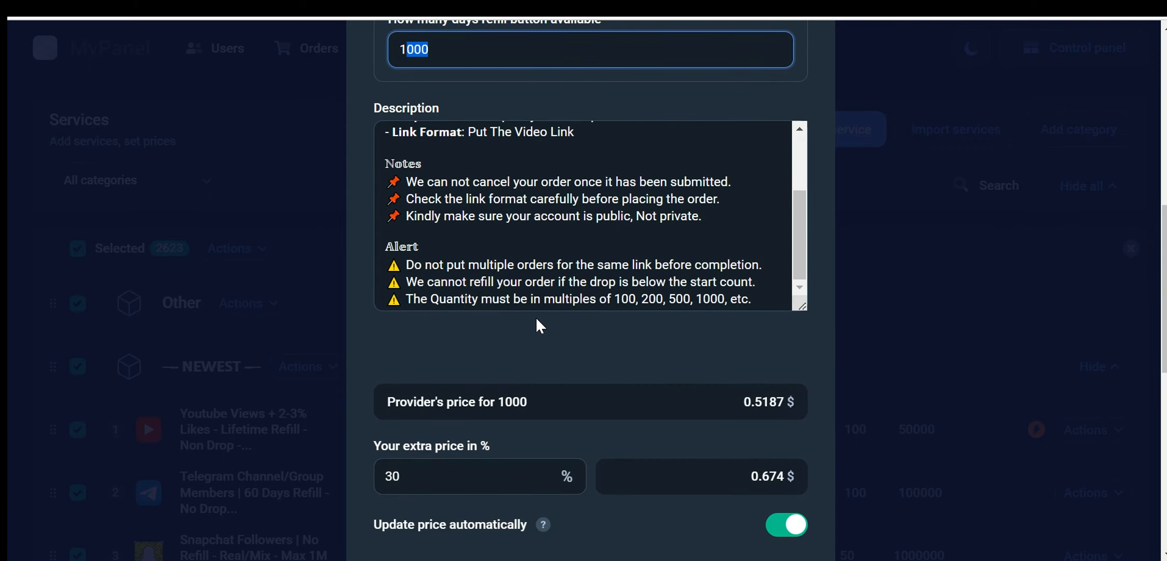
# - Read the automatic price update help and leave Extra settings toggled on for the service
pyautogui.scroll(-3)
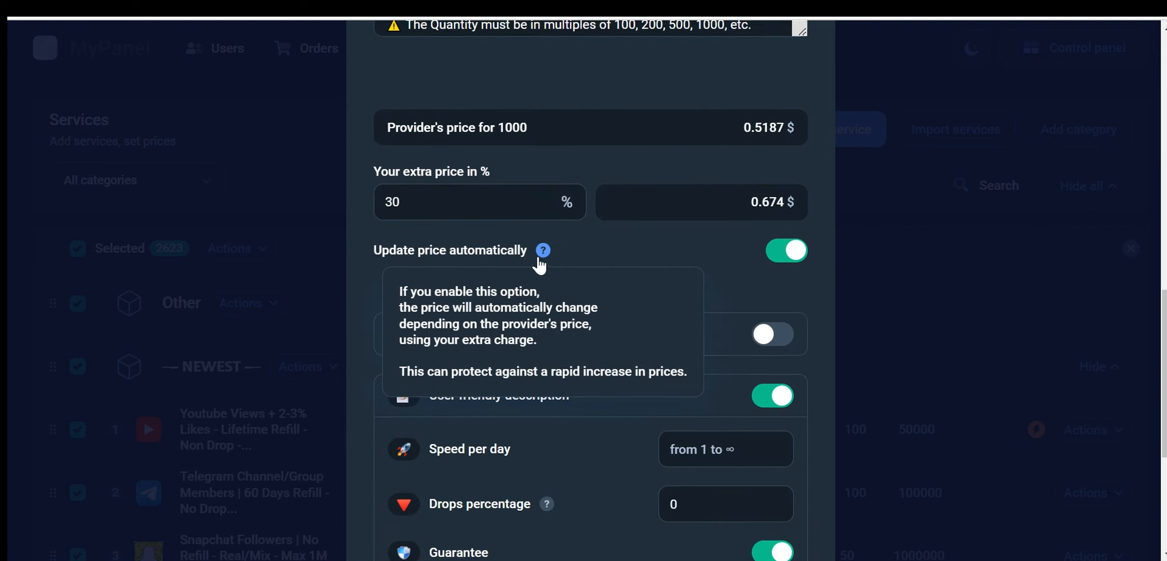
pyautogui.click(480, 202)
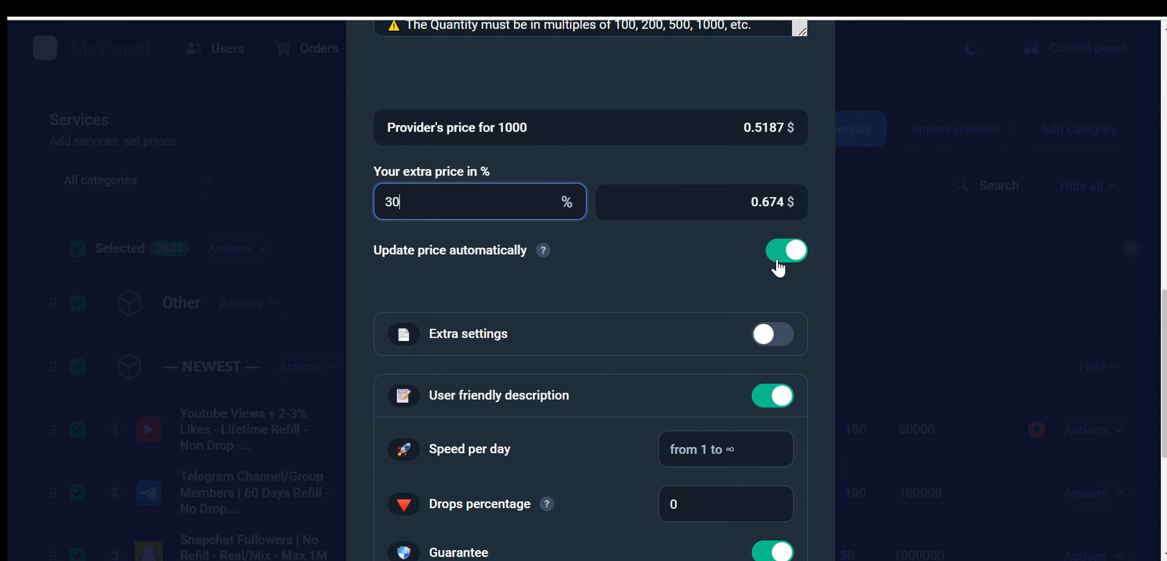
pyautogui.click(771, 333)
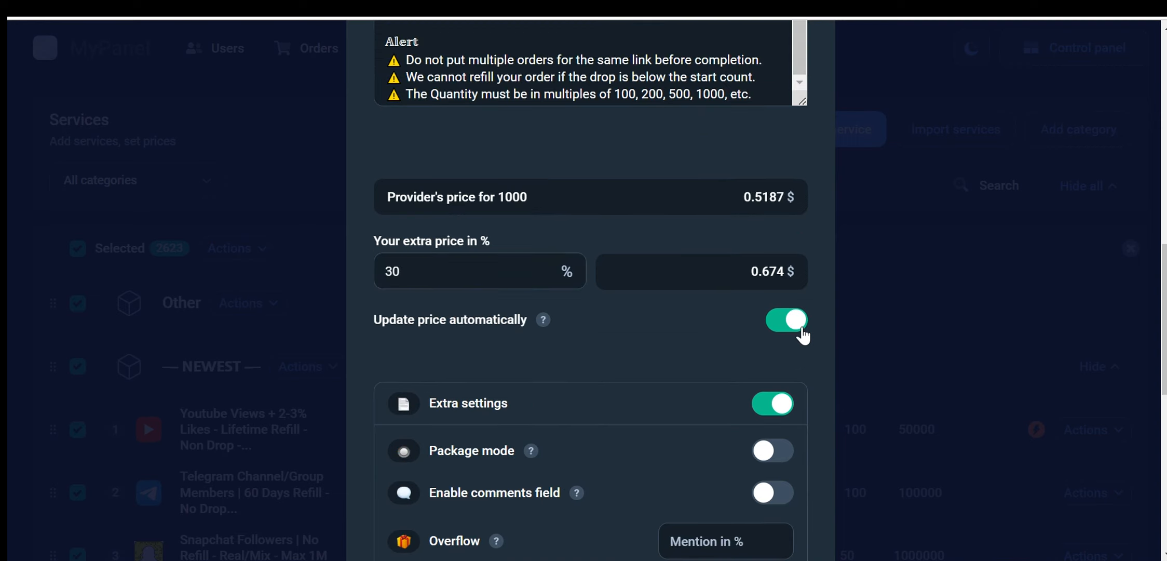
pyautogui.scroll(-3)
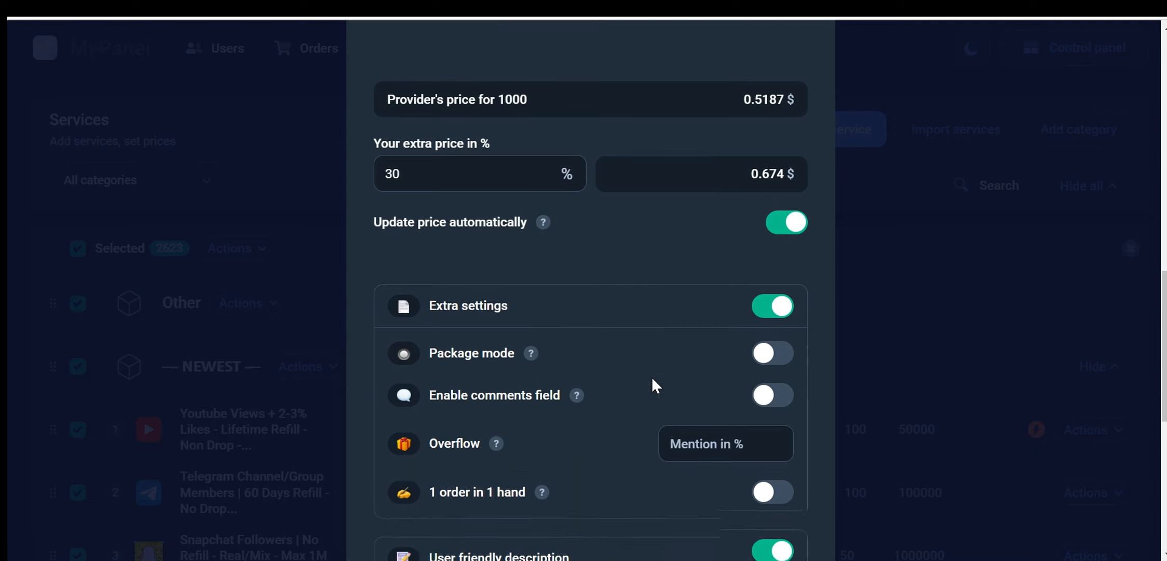
pyautogui.click(771, 220)
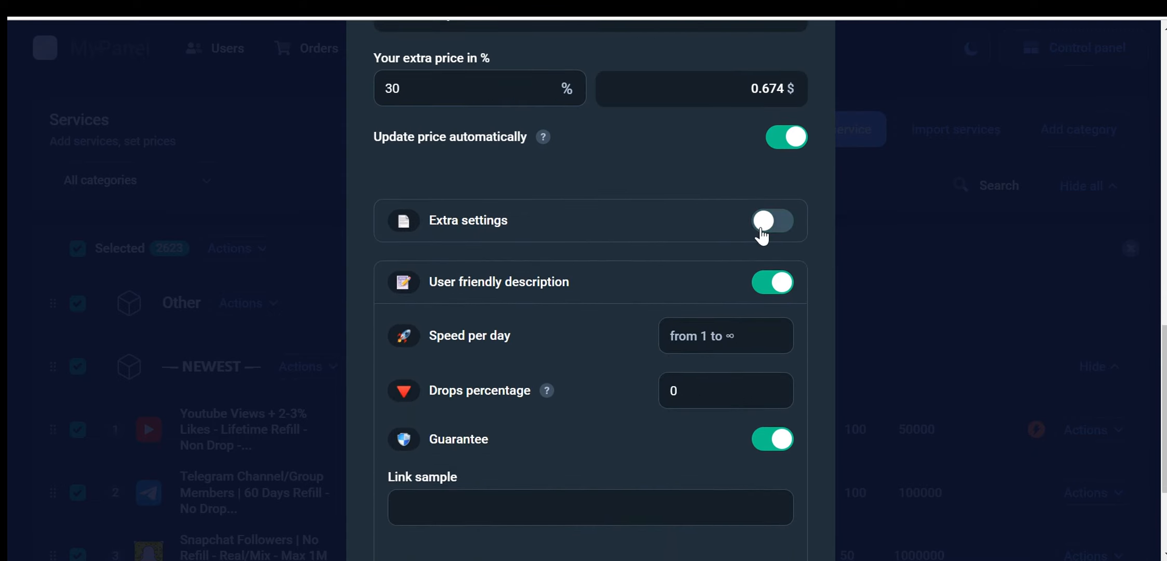
pyautogui.click(771, 220)
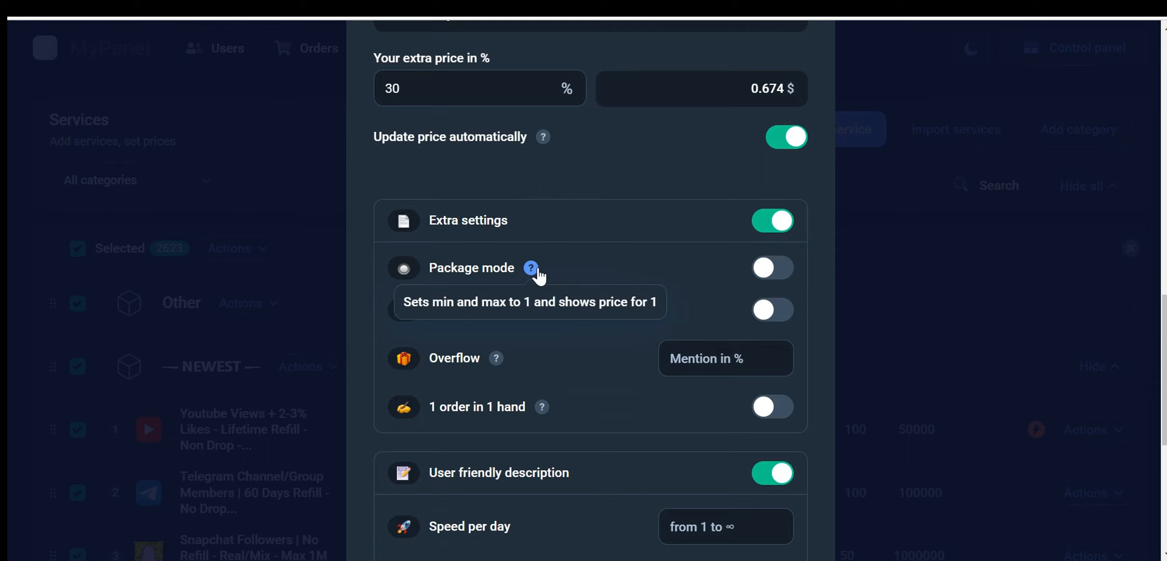
pyautogui.scroll(-3)
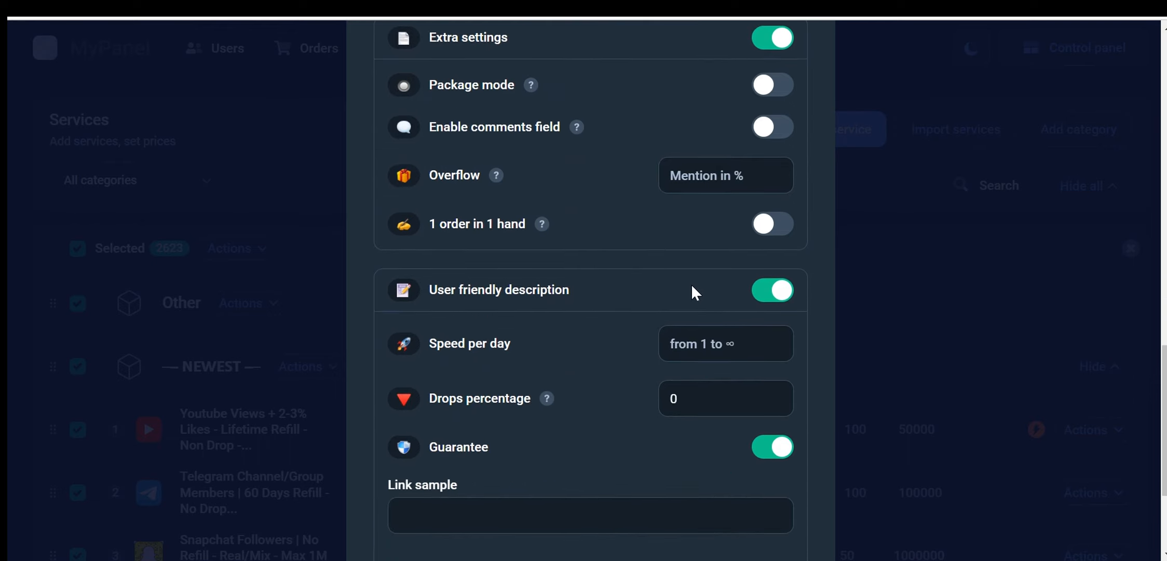
pyautogui.scroll(-3)
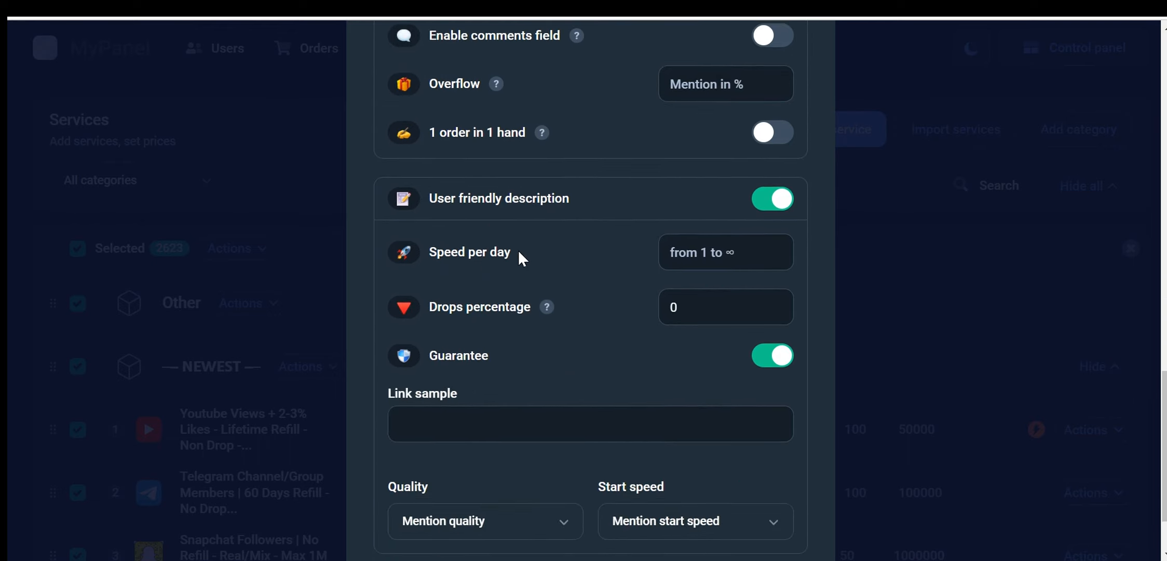
pyautogui.moveTo(553, 244)
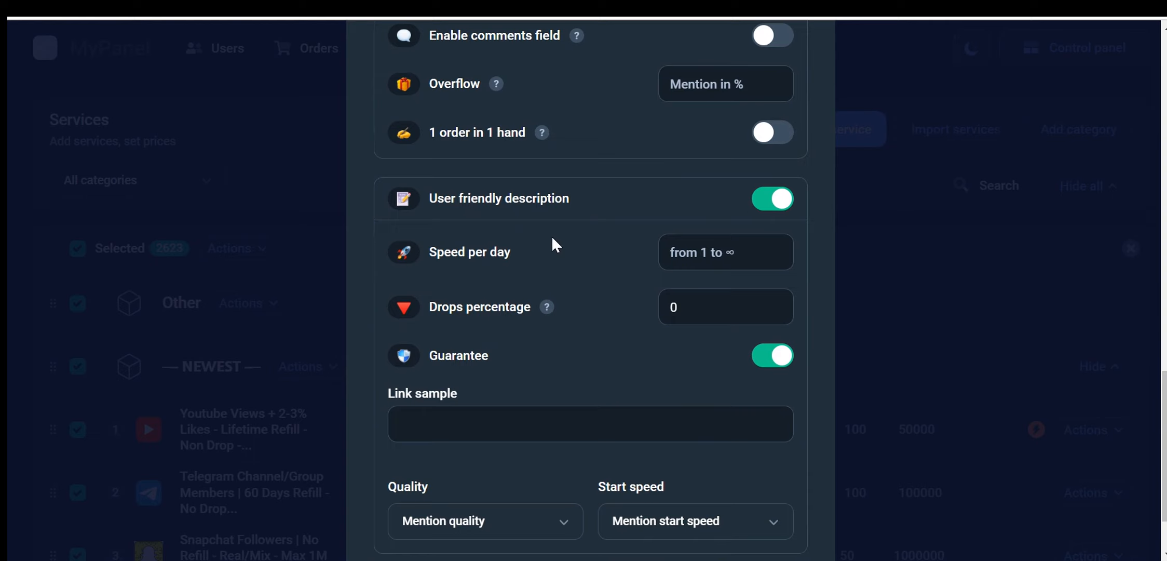
pyautogui.moveTo(546, 306)
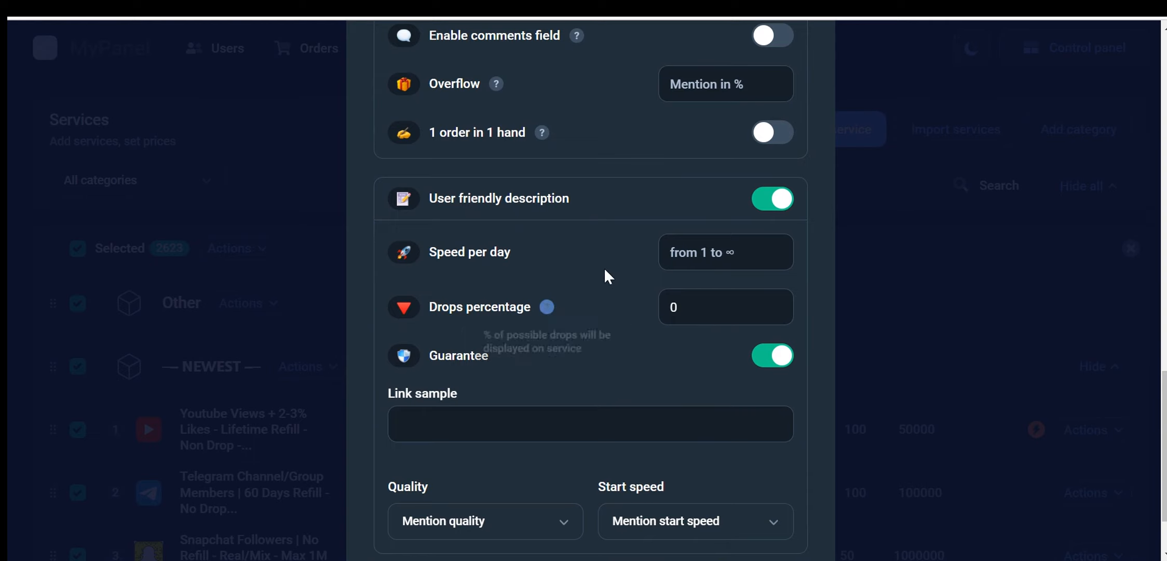
pyautogui.moveTo(543, 259)
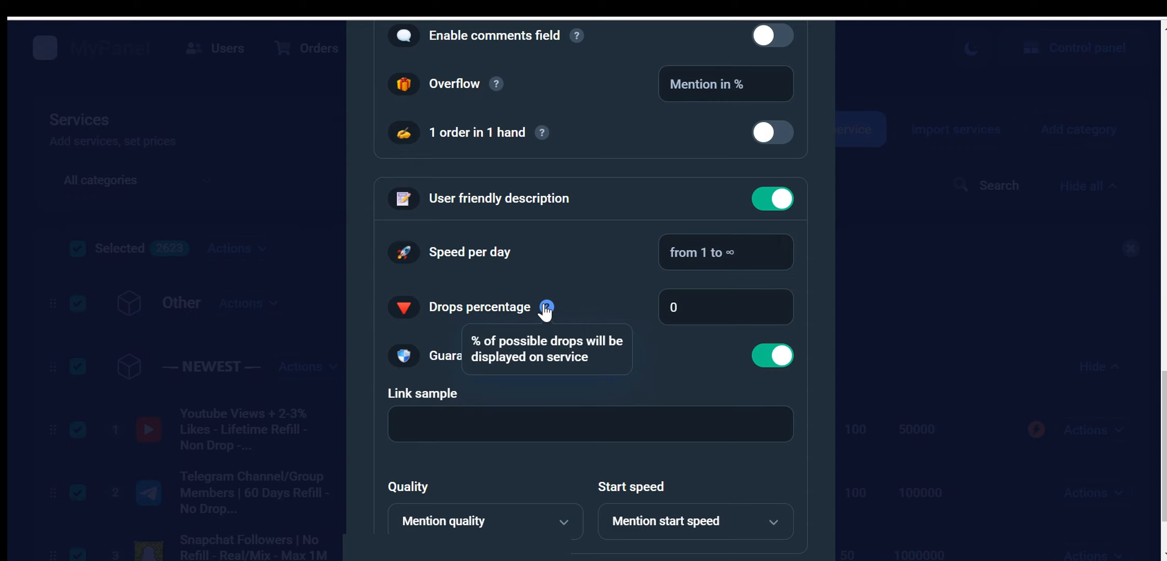
# - Check the Link sample field and Quality options, then close the service edit form
pyautogui.scroll(-3)
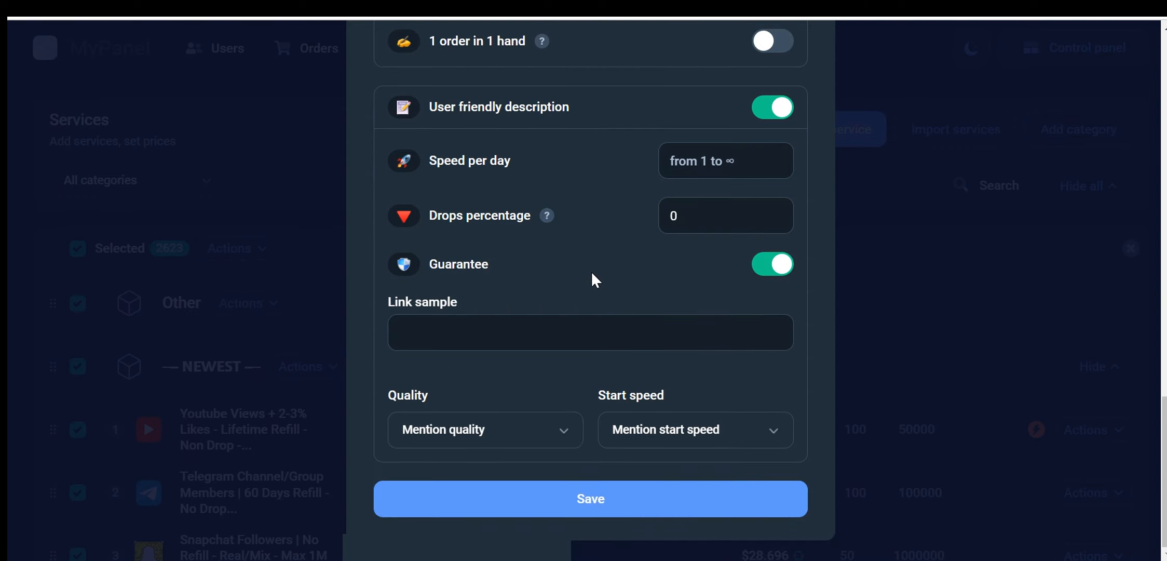
pyautogui.click(589, 332)
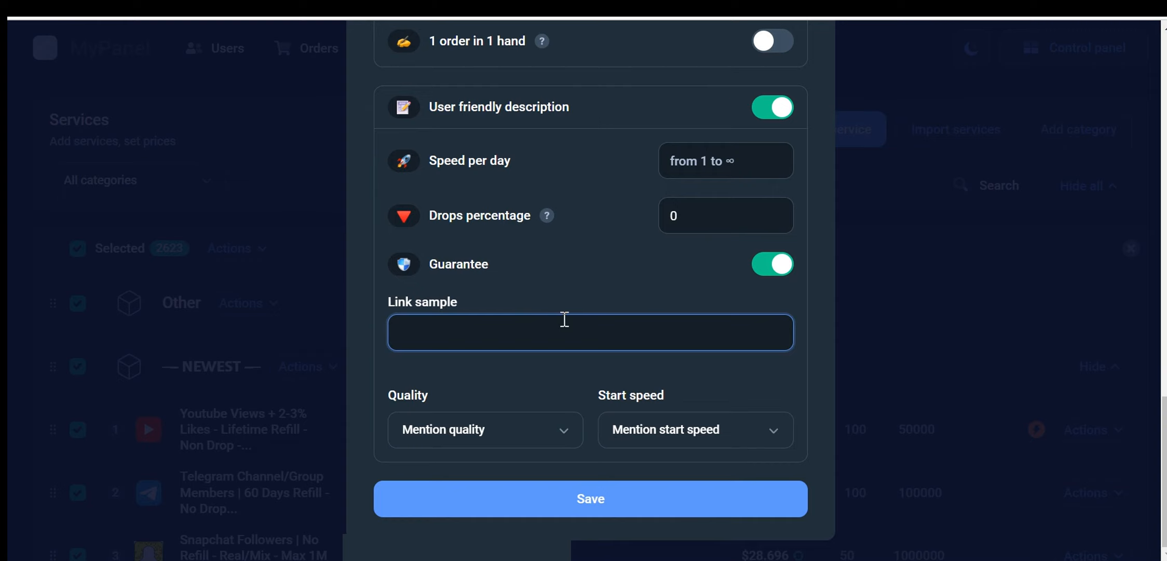
pyautogui.moveTo(556, 431)
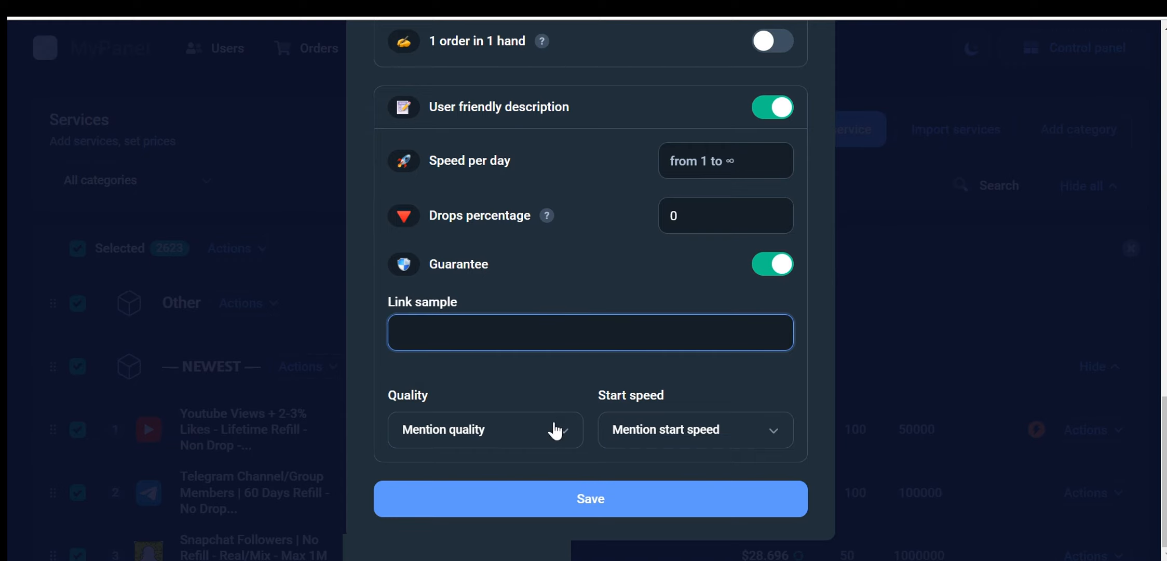
pyautogui.click(484, 429)
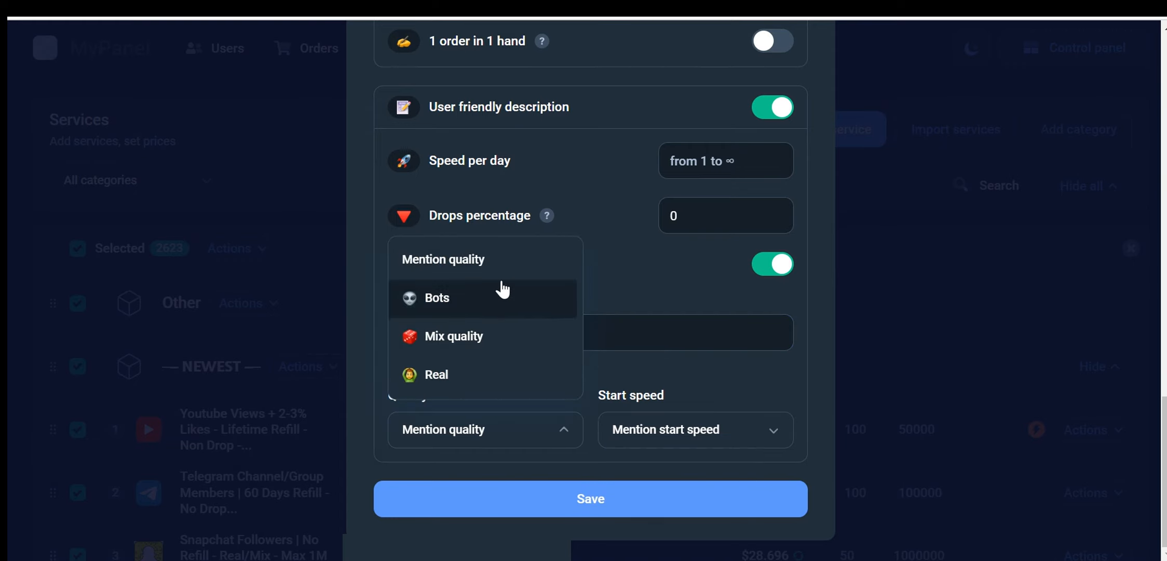
pyautogui.moveTo(486, 381)
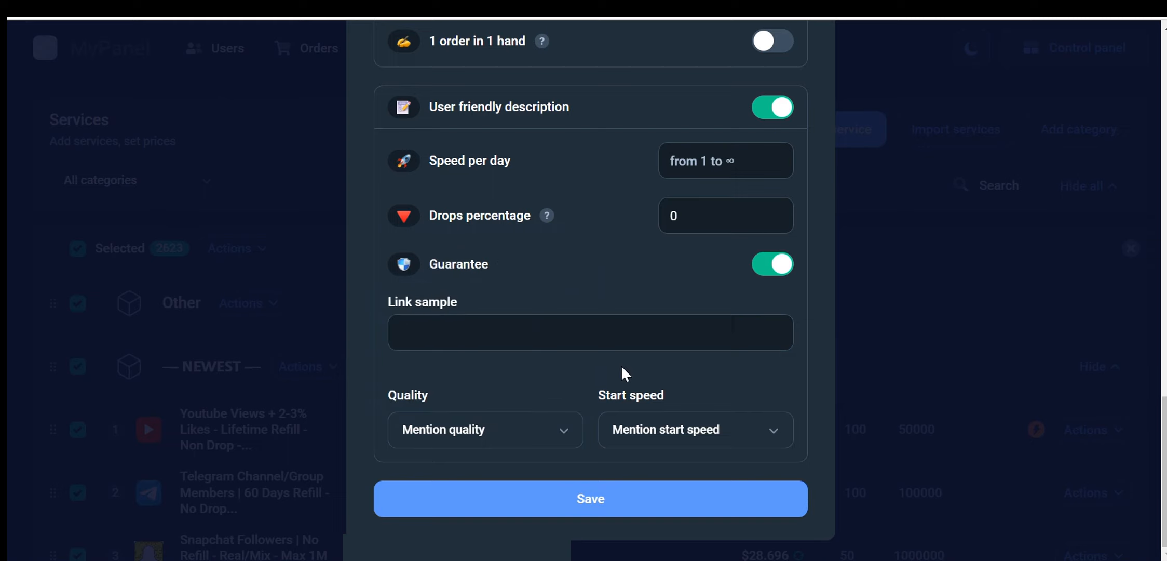
pyautogui.click(589, 498)
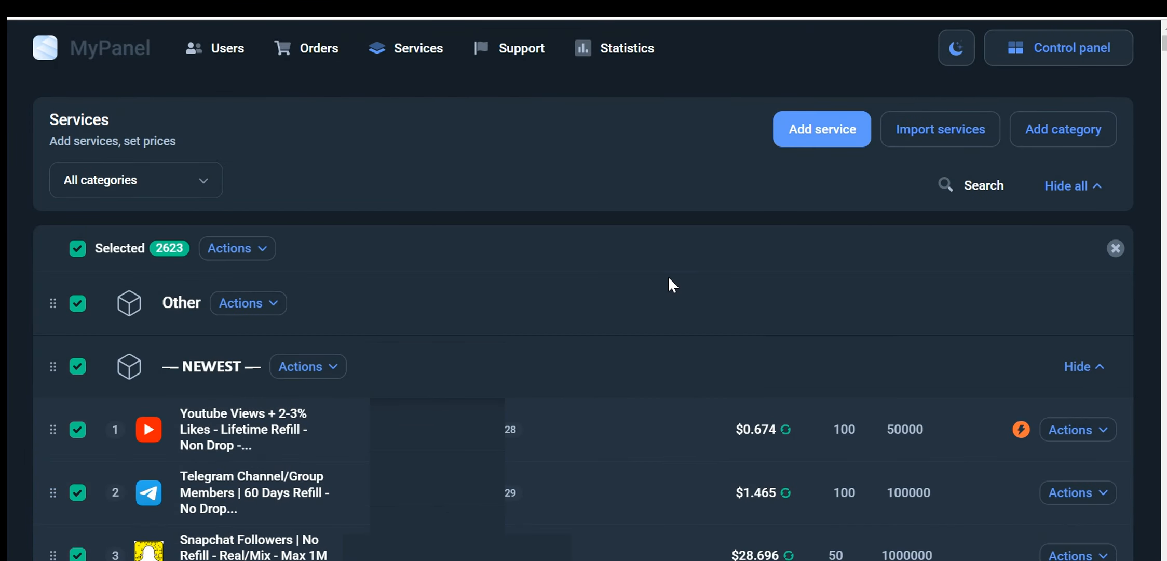
pyautogui.moveTo(727, 267)
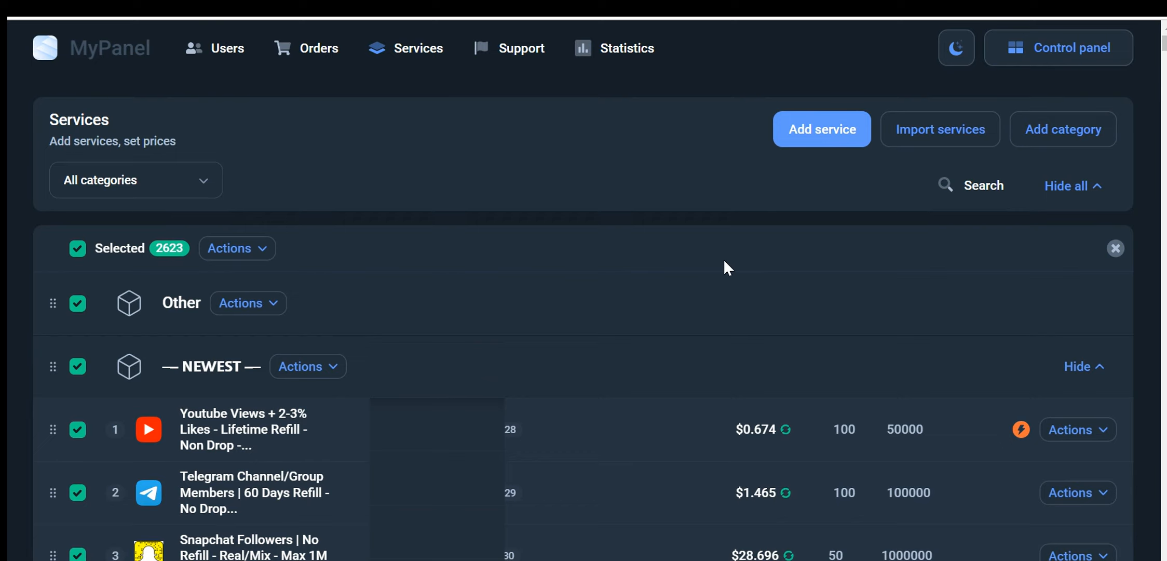
pyautogui.moveTo(748, 261)
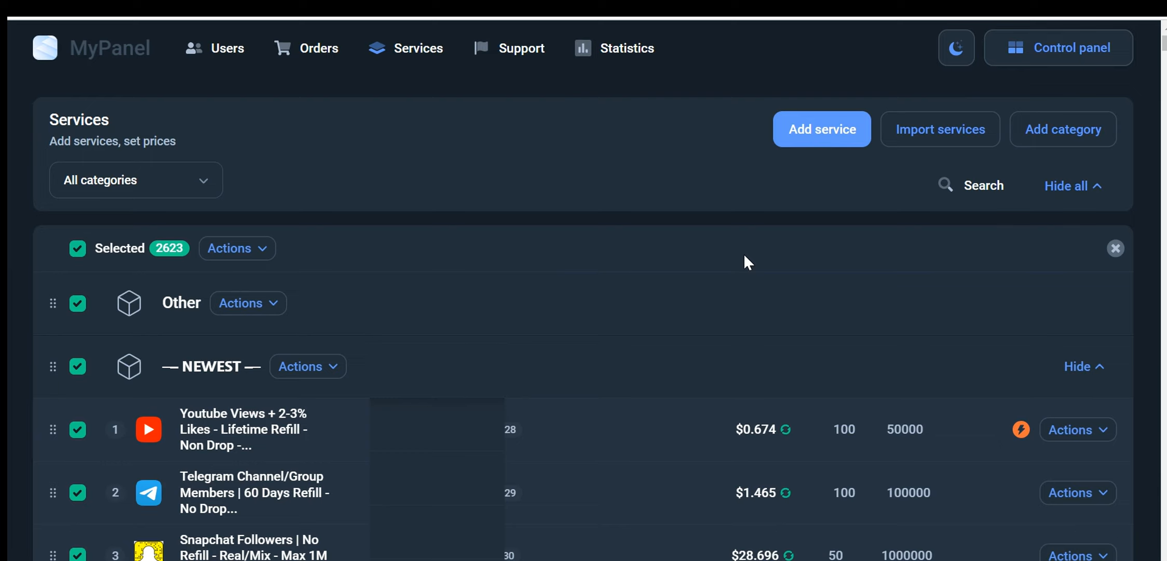
pyautogui.moveTo(713, 271)
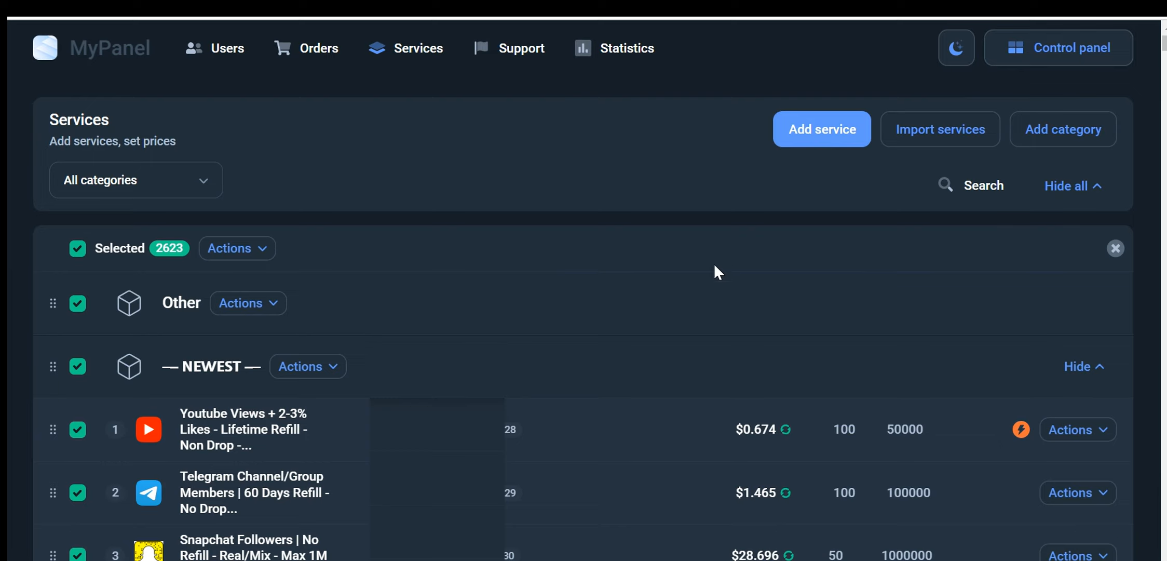
pyautogui.moveTo(643, 285)
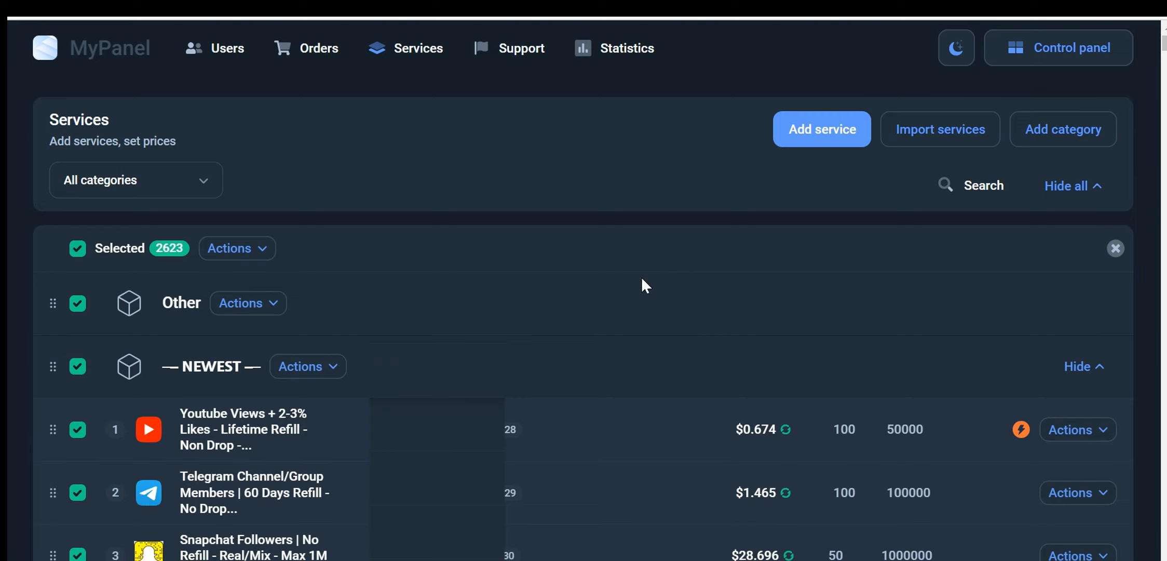
pyautogui.moveTo(667, 268)
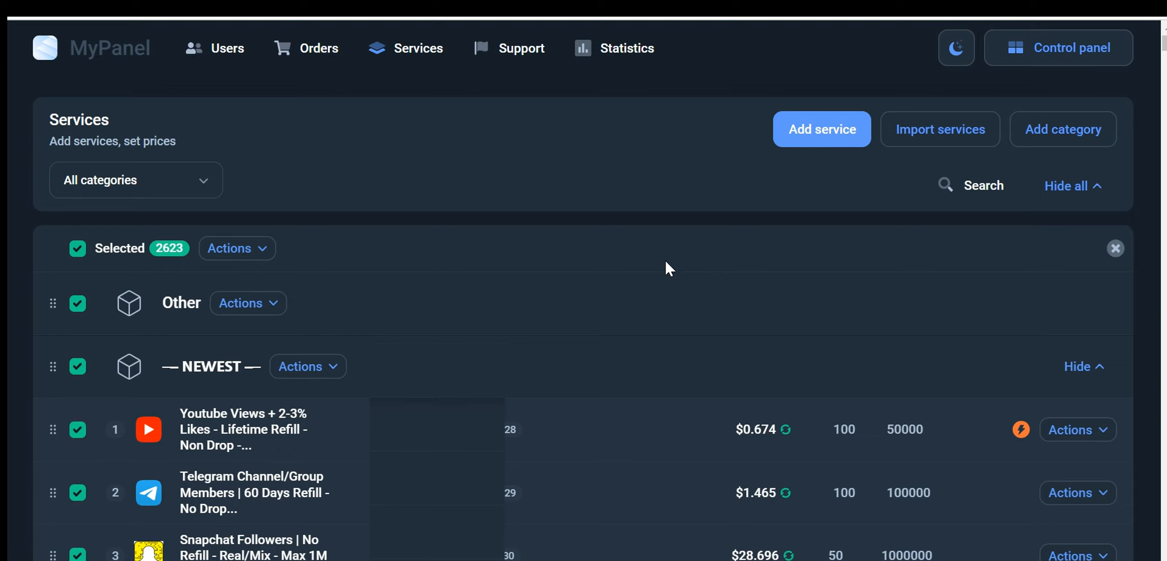
pyautogui.moveTo(574, 246)
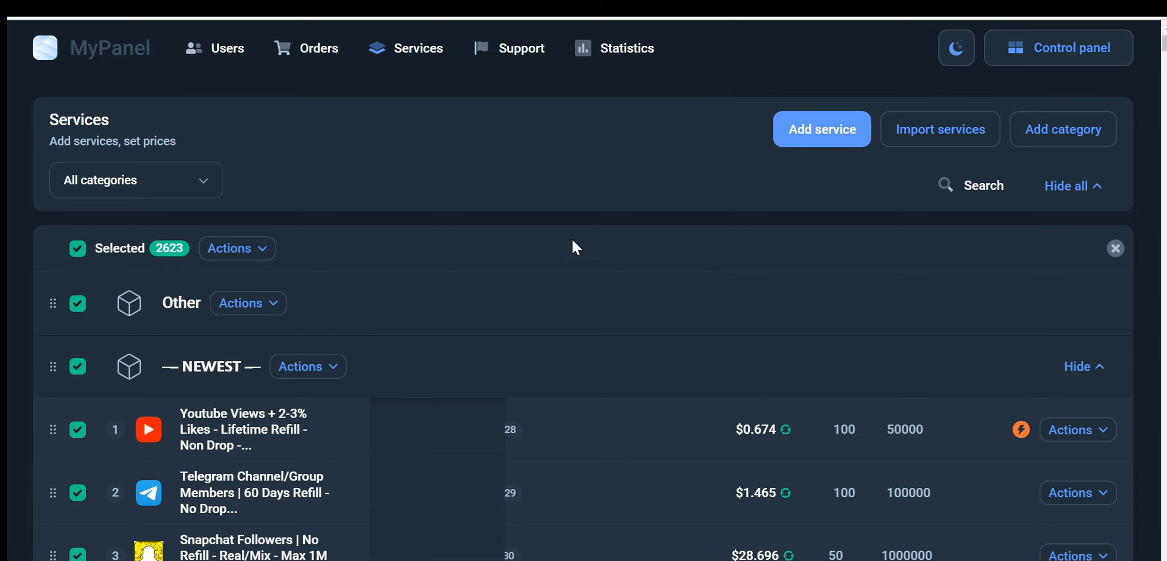
pyautogui.moveTo(821, 128)
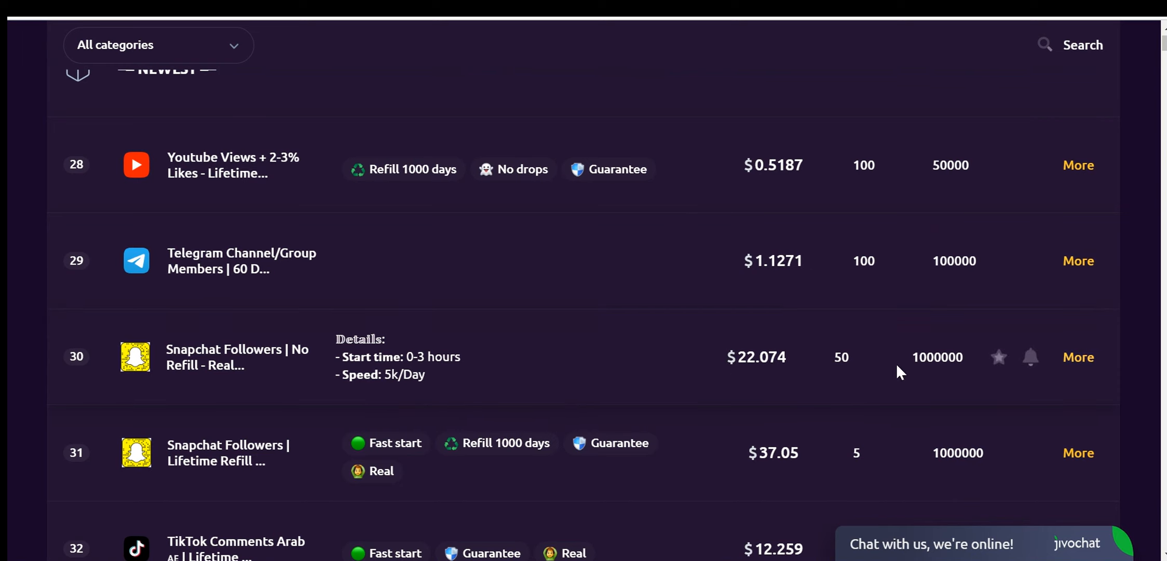
# - View the details of provider service 30, copy its ID and close the details popup
pyautogui.click(1077, 357)
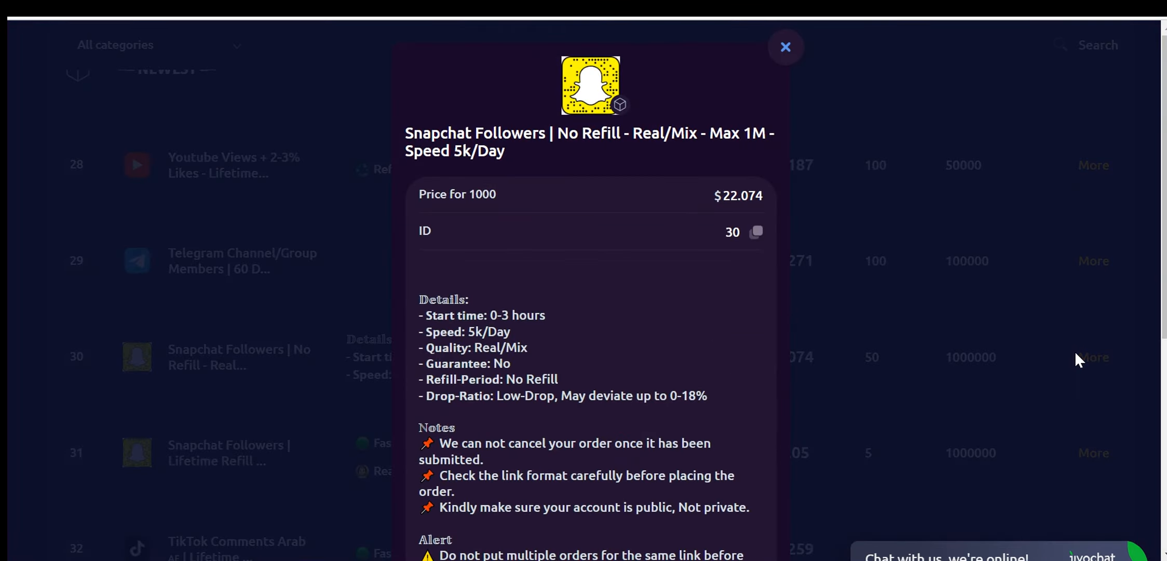
pyautogui.moveTo(683, 230)
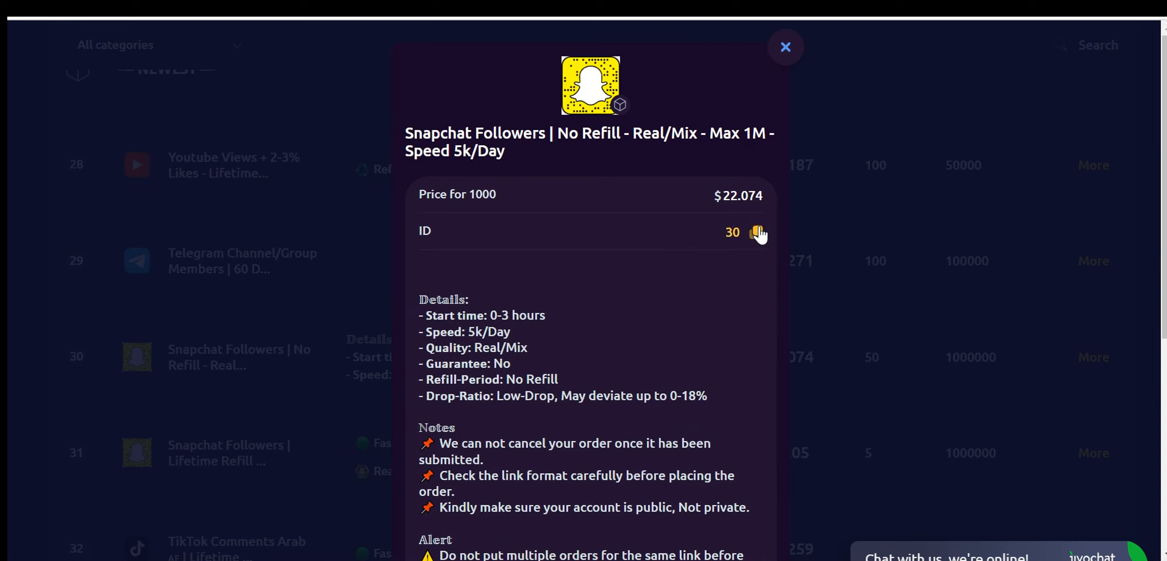
pyautogui.moveTo(756, 236)
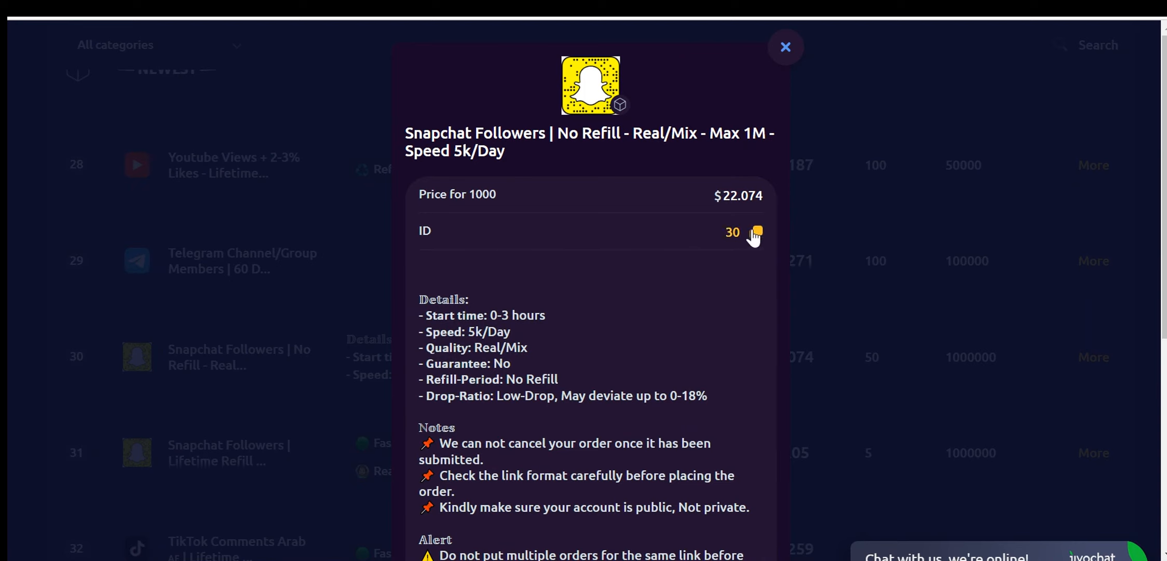
pyautogui.click(756, 233)
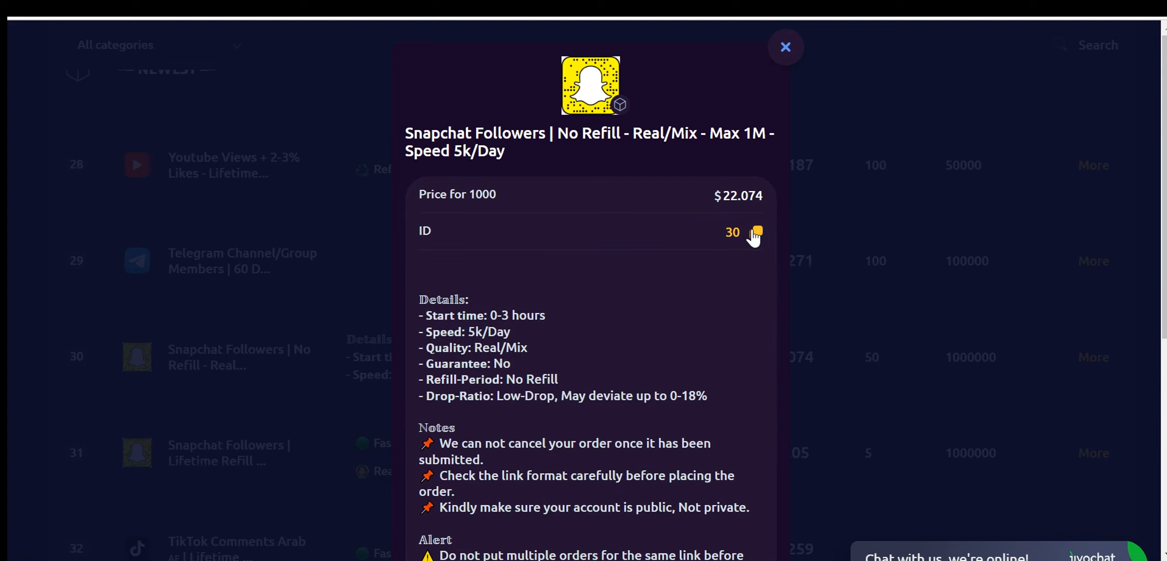
pyautogui.click(755, 233)
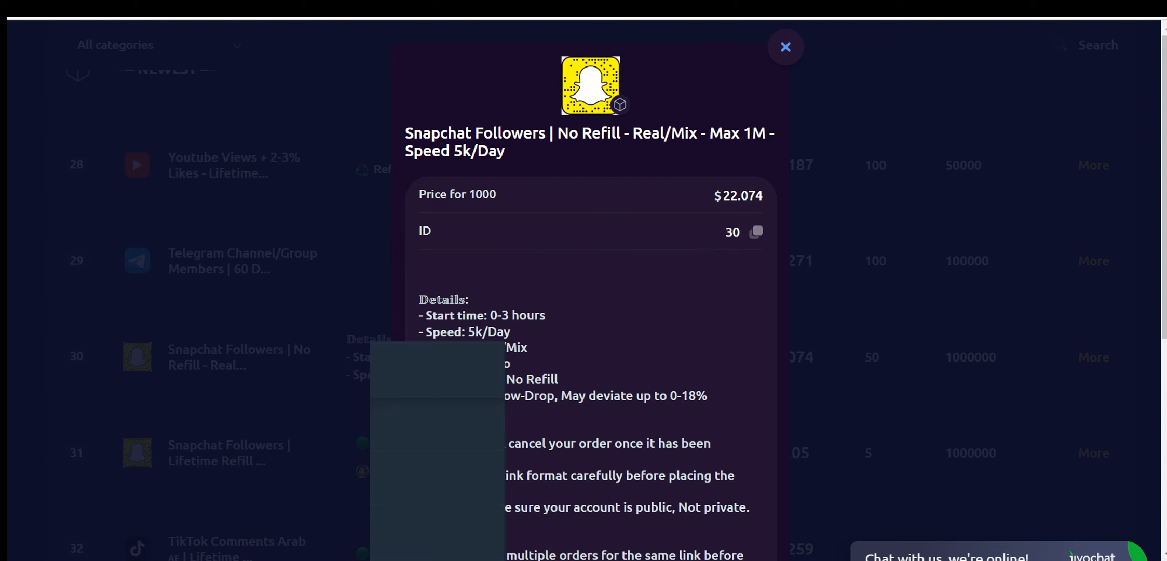
pyautogui.click(785, 46)
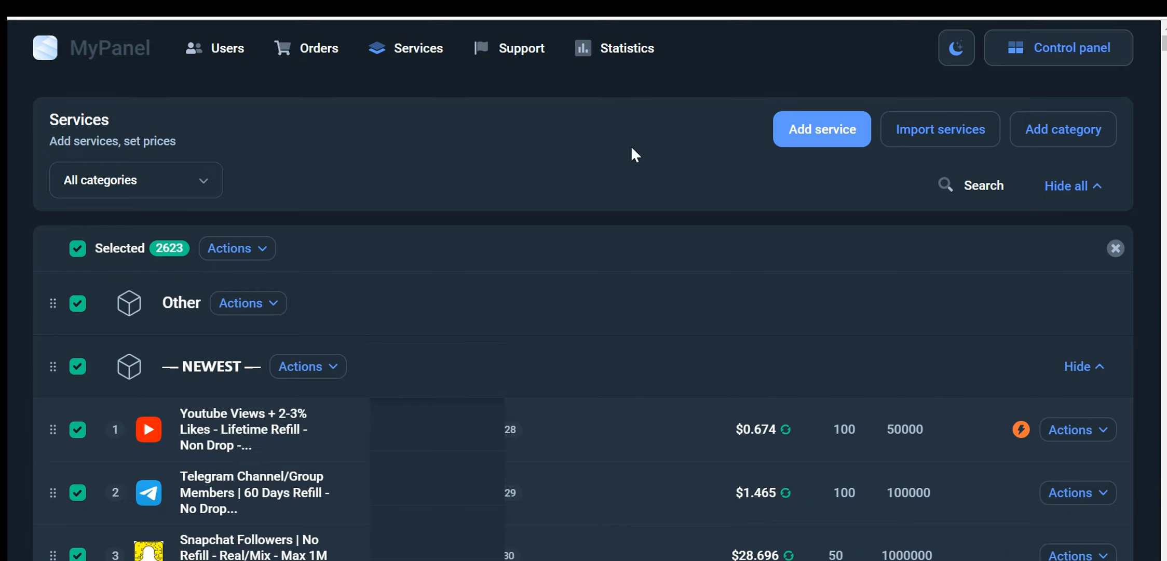
pyautogui.moveTo(840, 202)
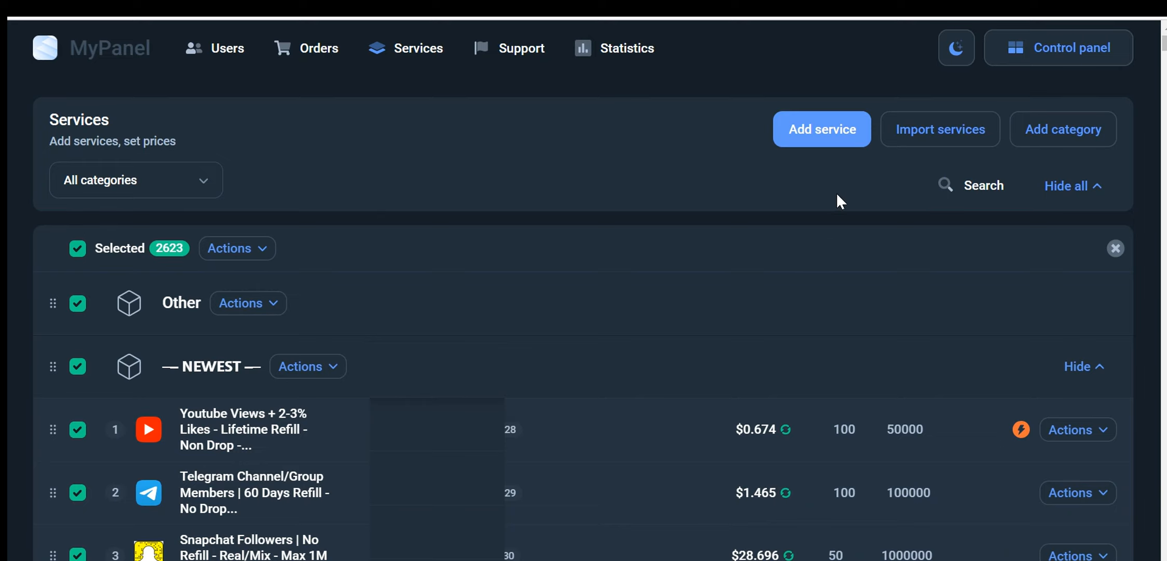
# - Add provider service 30, Snapchat Followers No Refill, at 22.074 $ per 1000 from the auto-filled form
pyautogui.click(821, 129)
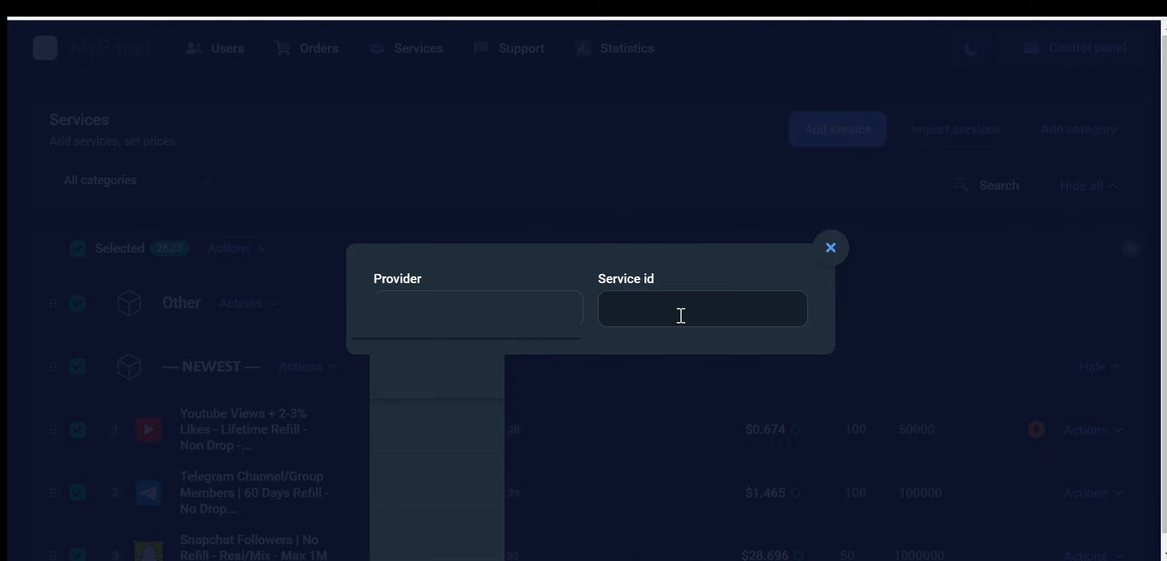
pyautogui.click(702, 308)
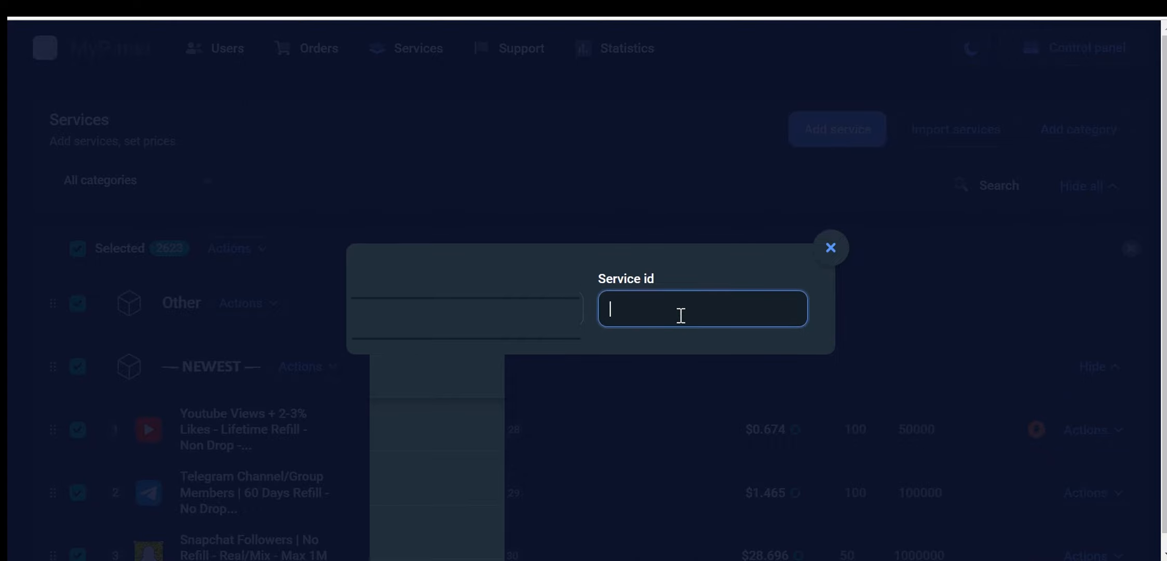
pyautogui.write('30')
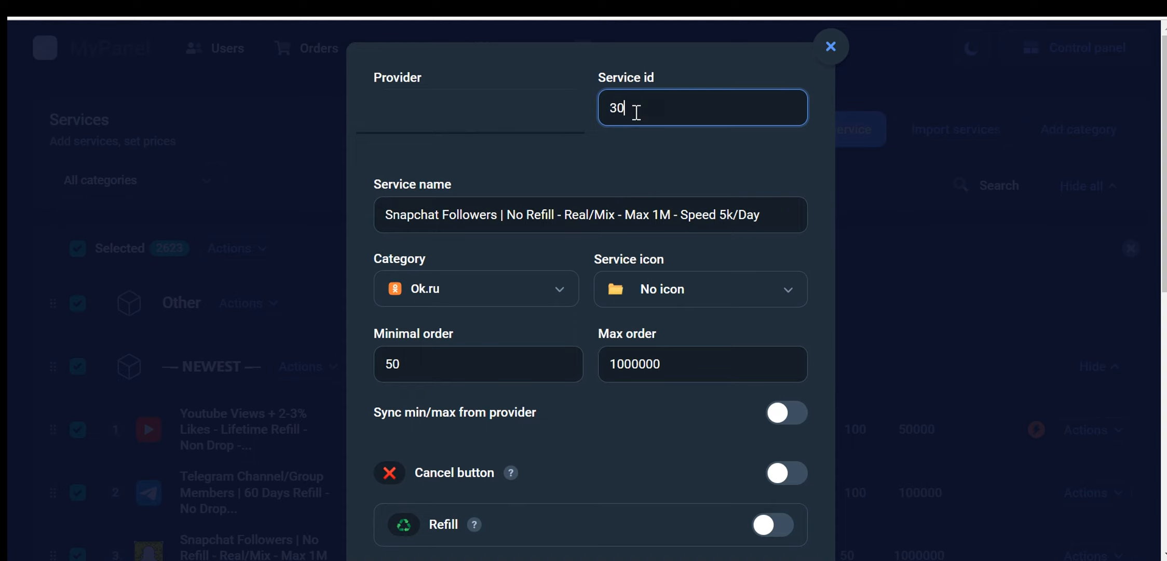
pyautogui.moveTo(588, 180)
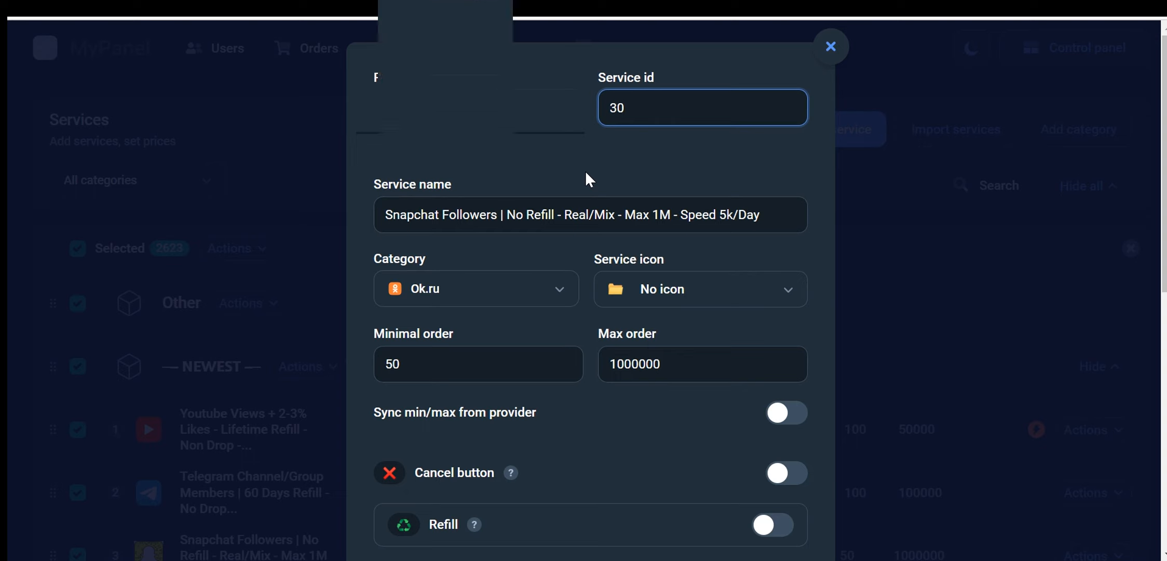
pyautogui.scroll(-3)
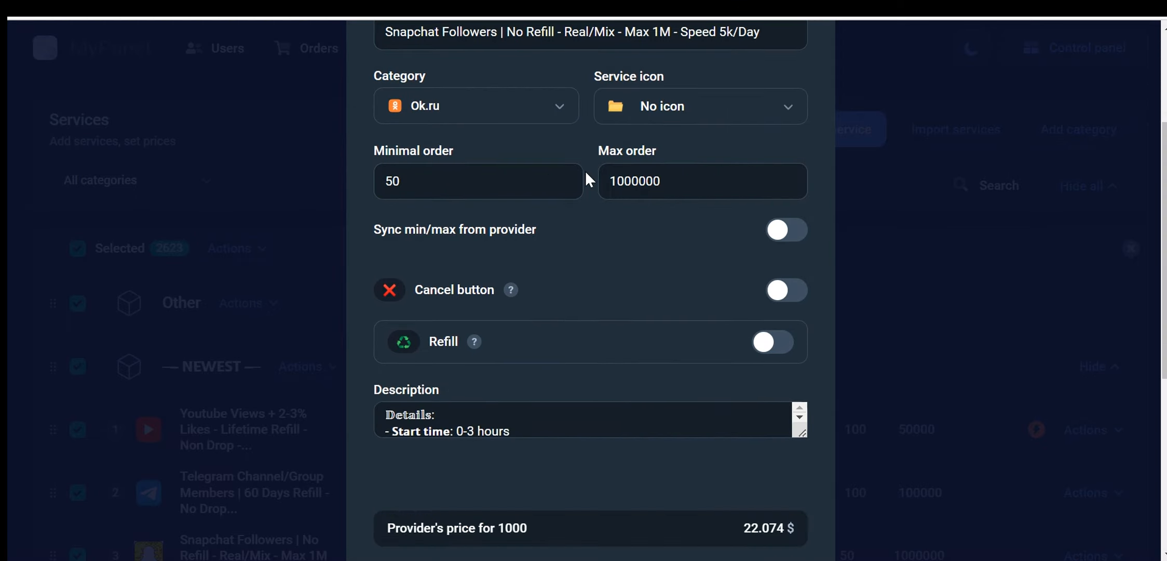
pyautogui.scroll(-3)
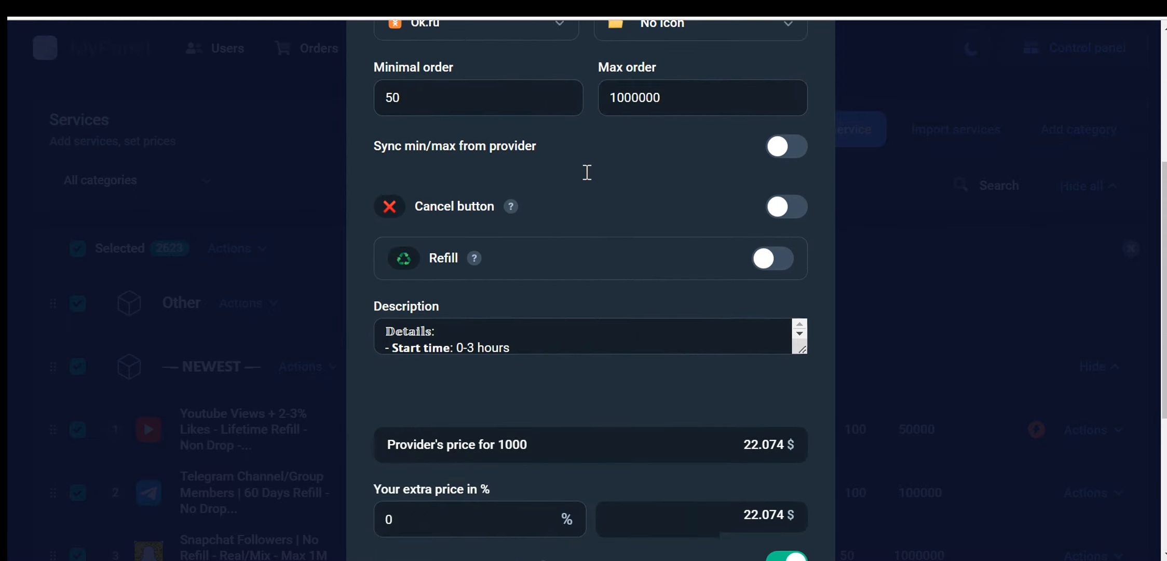
pyautogui.scroll(-3)
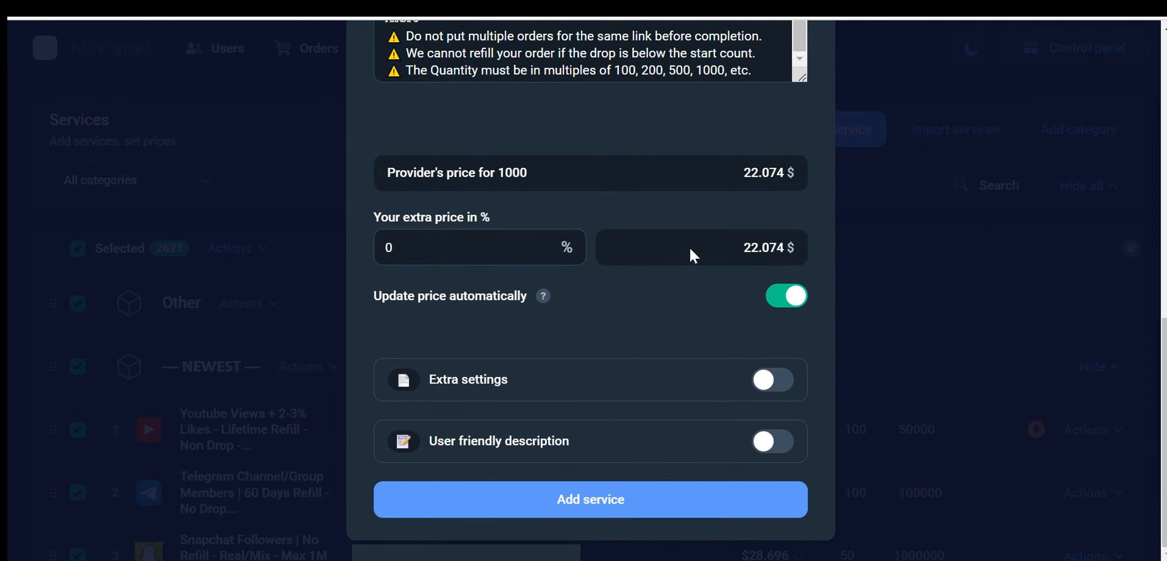
pyautogui.moveTo(451, 80)
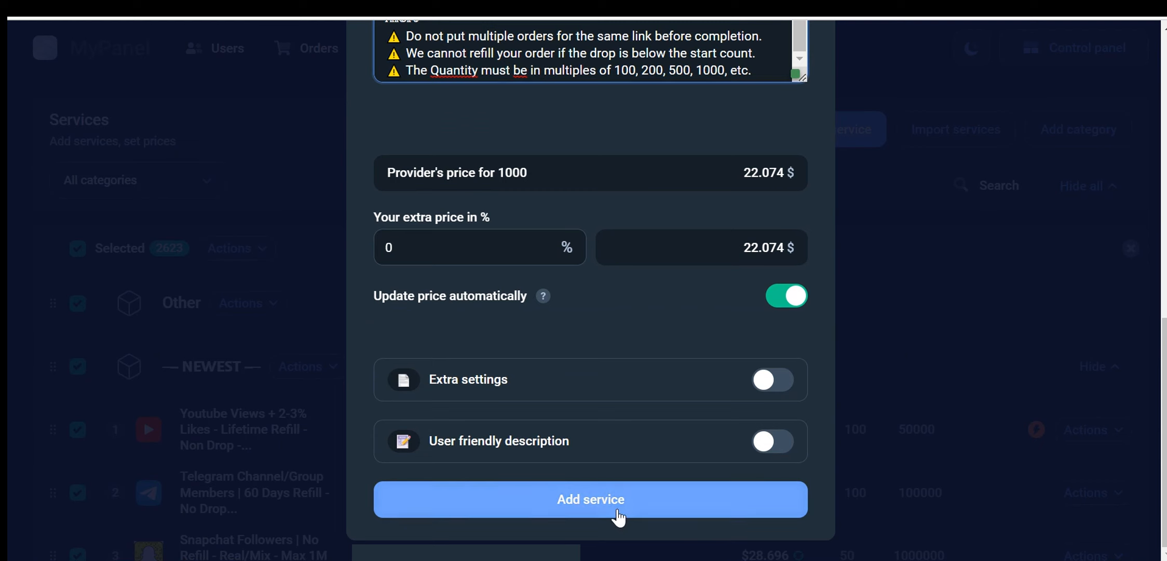
pyautogui.click(590, 498)
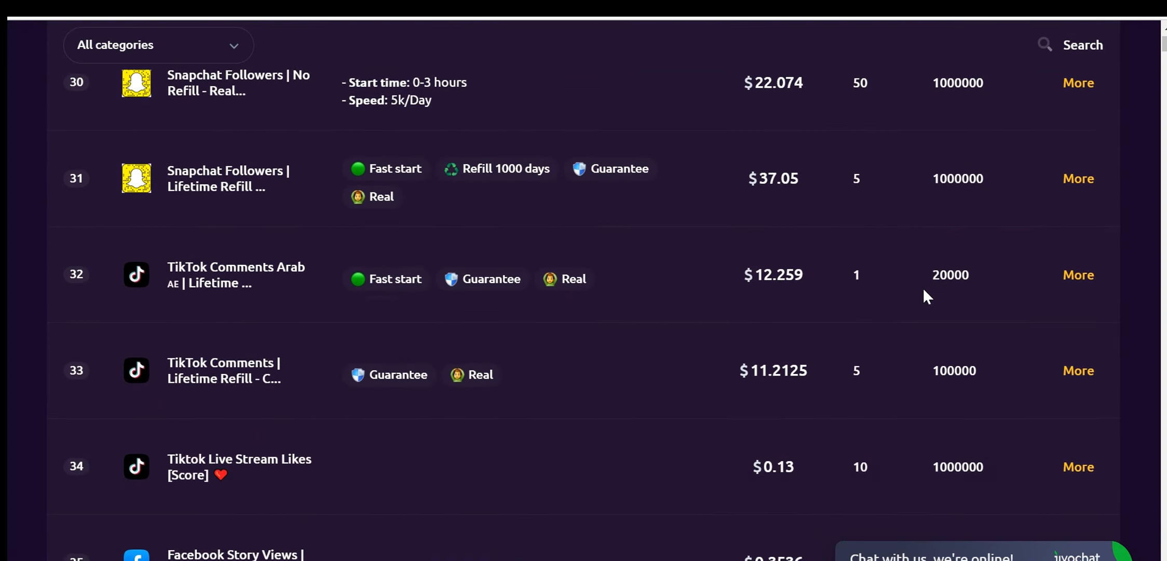
pyautogui.scroll(-3)
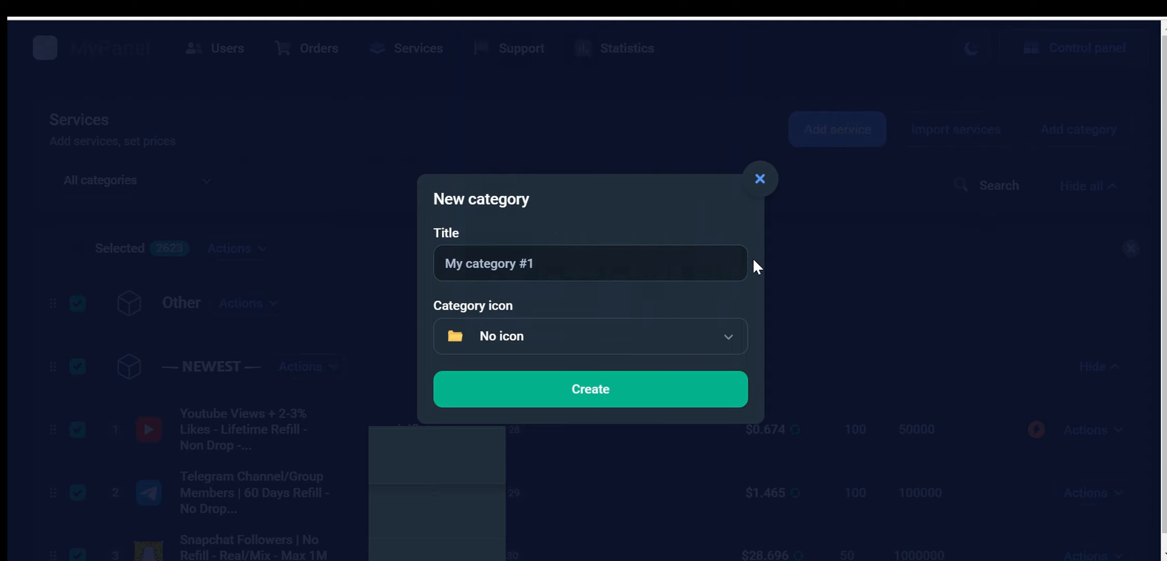
pyautogui.click(590, 262)
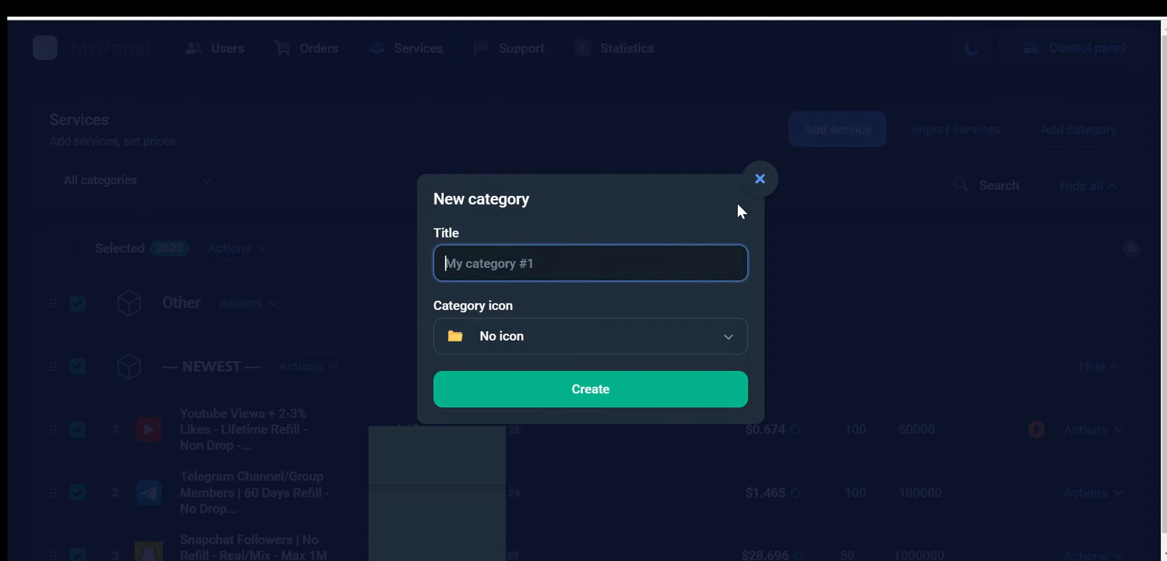
pyautogui.click(760, 178)
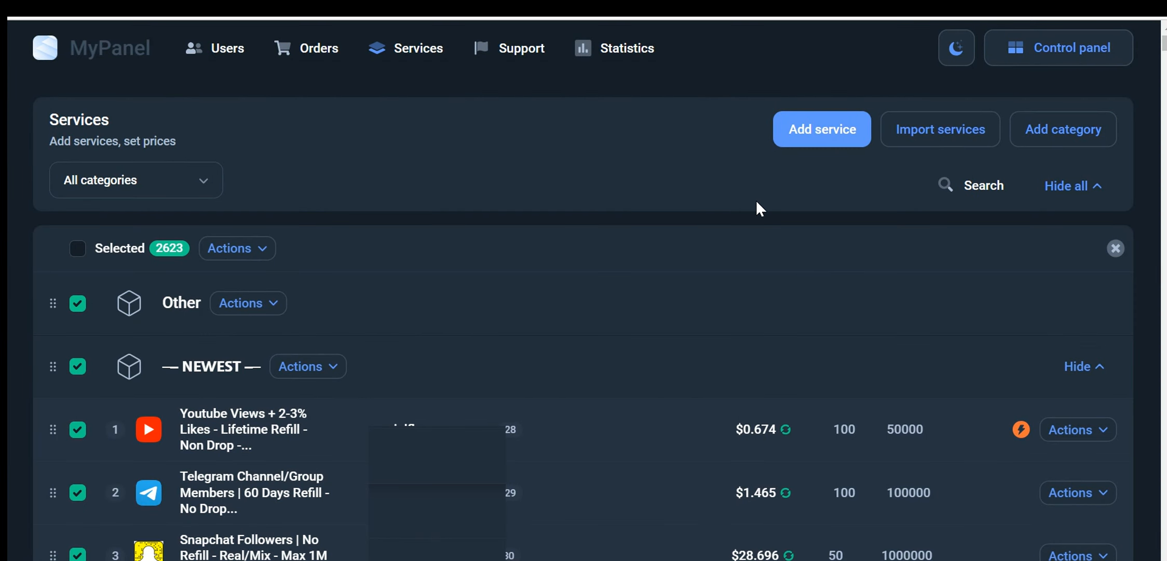
pyautogui.moveTo(939, 129)
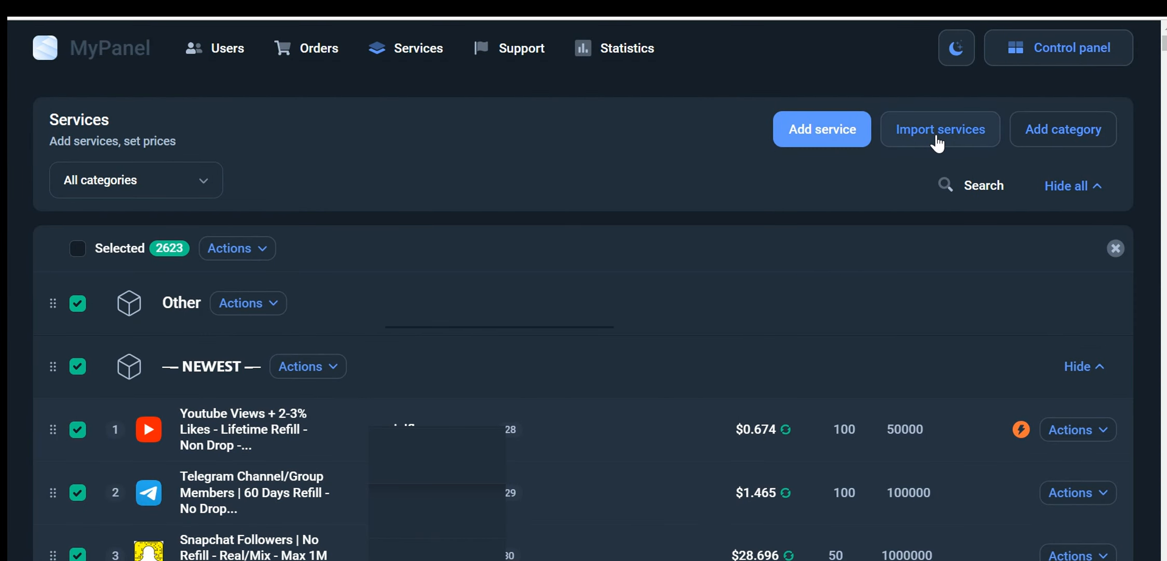
# - Begin an import from the provider and tick all 2621 of its services
pyautogui.click(940, 129)
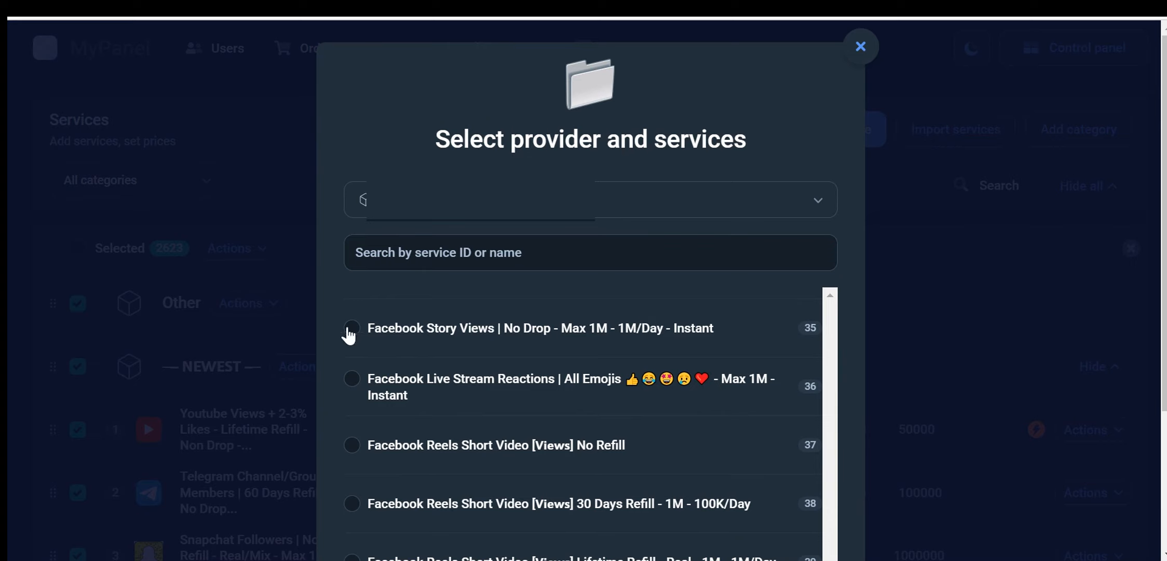
pyautogui.click(351, 385)
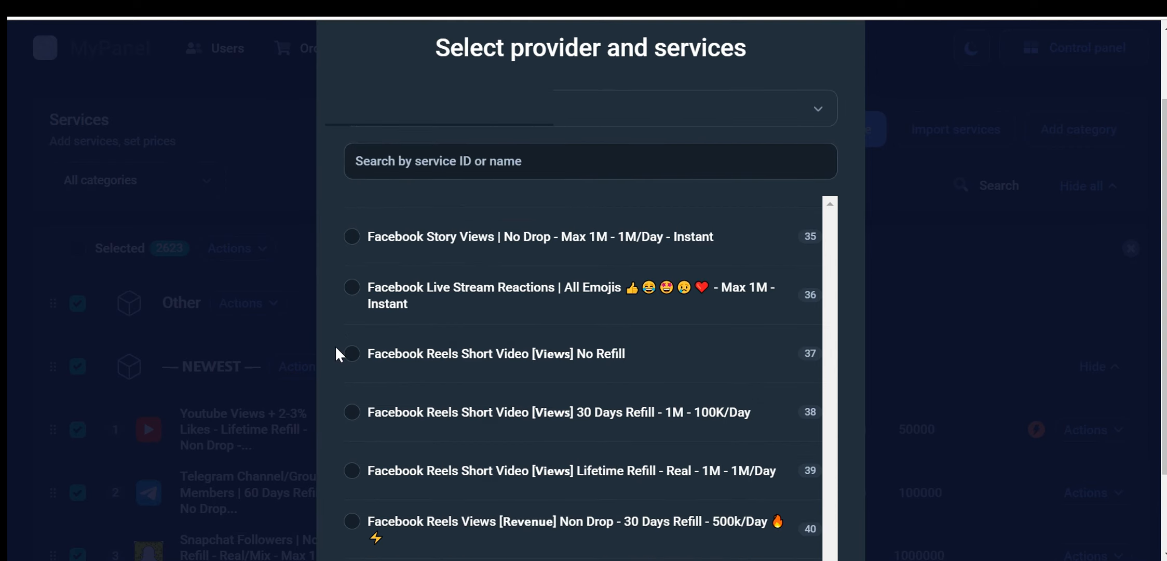
pyautogui.moveTo(345, 357)
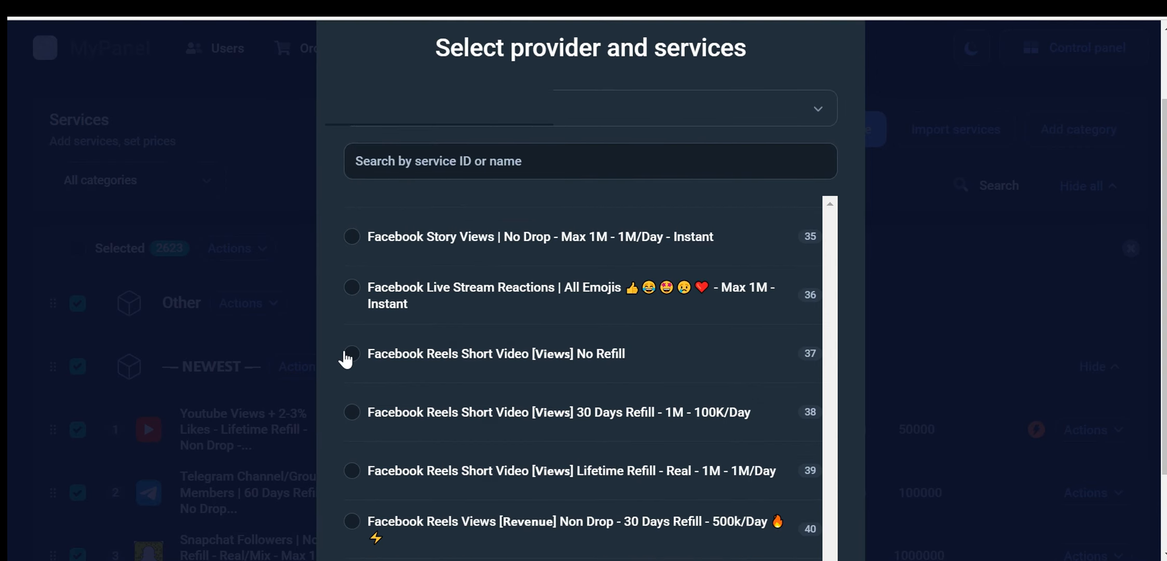
pyautogui.click(351, 353)
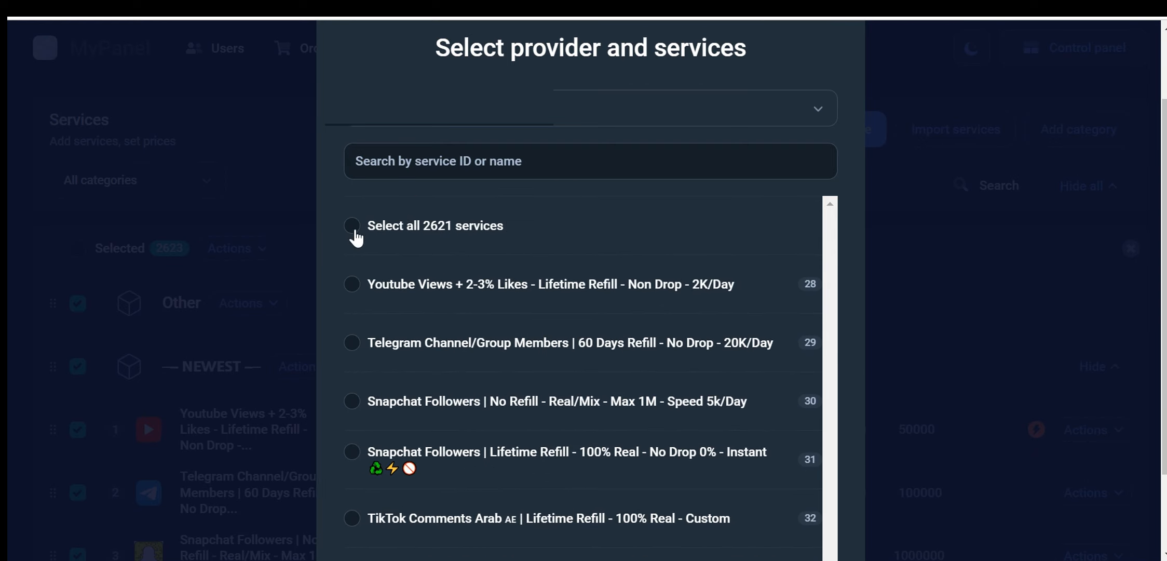
pyautogui.click(351, 226)
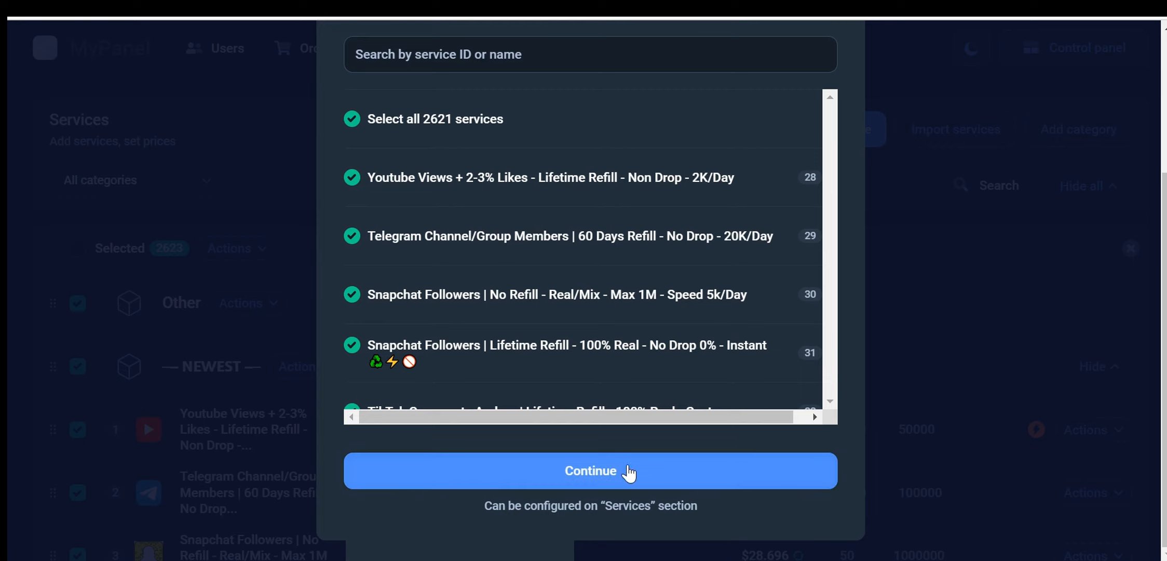
pyautogui.moveTo(507, 457)
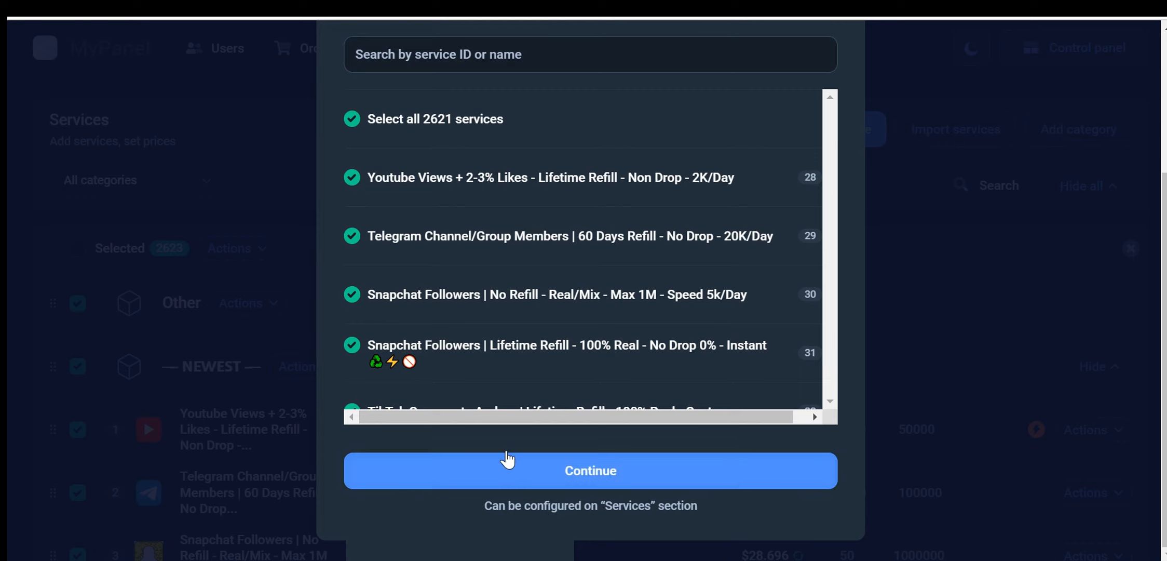
# - Set a 40% extra charge and add all 2621 services to the panel
pyautogui.click(589, 470)
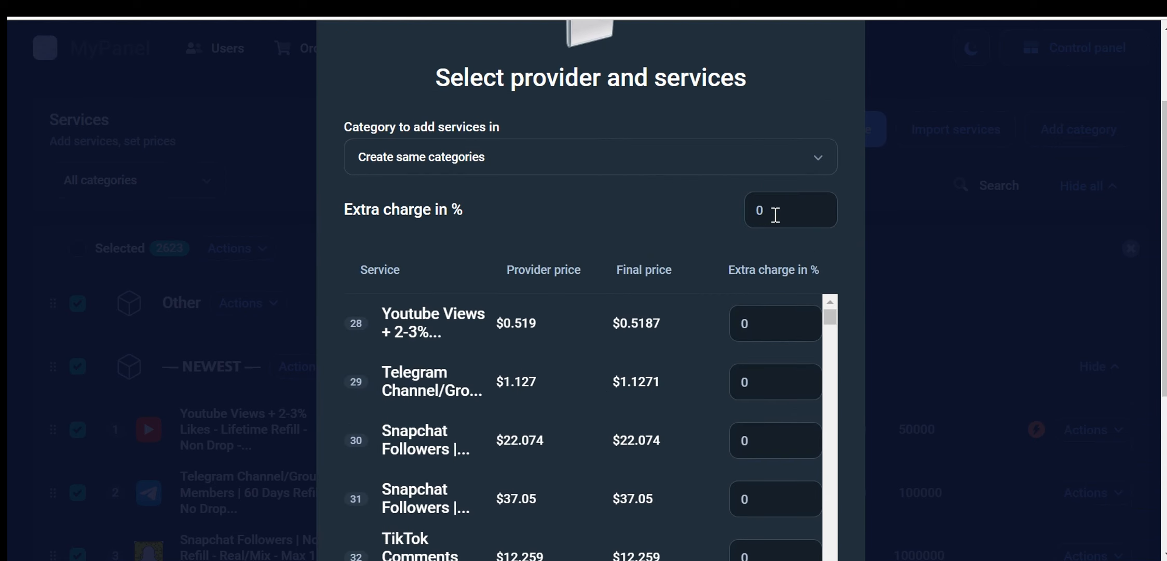
pyautogui.click(790, 209)
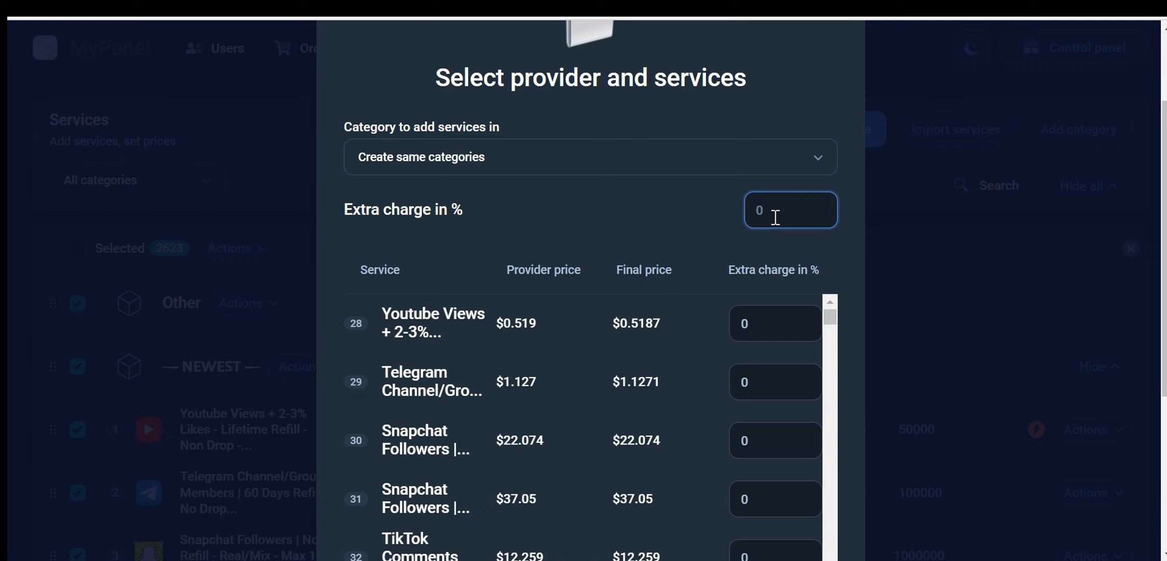
pyautogui.write('40')
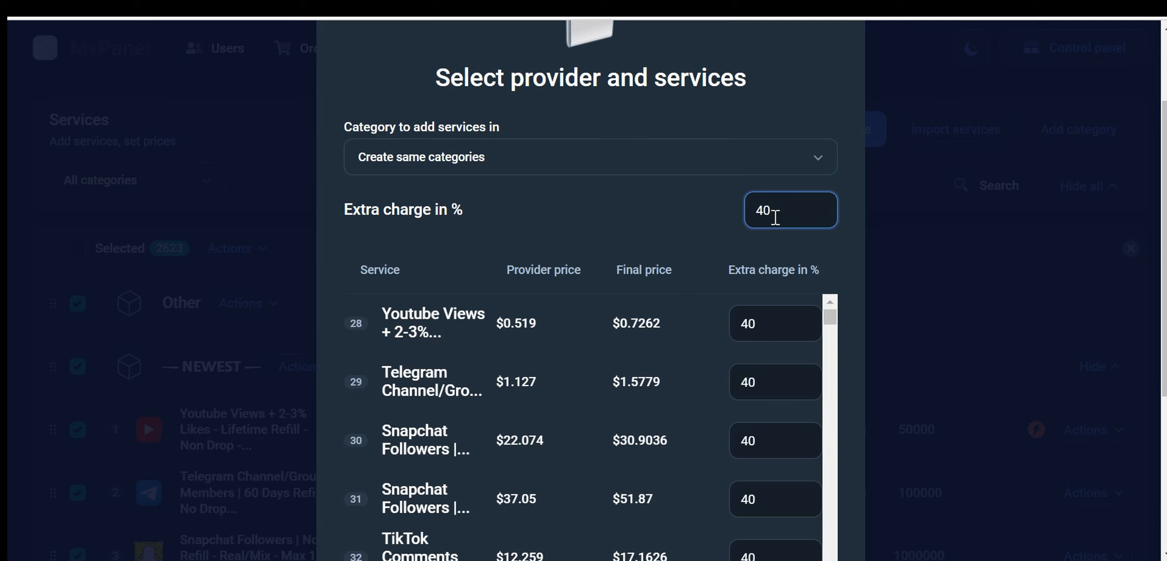
pyautogui.moveTo(659, 225)
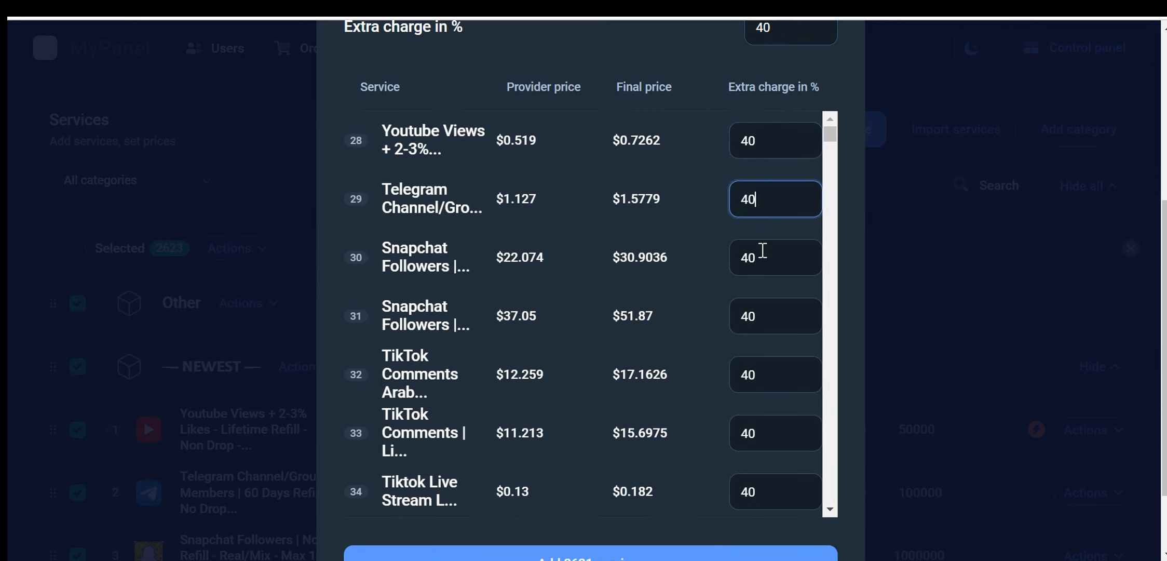
pyautogui.scroll(-3)
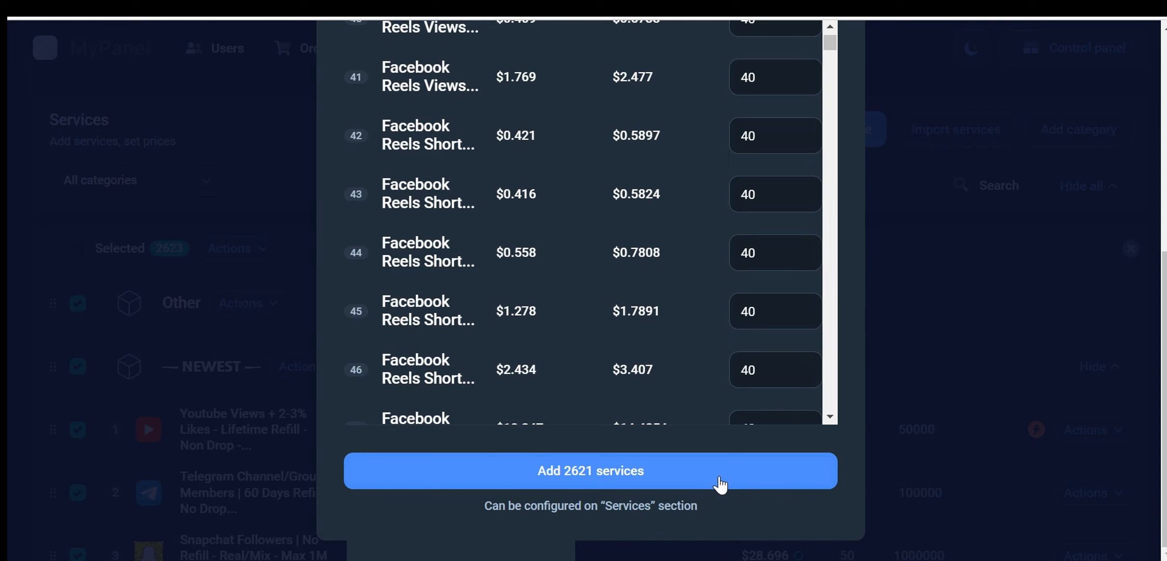
pyautogui.moveTo(750, 473)
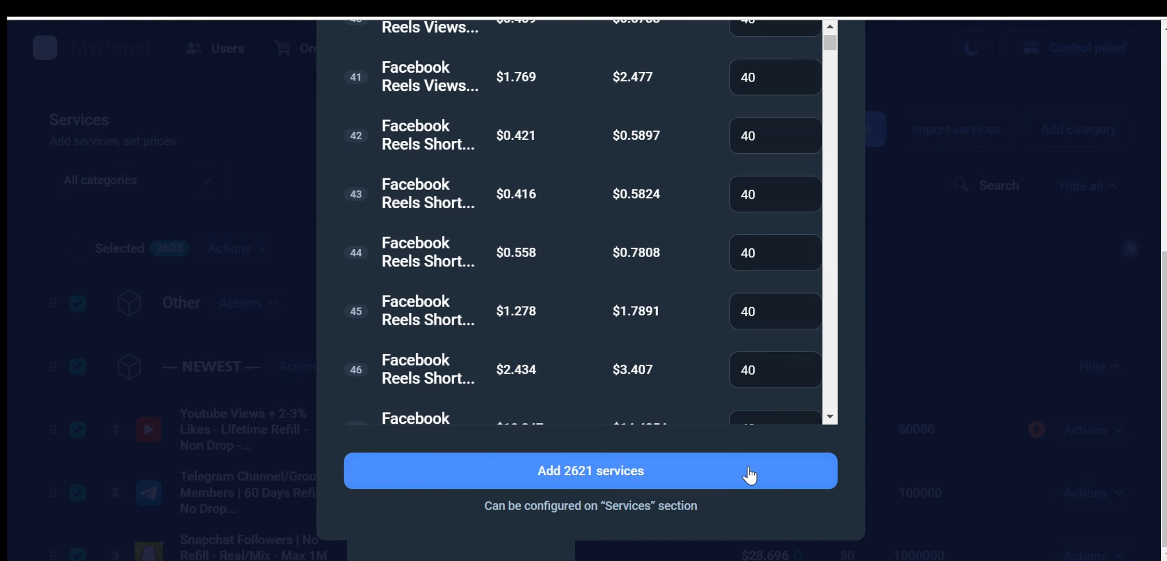
pyautogui.click(590, 470)
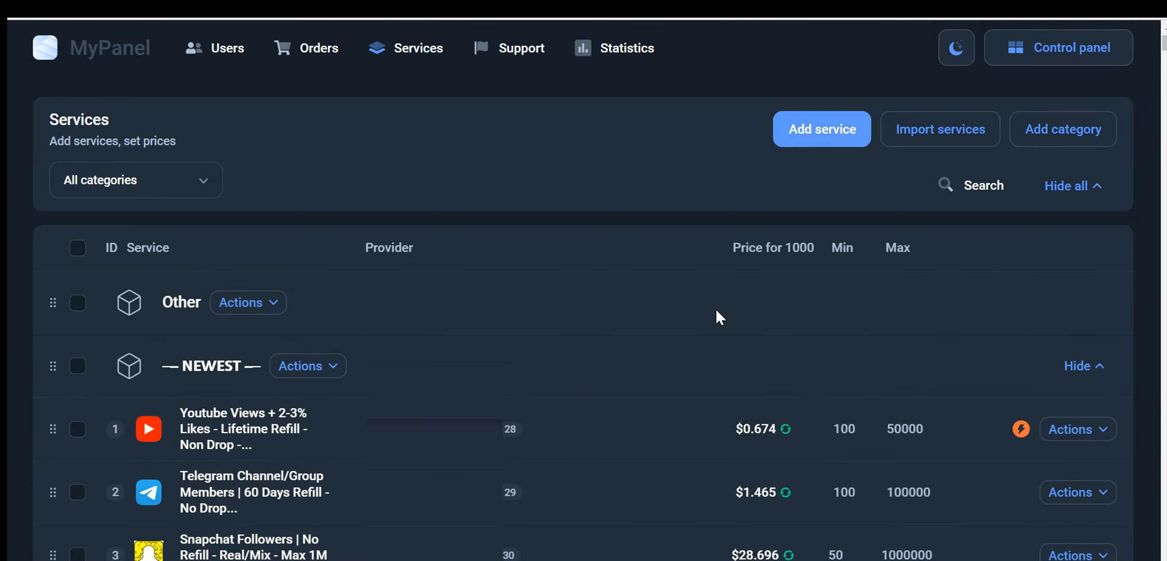
pyautogui.moveTo(1017, 89)
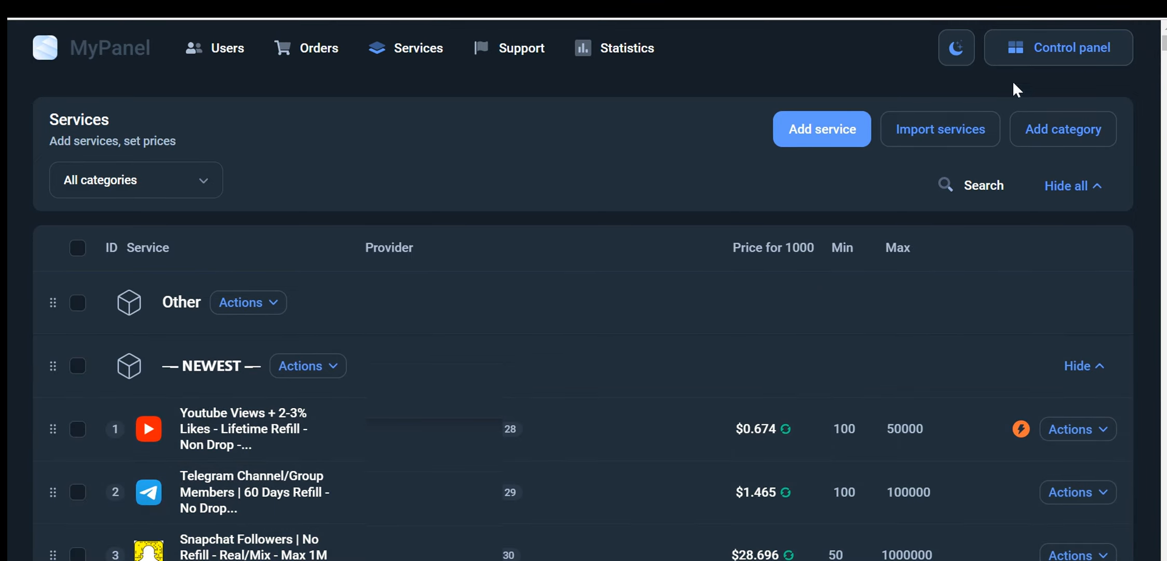
# - Go to General settings and bring up the Custom Registration Fields dialog
pyautogui.click(1057, 47)
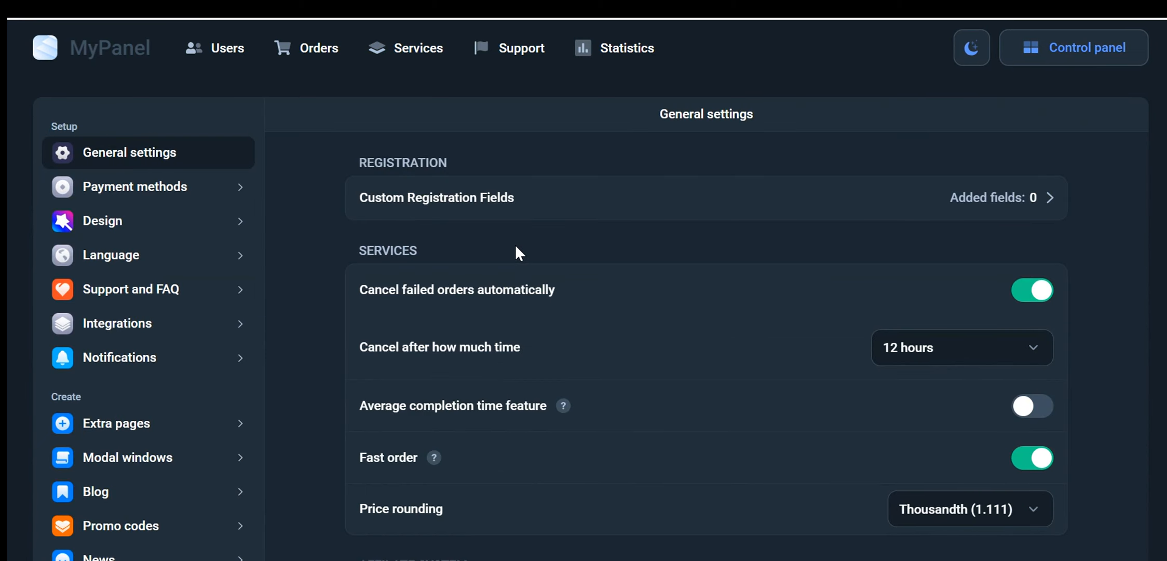
pyautogui.moveTo(190, 163)
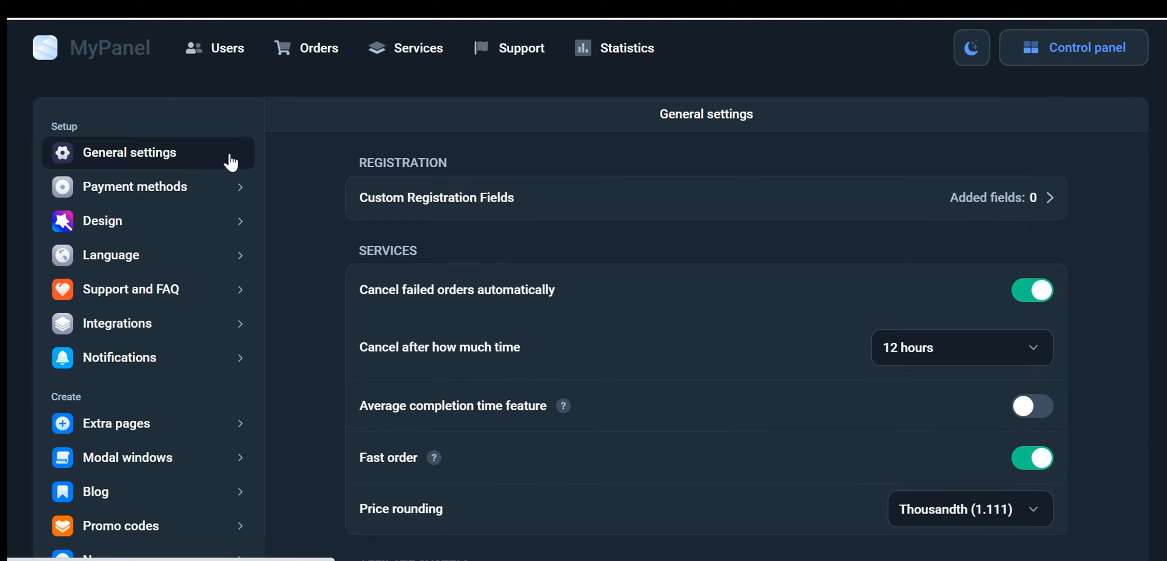
pyautogui.moveTo(677, 167)
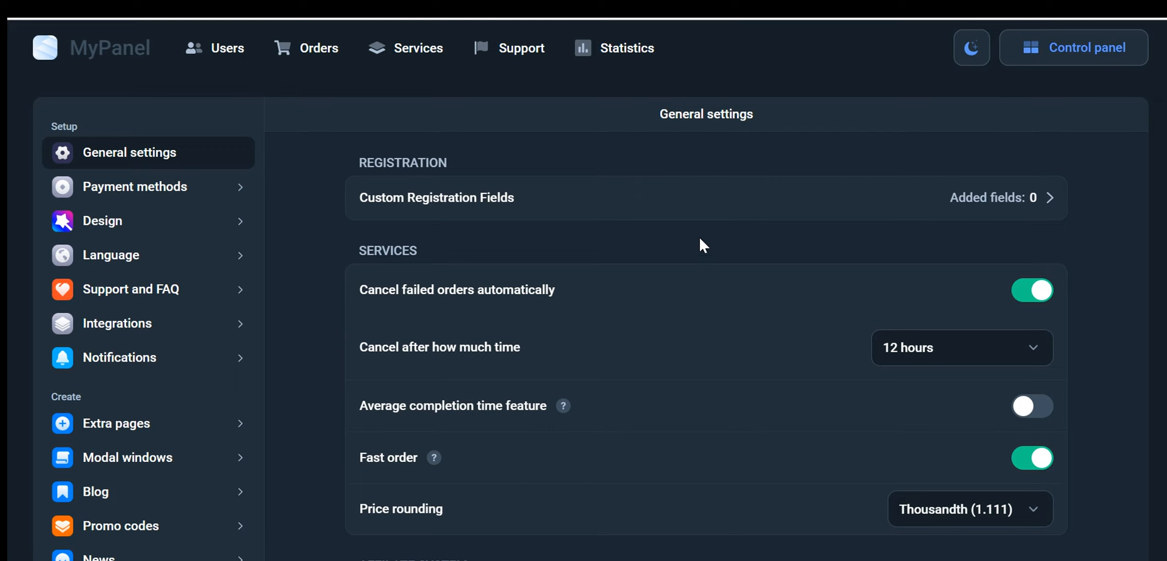
pyautogui.moveTo(639, 246)
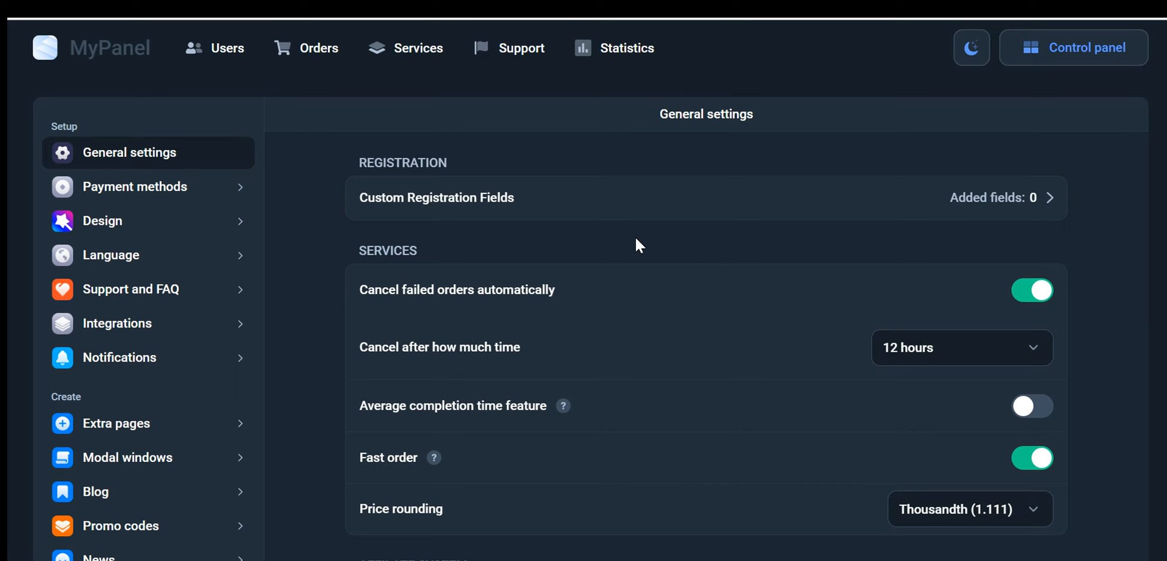
pyautogui.click(705, 198)
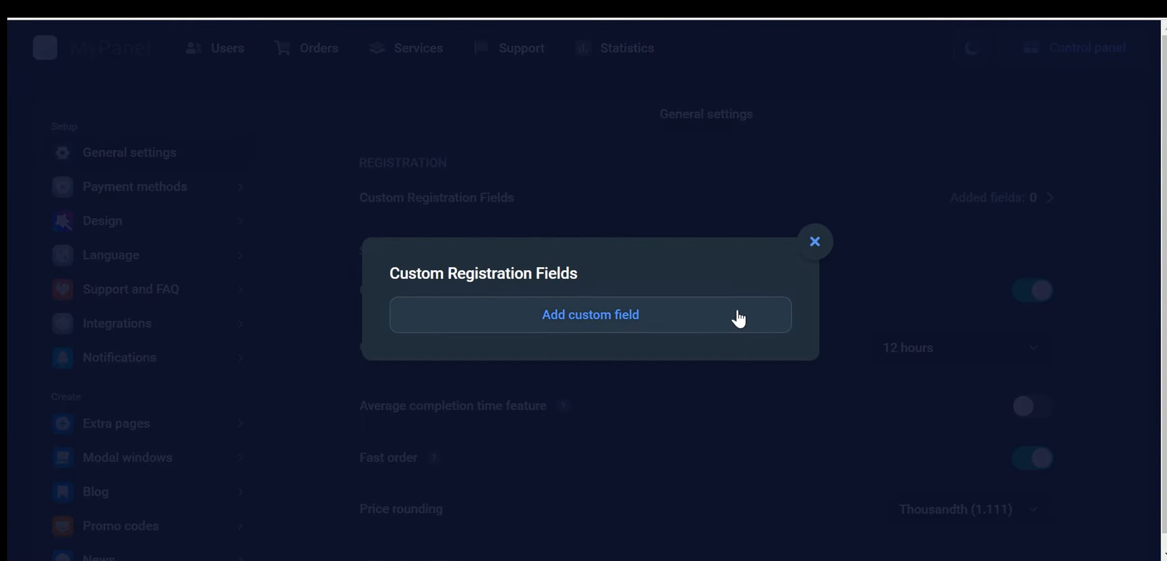
# - Add one blank custom registration field and close the Custom Registration Fields dialog
pyautogui.click(590, 313)
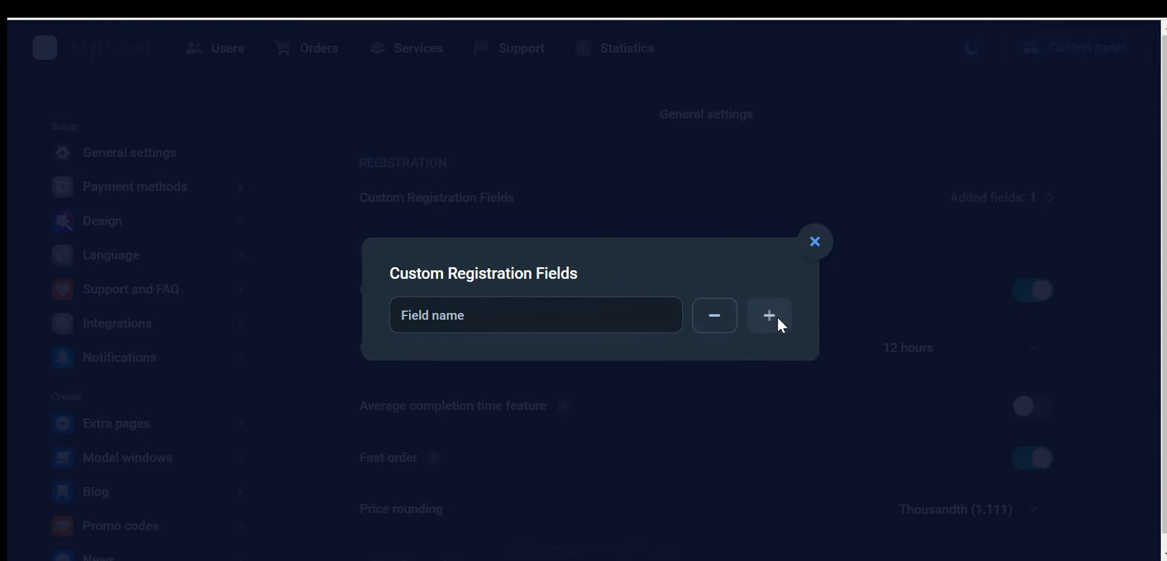
pyautogui.moveTo(814, 243)
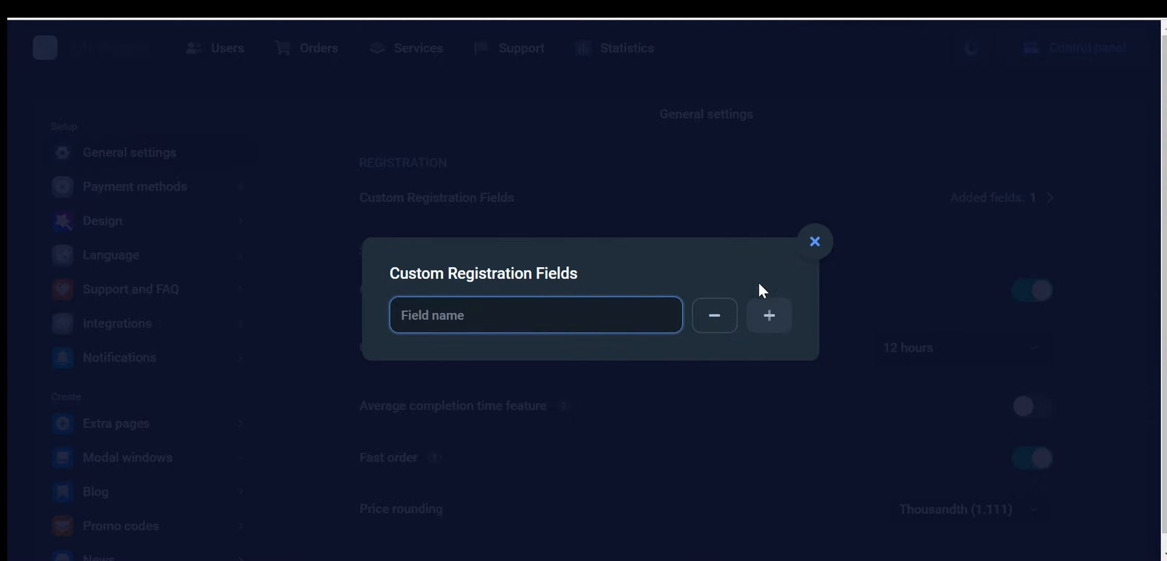
pyautogui.moveTo(814, 241)
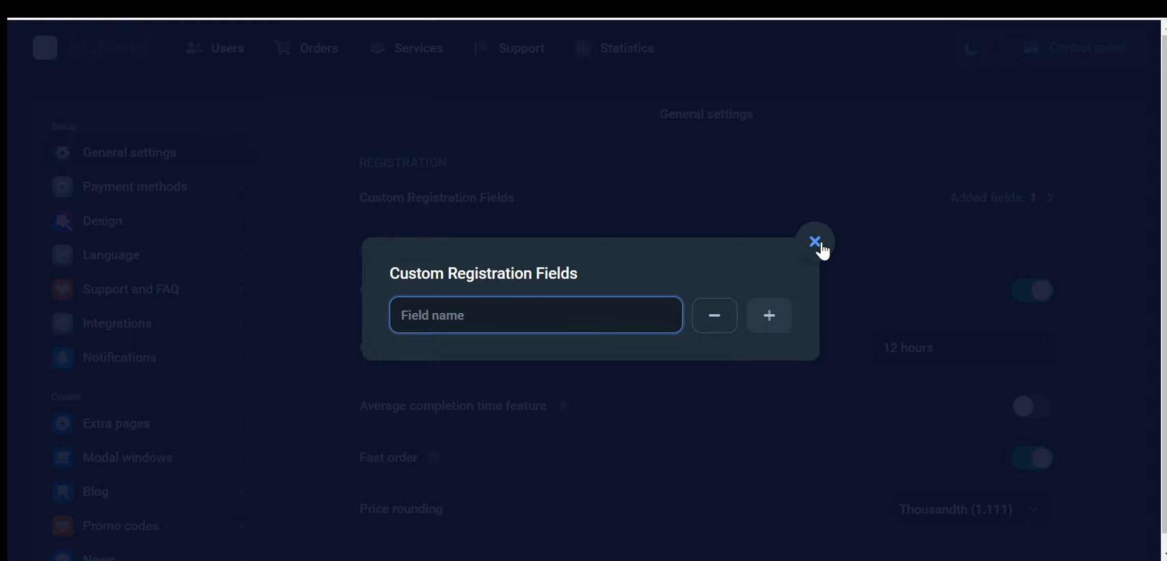
pyautogui.click(522, 315)
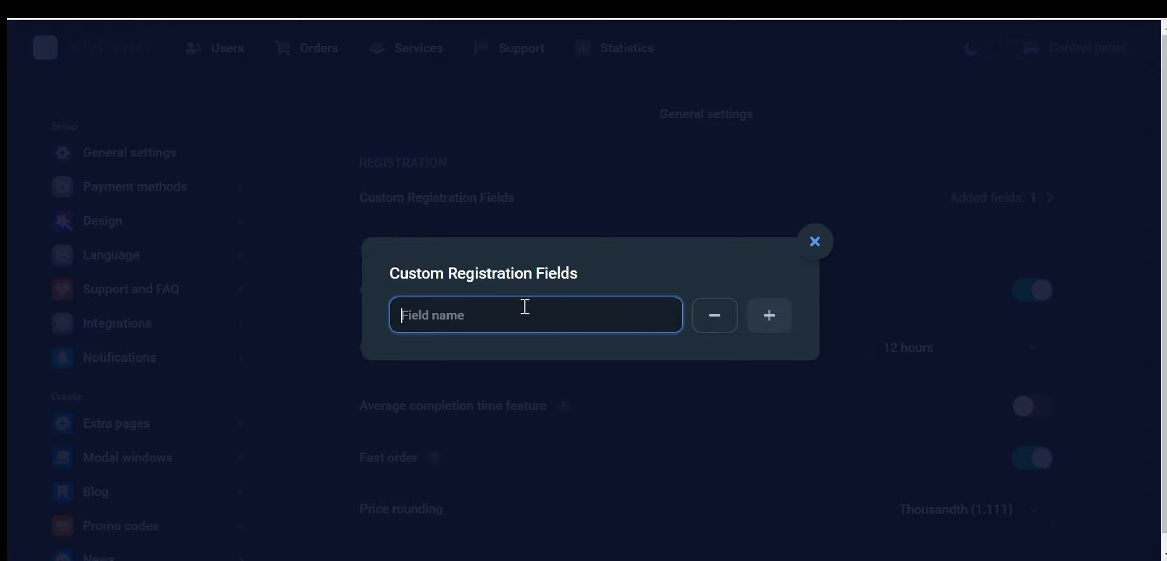
pyautogui.moveTo(881, 250)
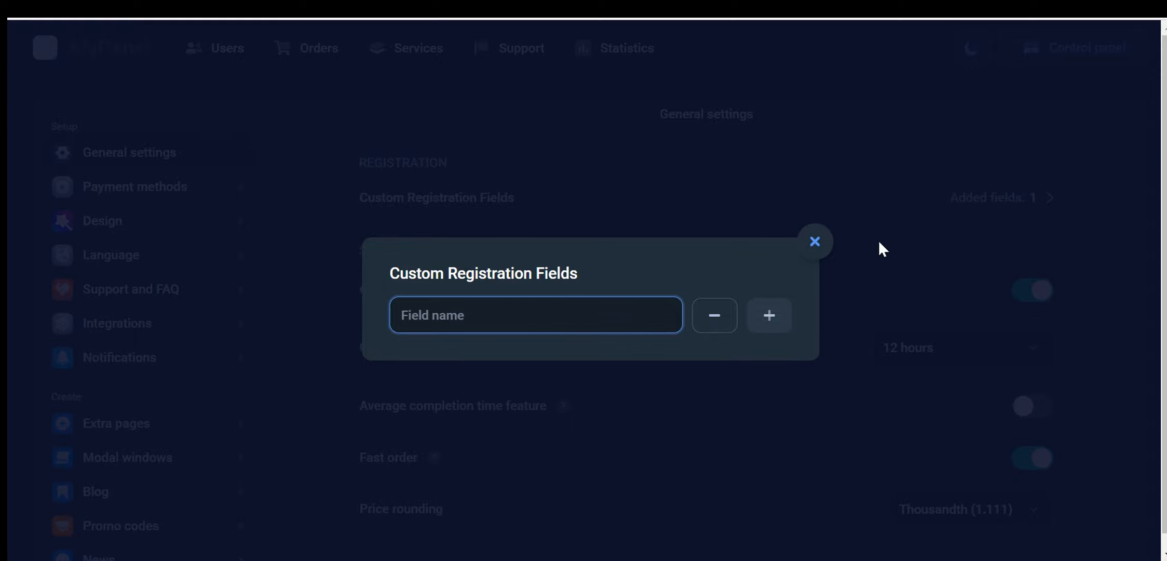
pyautogui.click(813, 241)
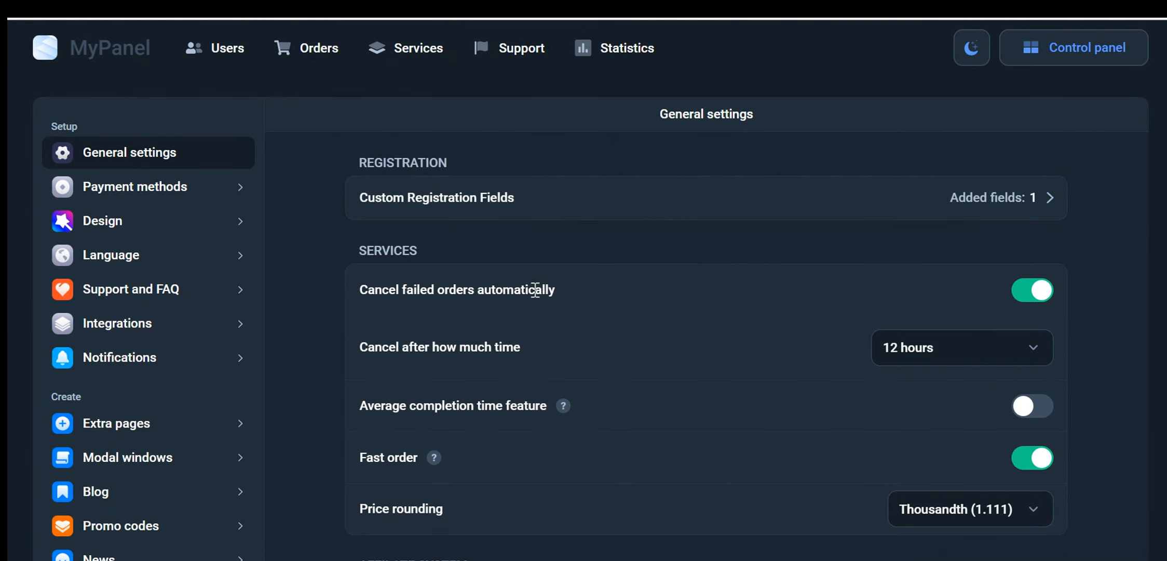
pyautogui.moveTo(630, 300)
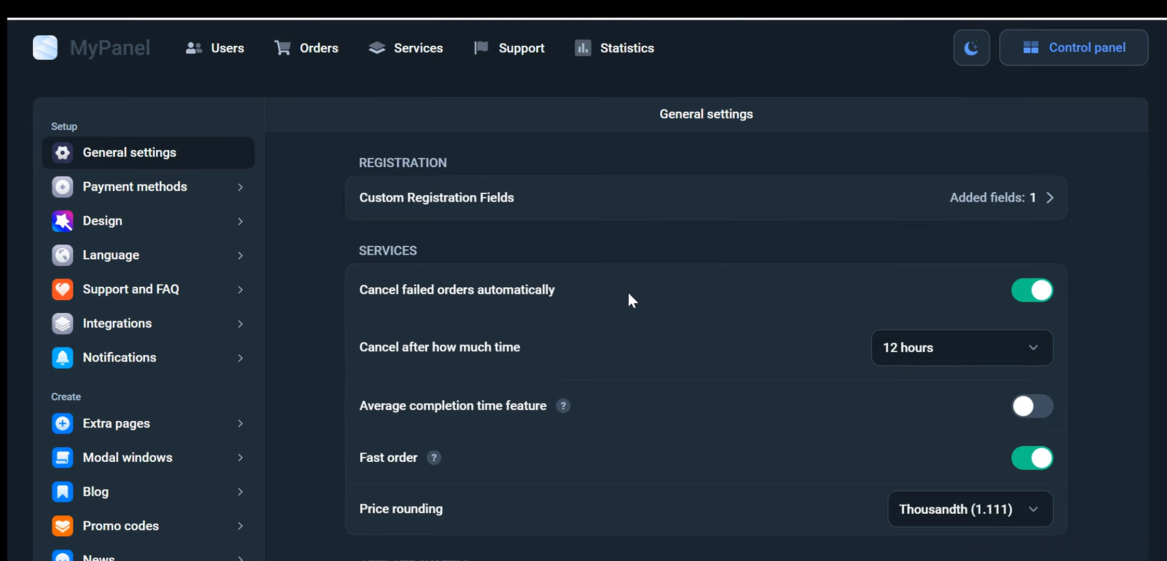
pyautogui.click(1032, 289)
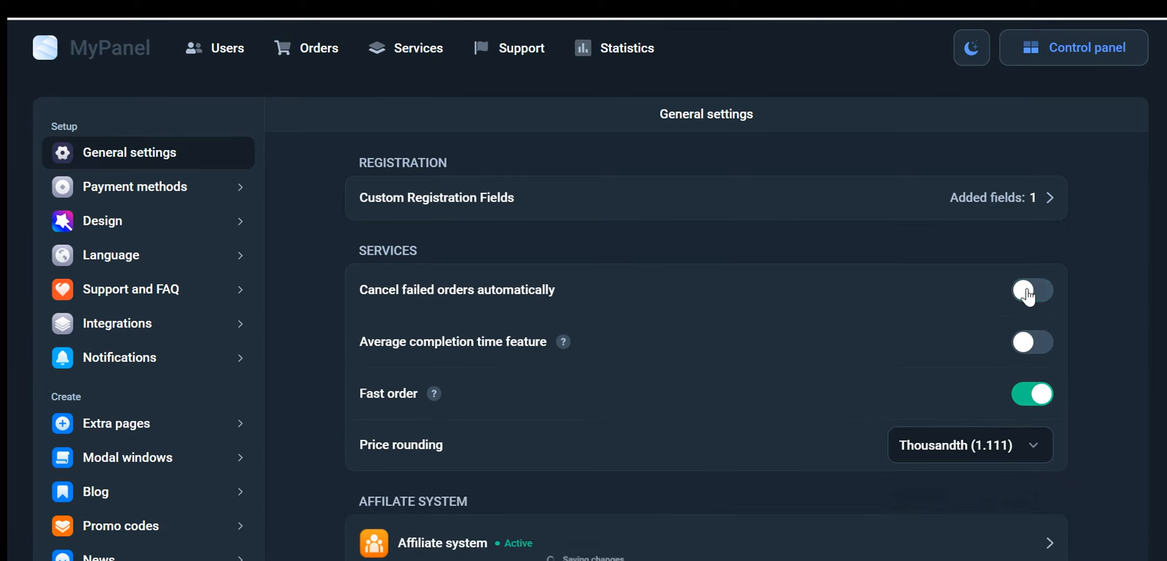
pyautogui.click(1032, 290)
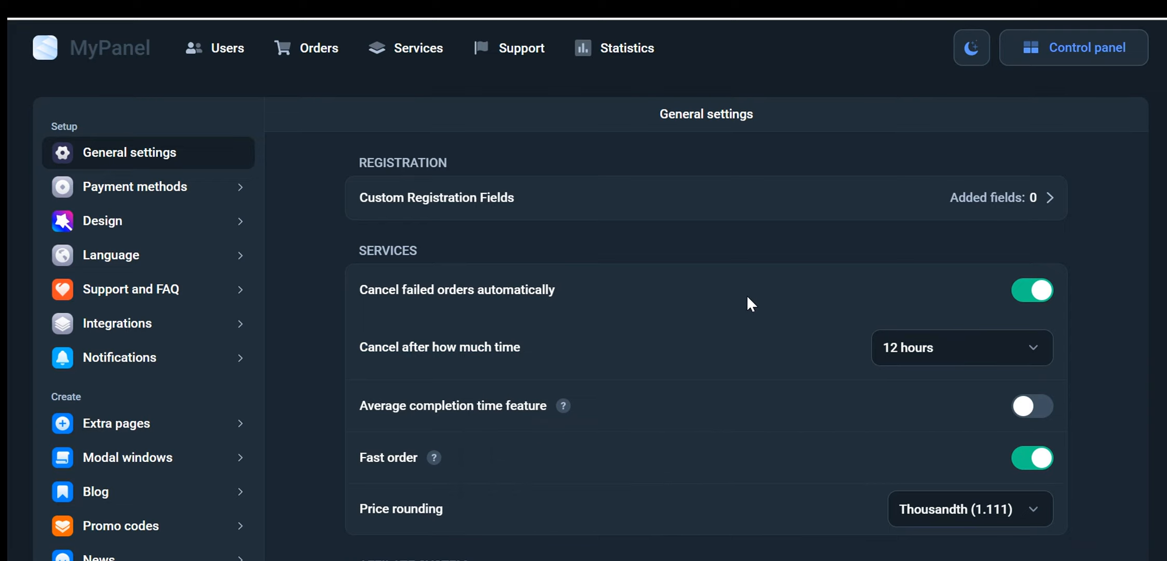
pyautogui.moveTo(781, 290)
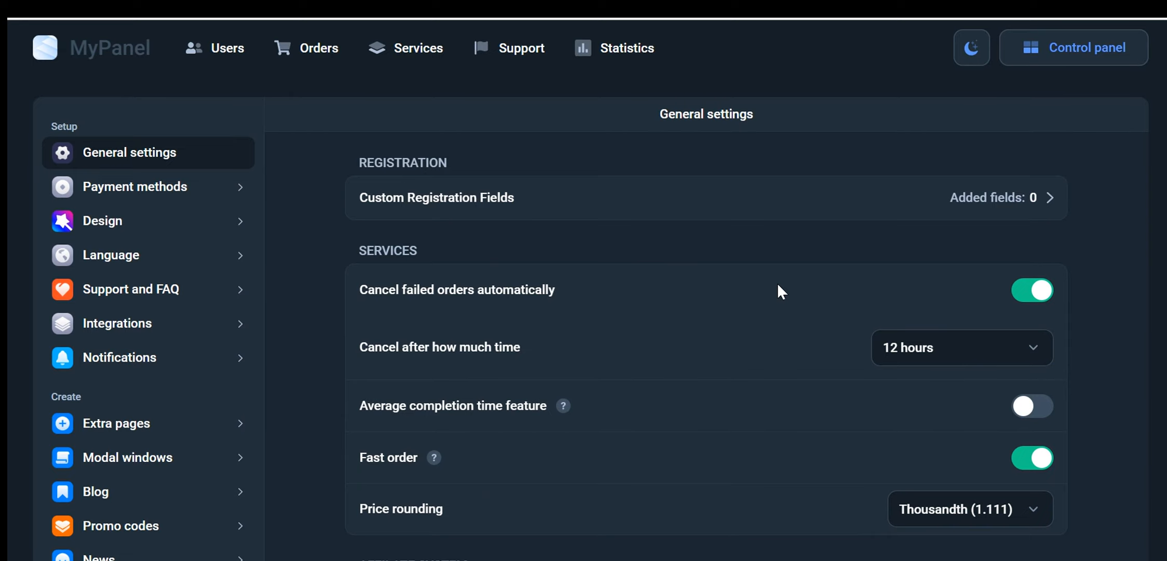
pyautogui.moveTo(741, 289)
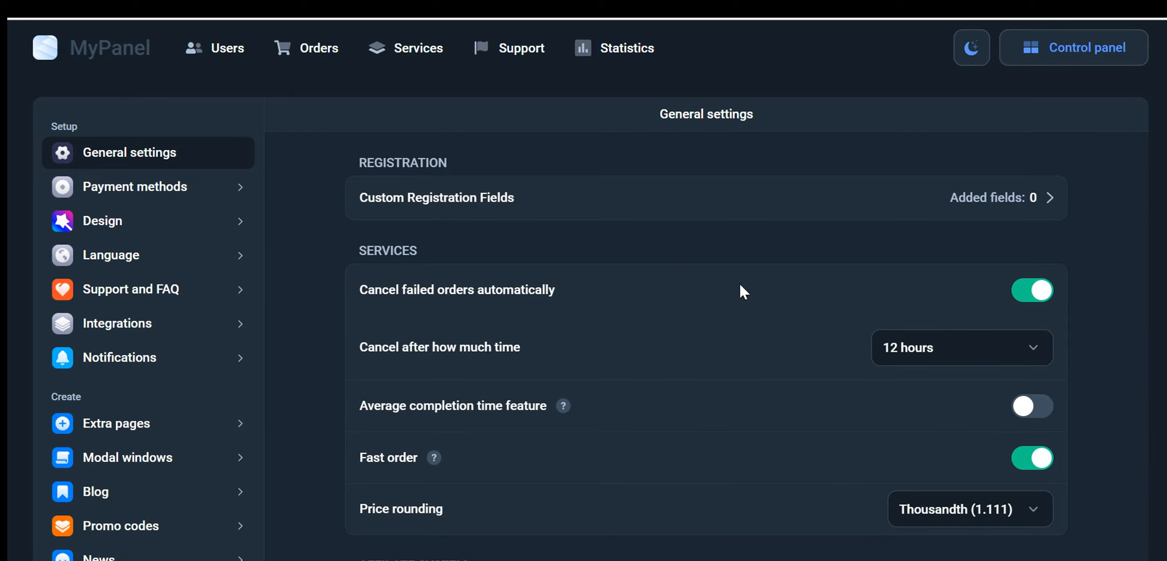
pyautogui.moveTo(763, 291)
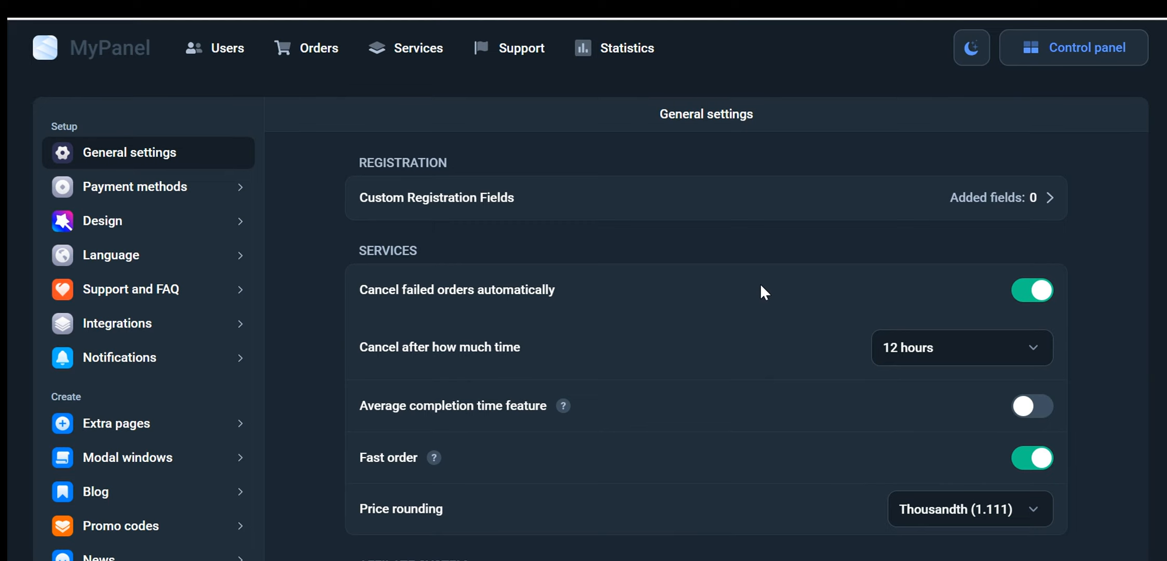
pyautogui.moveTo(943, 348)
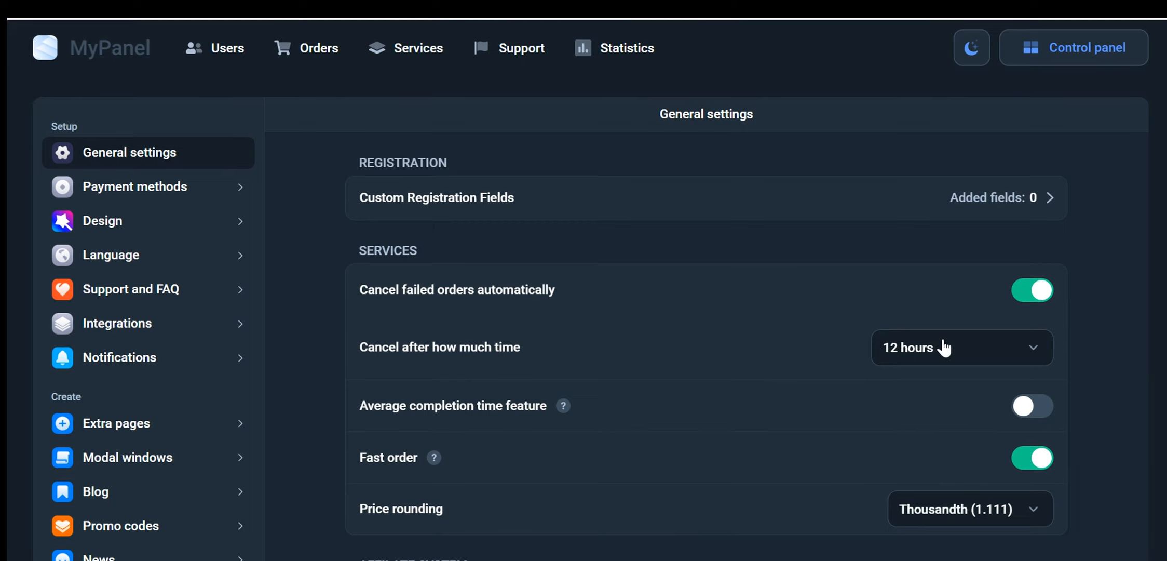
pyautogui.moveTo(644, 369)
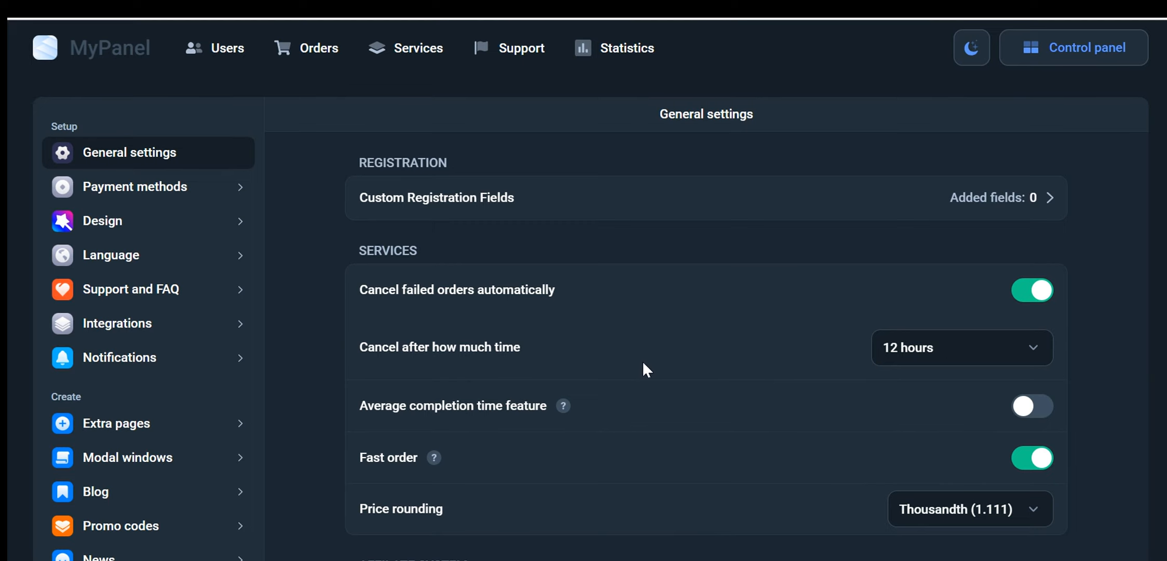
pyautogui.moveTo(913, 354)
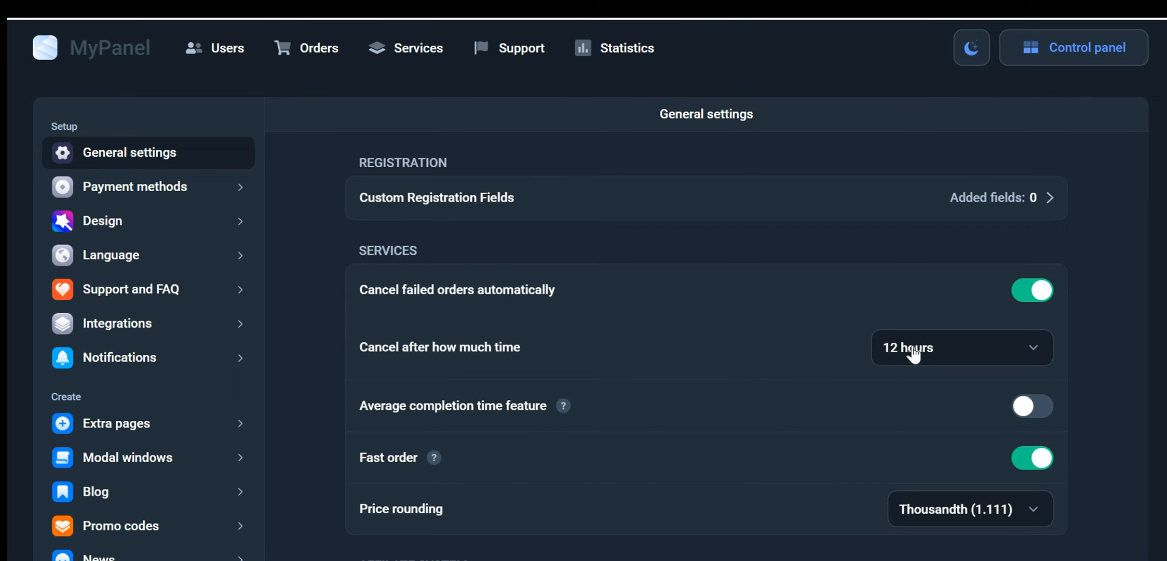
pyautogui.click(960, 347)
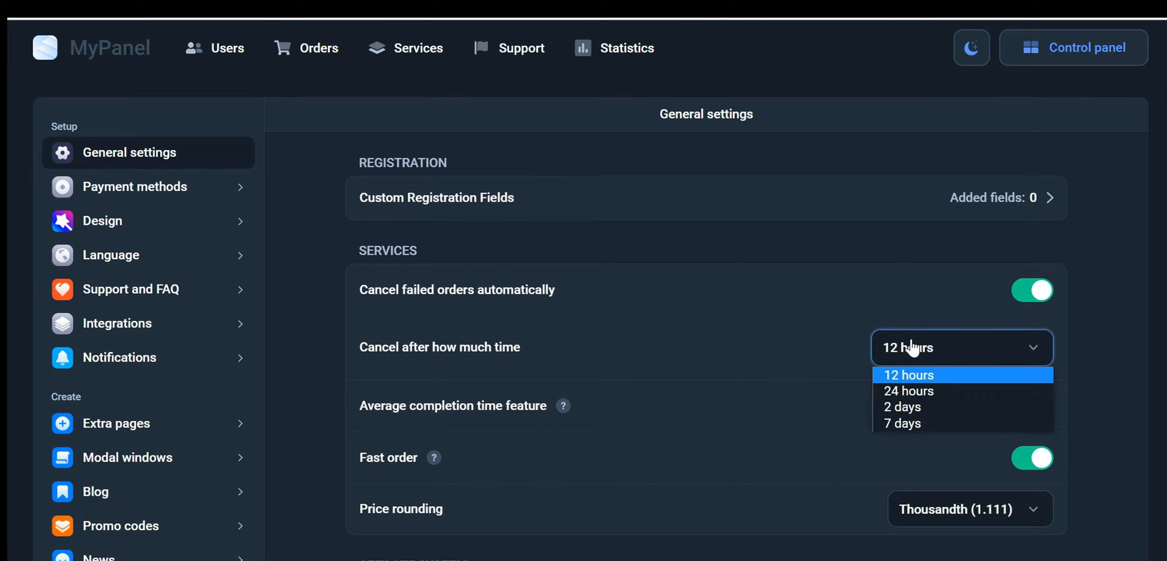
pyautogui.moveTo(922, 423)
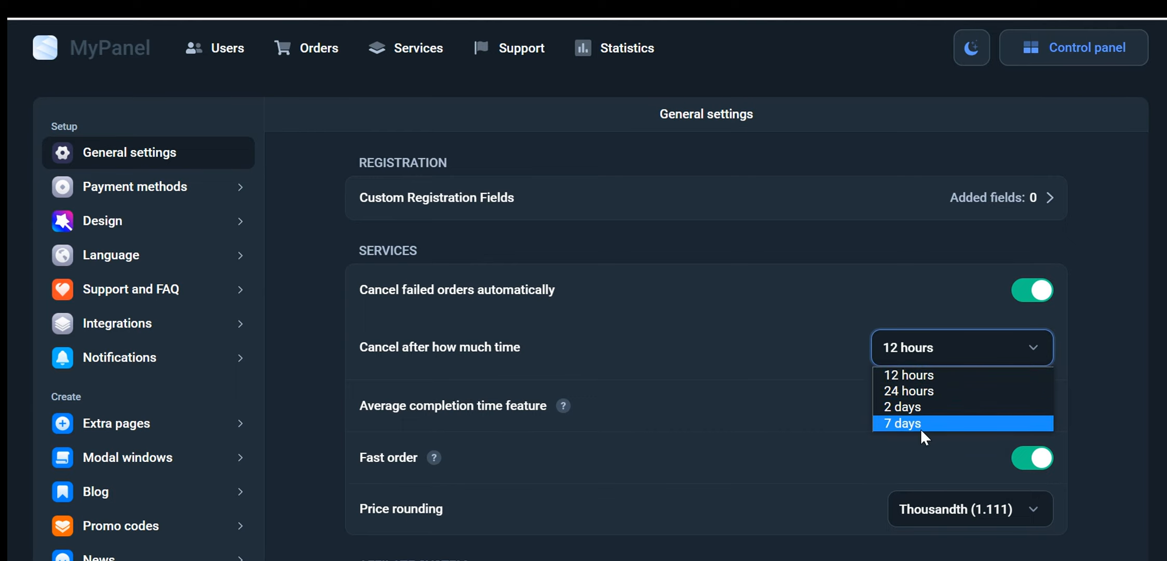
pyautogui.moveTo(785, 357)
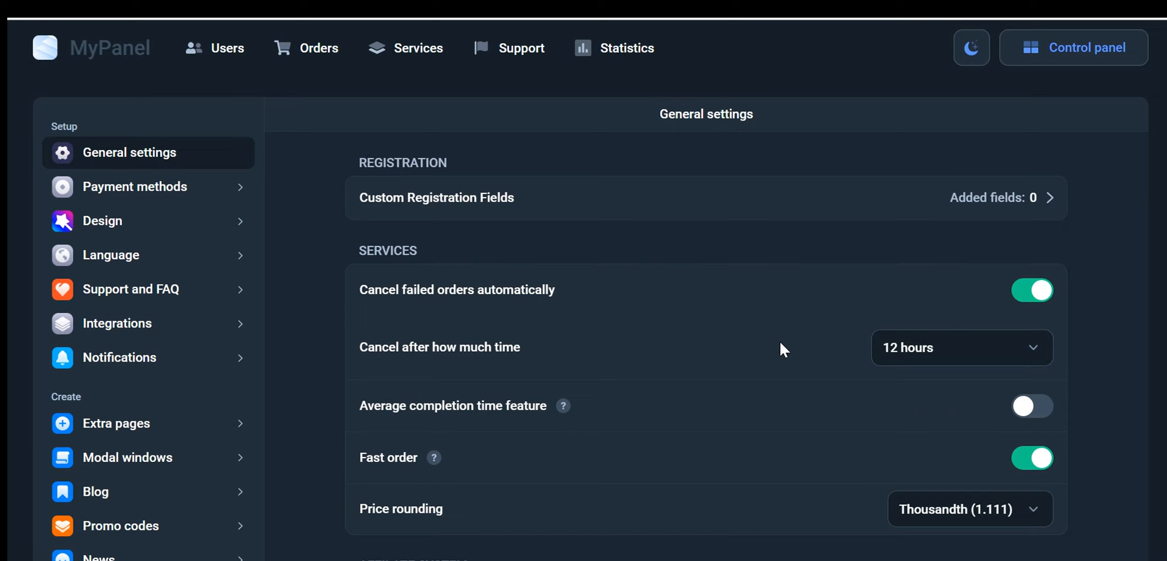
pyautogui.moveTo(661, 351)
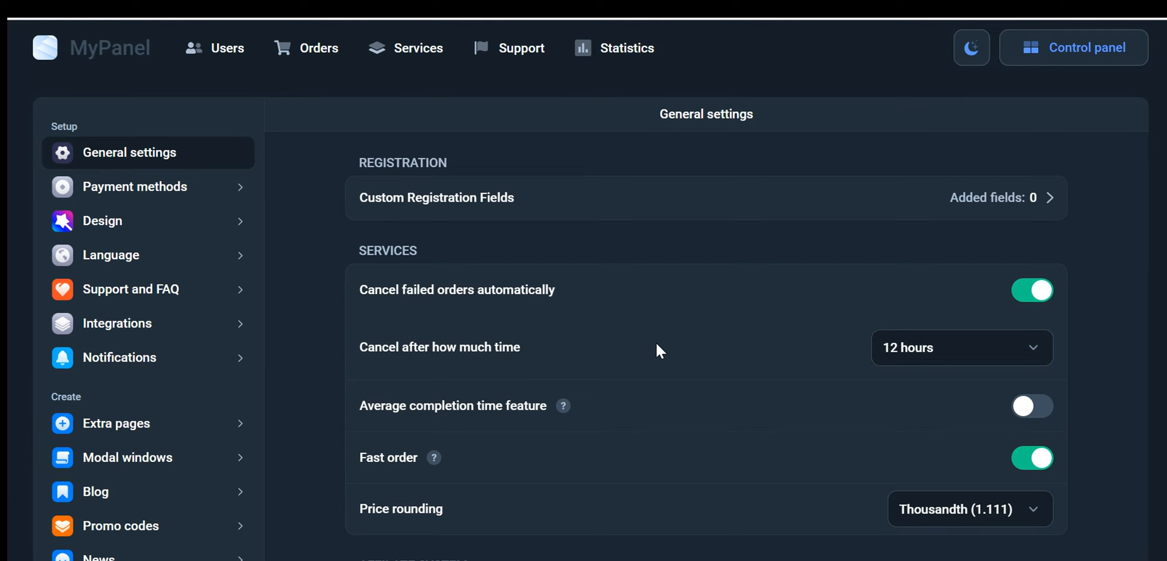
pyautogui.moveTo(563, 405)
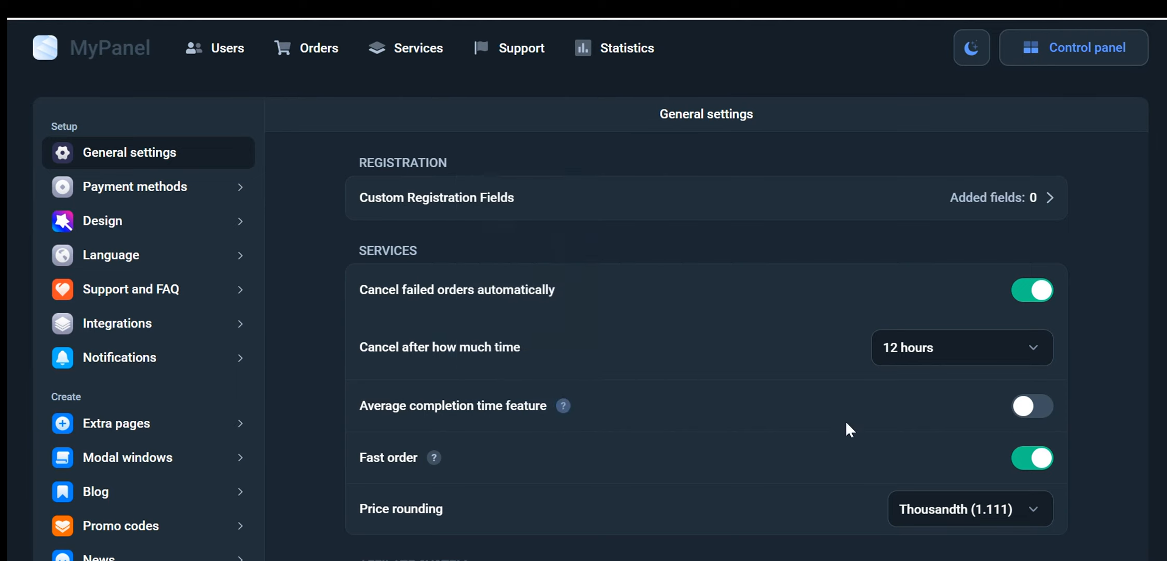
pyautogui.moveTo(562, 405)
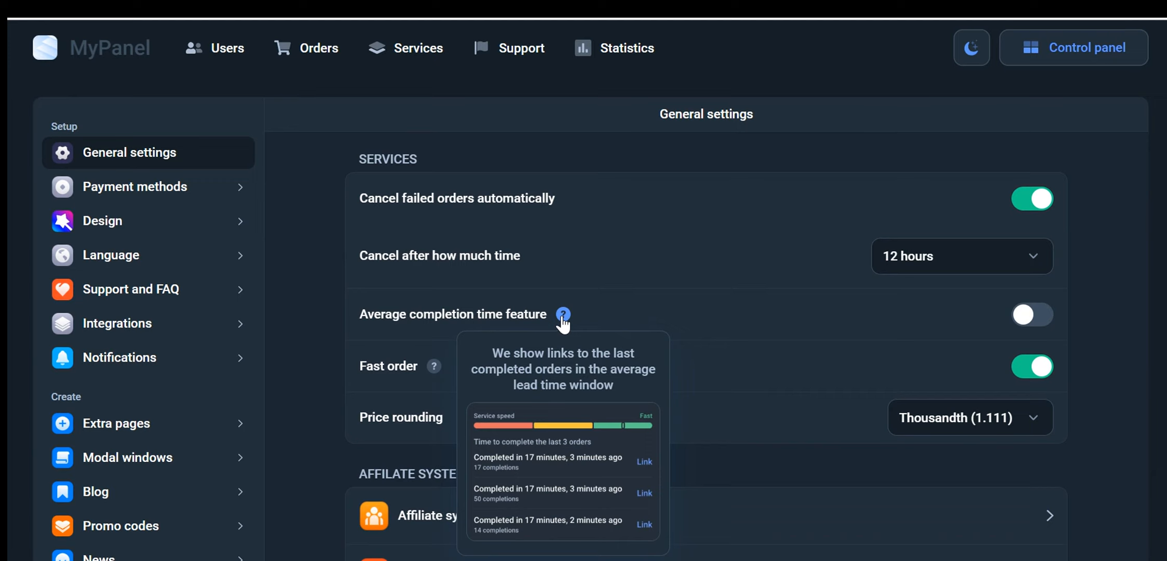
pyautogui.moveTo(588, 320)
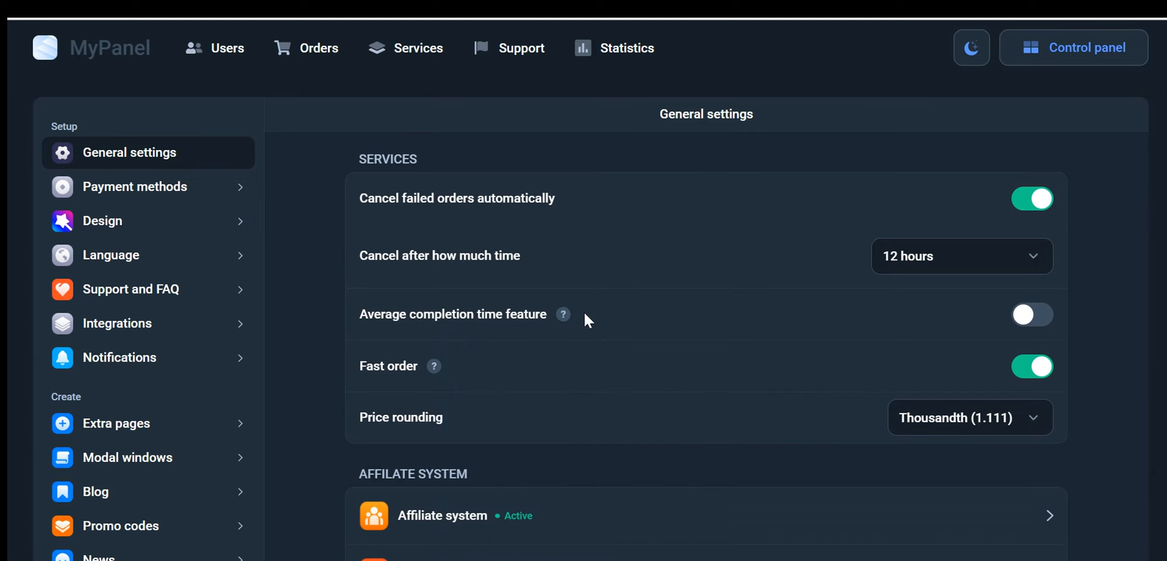
pyautogui.moveTo(561, 314)
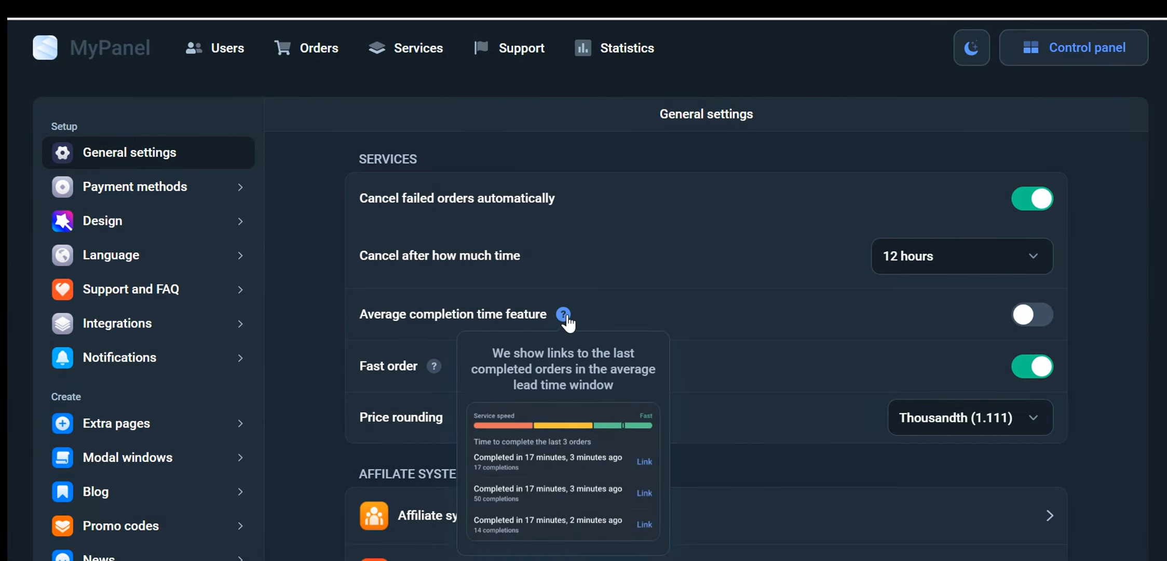
pyautogui.moveTo(592, 320)
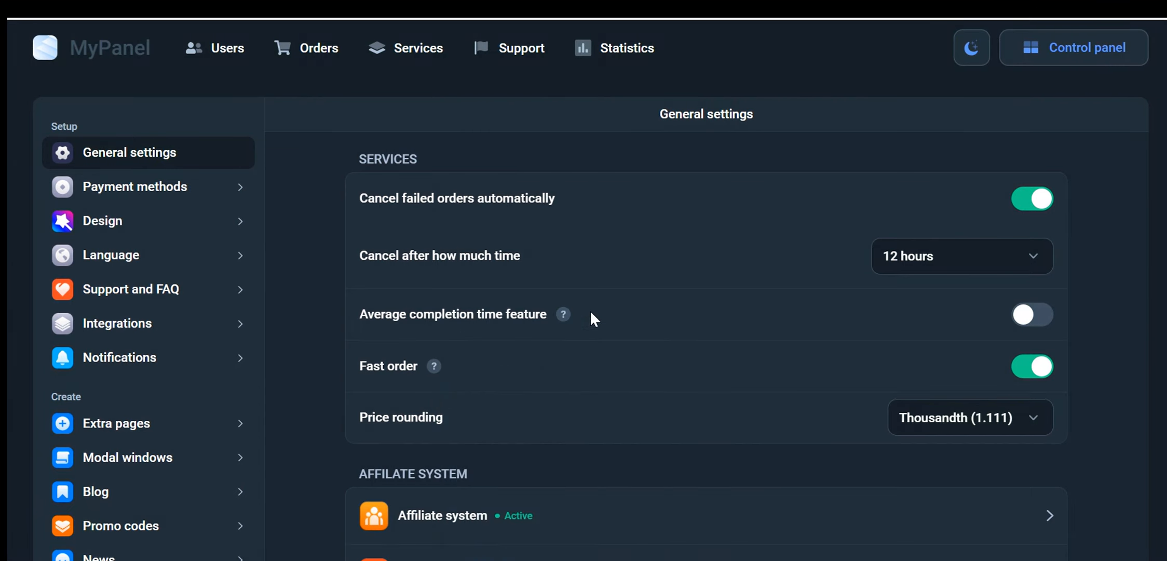
pyautogui.moveTo(553, 433)
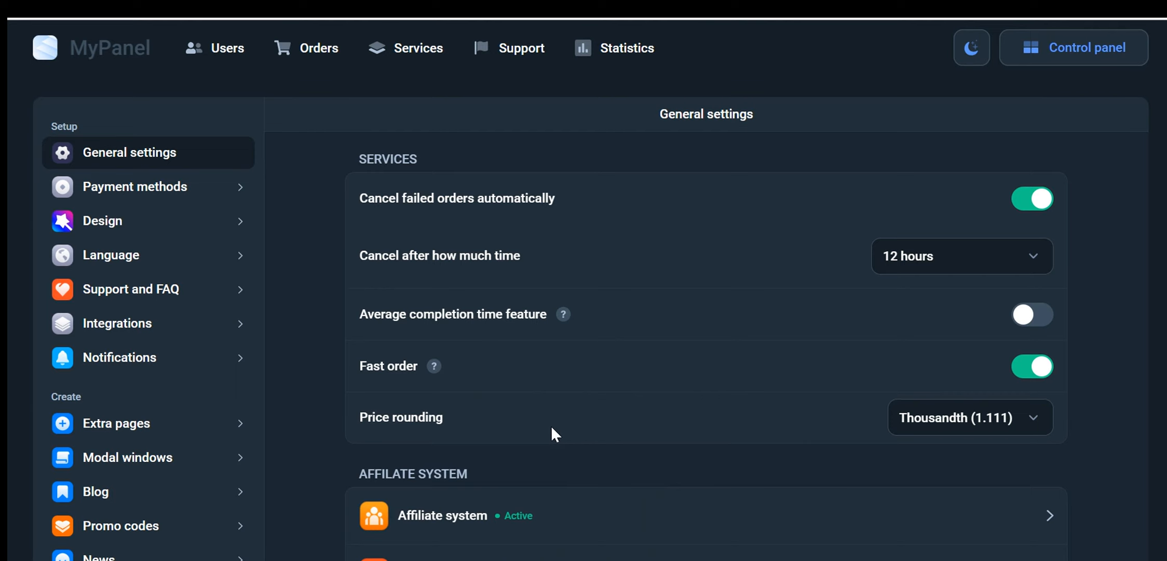
pyautogui.click(969, 418)
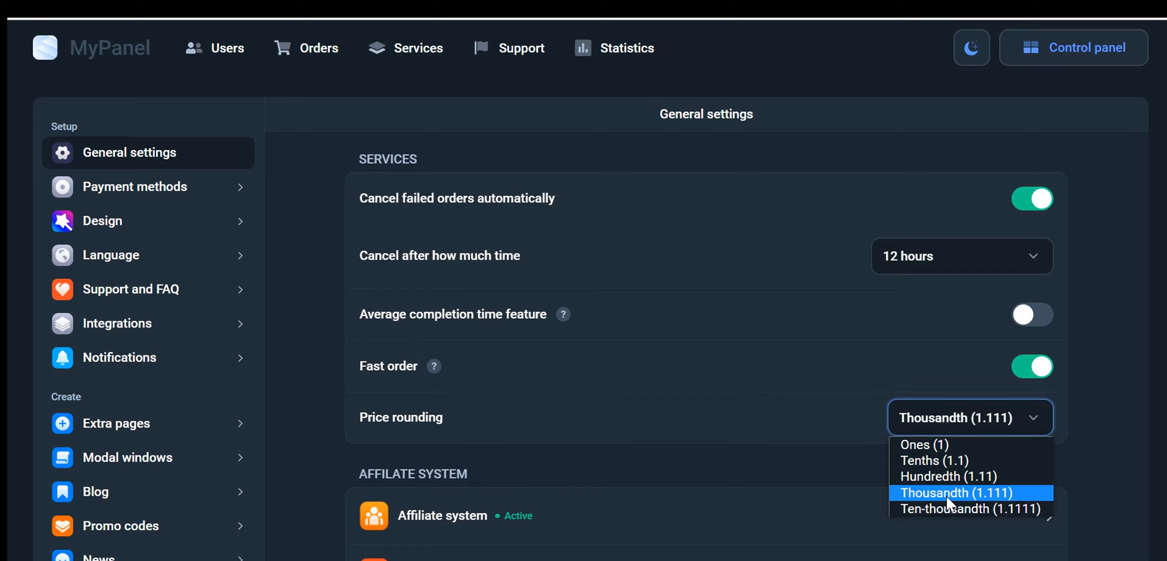
pyautogui.click(953, 492)
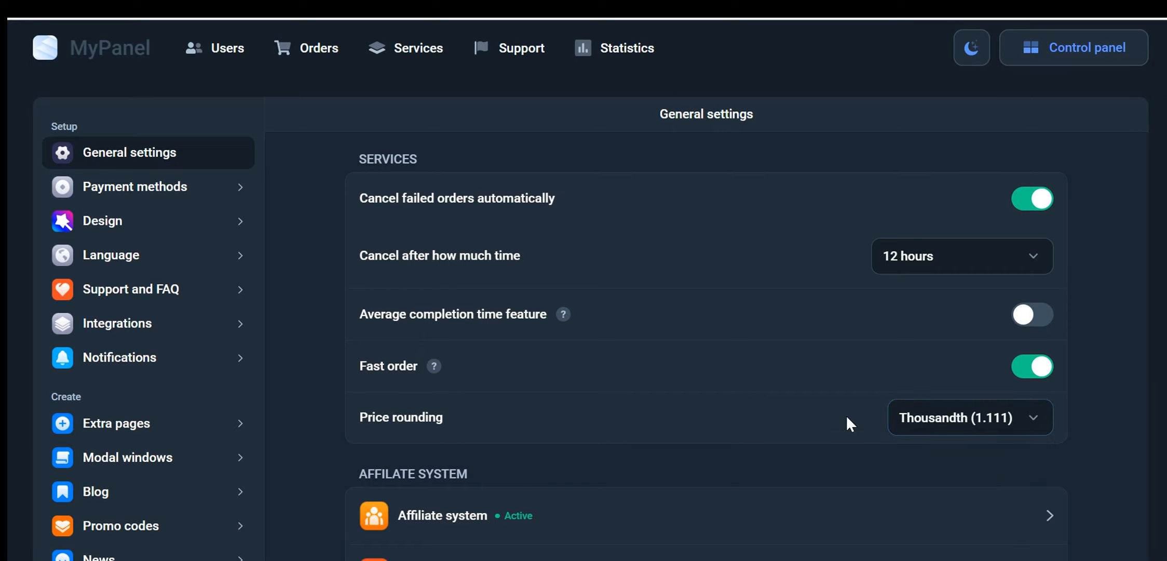
pyautogui.moveTo(910, 427)
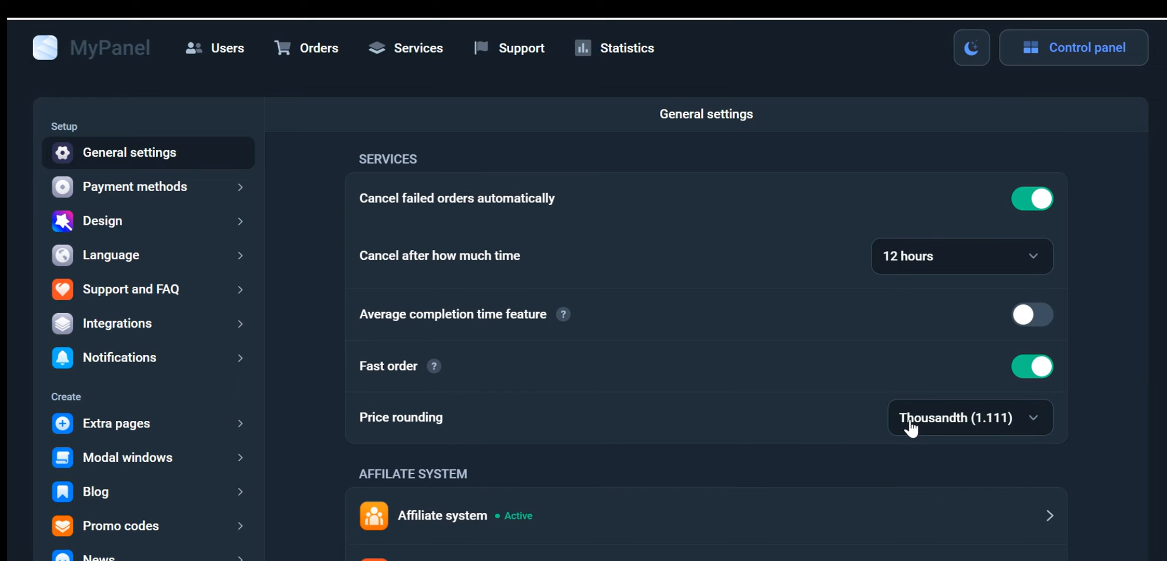
pyautogui.scroll(-3)
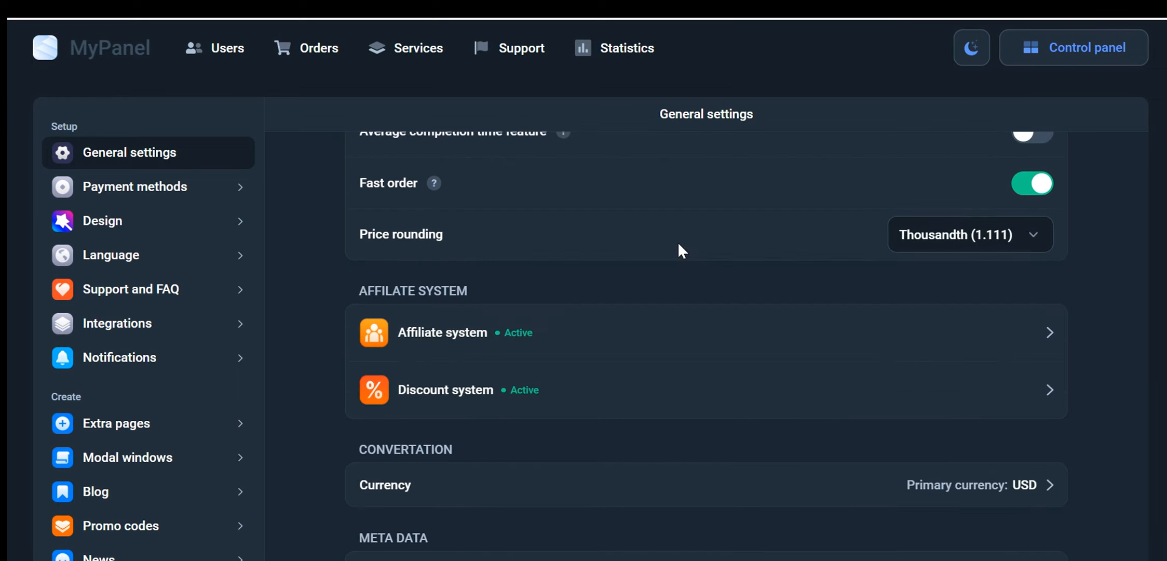
pyautogui.moveTo(599, 321)
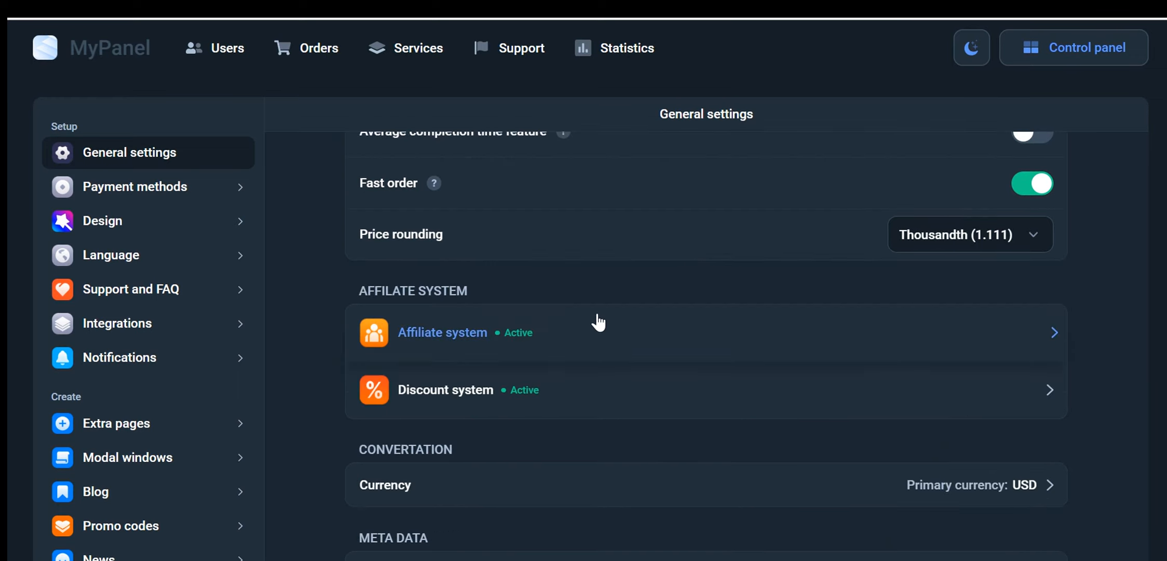
# - Review the Affiliate system dialog: 10% referral income, withdrawals enabled, minimum 10
pyautogui.click(443, 332)
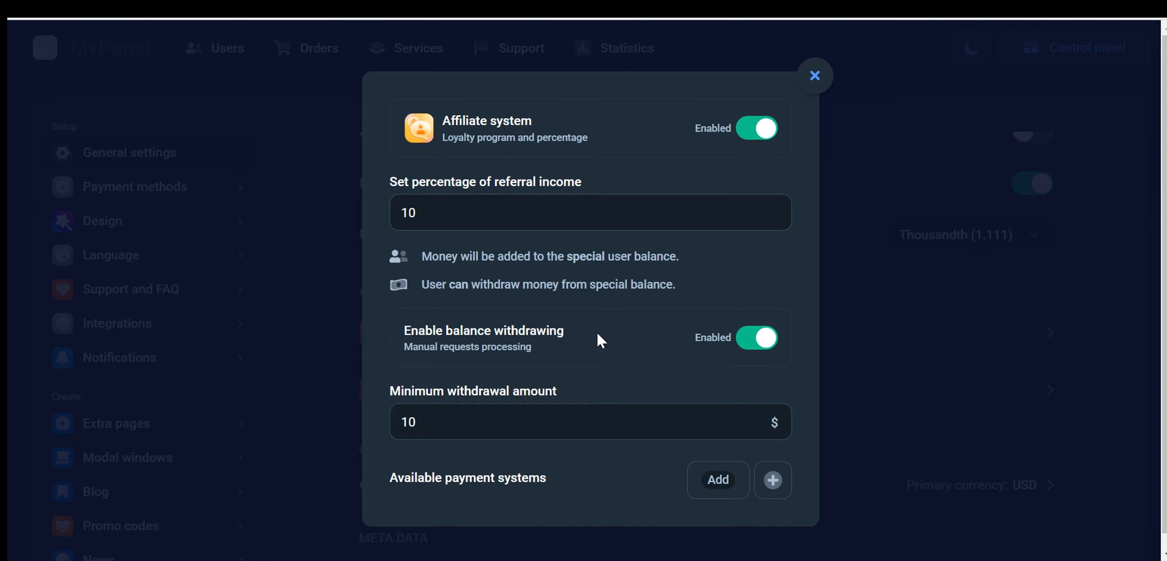
pyautogui.moveTo(630, 301)
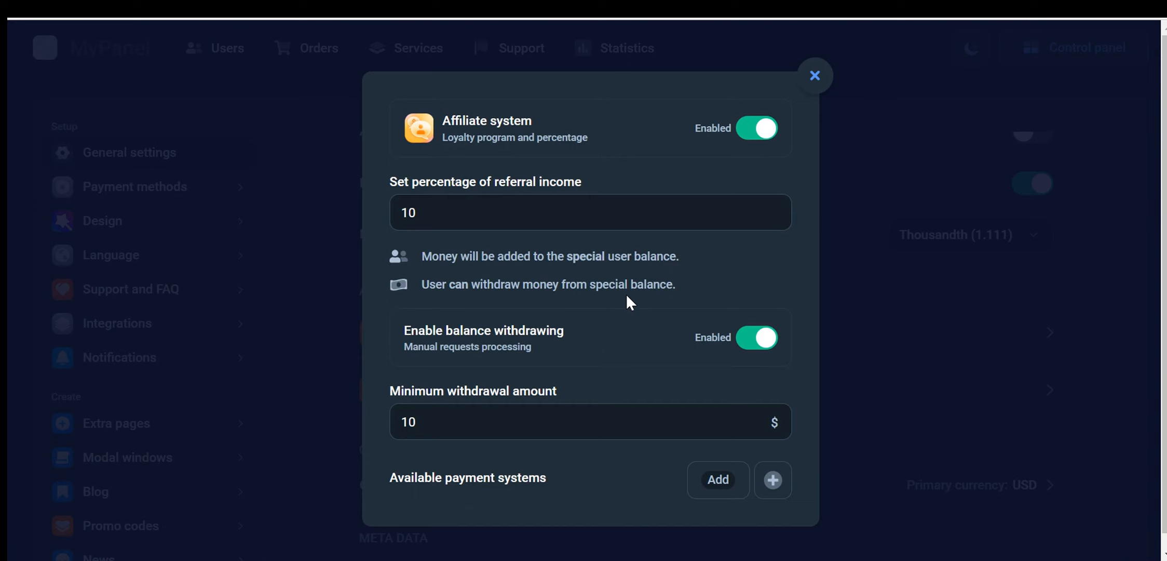
pyautogui.moveTo(629, 172)
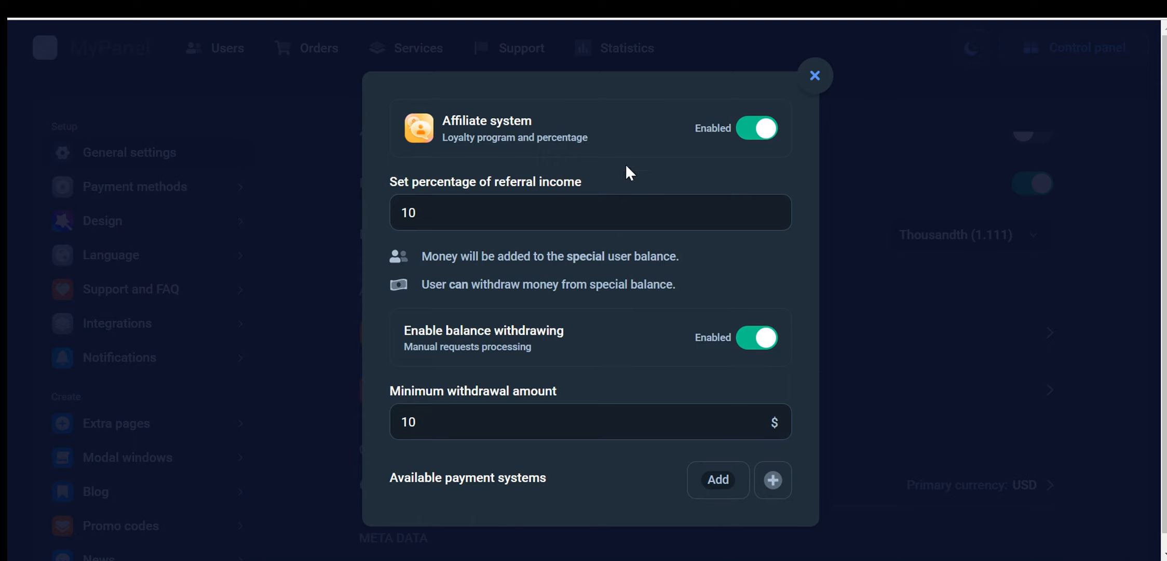
pyautogui.moveTo(634, 159)
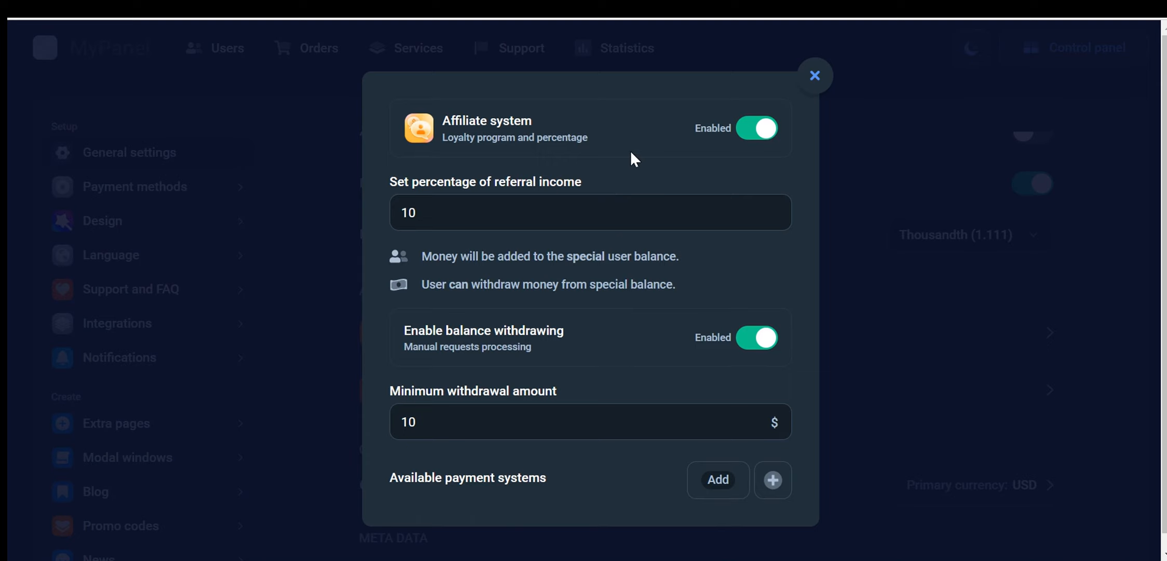
pyautogui.moveTo(547, 125)
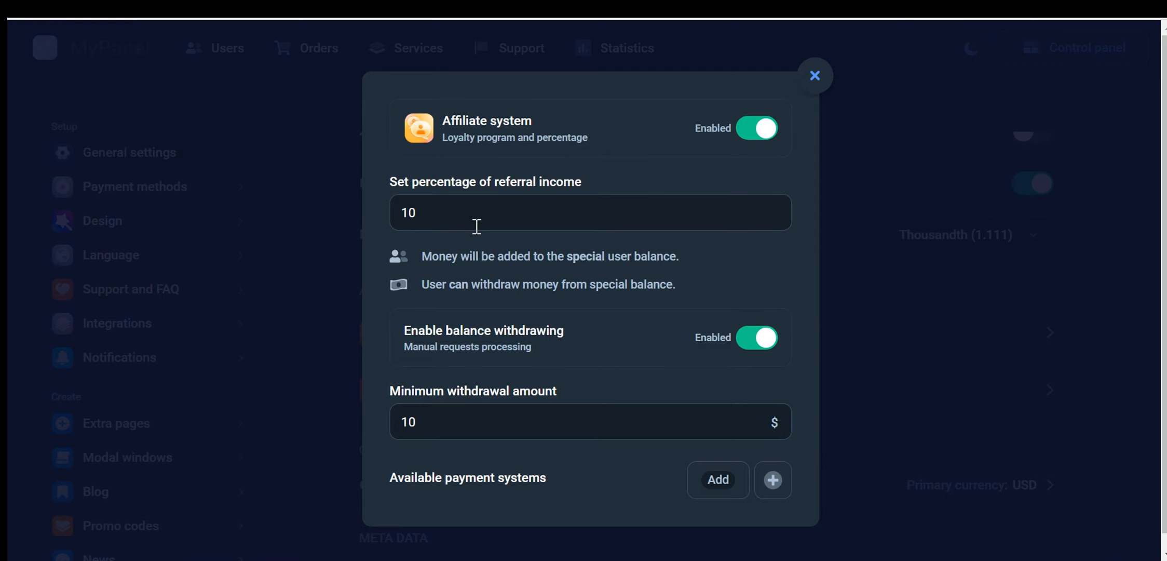
pyautogui.doubleClick(408, 212)
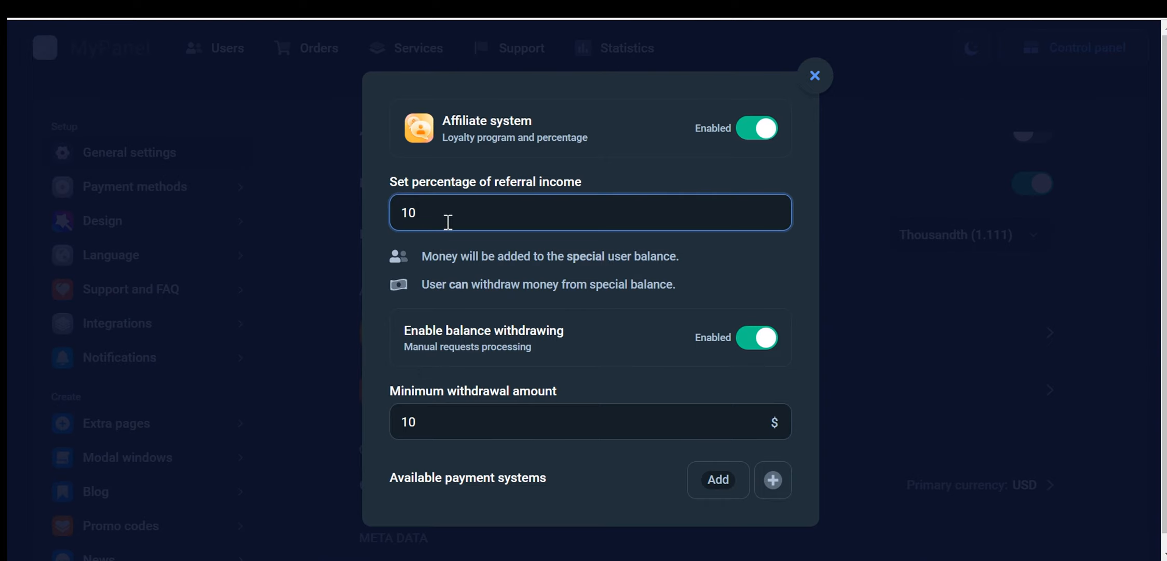
pyautogui.moveTo(449, 246)
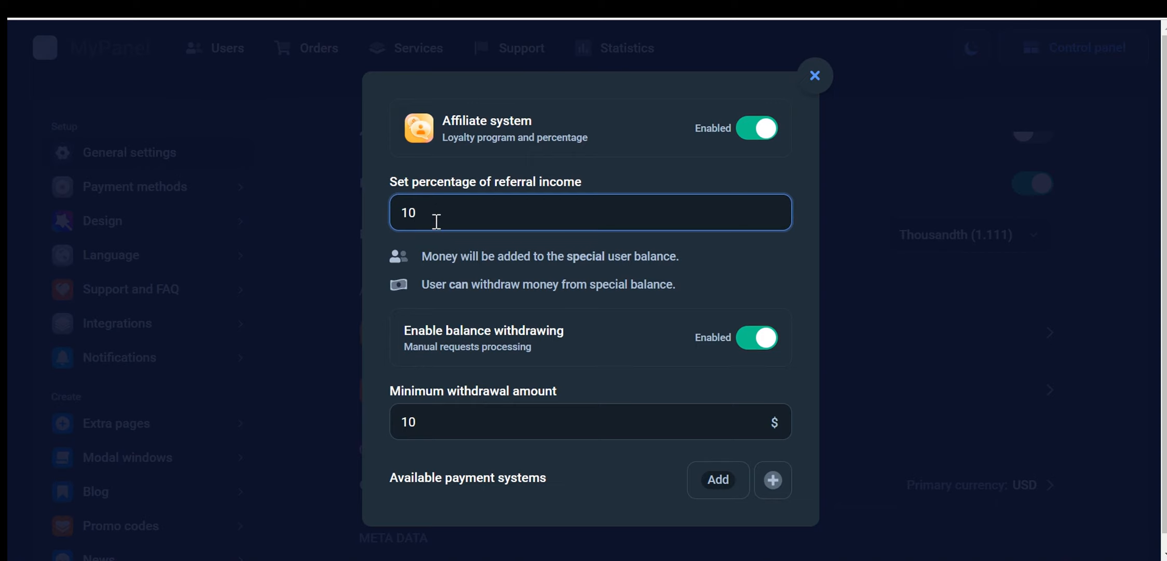
pyautogui.doubleClick(407, 212)
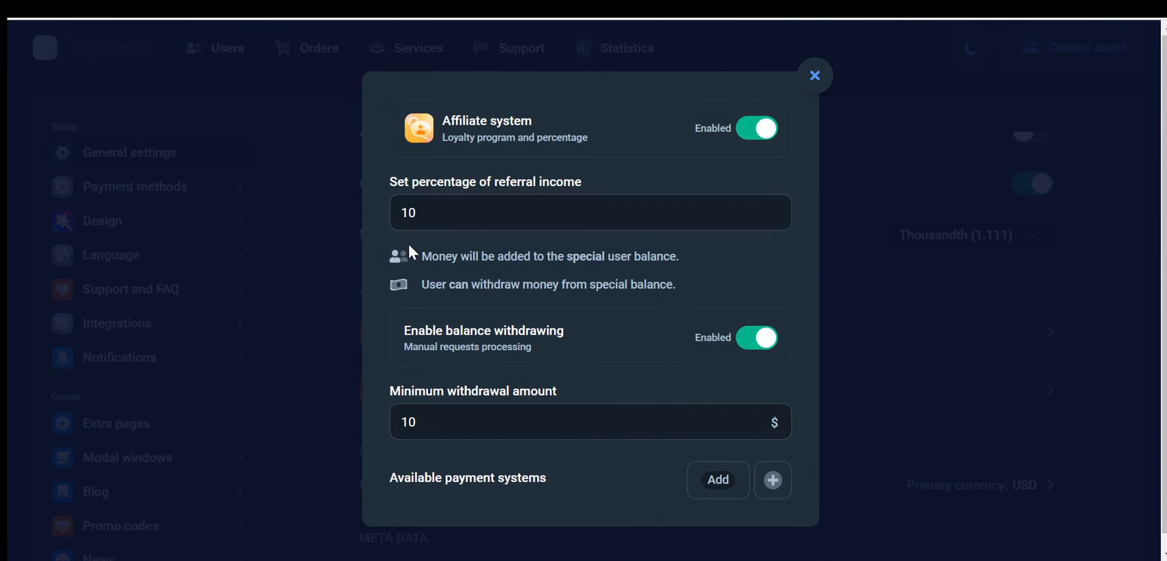
pyautogui.moveTo(720, 264)
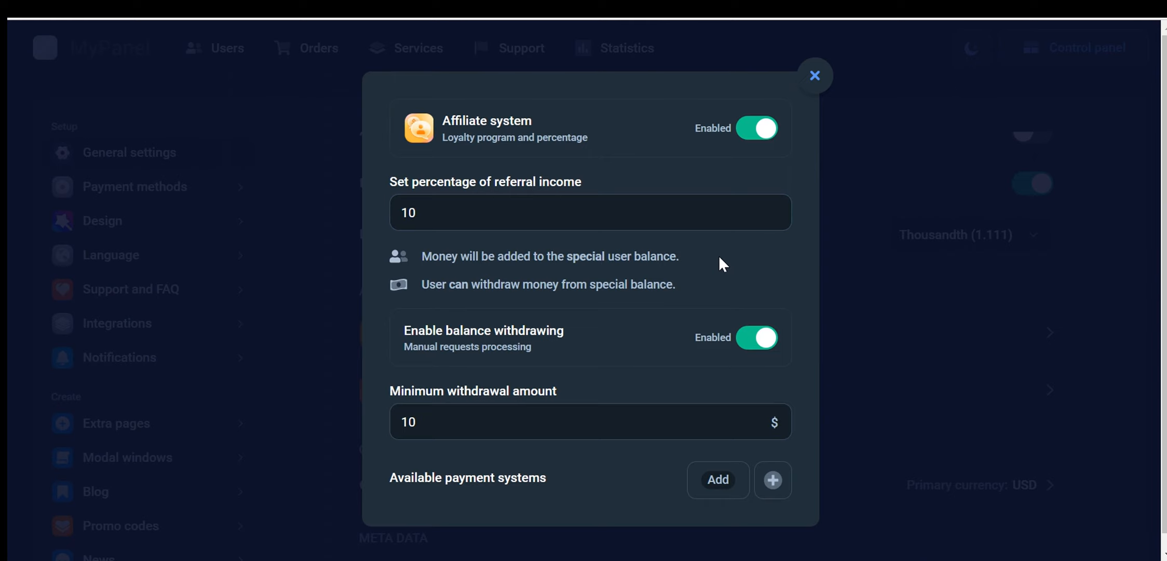
pyautogui.moveTo(685, 262)
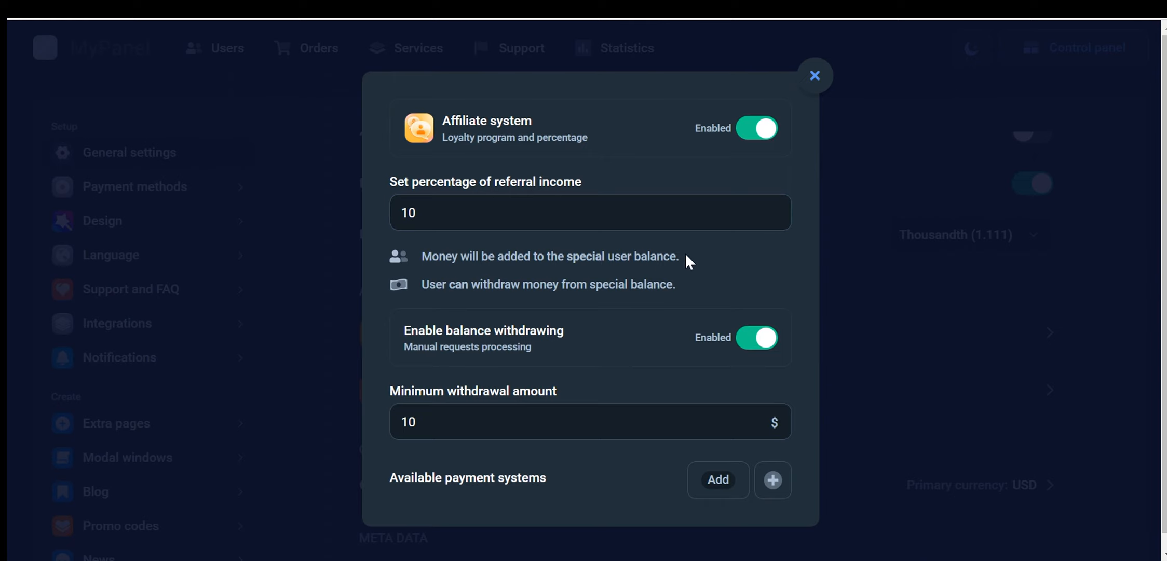
pyautogui.moveTo(656, 256)
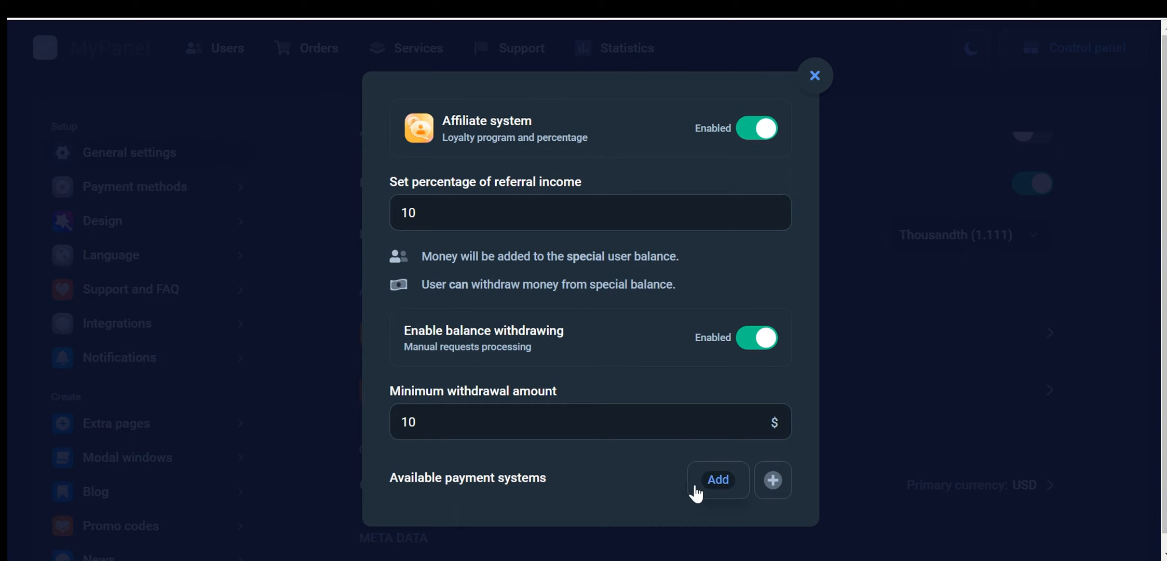
pyautogui.moveTo(720, 341)
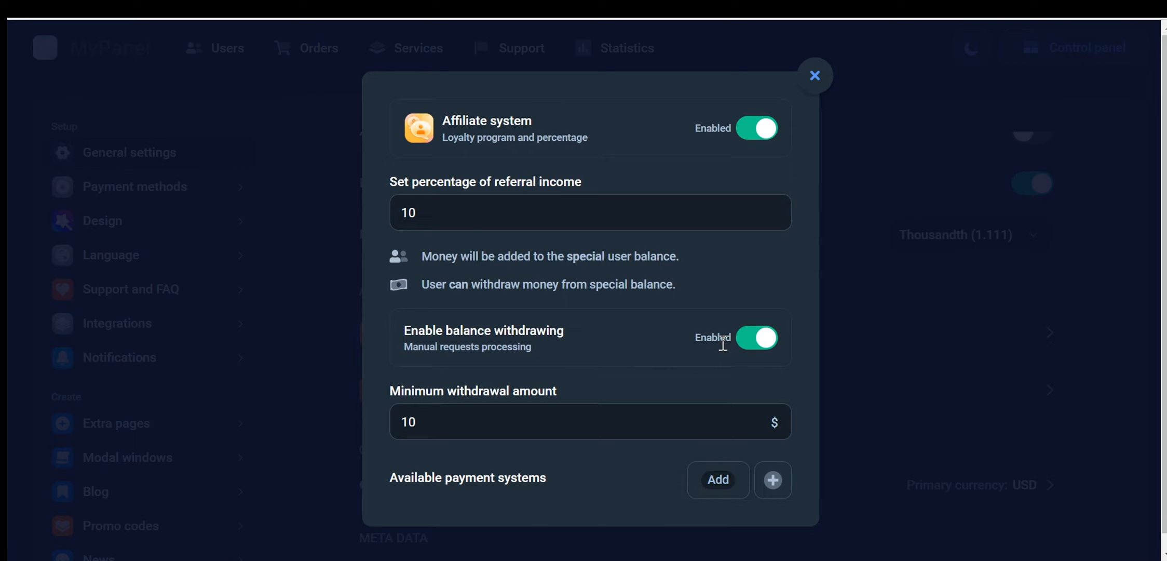
pyautogui.moveTo(739, 345)
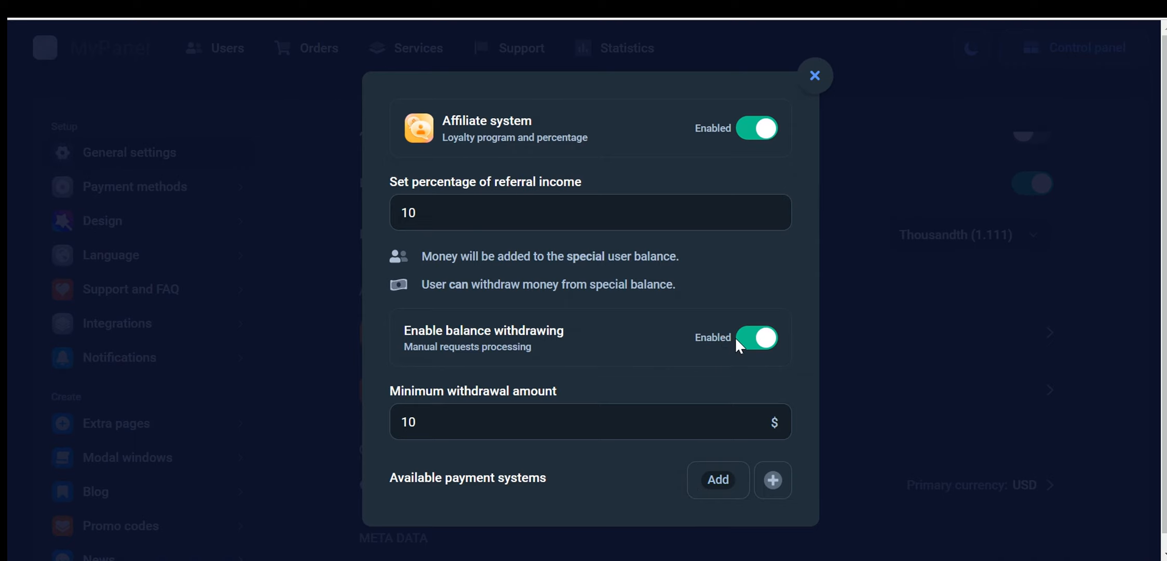
pyautogui.moveTo(707, 462)
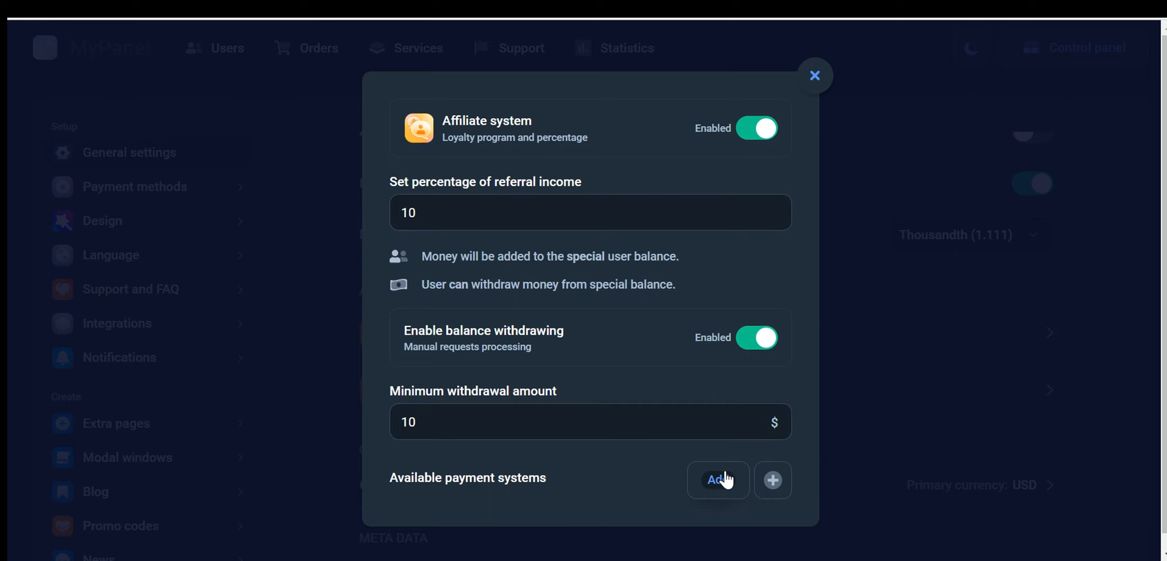
pyautogui.moveTo(661, 491)
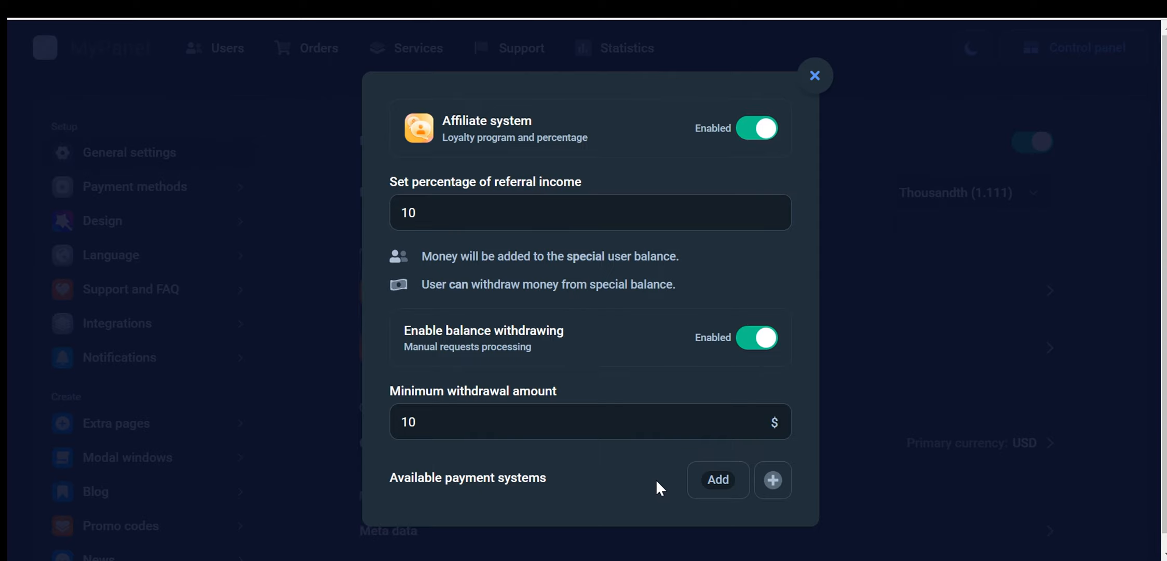
pyautogui.moveTo(776, 109)
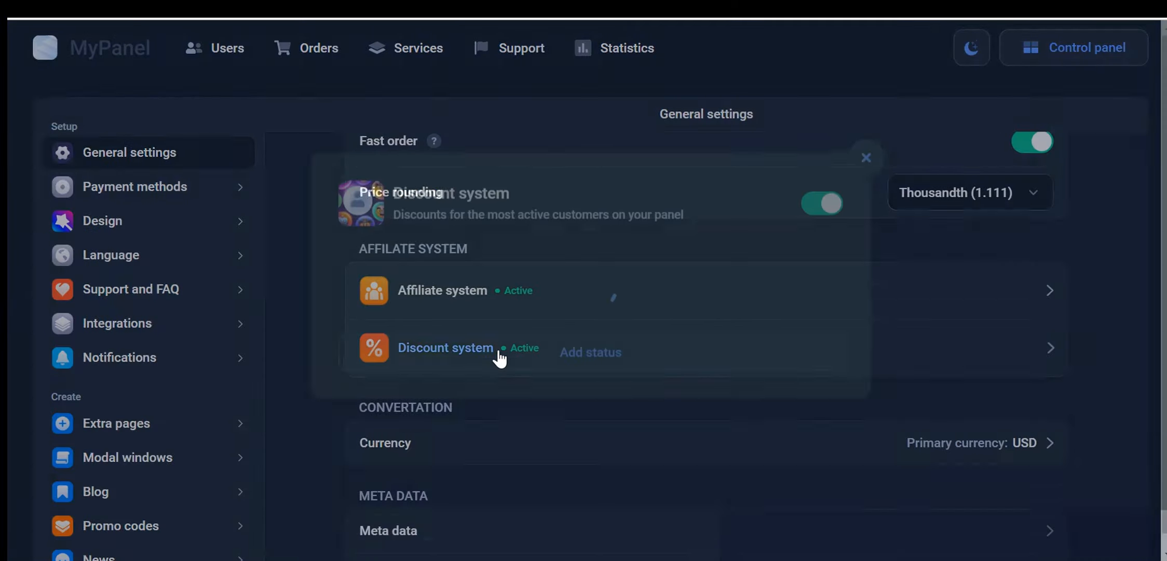
# - View the Discount system dialog with no statuses, dismiss it and return to General settings
pyautogui.click(445, 348)
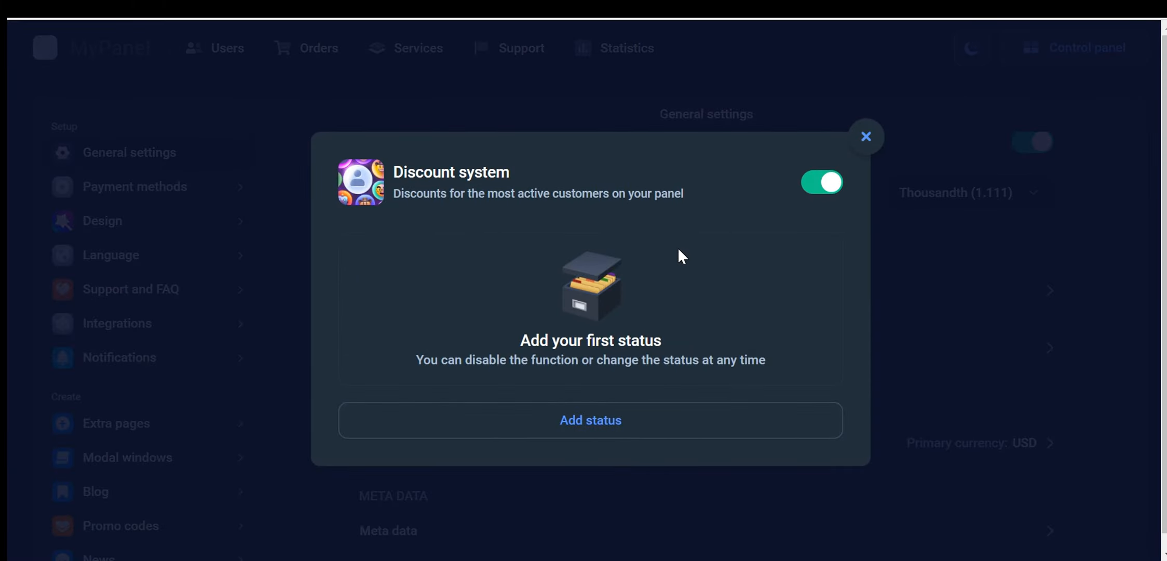
pyautogui.moveTo(822, 182)
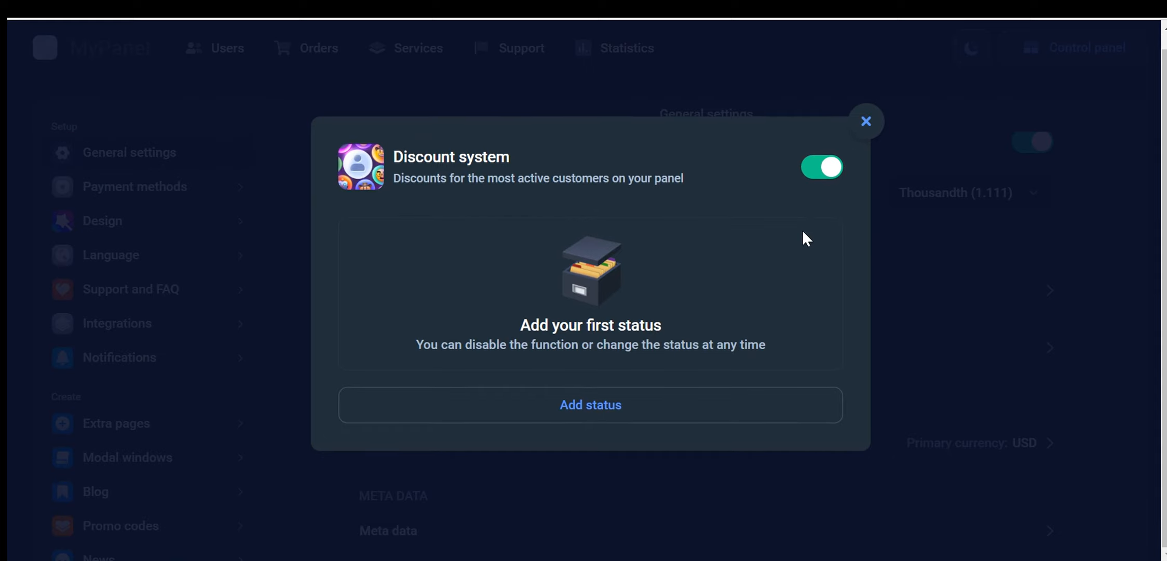
pyautogui.moveTo(852, 191)
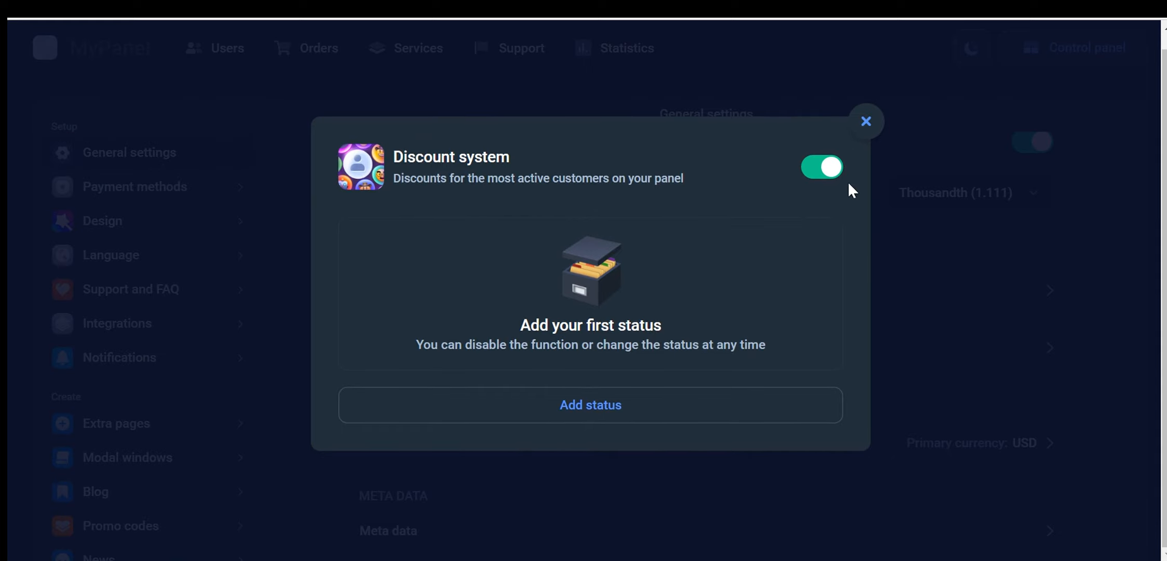
pyautogui.click(865, 121)
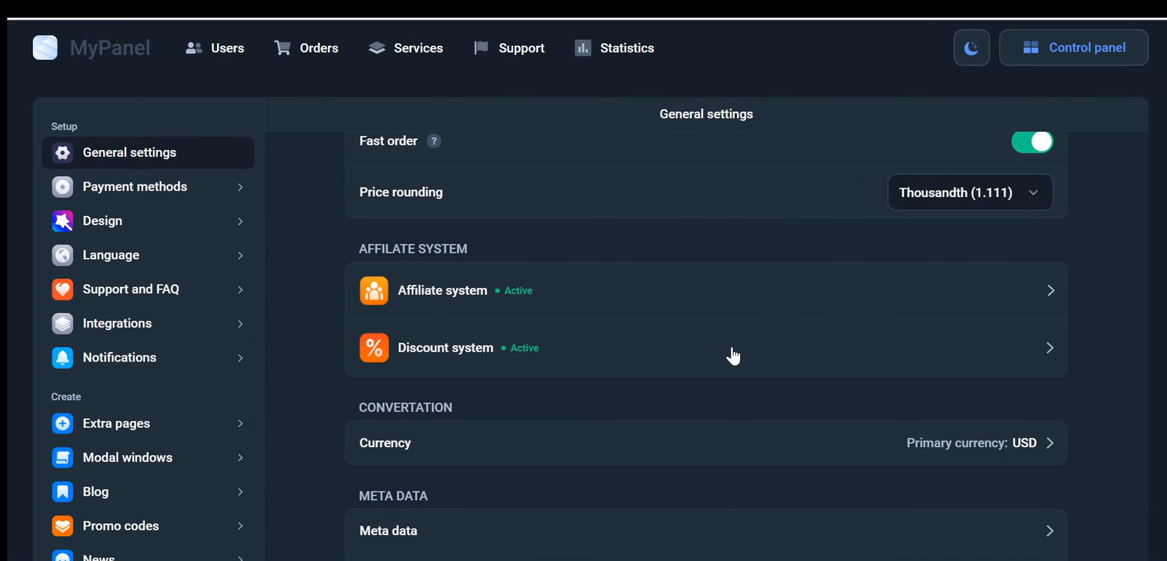
pyautogui.scroll(-3)
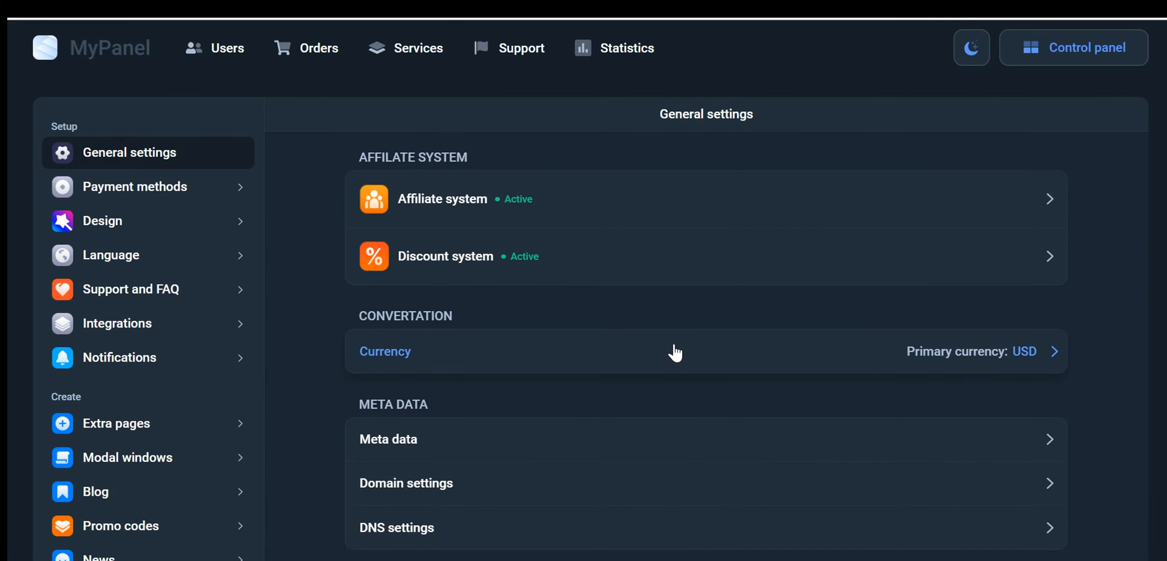
# - View My Currencies with US dollar as main currency and browse the secondary-currency list
pyautogui.click(385, 351)
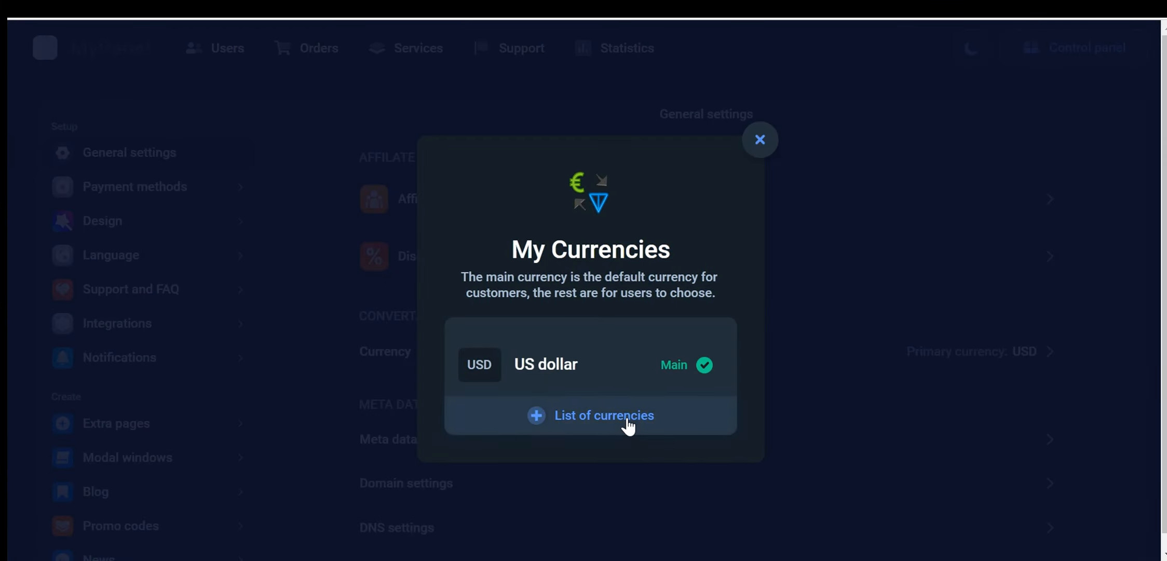
pyautogui.click(603, 414)
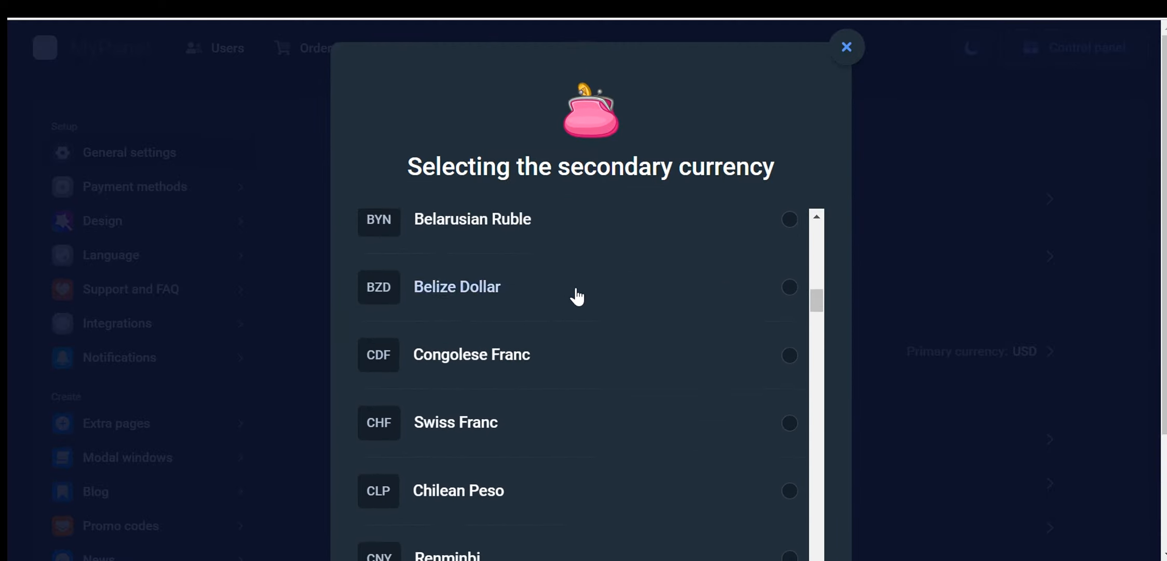
pyautogui.scroll(-3)
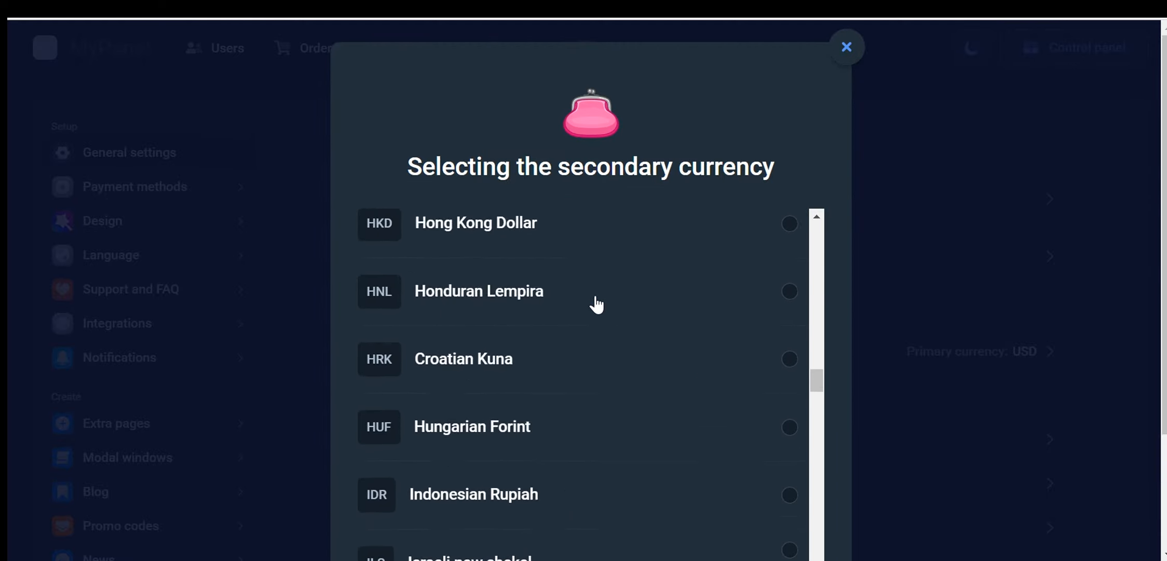
pyautogui.scroll(-3)
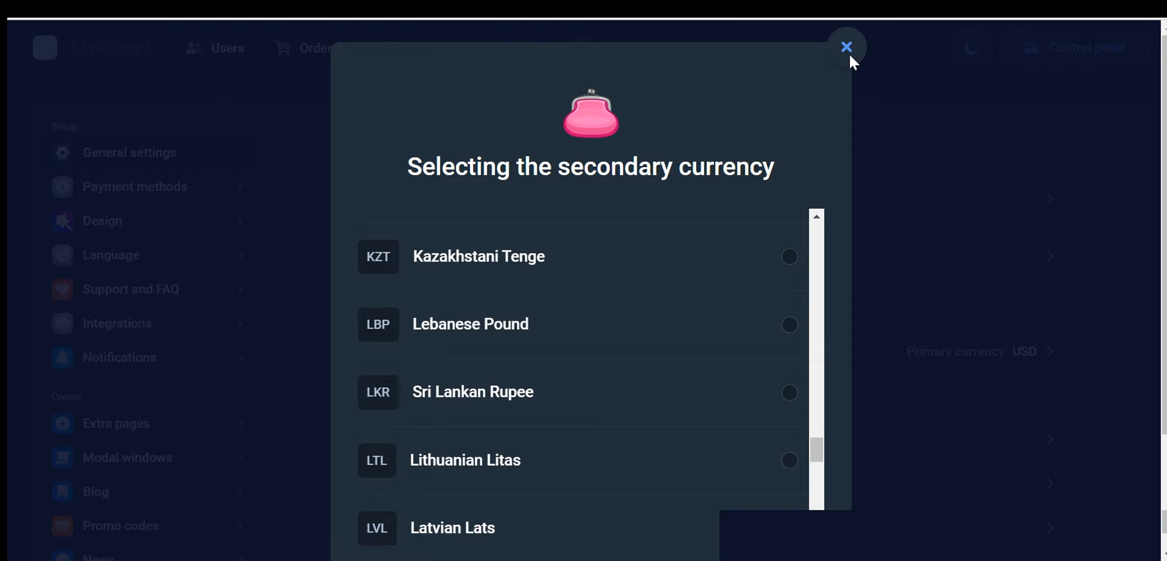
pyautogui.click(846, 46)
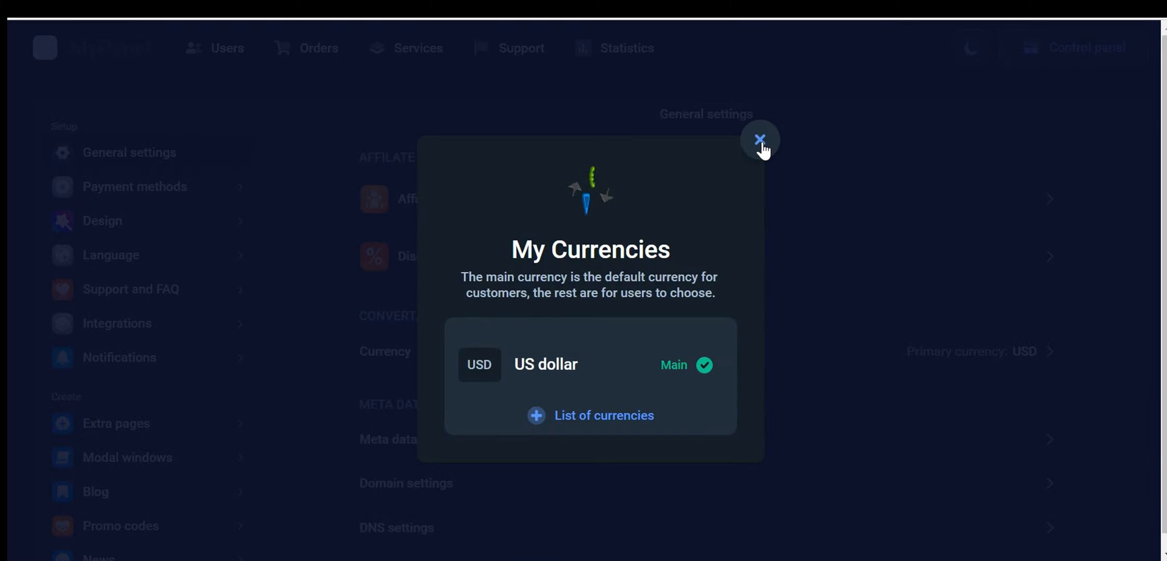
# - Close My Currencies and view the Meta data dialog with page title demo4, focusing Keywords
pyautogui.click(758, 139)
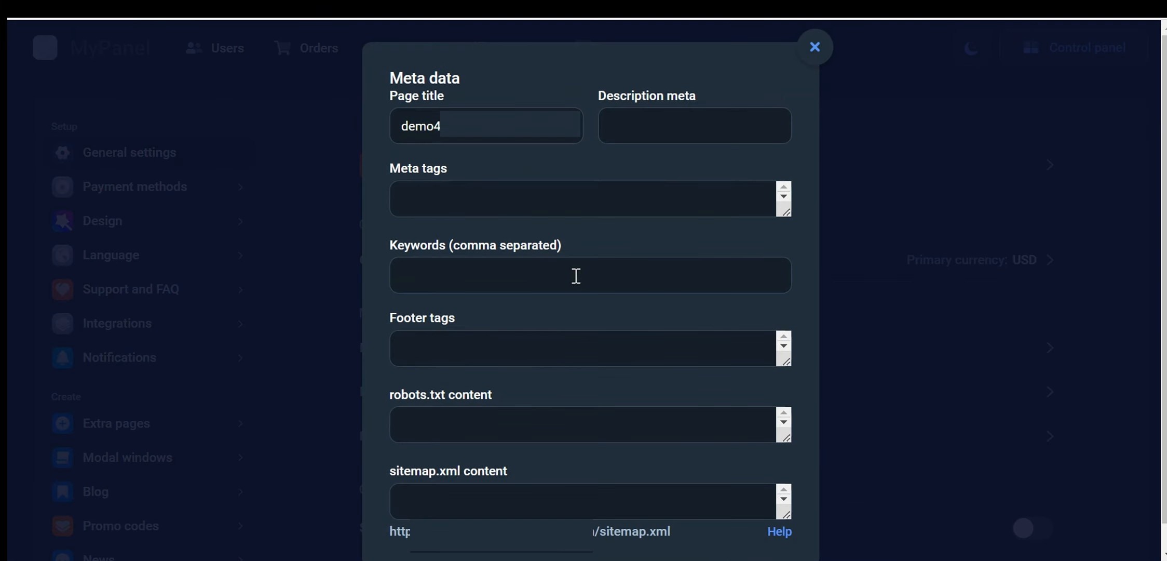
pyautogui.moveTo(592, 141)
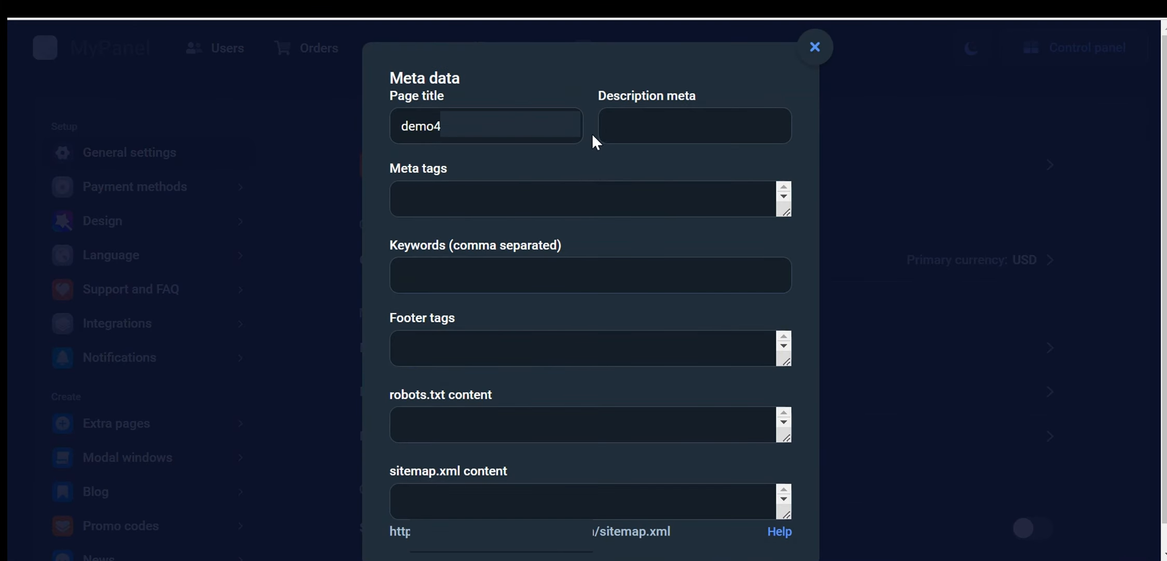
pyautogui.click(694, 125)
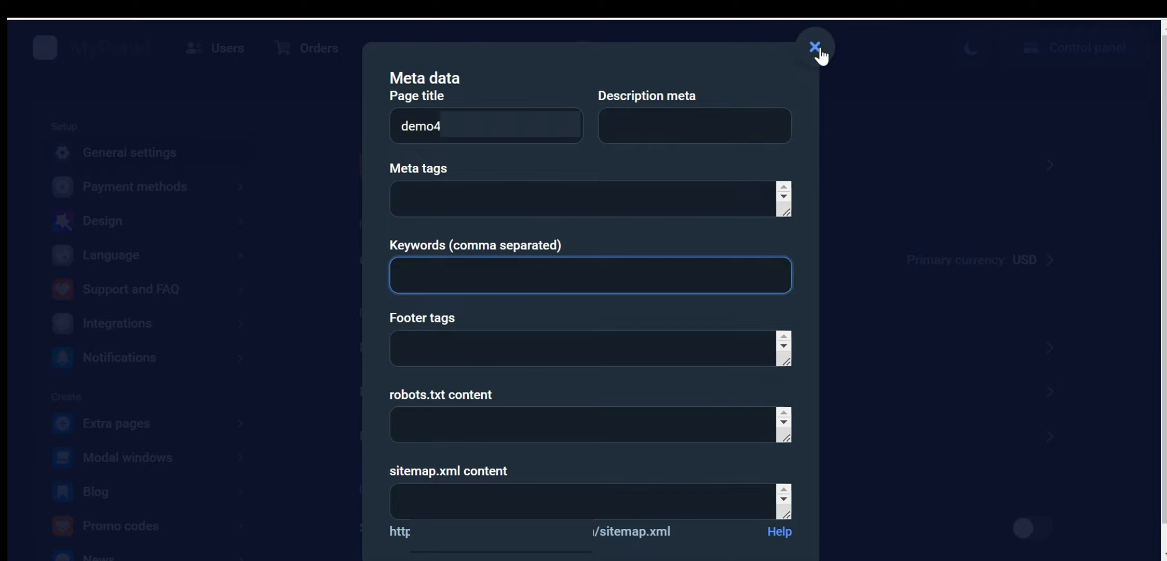
pyautogui.click(589, 274)
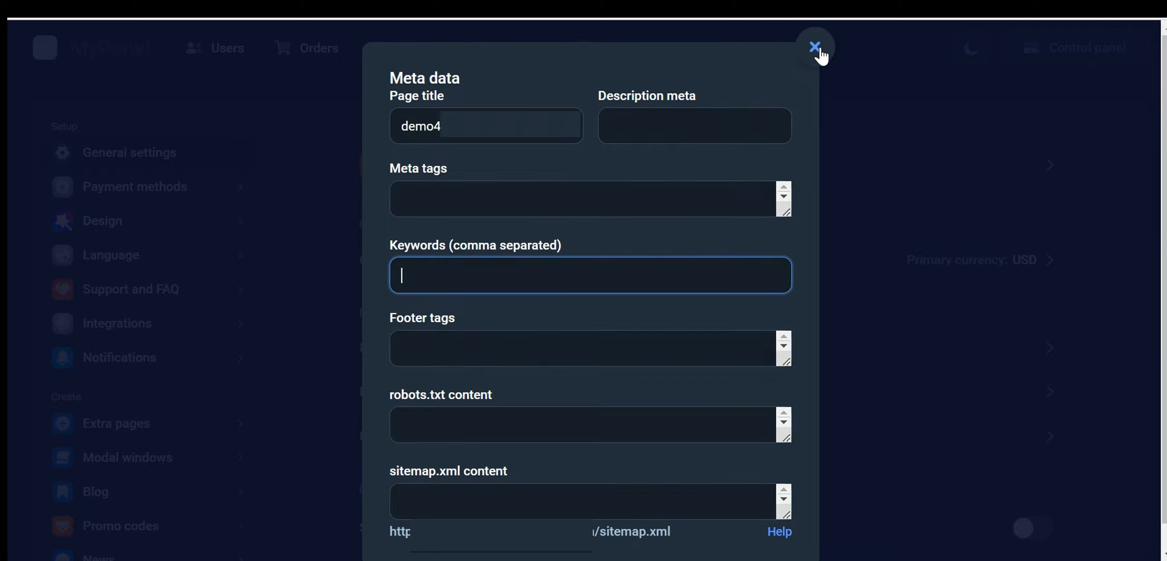
# - Close Meta data, view the Change domain prompt and dismiss it leaving the domain unchanged
pyautogui.click(814, 45)
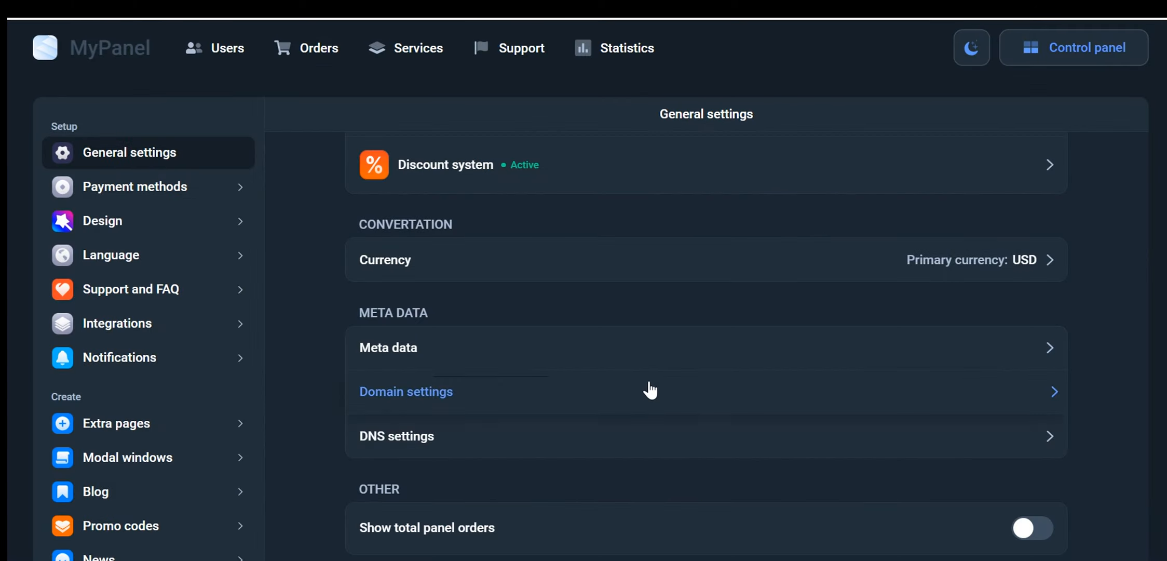
pyautogui.click(406, 390)
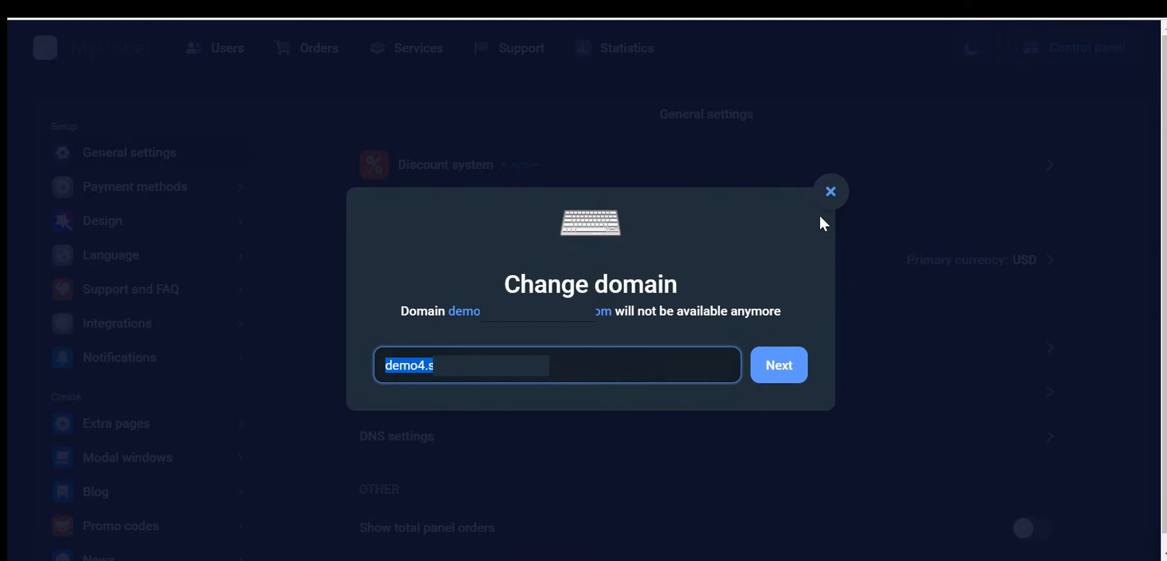
pyautogui.click(829, 191)
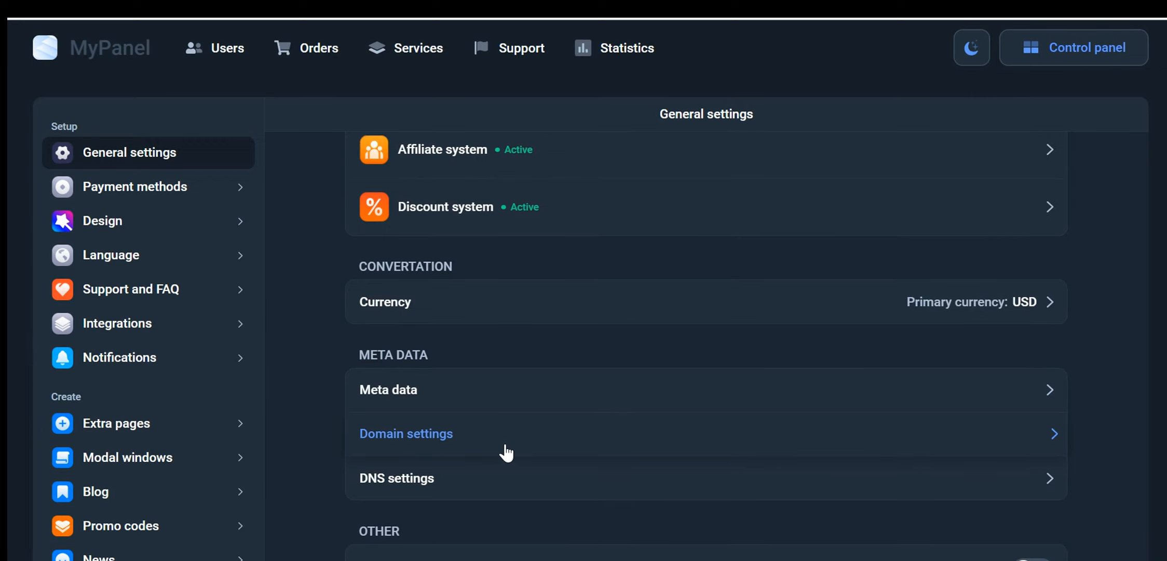
pyautogui.scroll(-3)
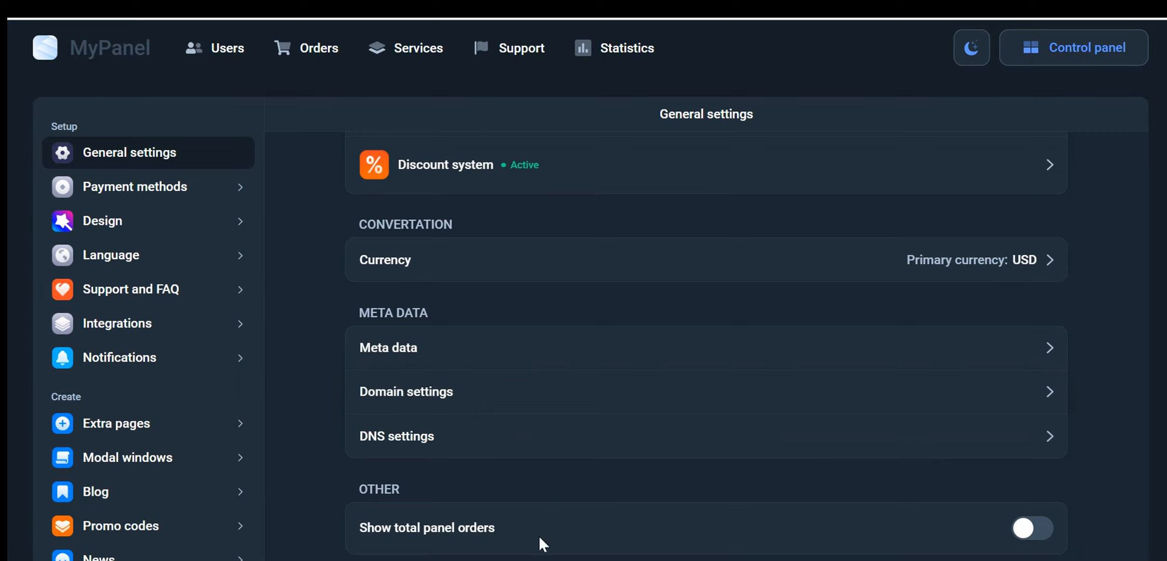
pyautogui.moveTo(1079, 443)
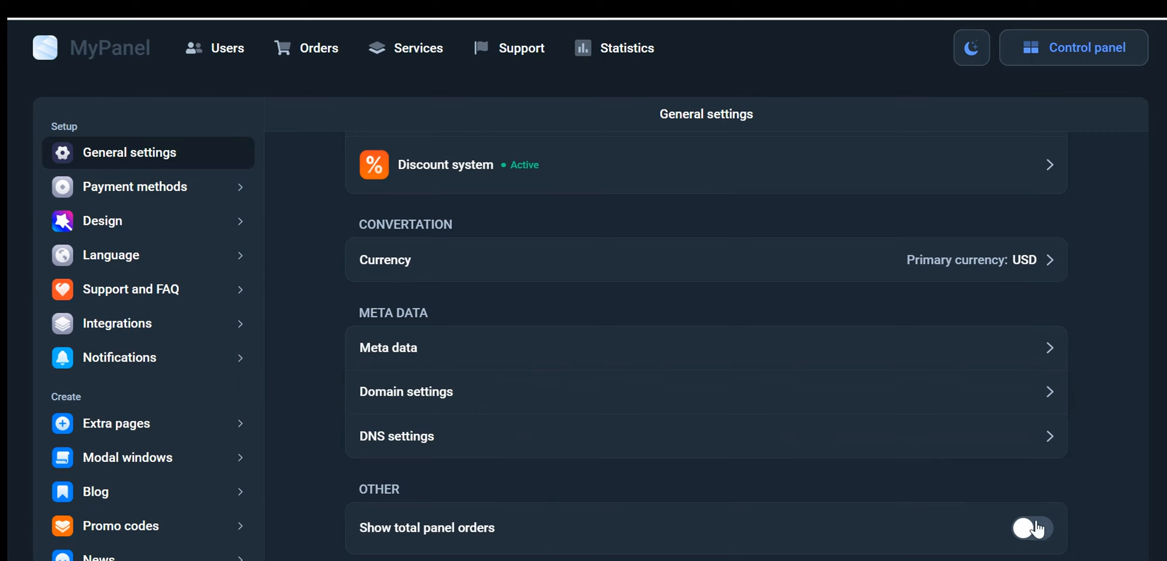
pyautogui.click(1032, 528)
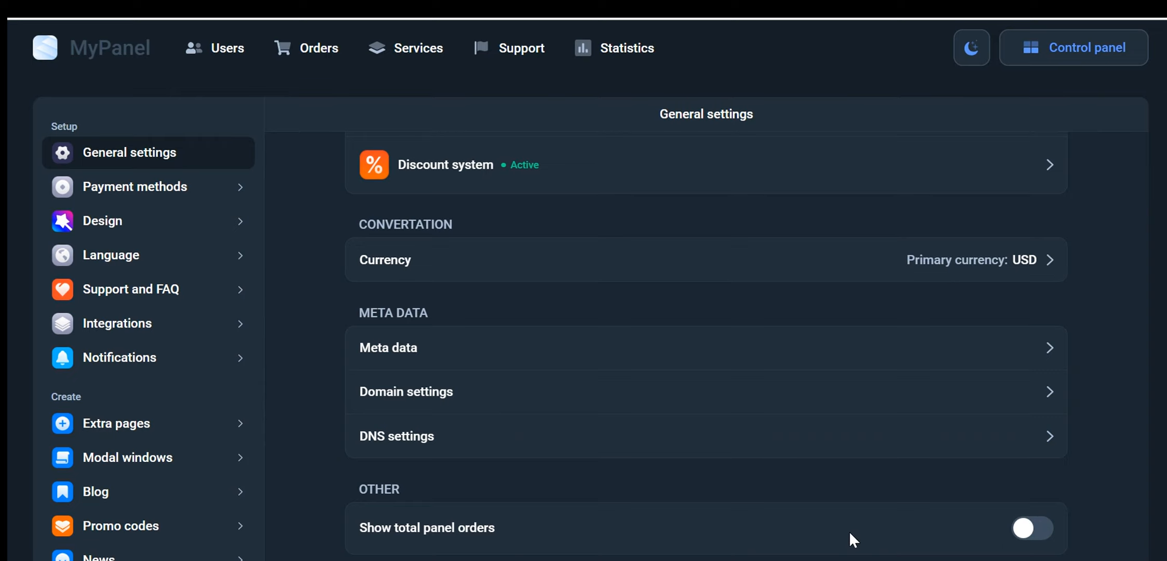
pyautogui.moveTo(559, 550)
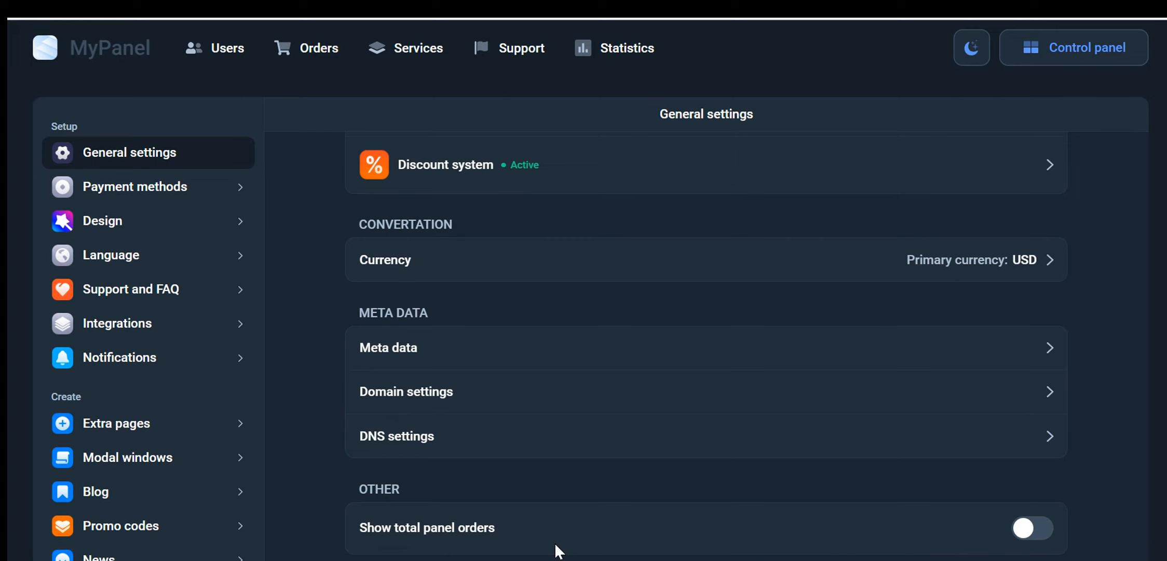
pyautogui.moveTo(266, 289)
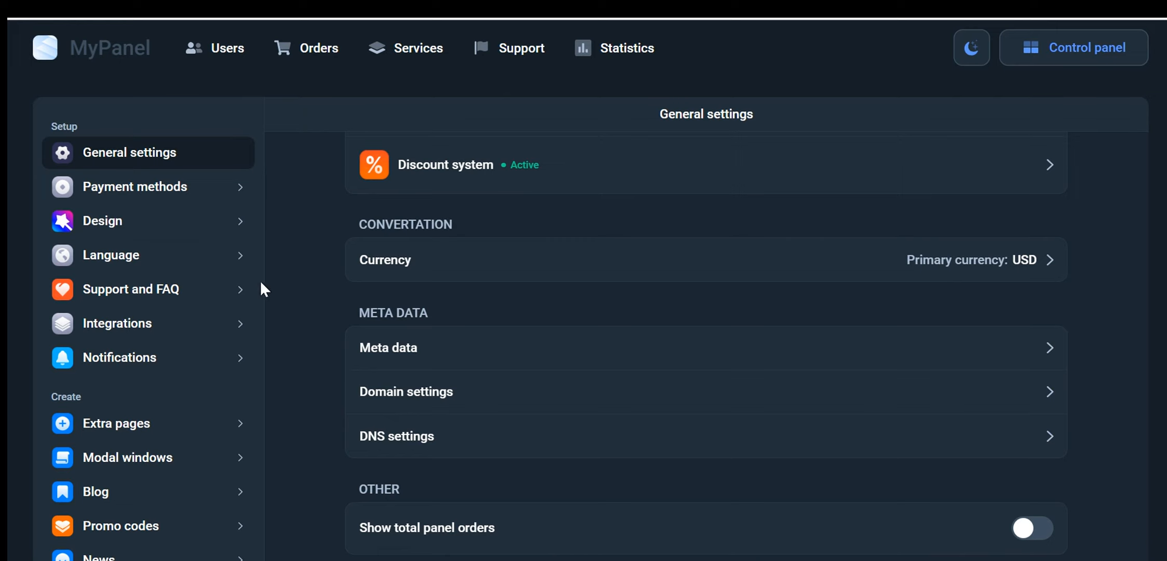
# - View the empty Payment methods page and browse the list of addable payment systems
pyautogui.click(136, 185)
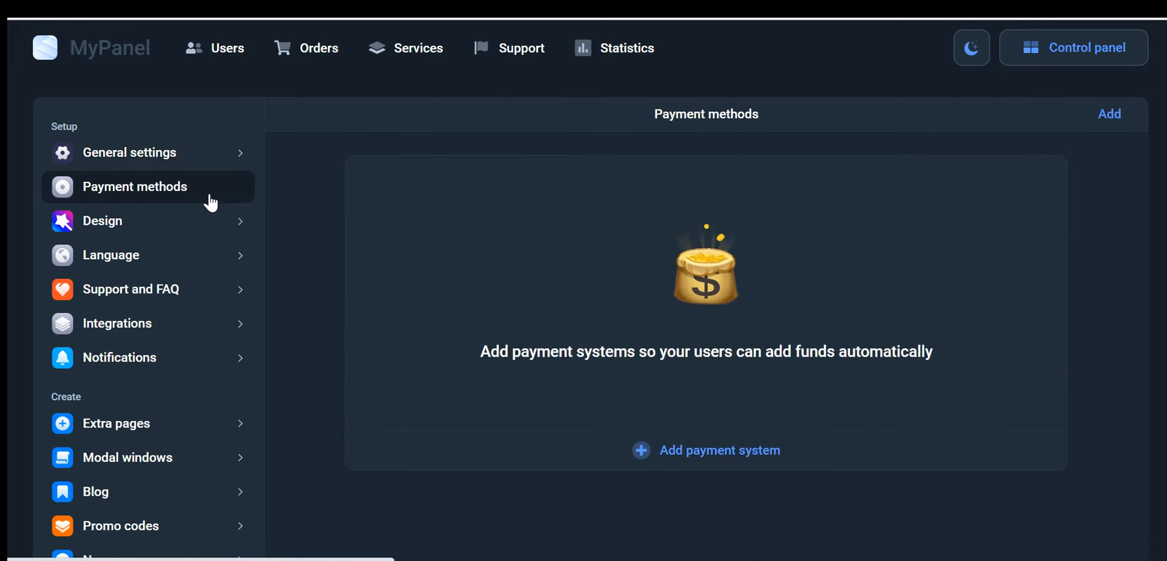
pyautogui.click(706, 449)
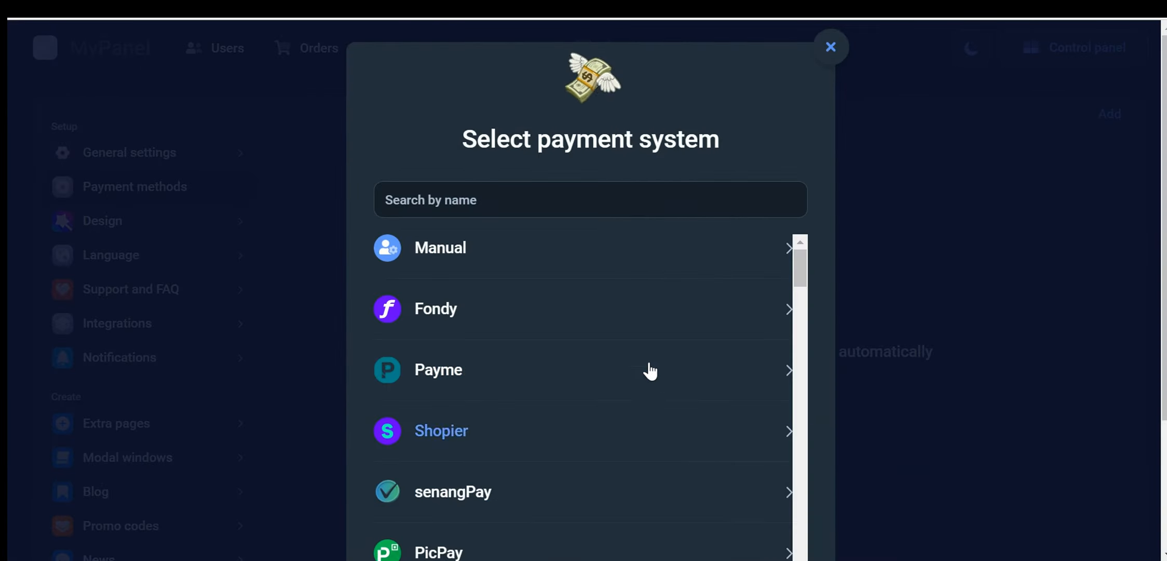
pyautogui.scroll(-3)
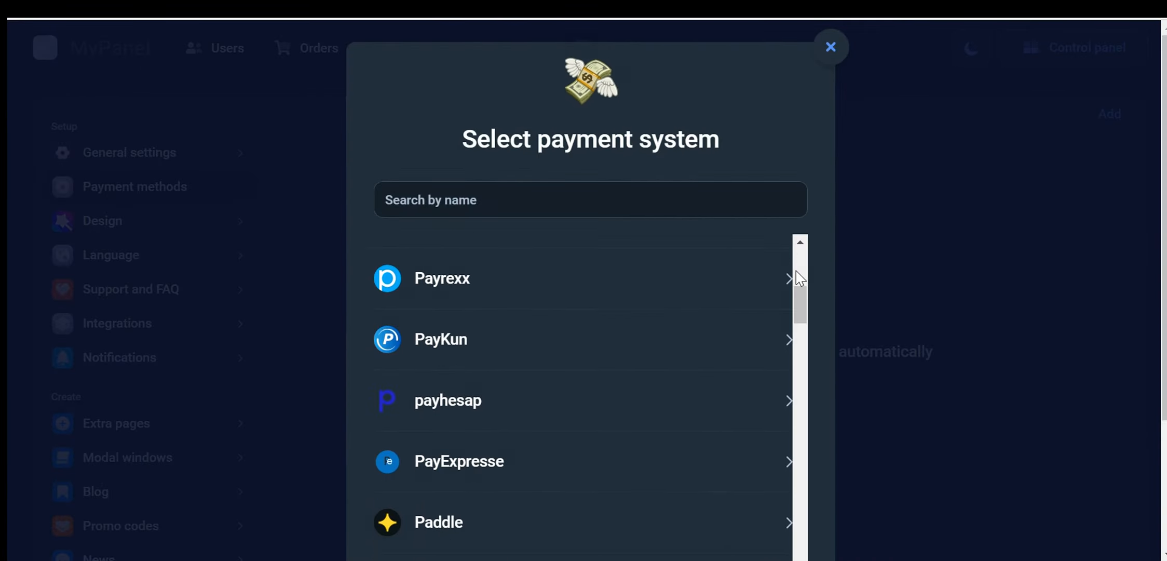
pyautogui.scroll(-3)
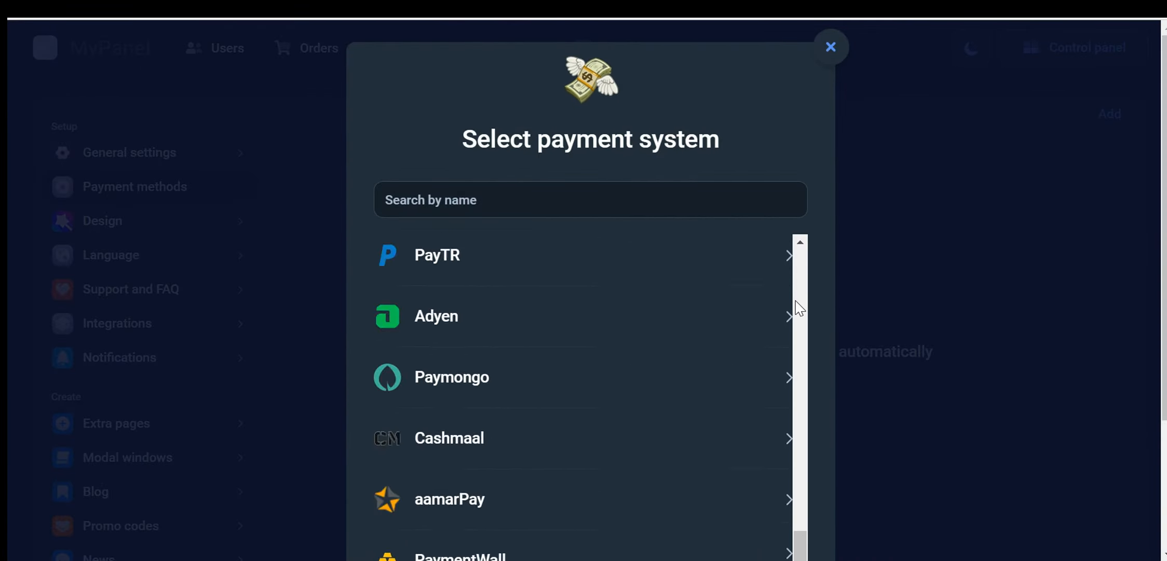
pyautogui.scroll(-3)
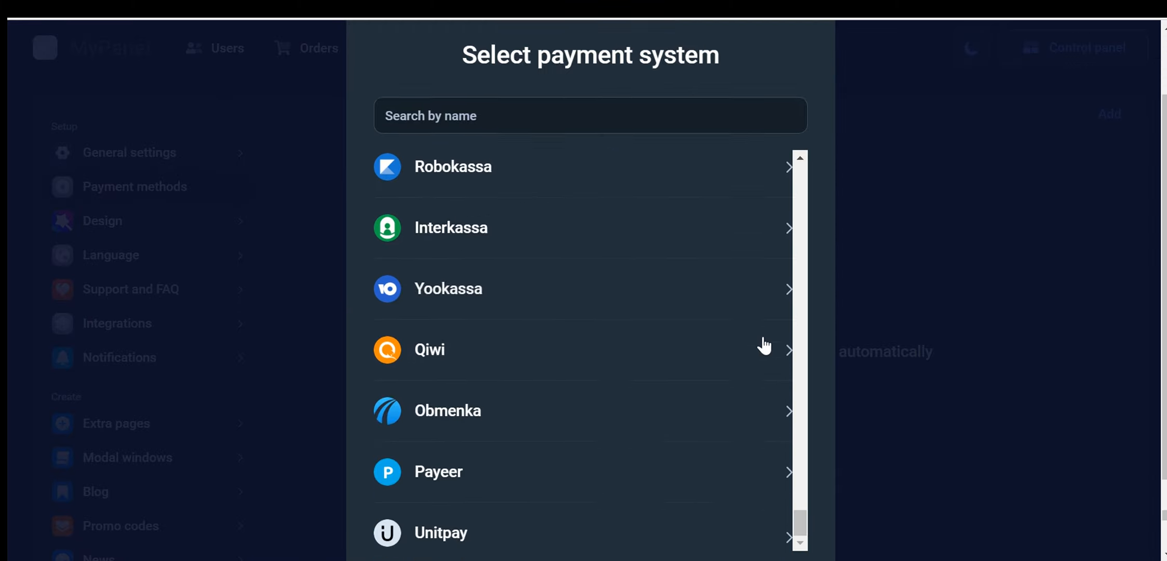
pyautogui.scroll(-3)
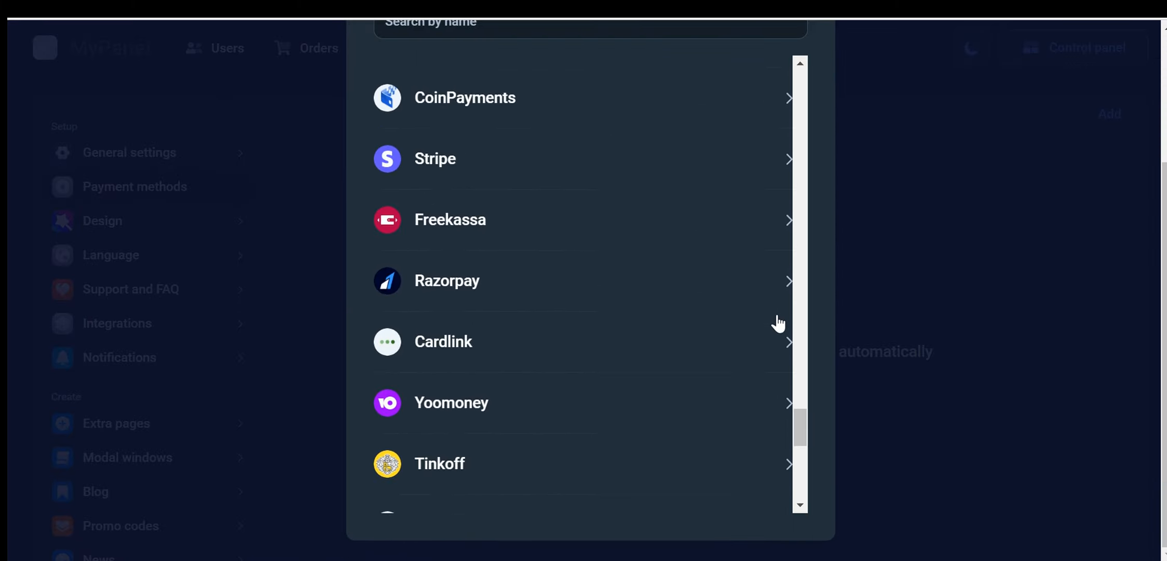
pyautogui.scroll(3)
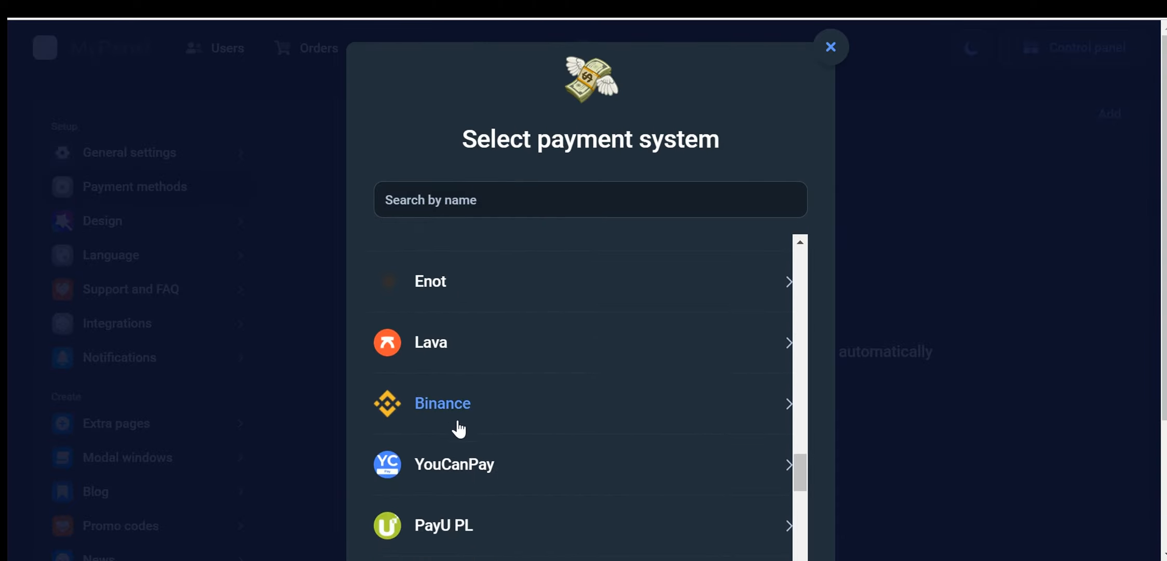
pyautogui.scroll(-3)
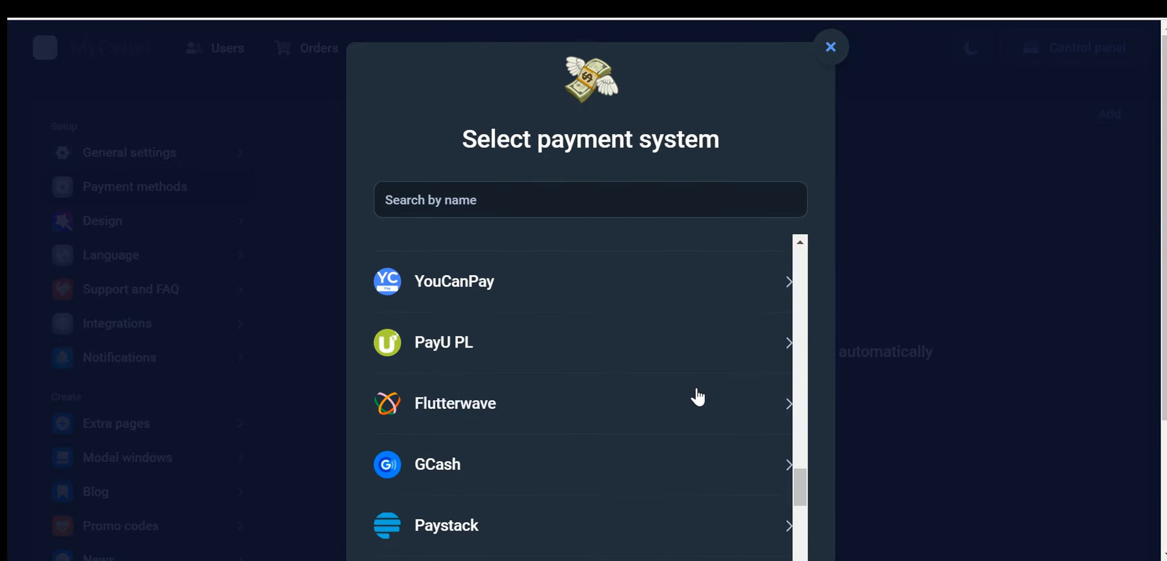
pyautogui.click(831, 45)
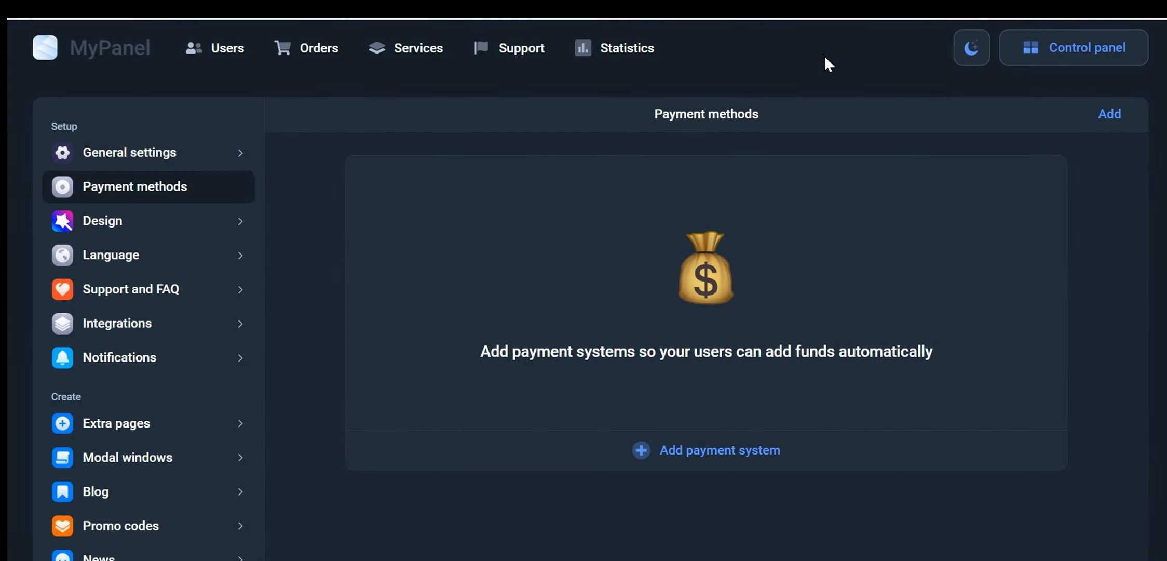
pyautogui.moveTo(636, 388)
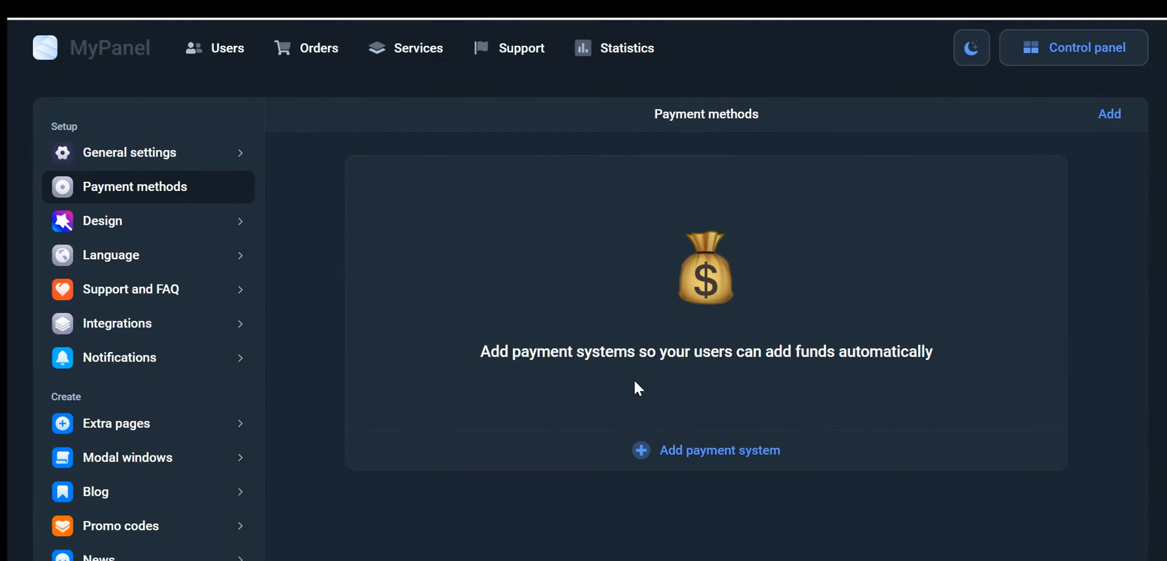
pyautogui.moveTo(629, 387)
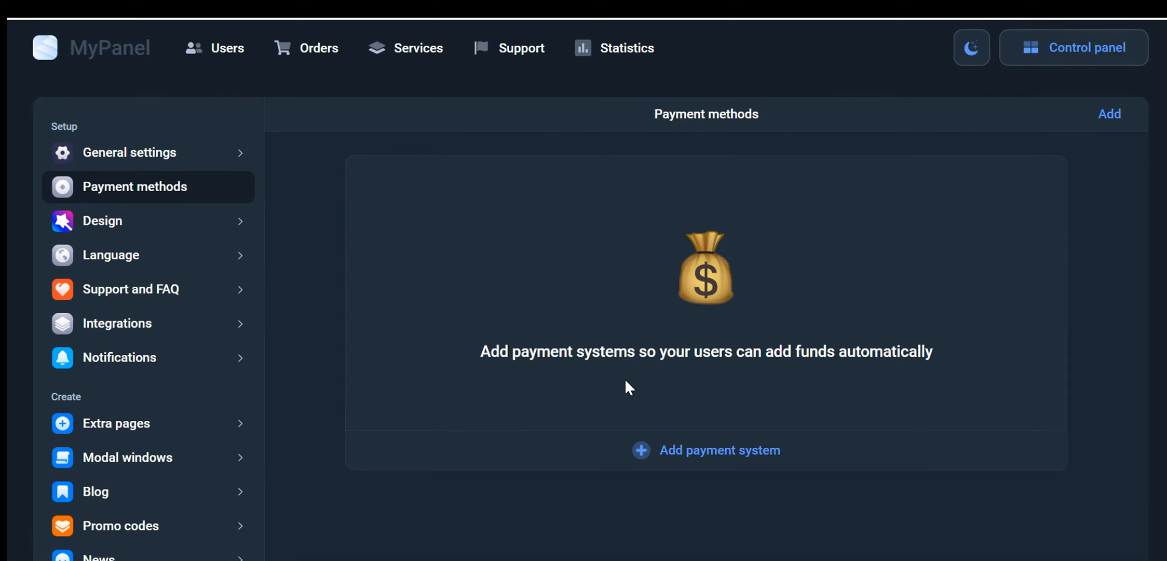
pyautogui.moveTo(656, 373)
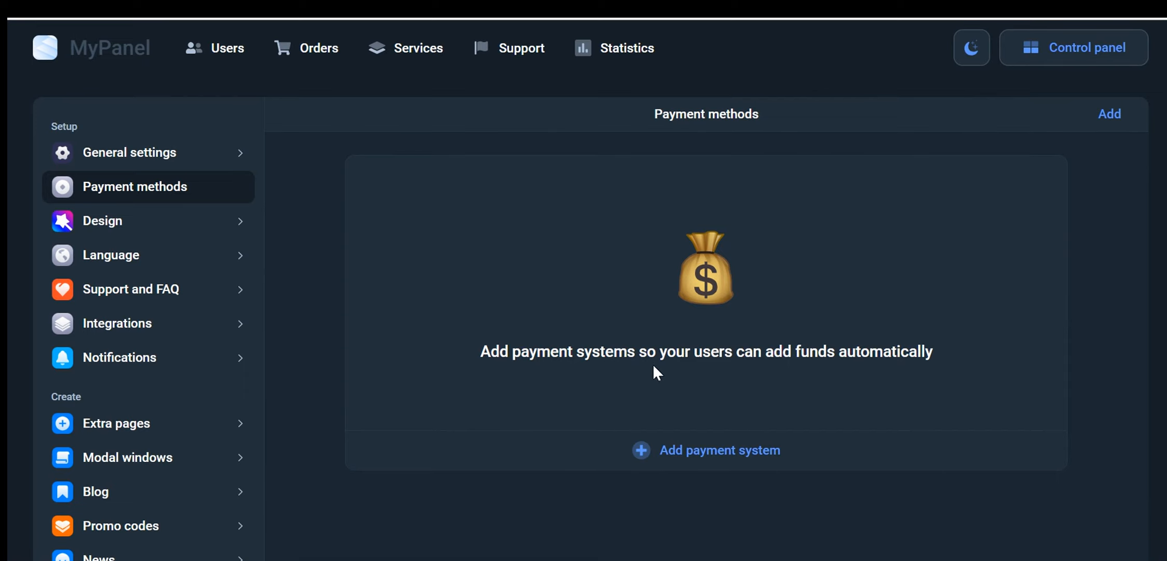
pyautogui.moveTo(402, 313)
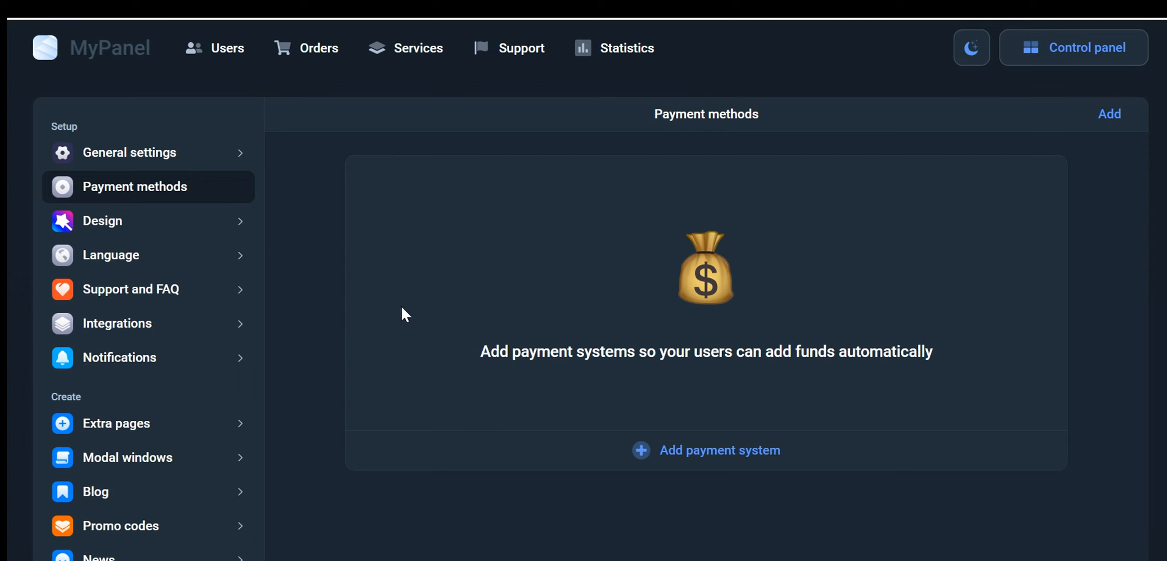
# - Set the landing design to the Super Bow template in Design & Content settings
pyautogui.click(103, 220)
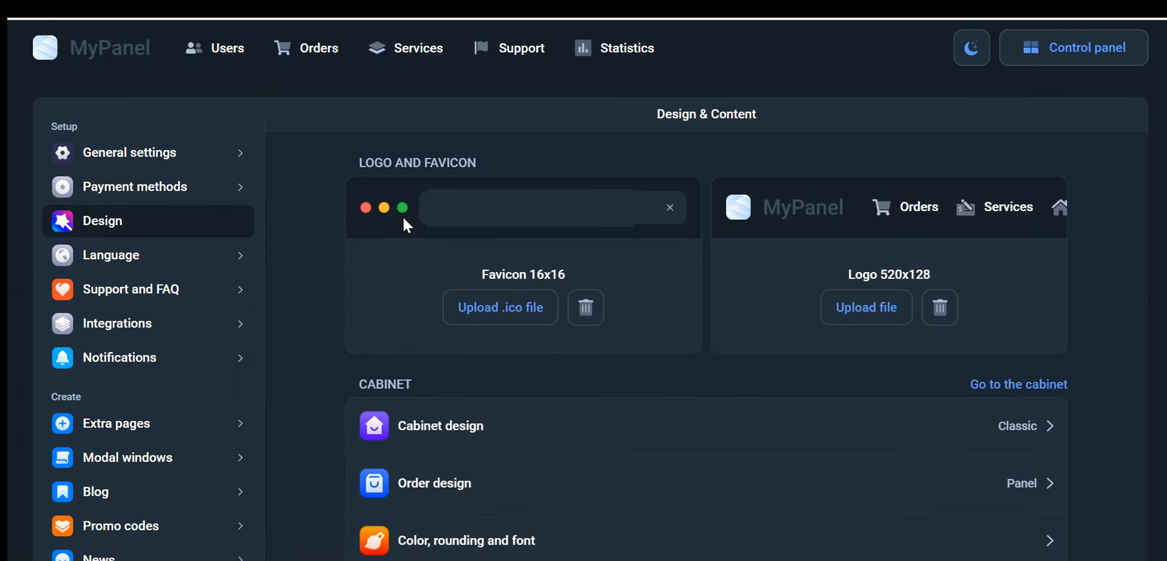
pyautogui.moveTo(791, 233)
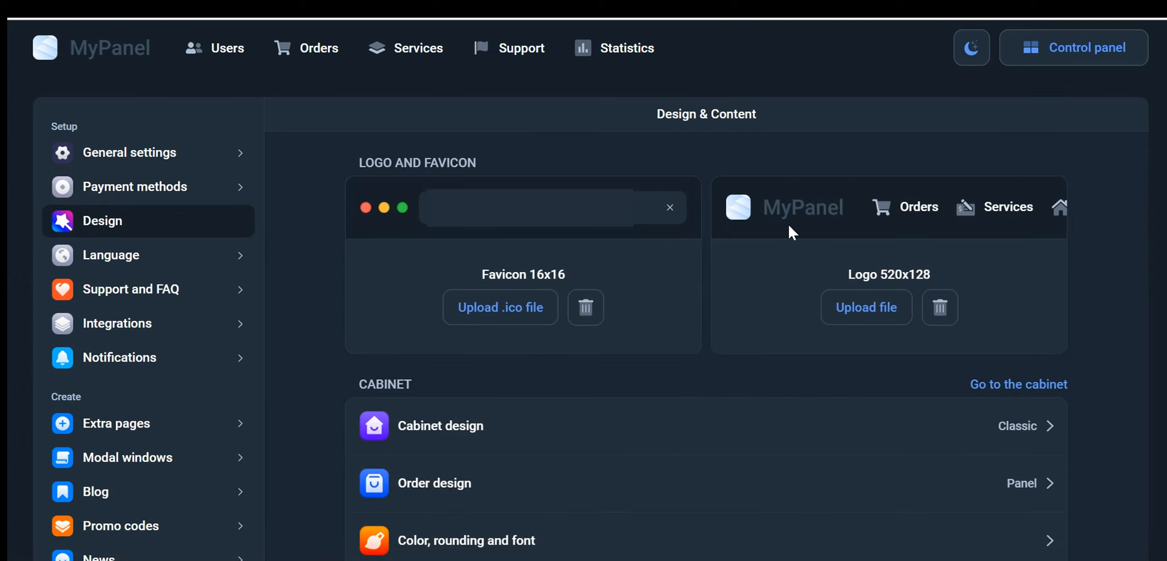
pyautogui.scroll(-3)
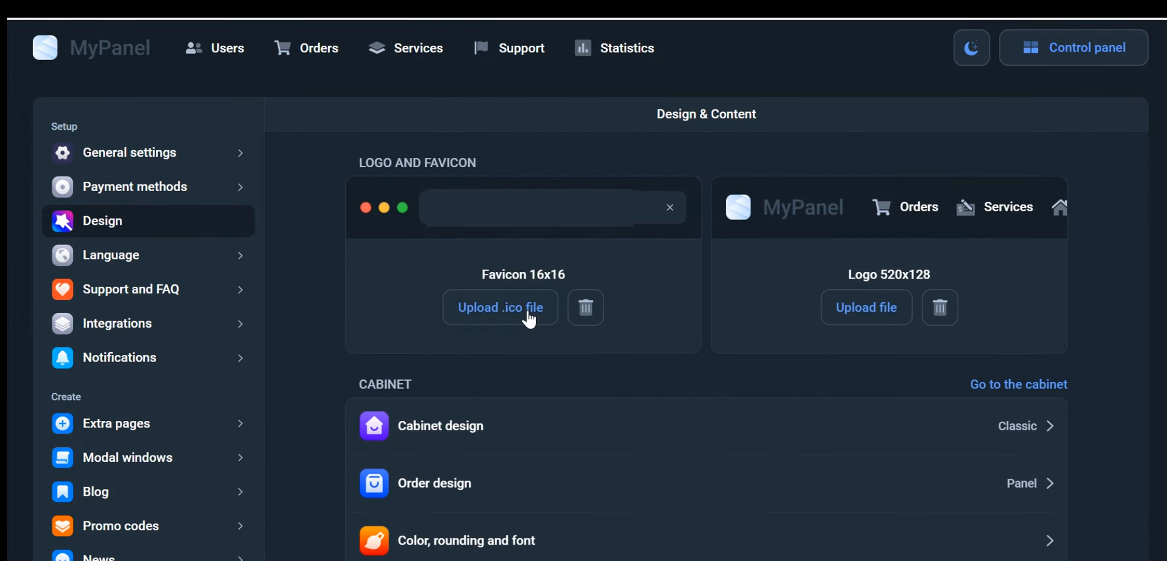
pyautogui.moveTo(725, 349)
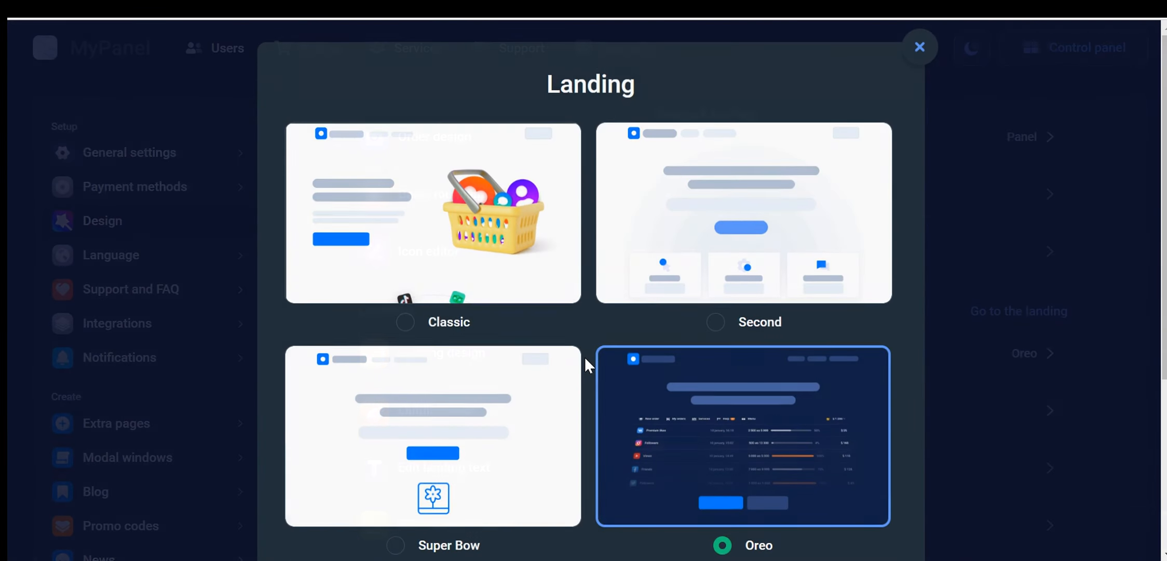
pyautogui.click(433, 214)
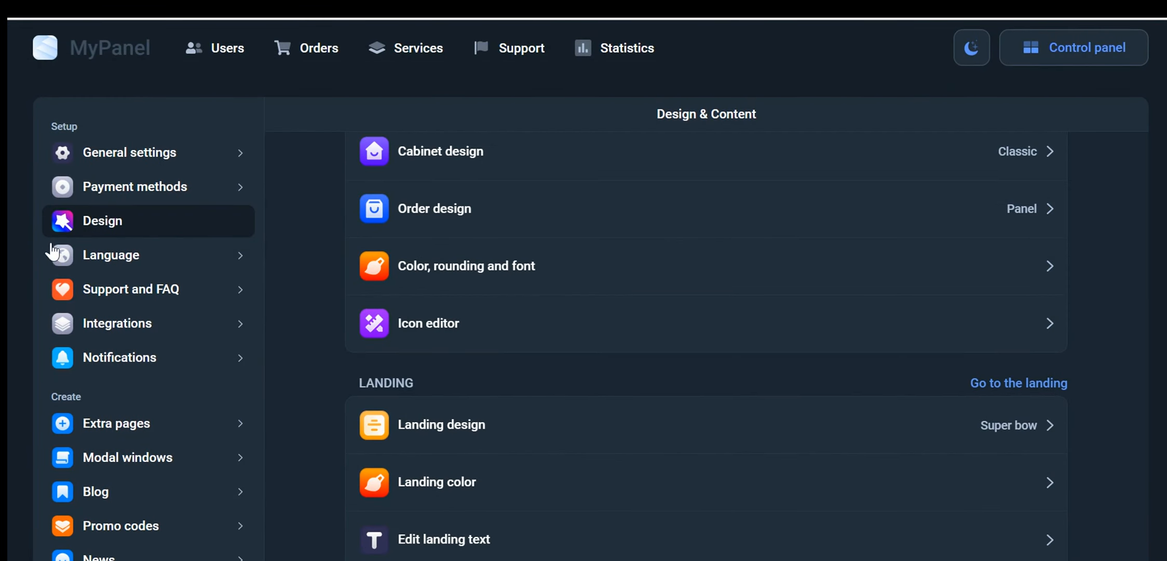
# - Browse the Language packs list with English primary plus Arabic, Thai, Turkish, Russian and more
pyautogui.click(110, 254)
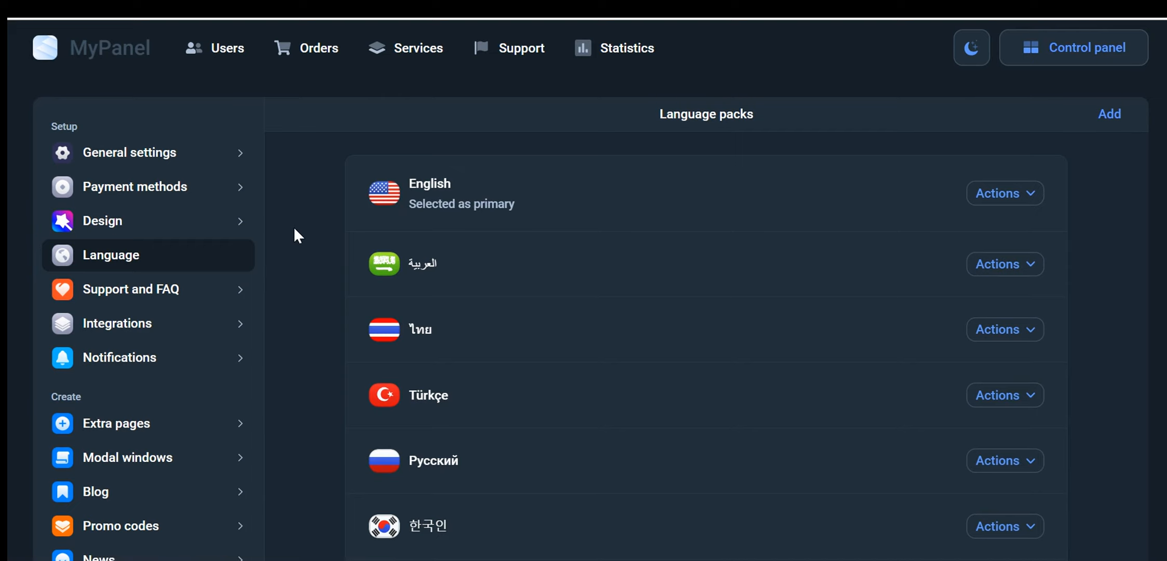
pyautogui.scroll(-3)
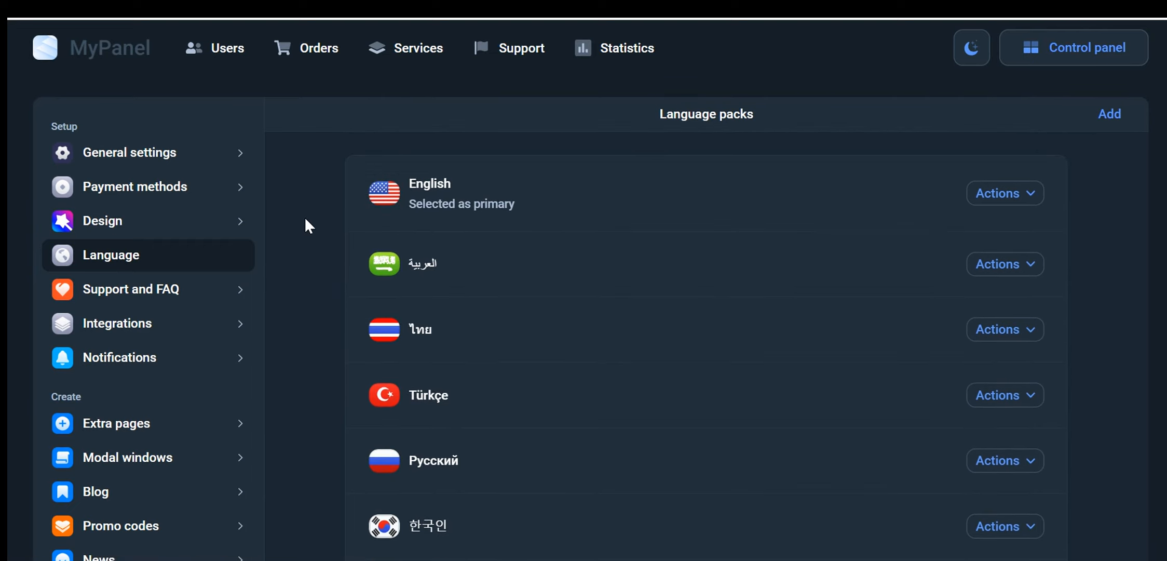
pyautogui.moveTo(536, 172)
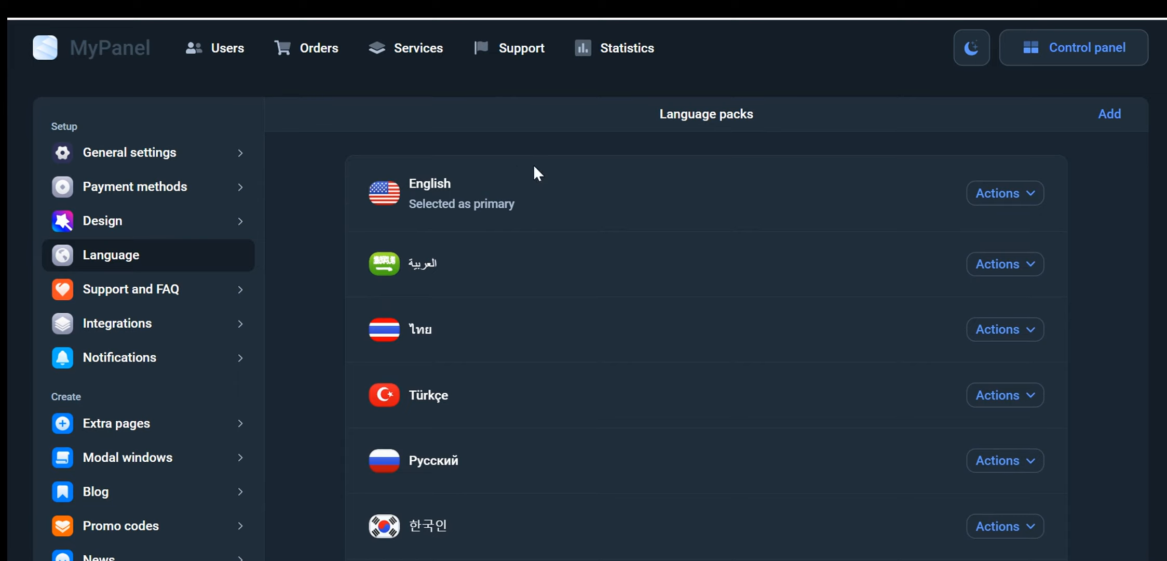
pyautogui.moveTo(524, 235)
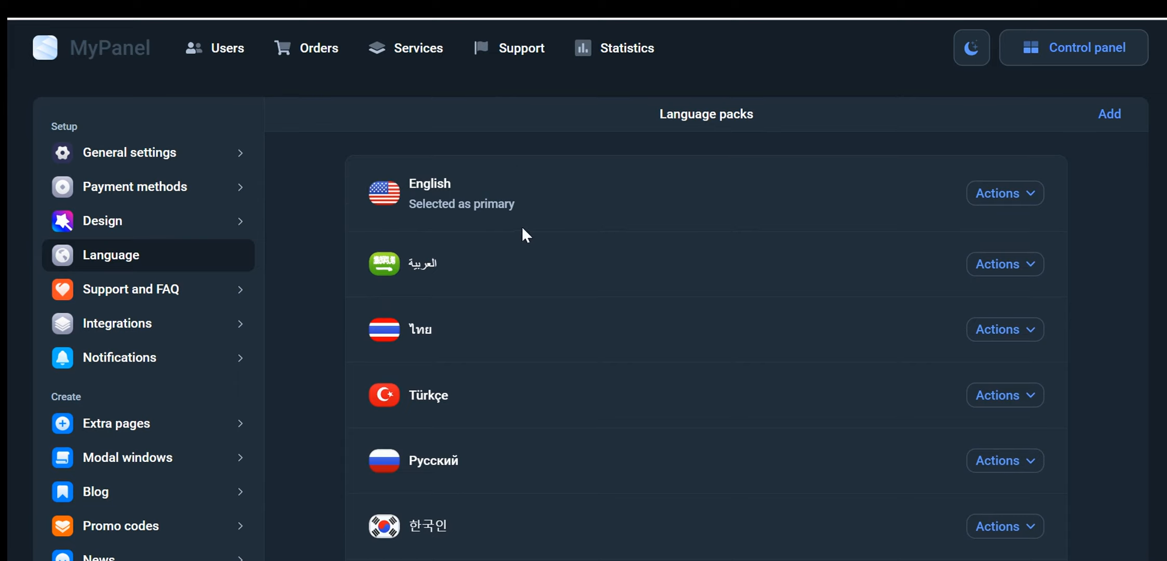
pyautogui.moveTo(351, 237)
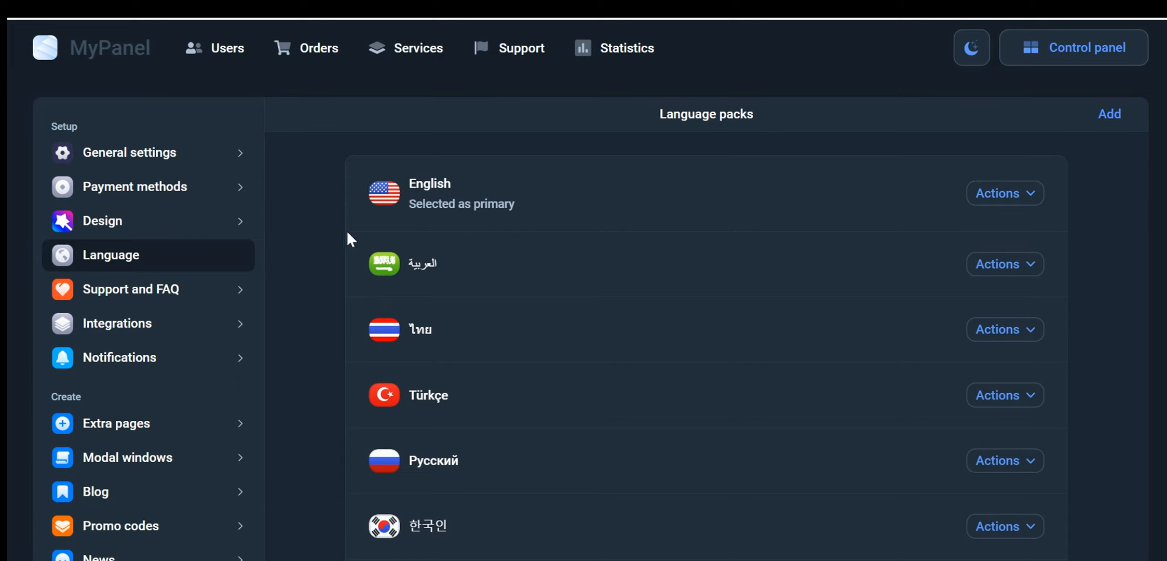
pyautogui.scroll(-3)
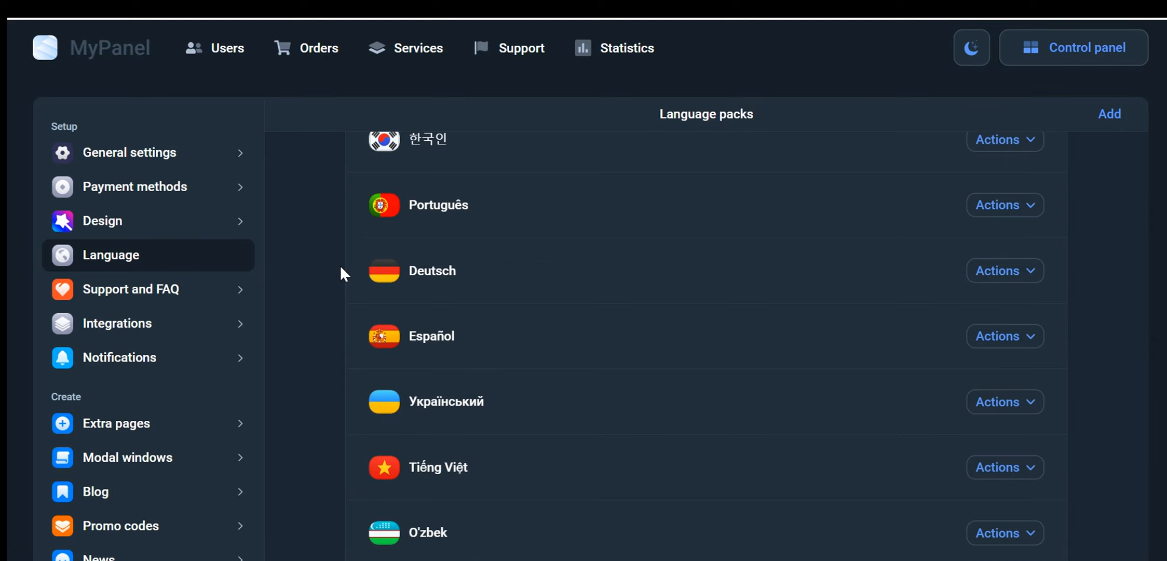
pyautogui.moveTo(619, 394)
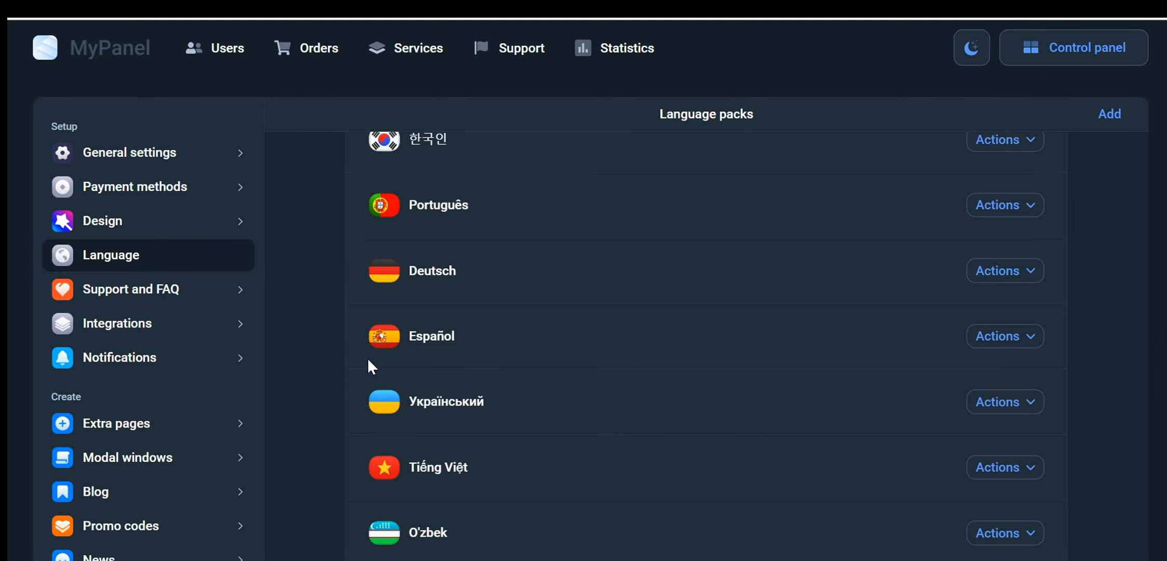
pyautogui.moveTo(353, 369)
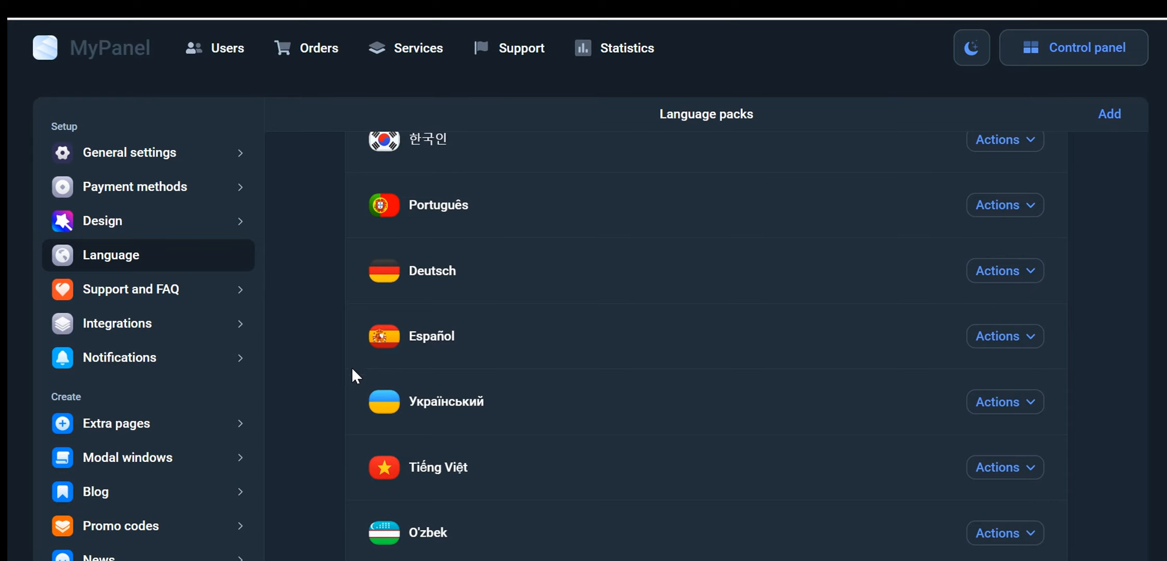
pyautogui.moveTo(714, 380)
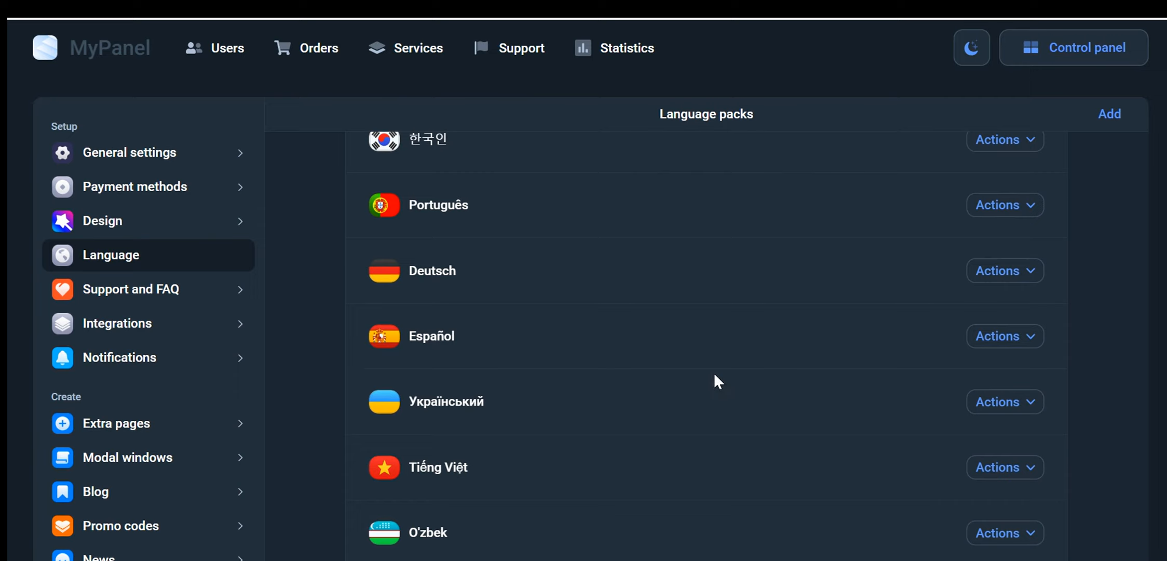
pyautogui.moveTo(427, 378)
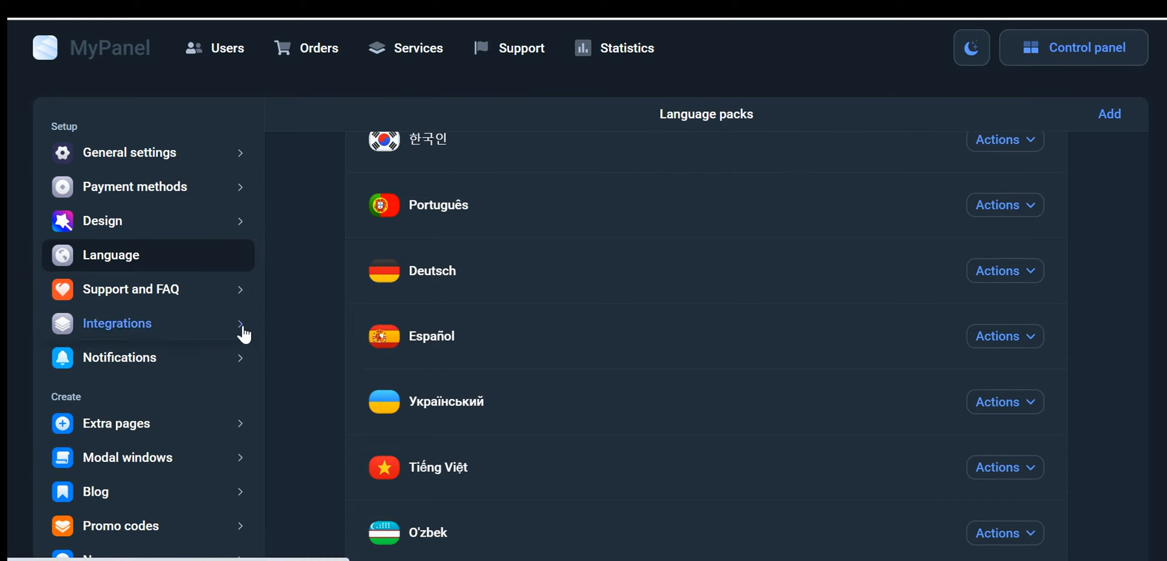
# - Browse the Integrations list and dismiss the Google Analytics code dialog without connecting
pyautogui.click(118, 323)
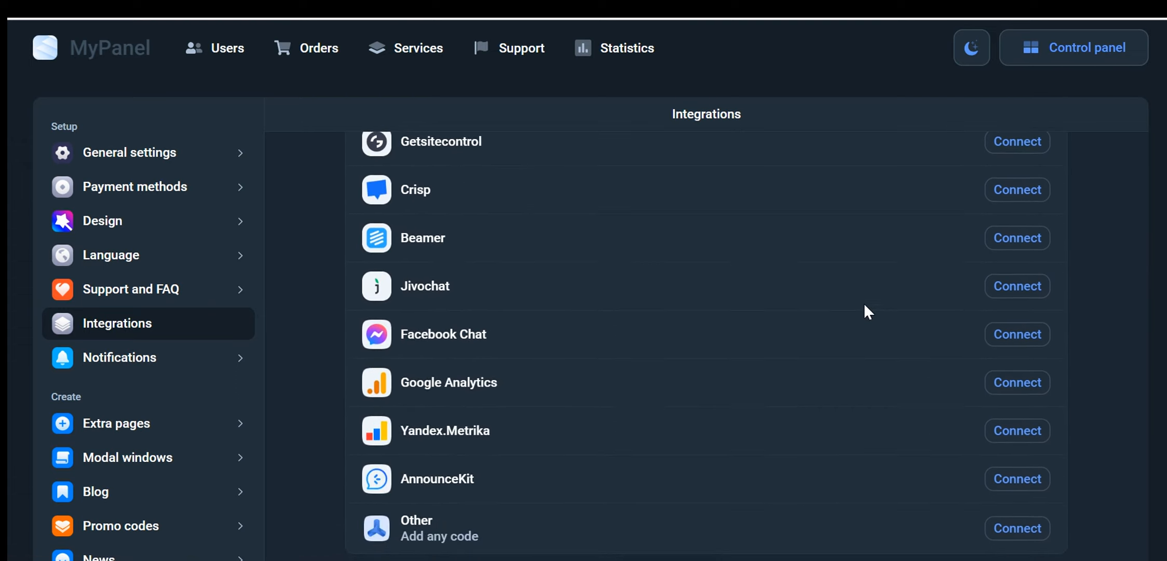
pyautogui.scroll(3)
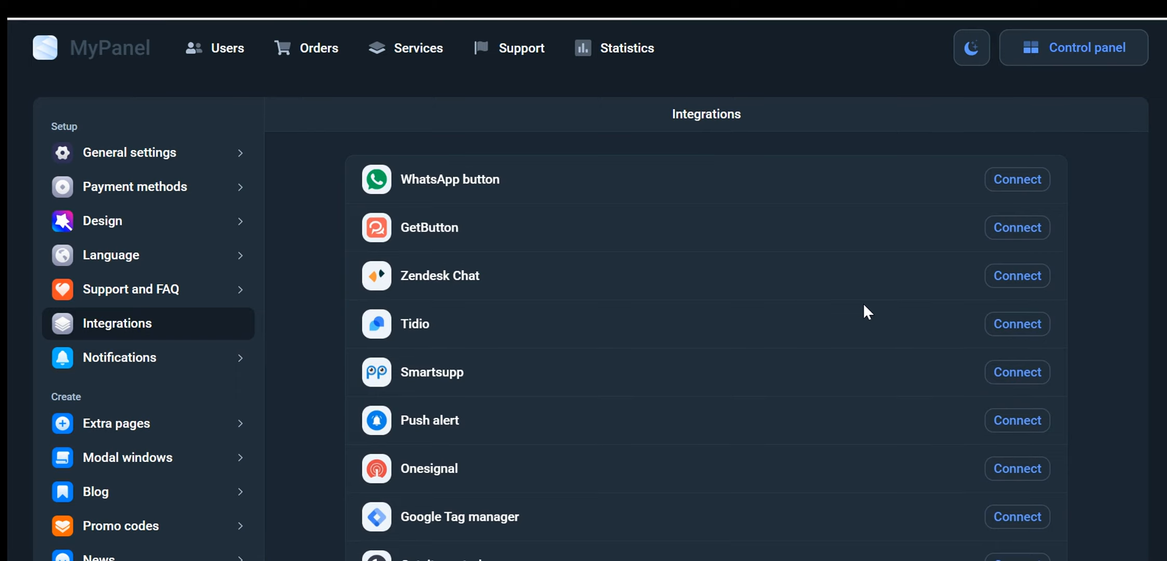
pyautogui.moveTo(438, 217)
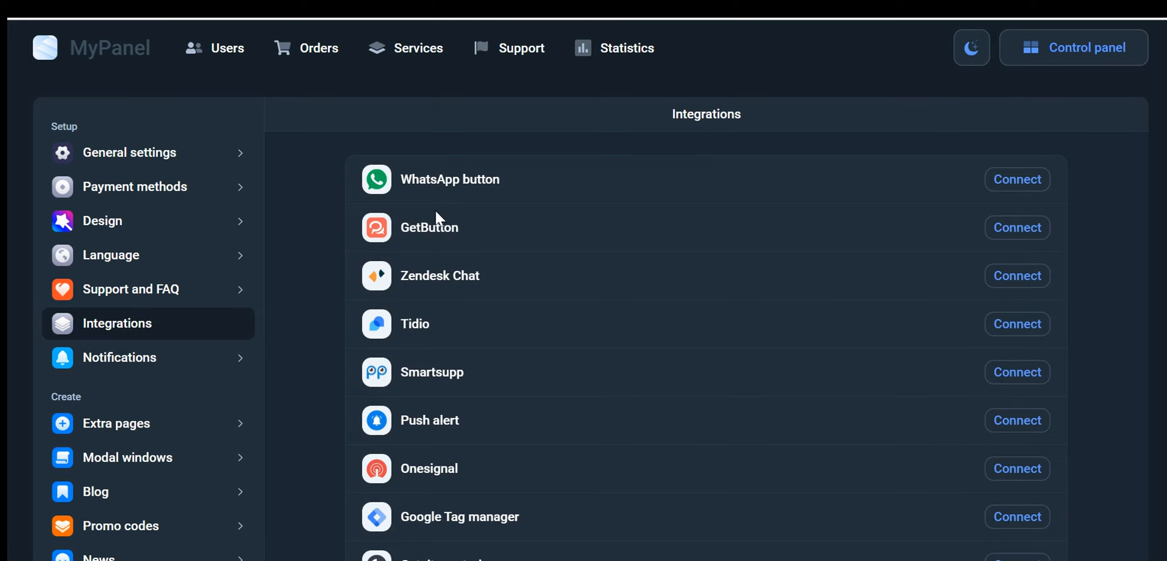
pyautogui.scroll(-3)
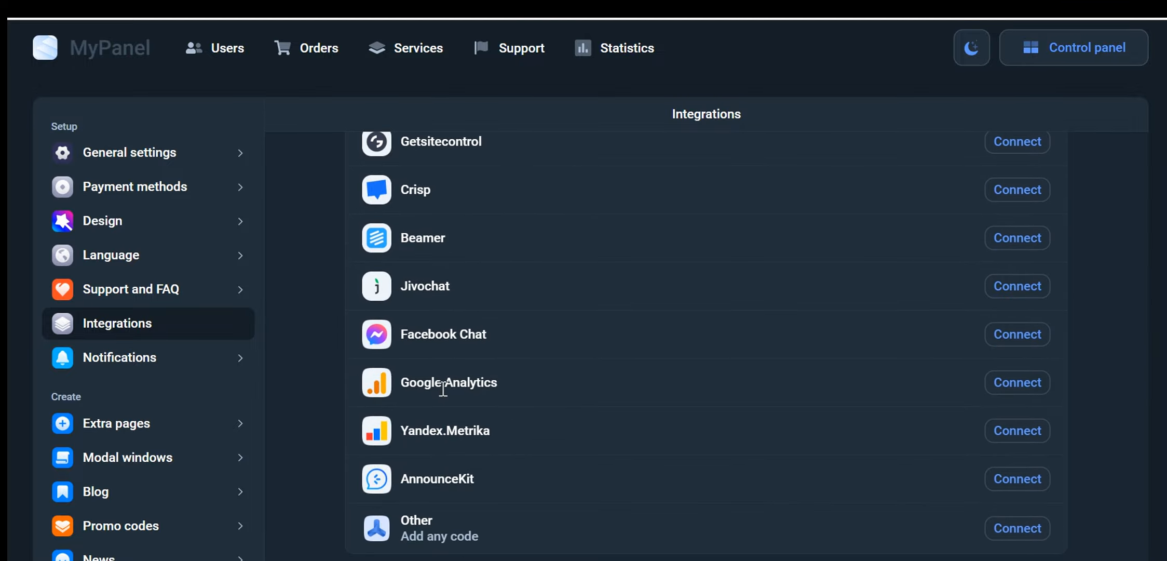
pyautogui.moveTo(444, 385)
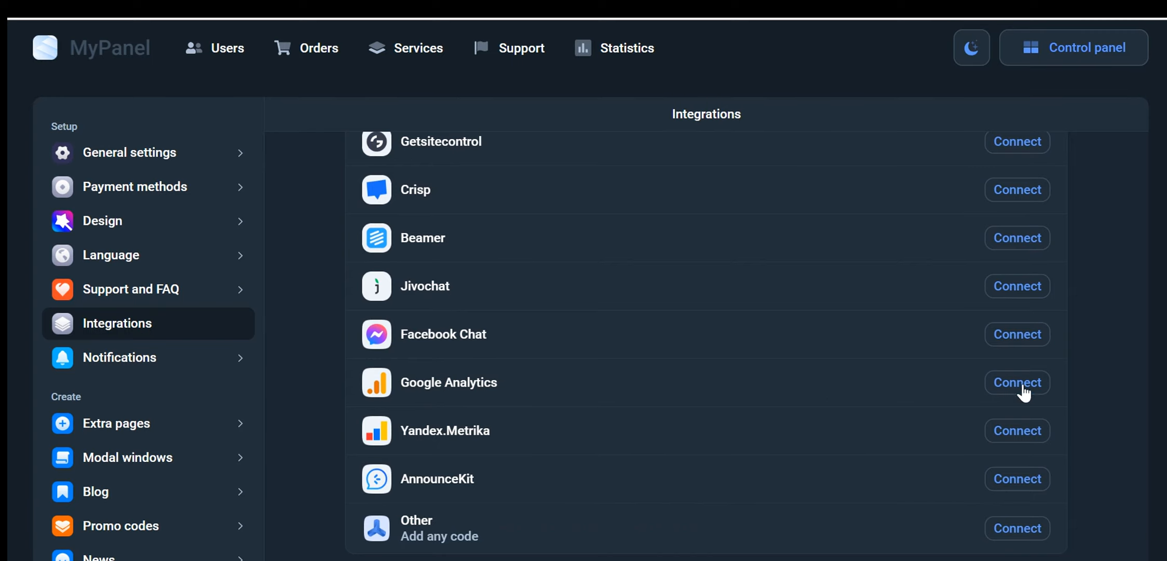
pyautogui.click(1016, 382)
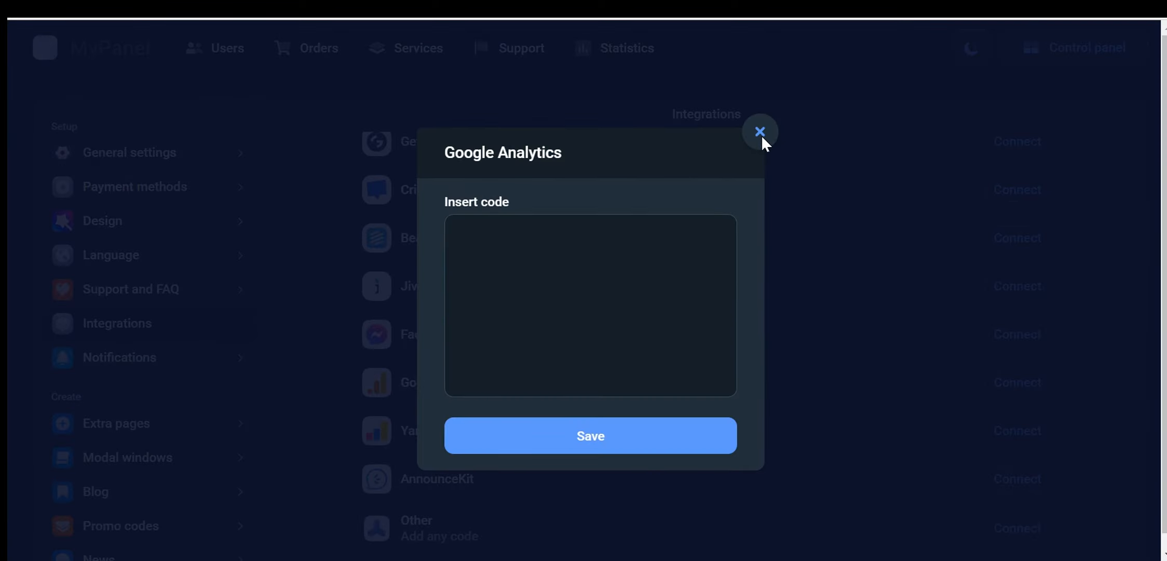
pyautogui.click(759, 131)
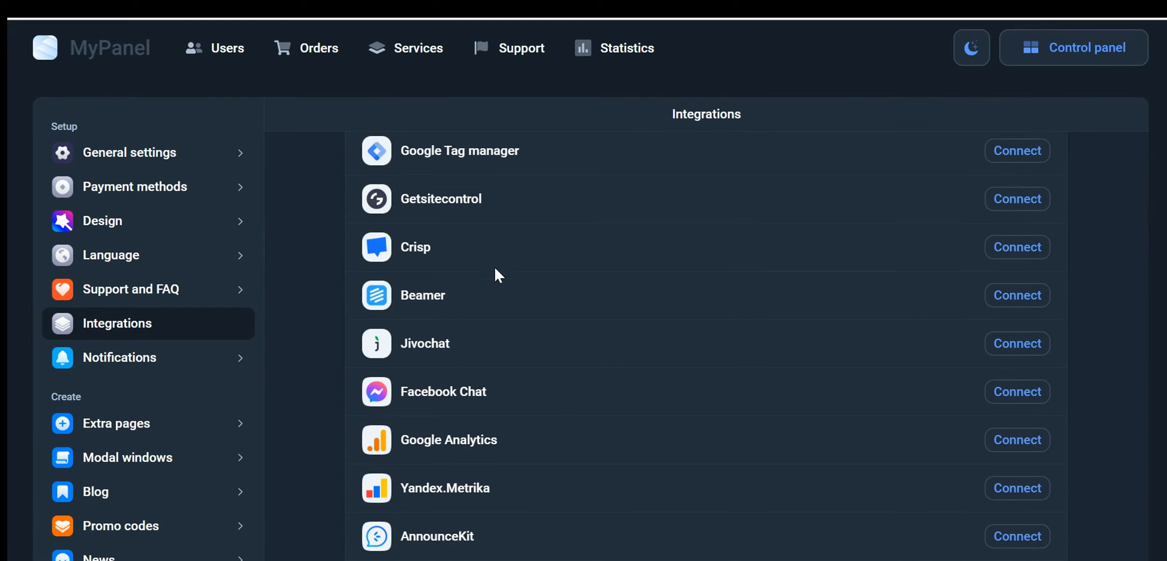
pyautogui.click(119, 357)
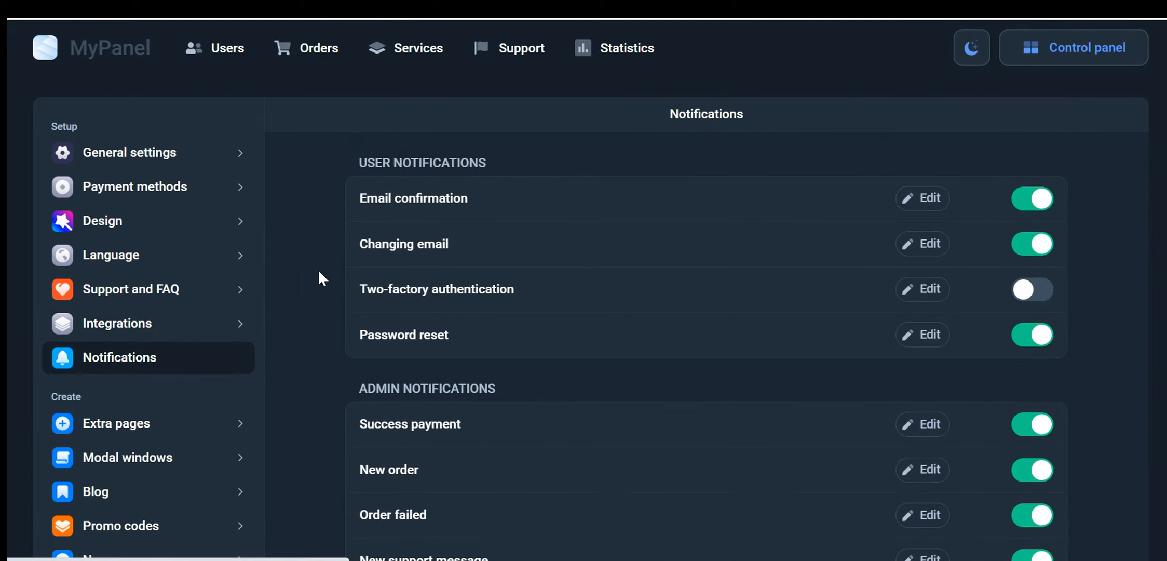
pyautogui.moveTo(552, 145)
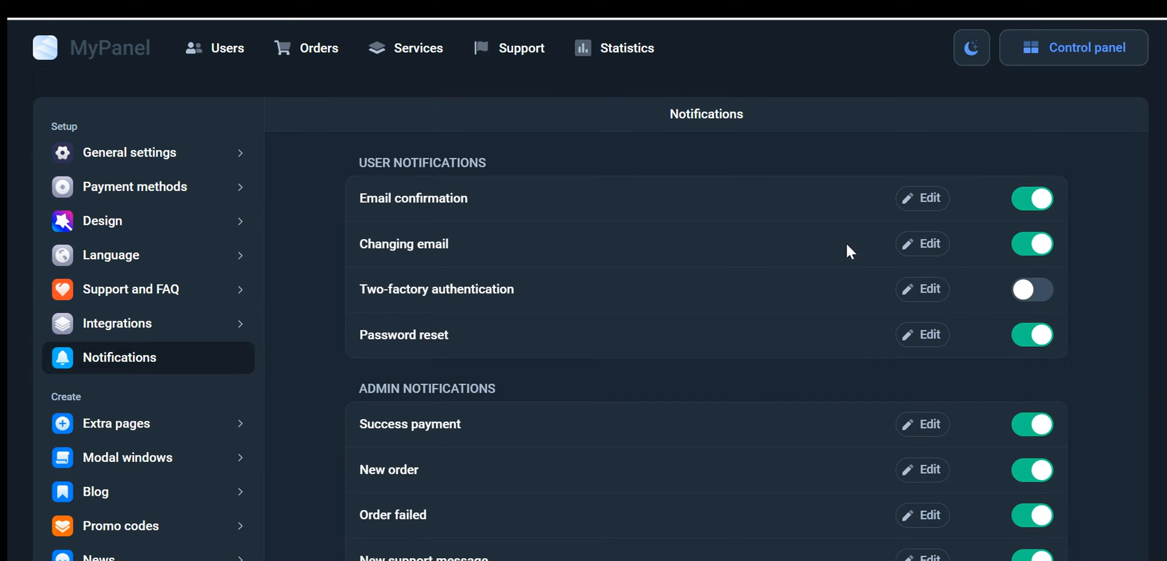
pyautogui.scroll(-3)
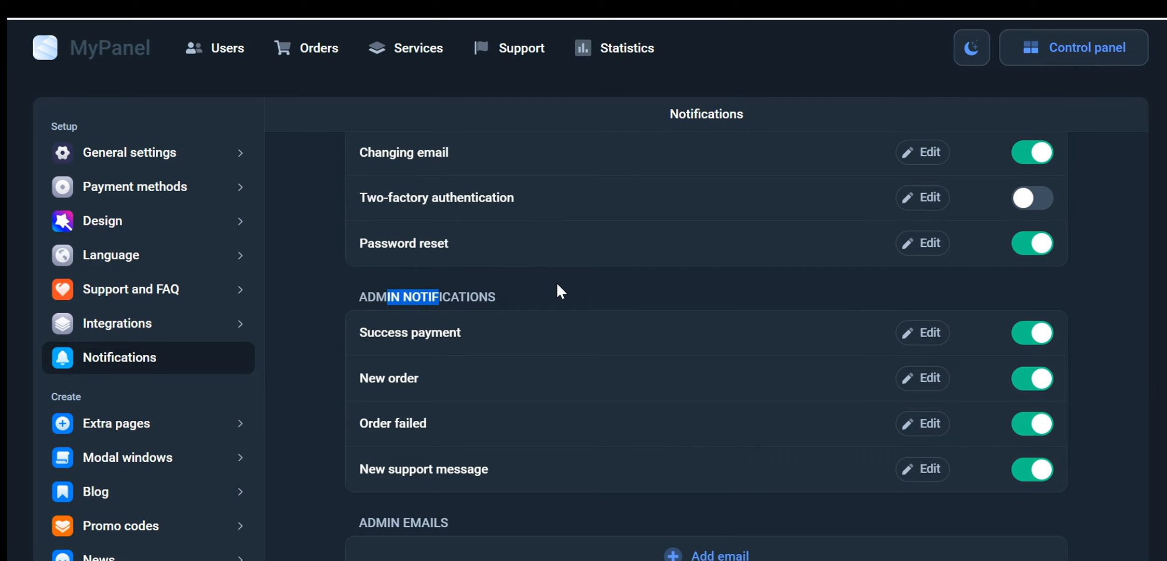
pyautogui.scroll(-3)
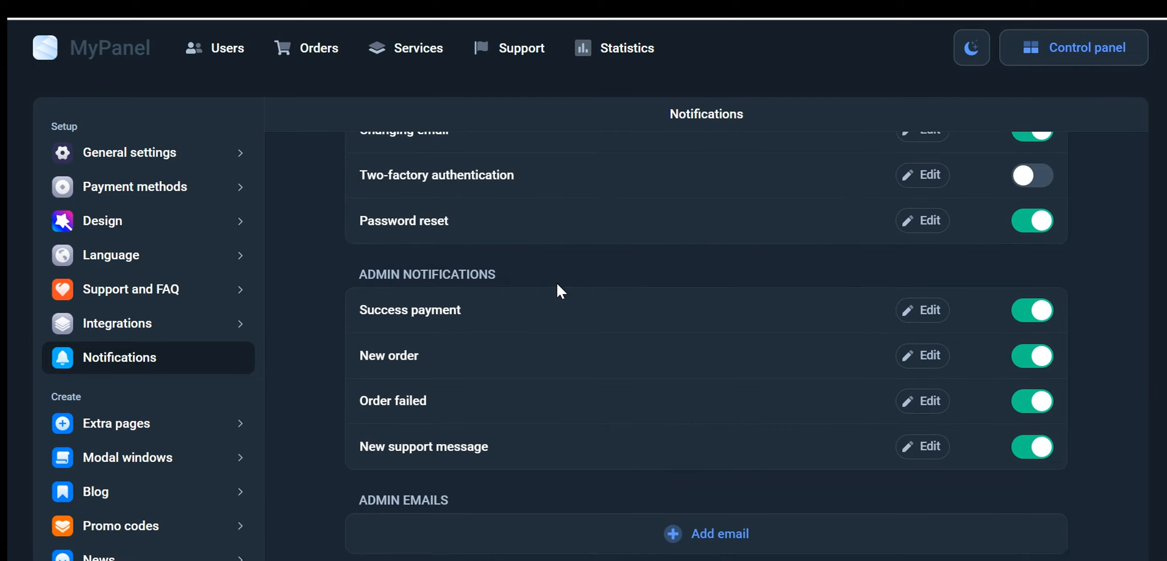
pyautogui.moveTo(478, 296)
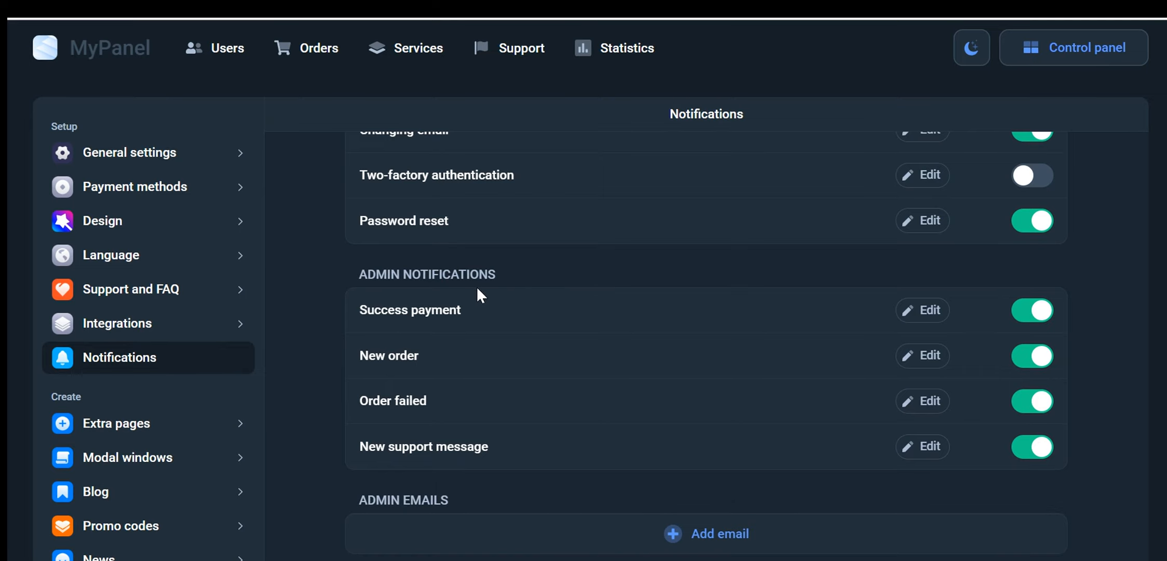
pyautogui.moveTo(595, 320)
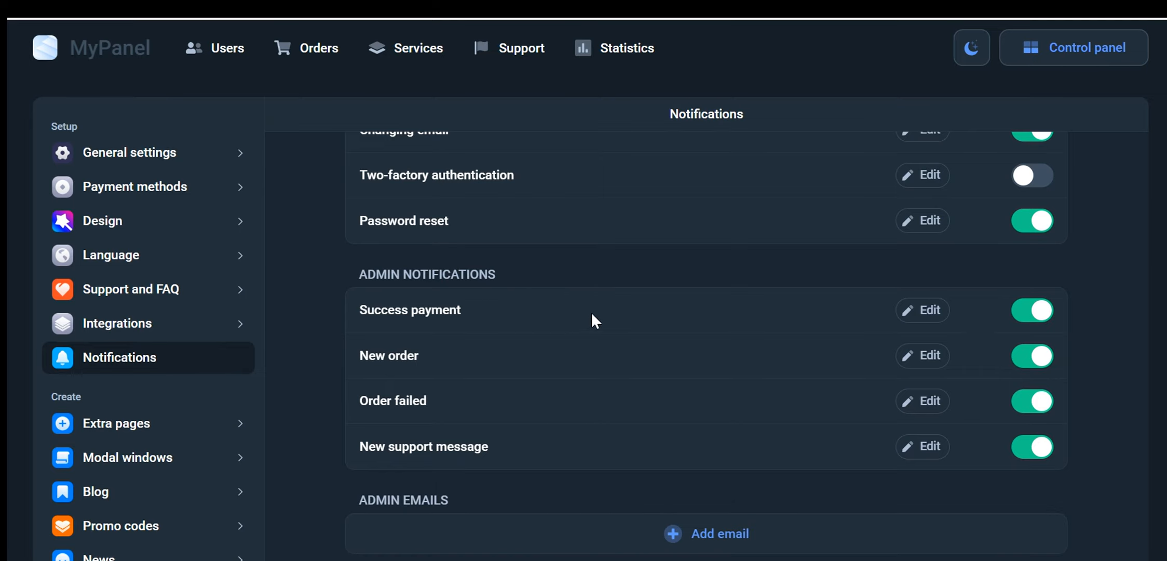
pyautogui.moveTo(1056, 311)
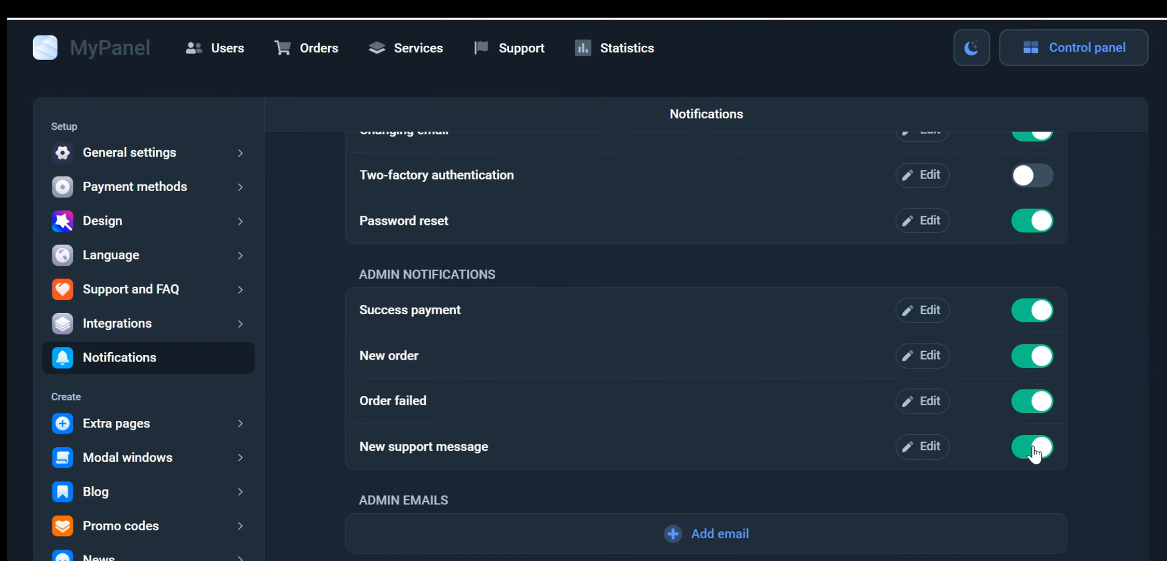
pyautogui.moveTo(906, 458)
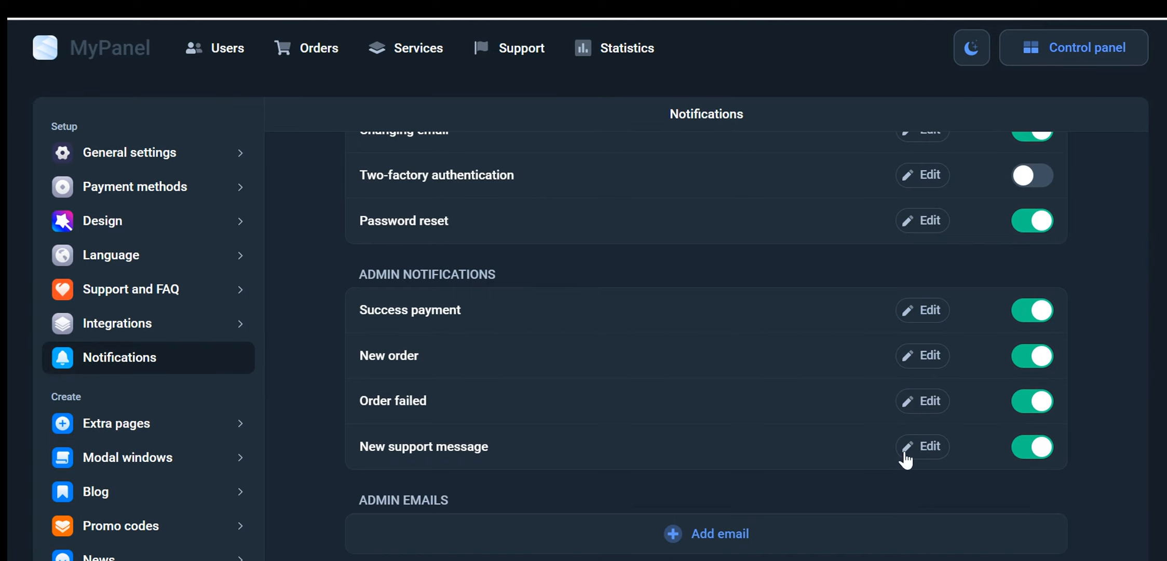
pyautogui.moveTo(684, 338)
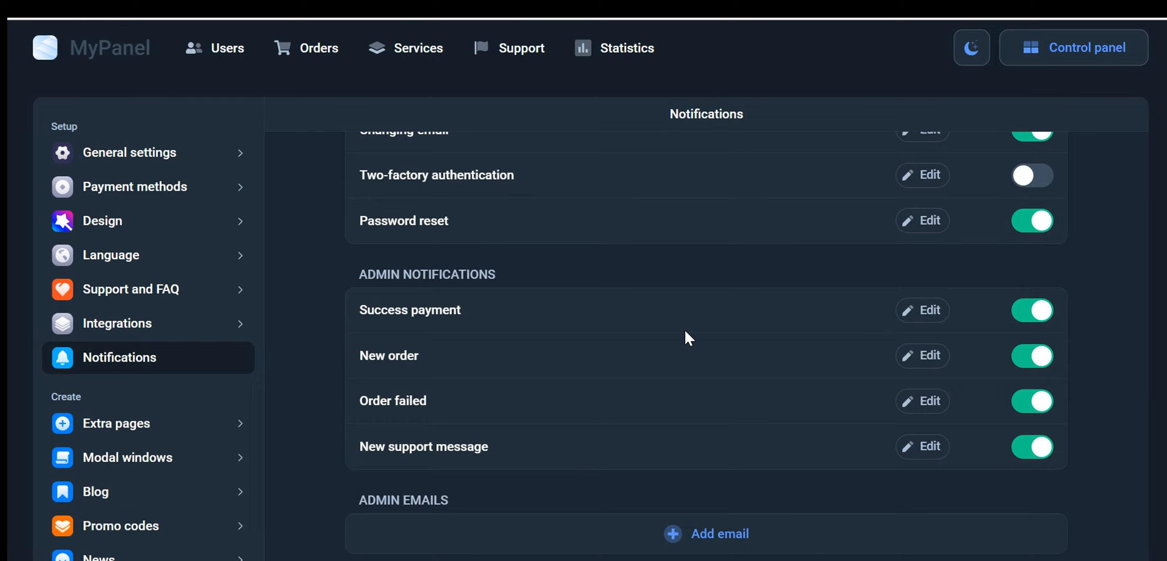
pyautogui.moveTo(831, 456)
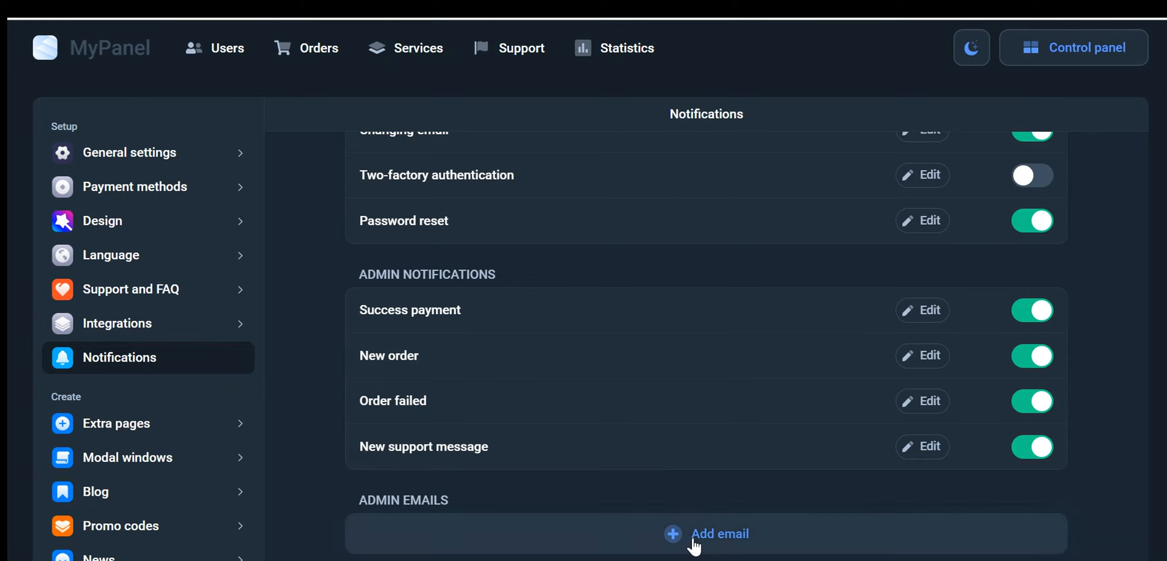
pyautogui.click(718, 532)
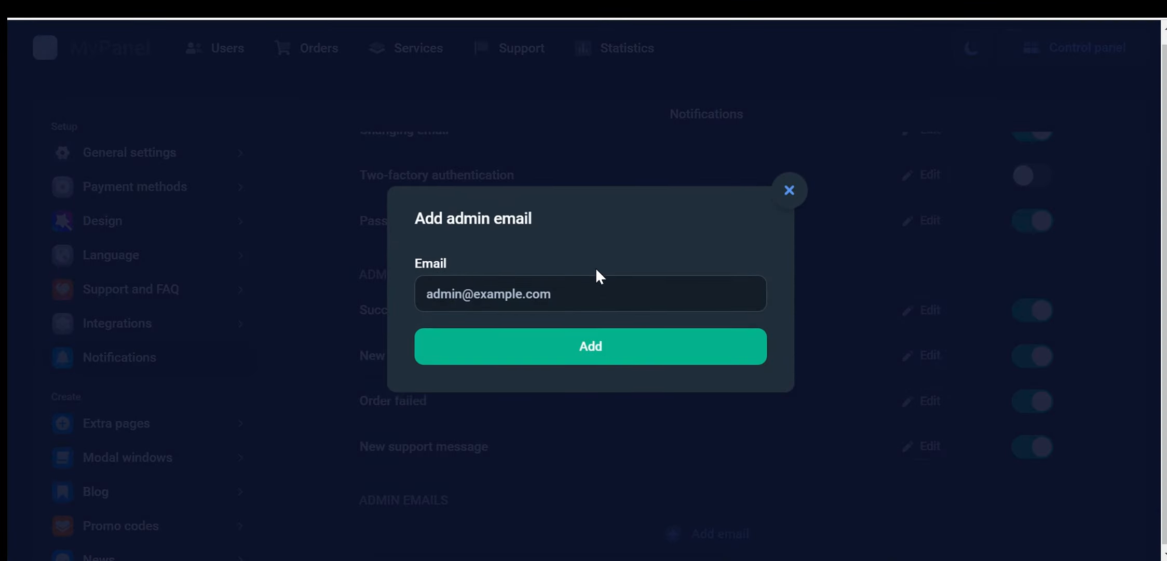
pyautogui.click(590, 292)
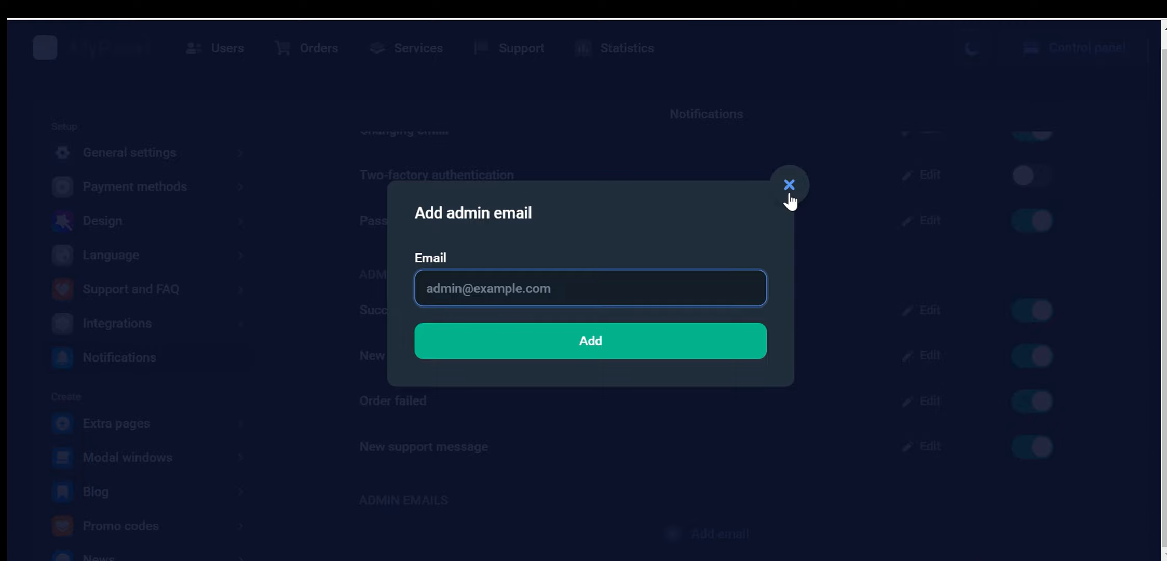
pyautogui.click(589, 340)
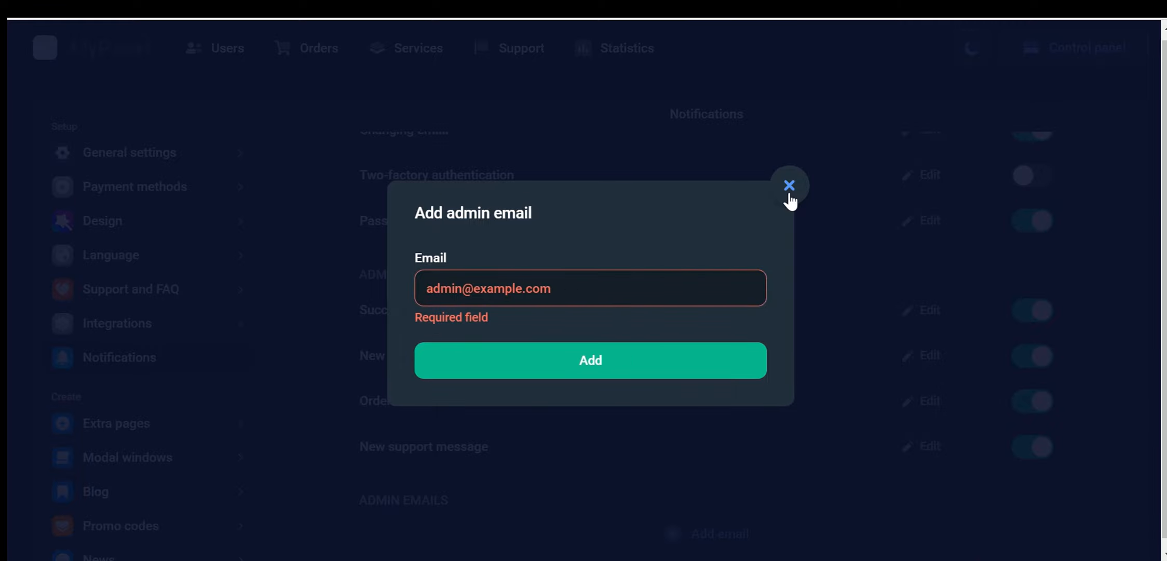
pyautogui.click(787, 185)
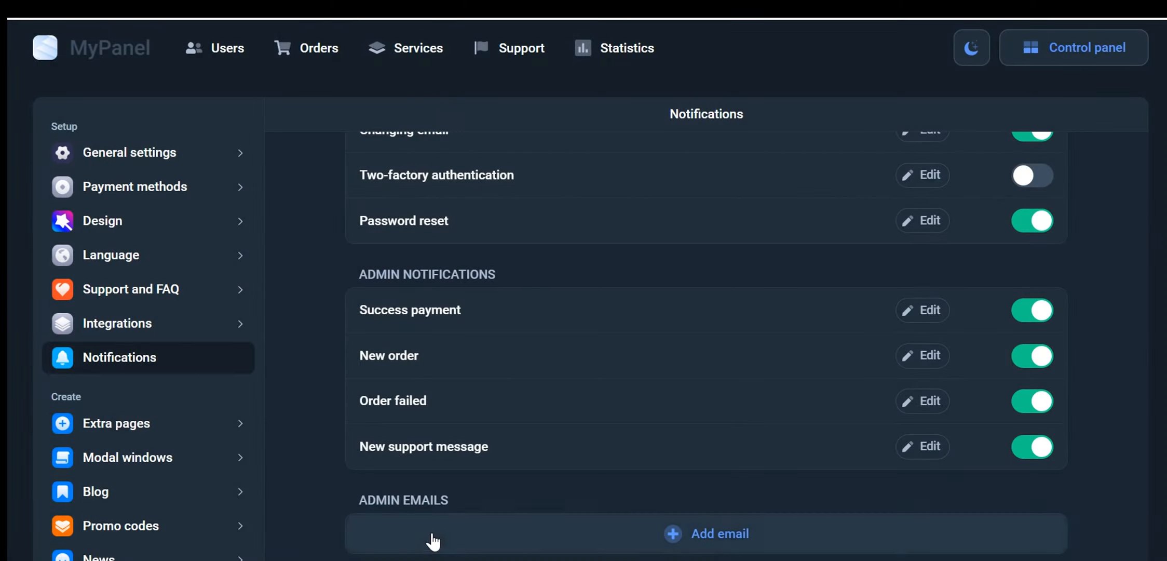
# - Review the empty Add page form in Extra pages, then move to the Modal windows section
pyautogui.click(117, 422)
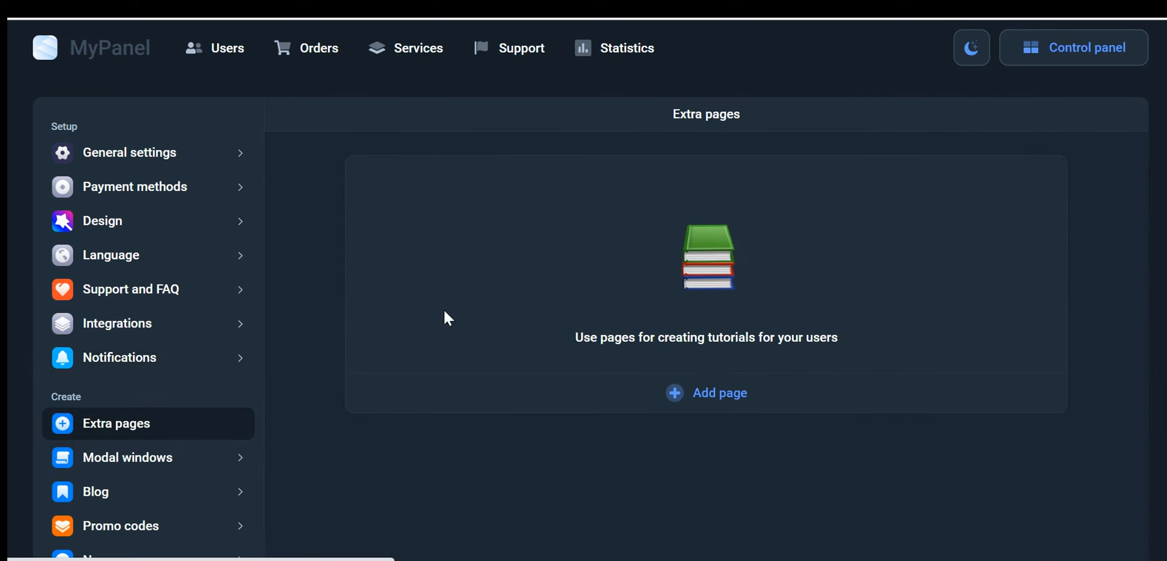
pyautogui.click(705, 392)
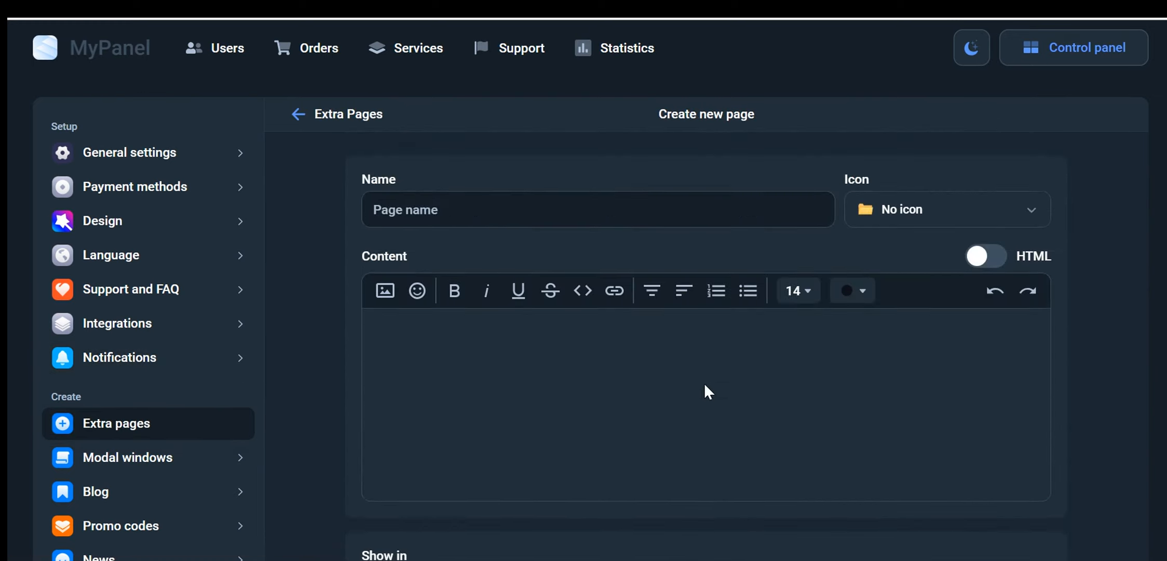
pyautogui.scroll(-3)
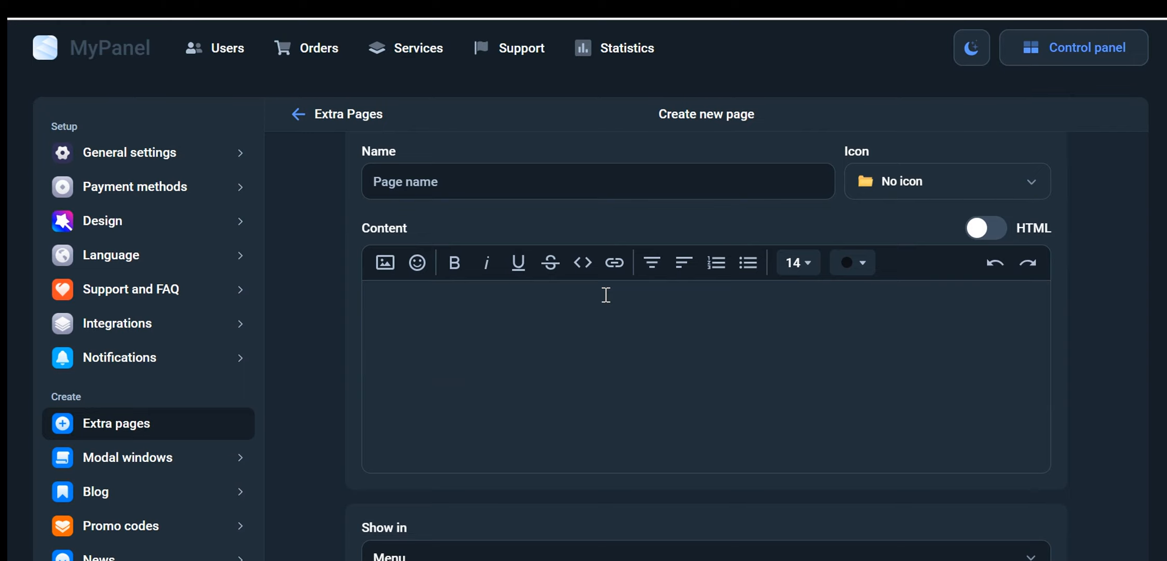
pyautogui.scroll(-3)
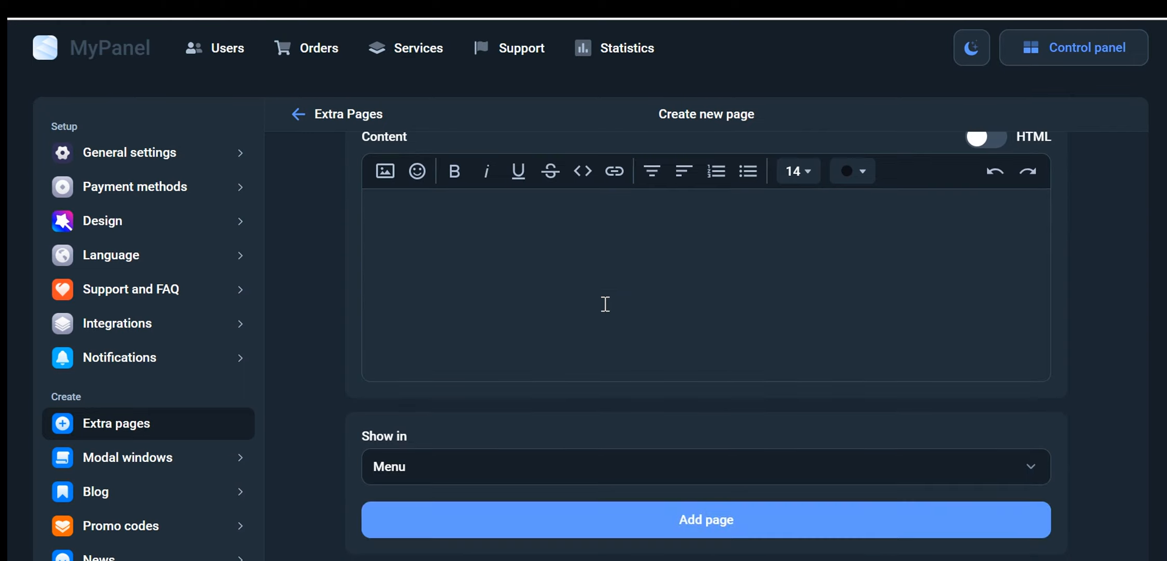
pyautogui.click(127, 456)
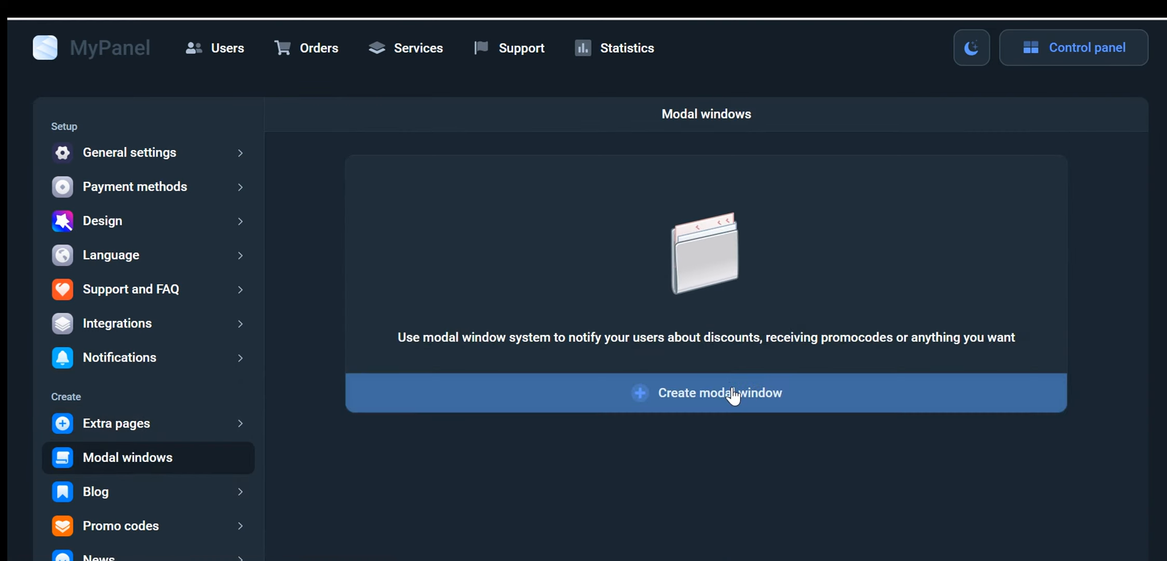
# - Start a new Standard-type modal window and choose the Panel visit trigger
pyautogui.click(719, 392)
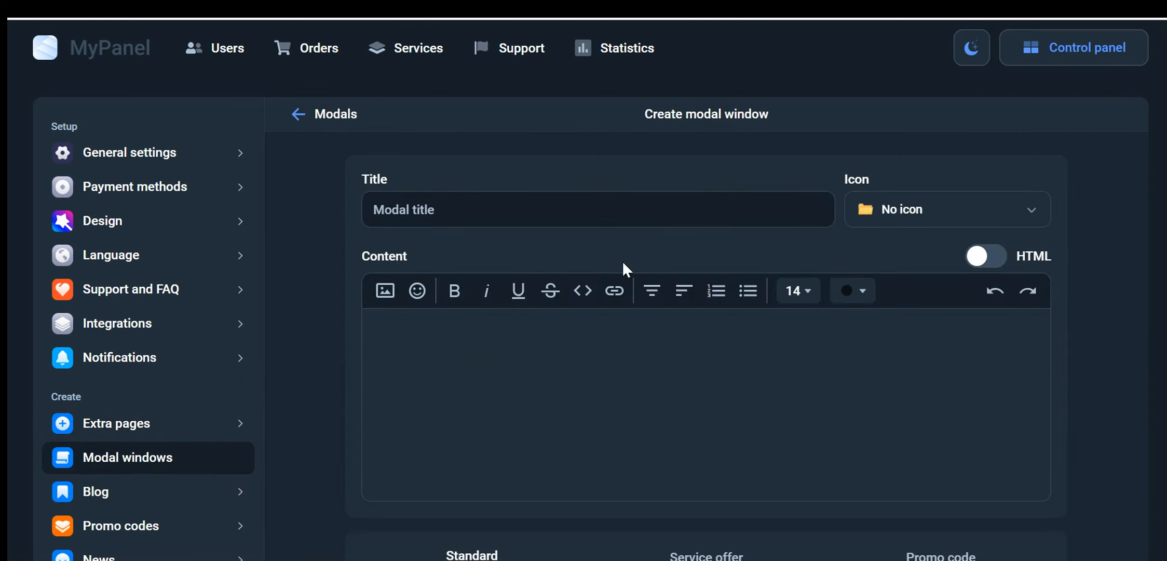
pyautogui.scroll(-3)
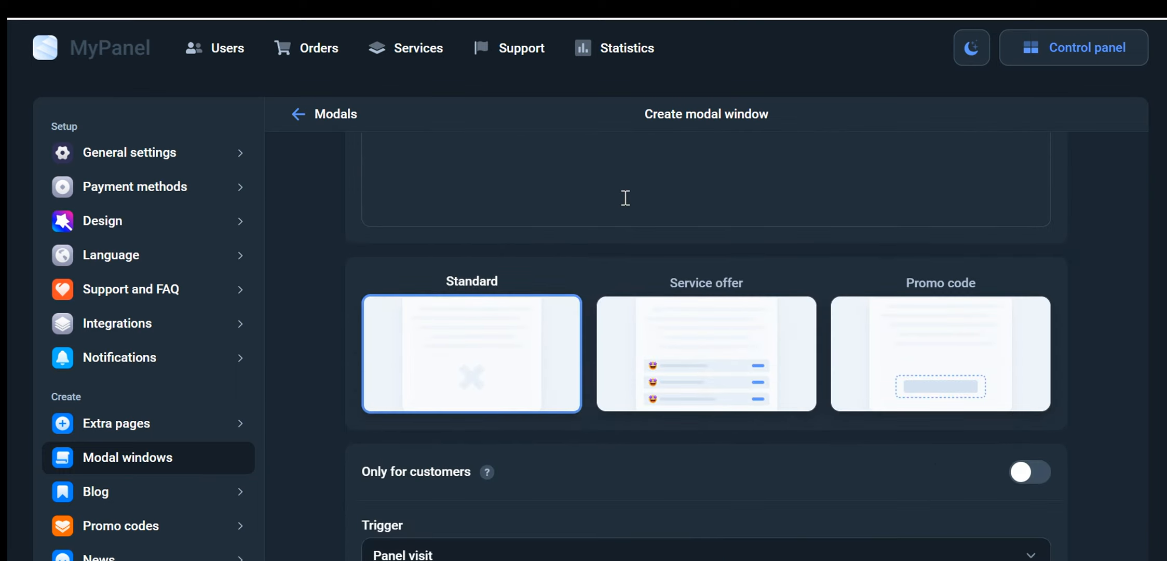
pyautogui.moveTo(796, 294)
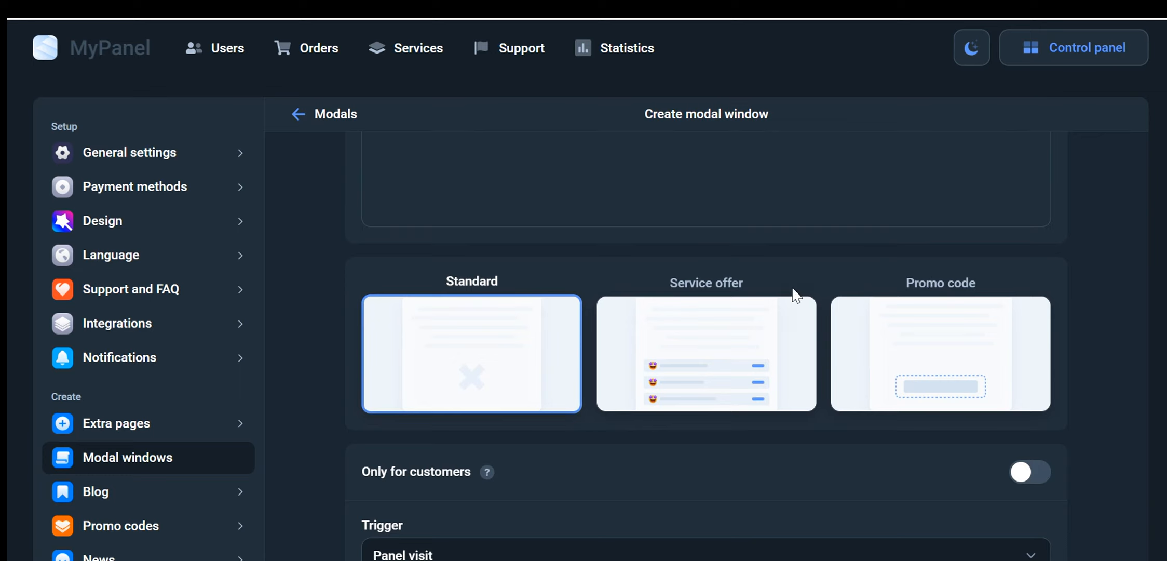
pyautogui.scroll(-3)
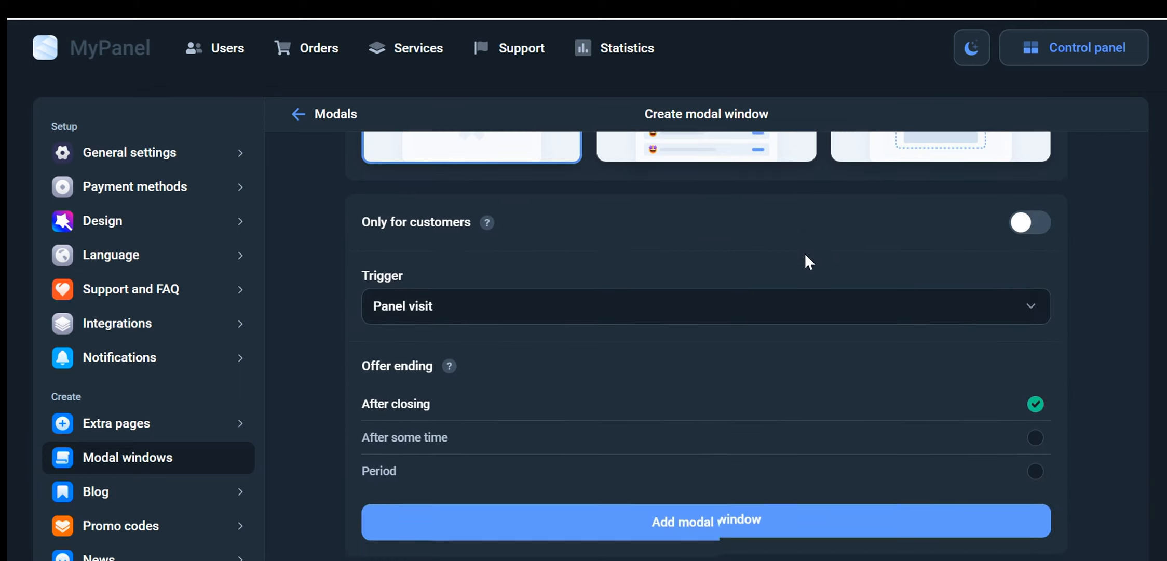
pyautogui.click(702, 307)
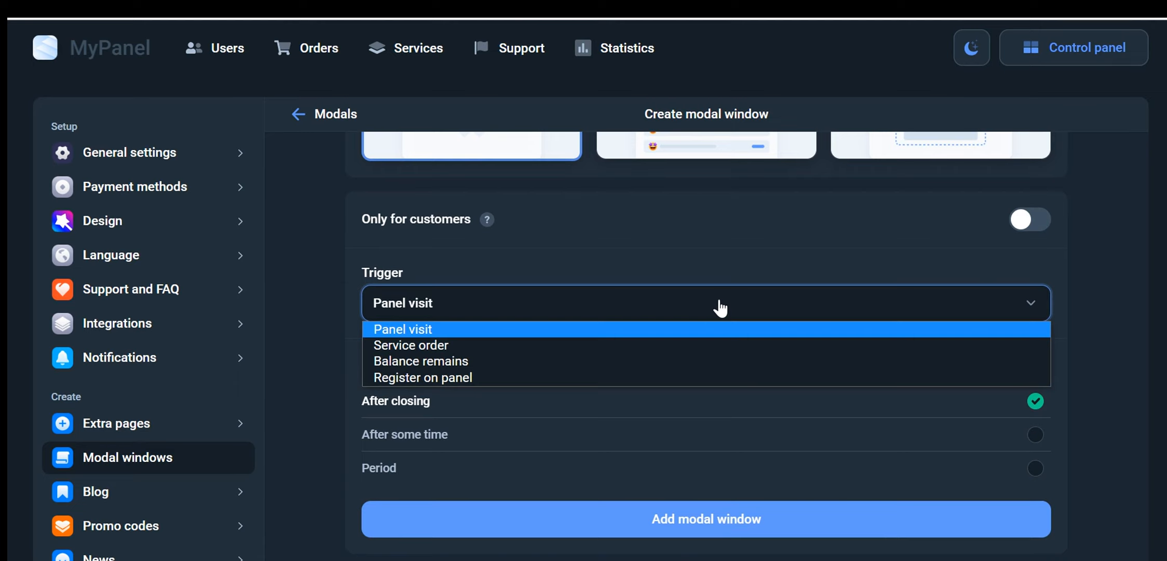
pyautogui.click(402, 328)
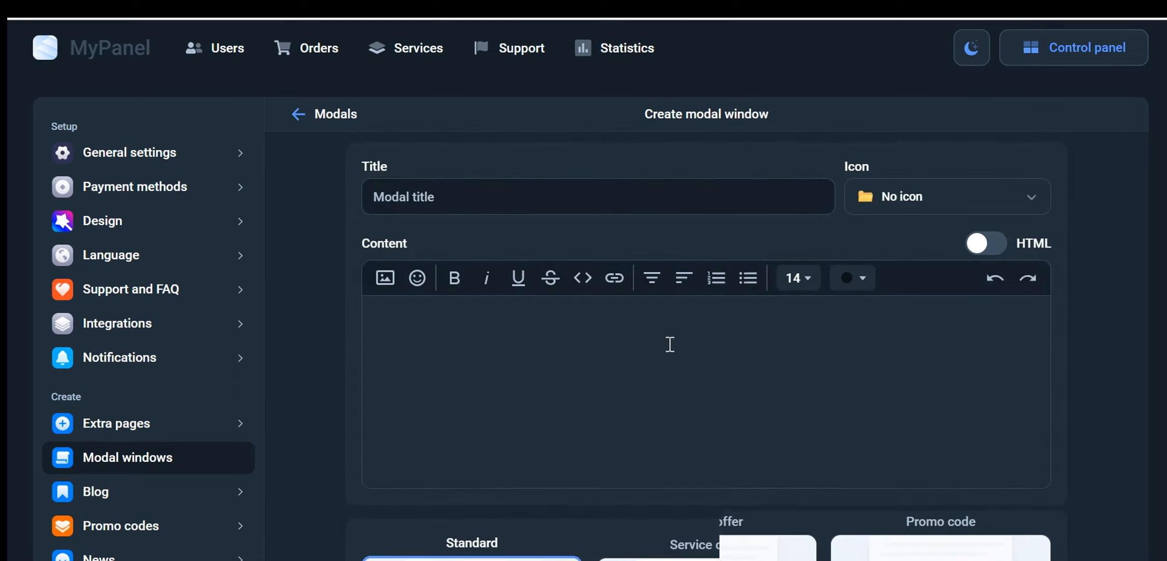
# - Scroll through the rest of the blank modal window form
pyautogui.scroll(-3)
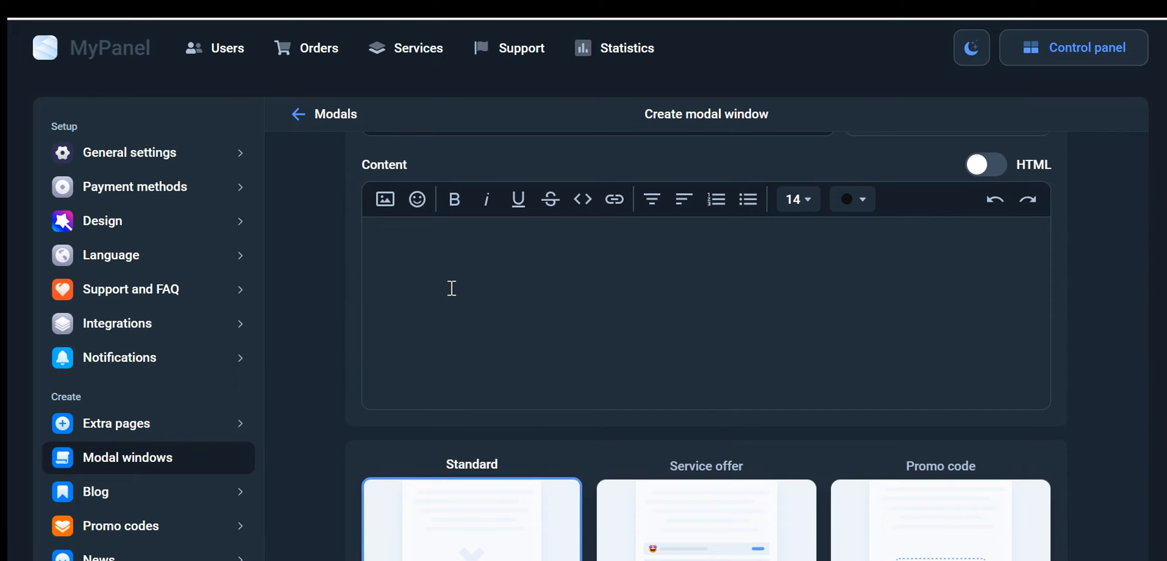
pyautogui.scroll(3)
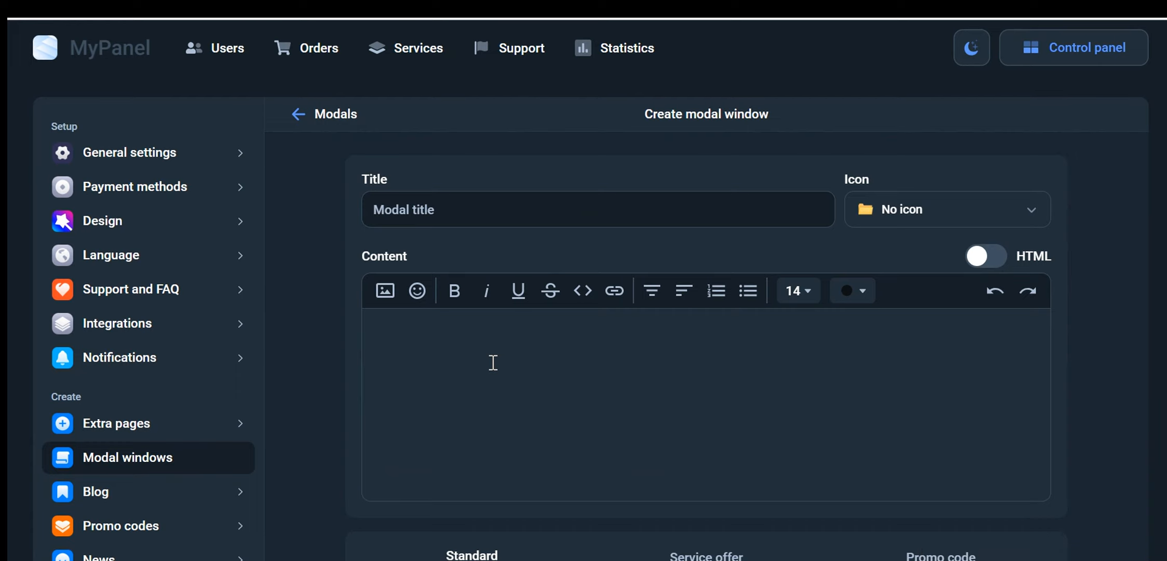
pyautogui.scroll(-3)
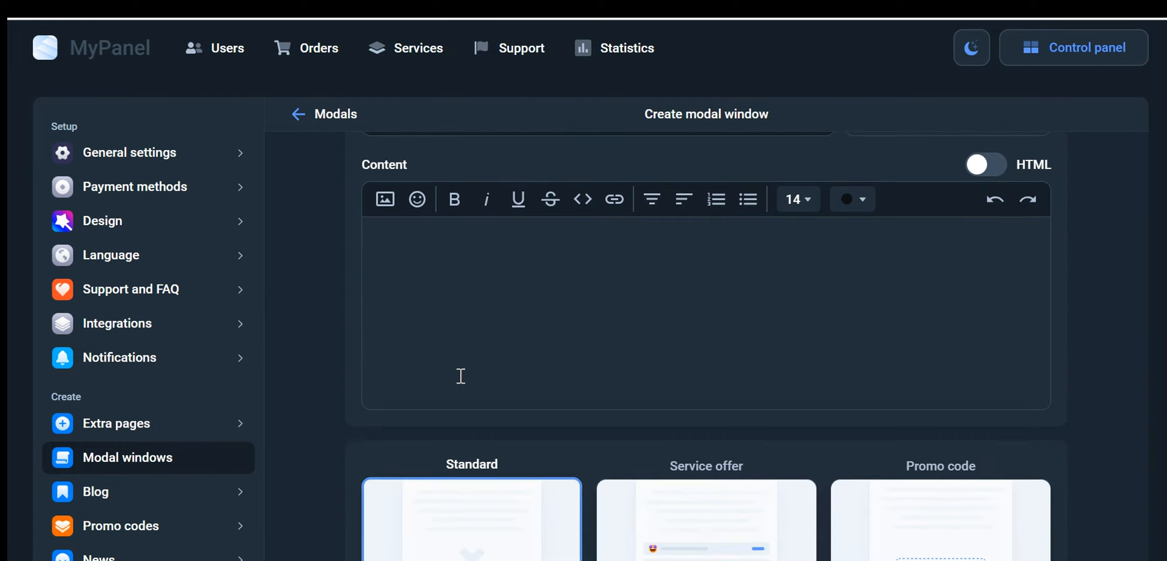
pyautogui.moveTo(120, 506)
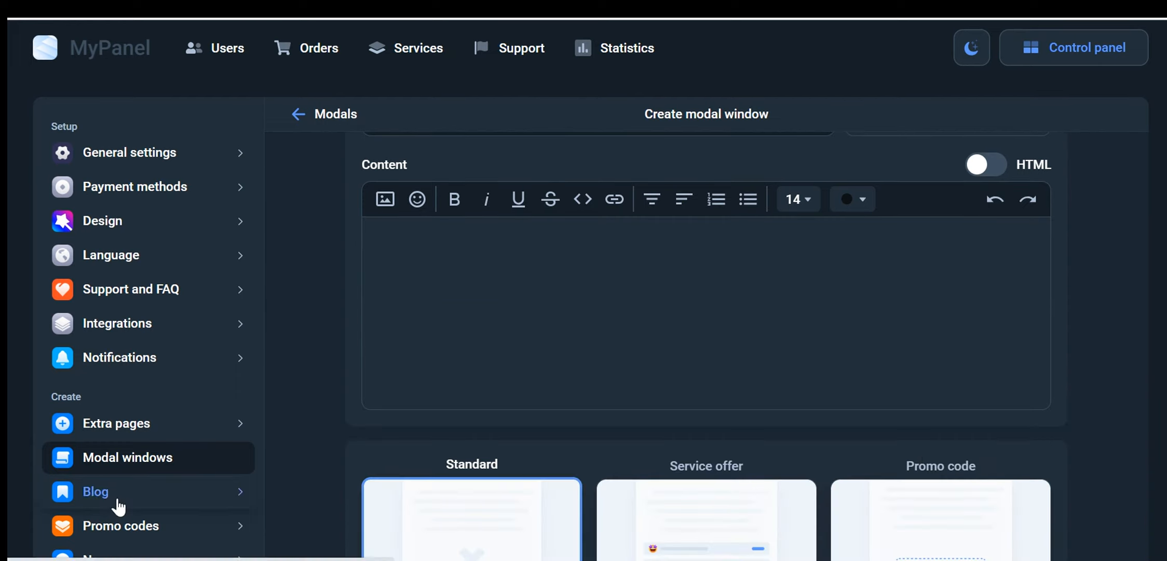
# - Start a new blog entry with URL my-new-blog and title New services
pyautogui.click(95, 491)
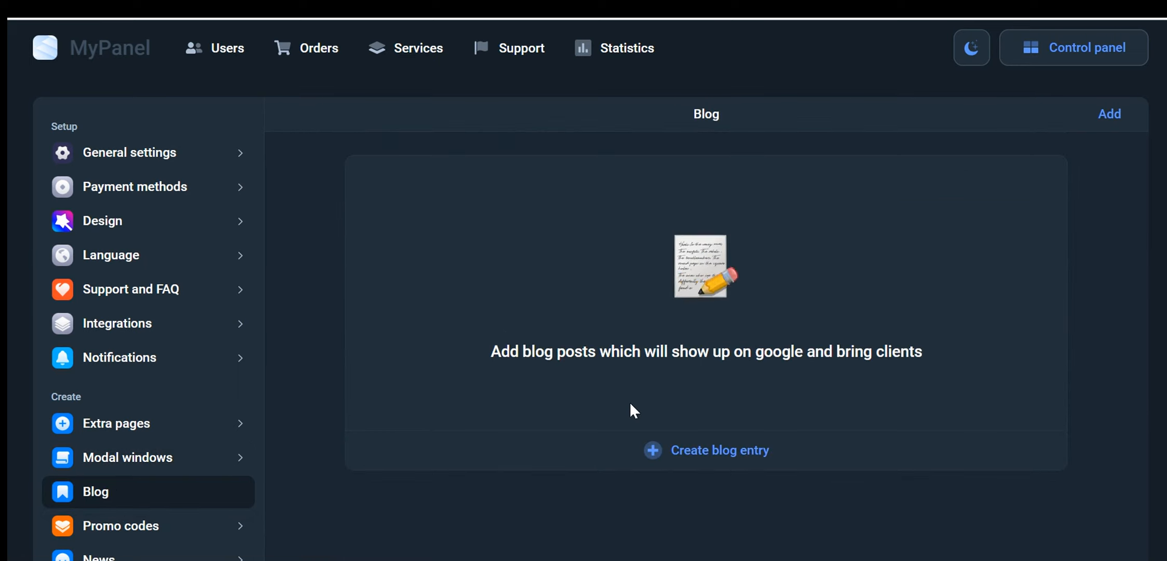
pyautogui.click(704, 450)
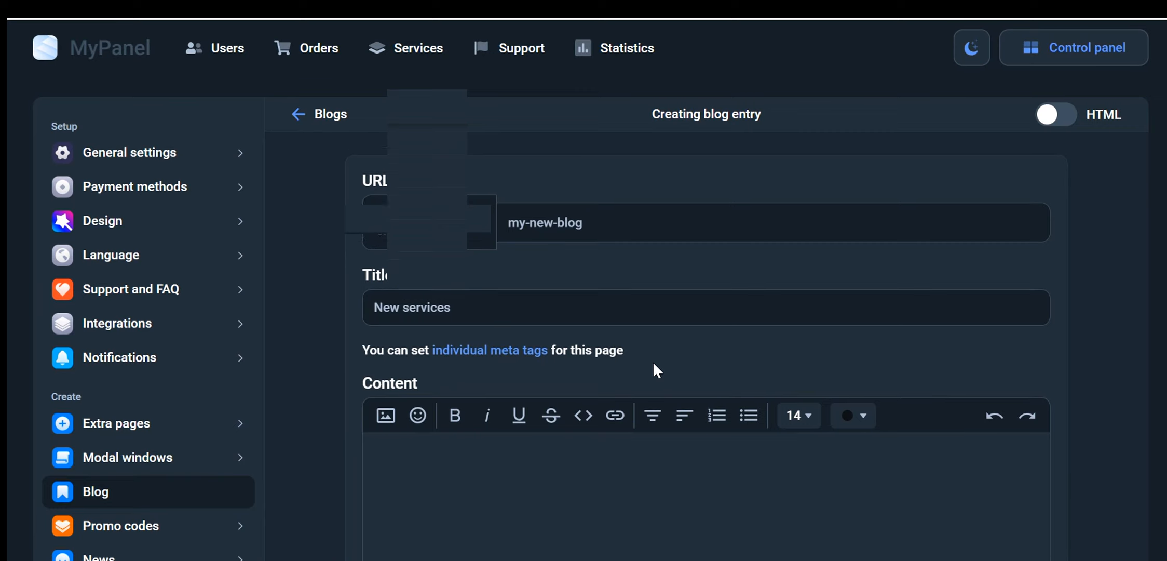
pyautogui.scroll(-3)
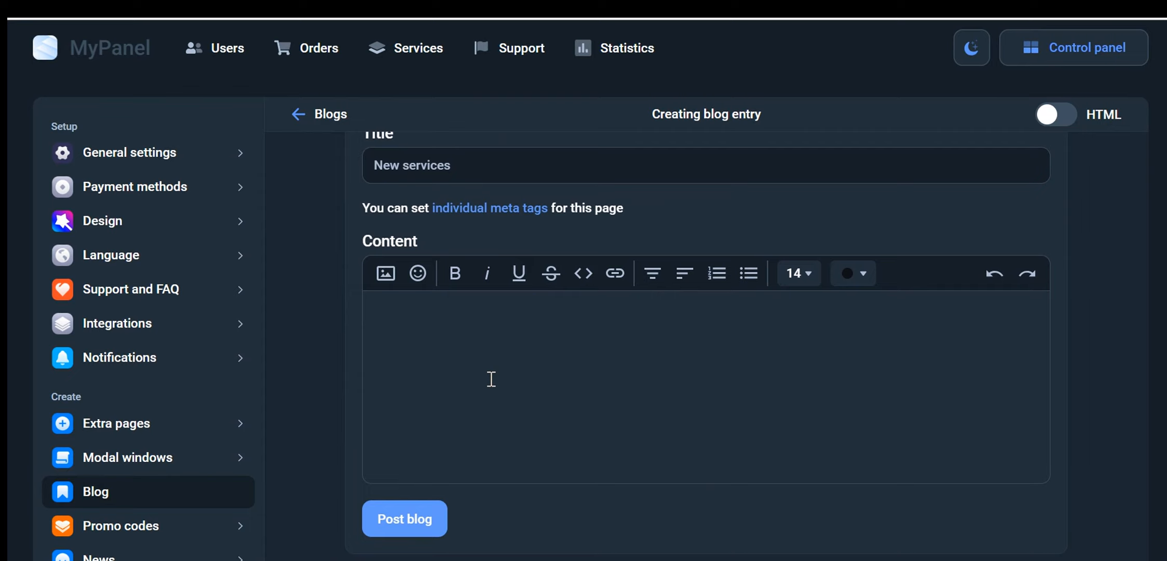
pyautogui.moveTo(361, 353)
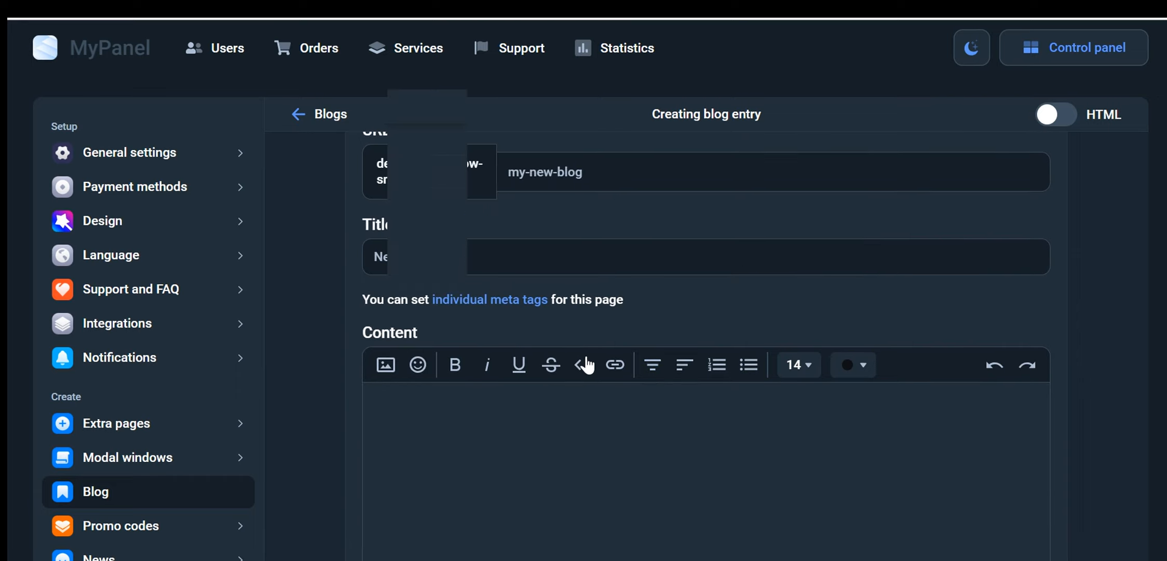
pyautogui.scroll(-3)
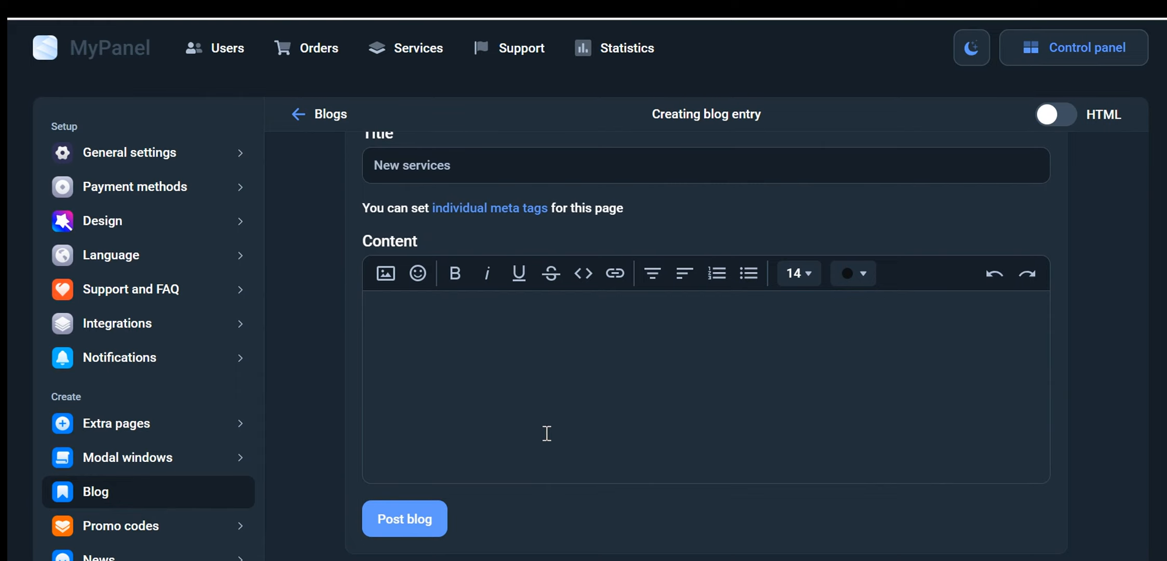
pyautogui.moveTo(416, 343)
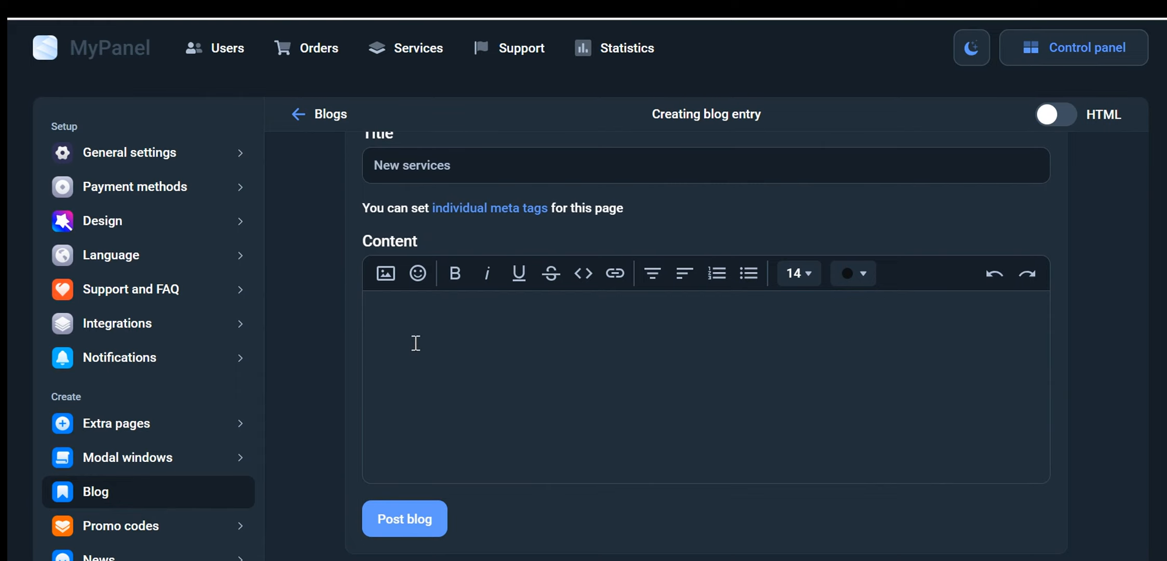
pyautogui.moveTo(362, 328)
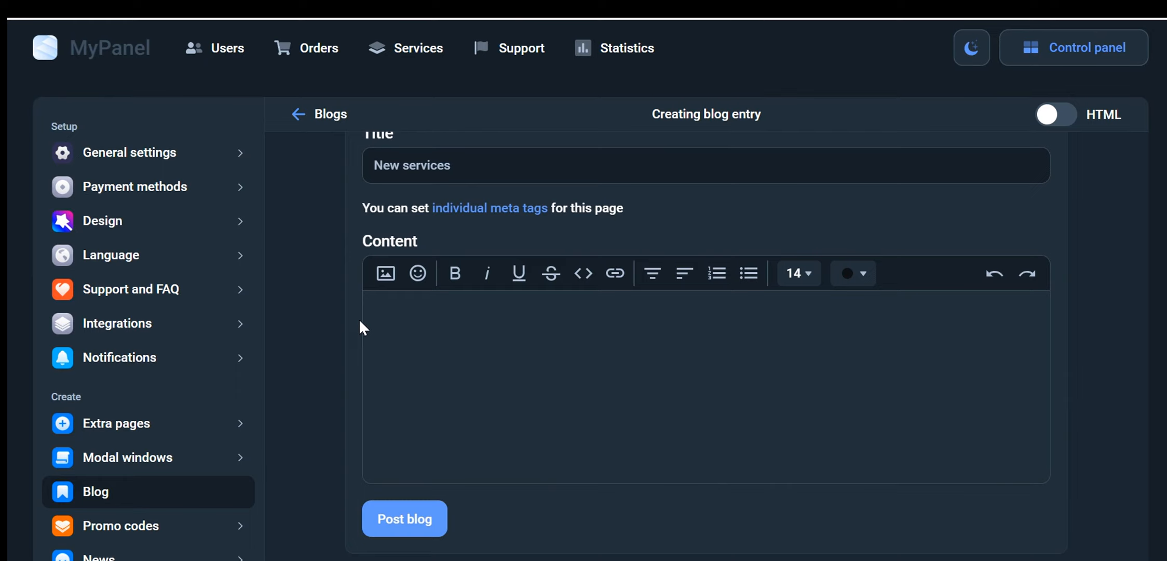
pyautogui.moveTo(315, 499)
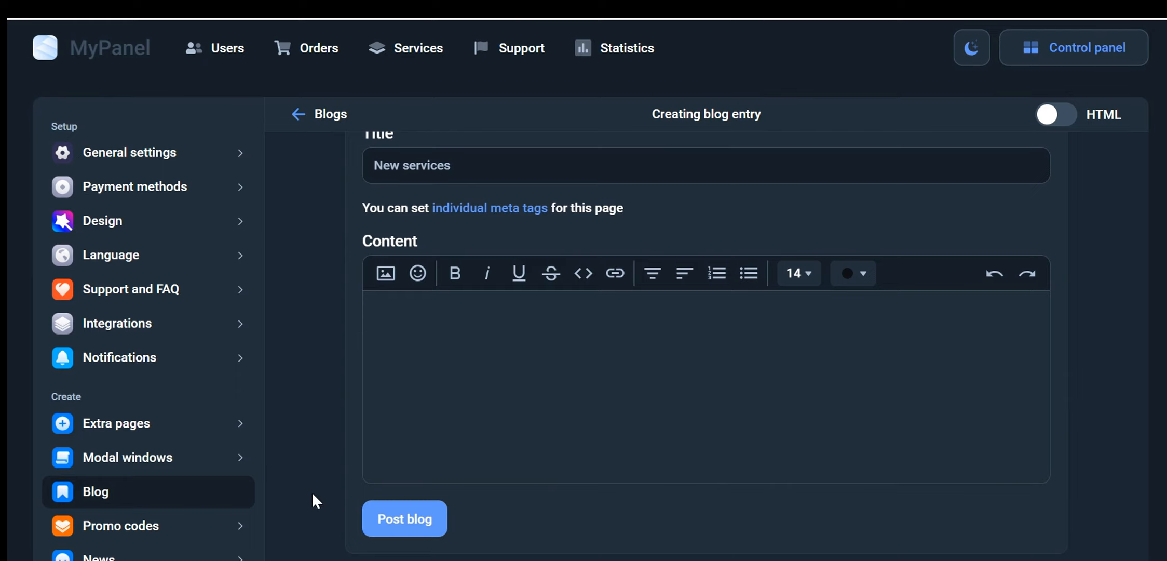
pyautogui.click(124, 526)
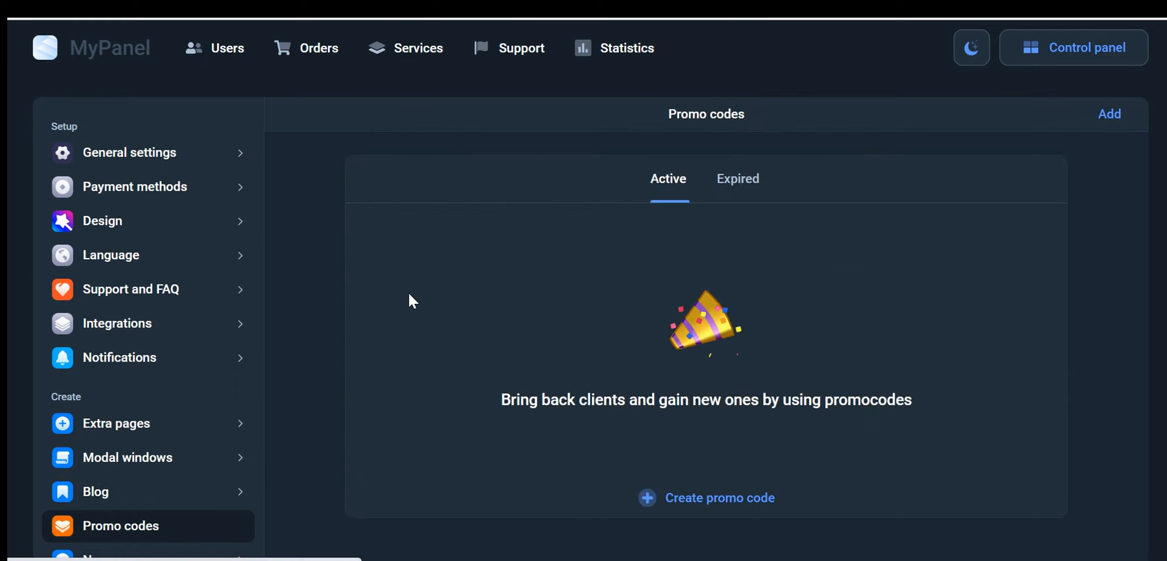
pyautogui.click(717, 498)
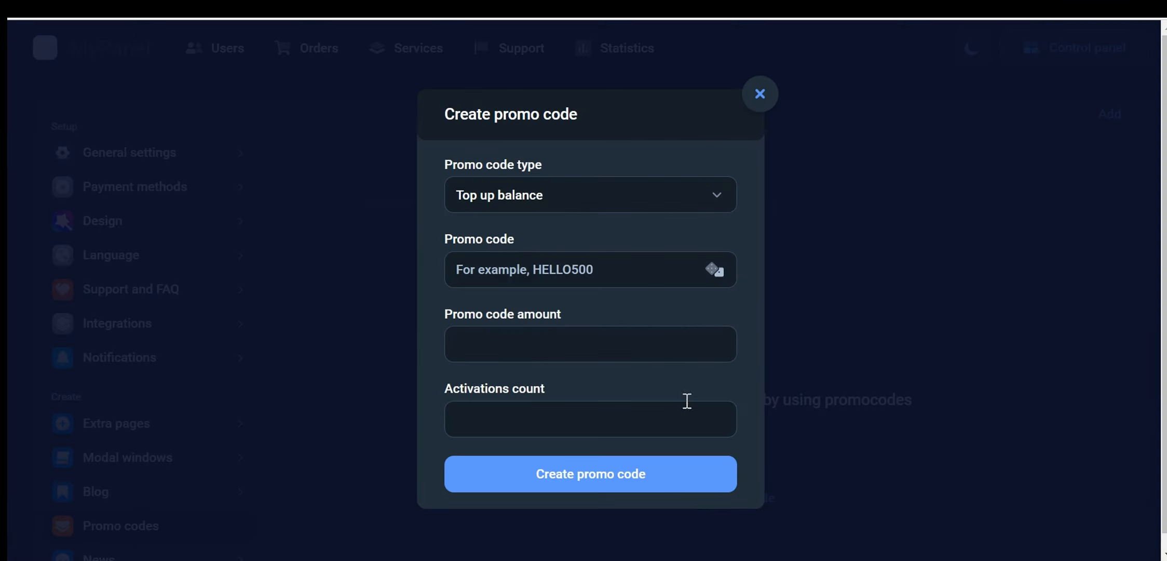
pyautogui.click(589, 194)
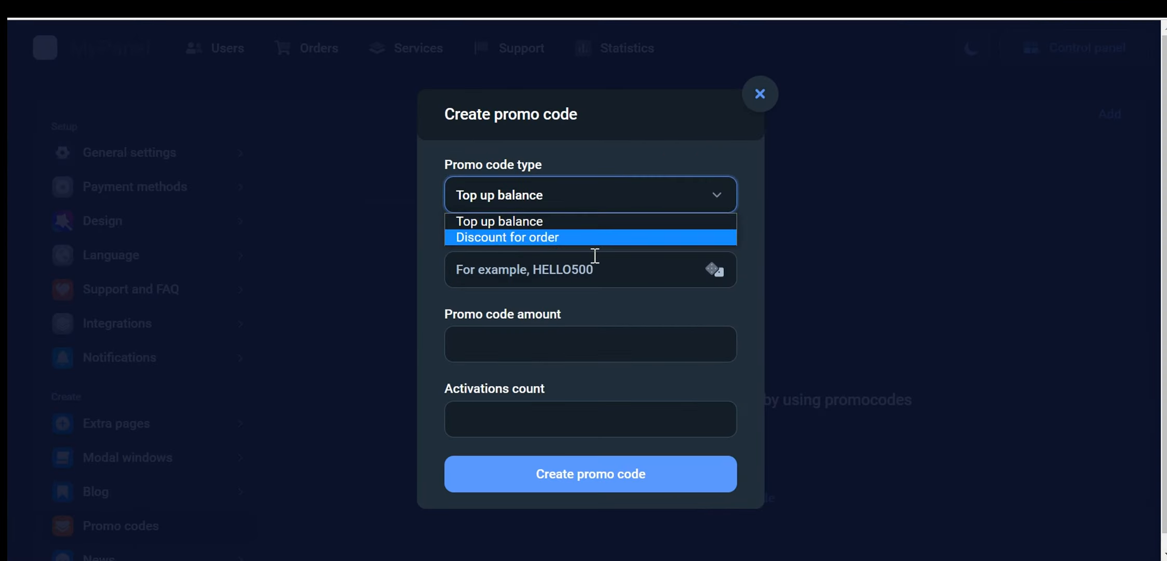
pyautogui.moveTo(569, 221)
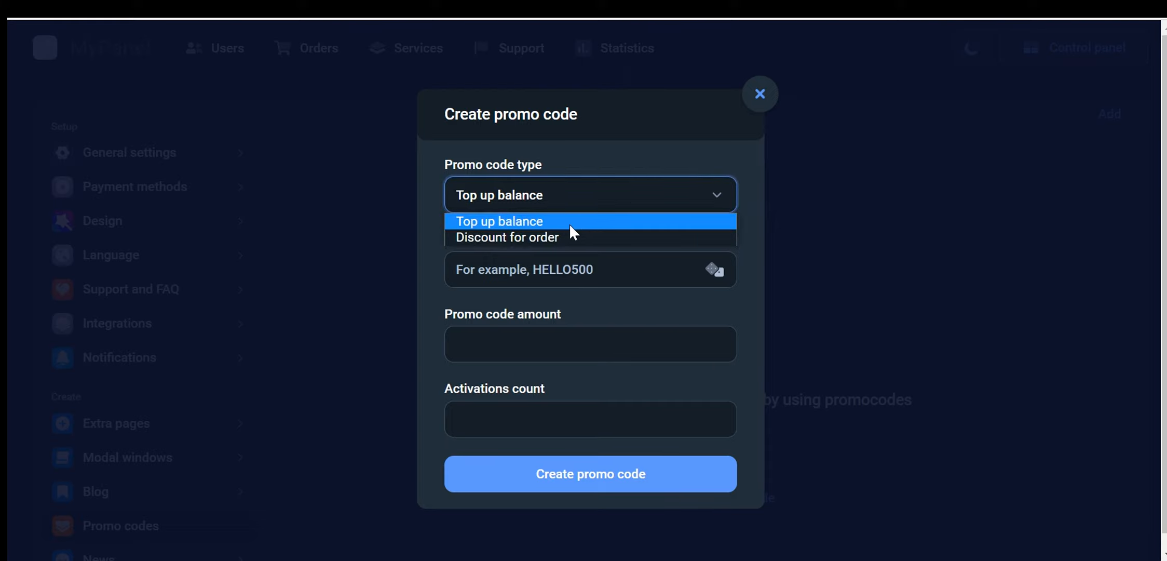
pyautogui.click(507, 237)
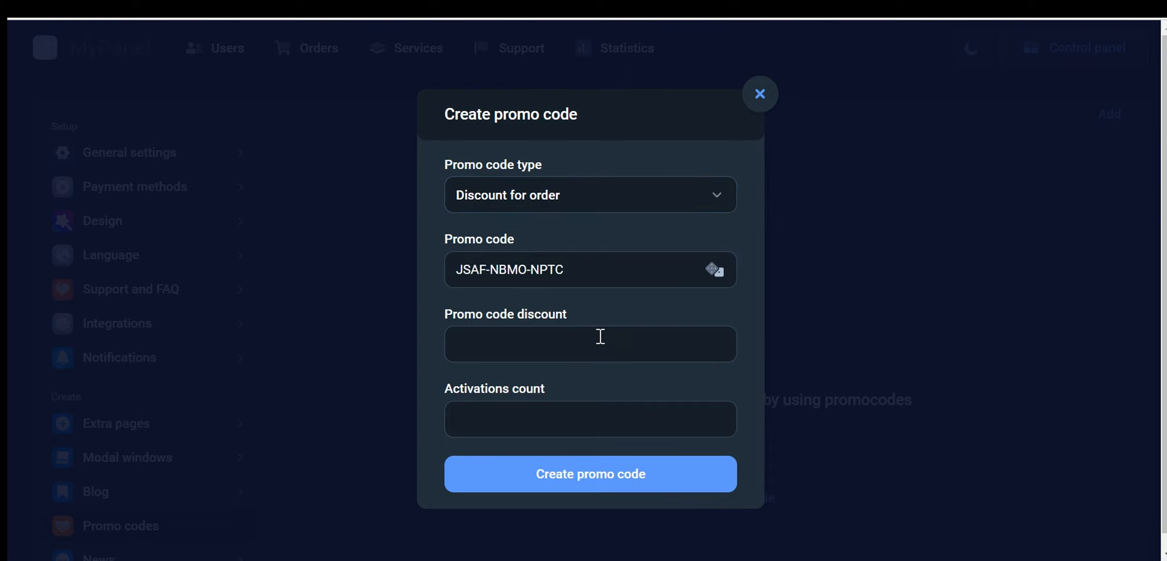
pyautogui.write('58')
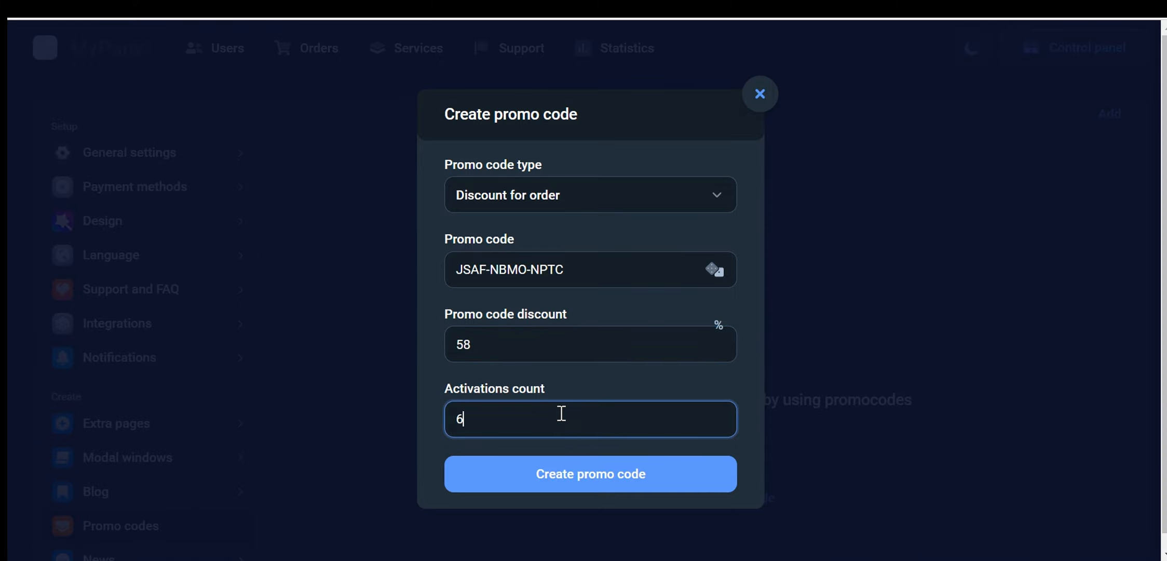
pyautogui.click(590, 474)
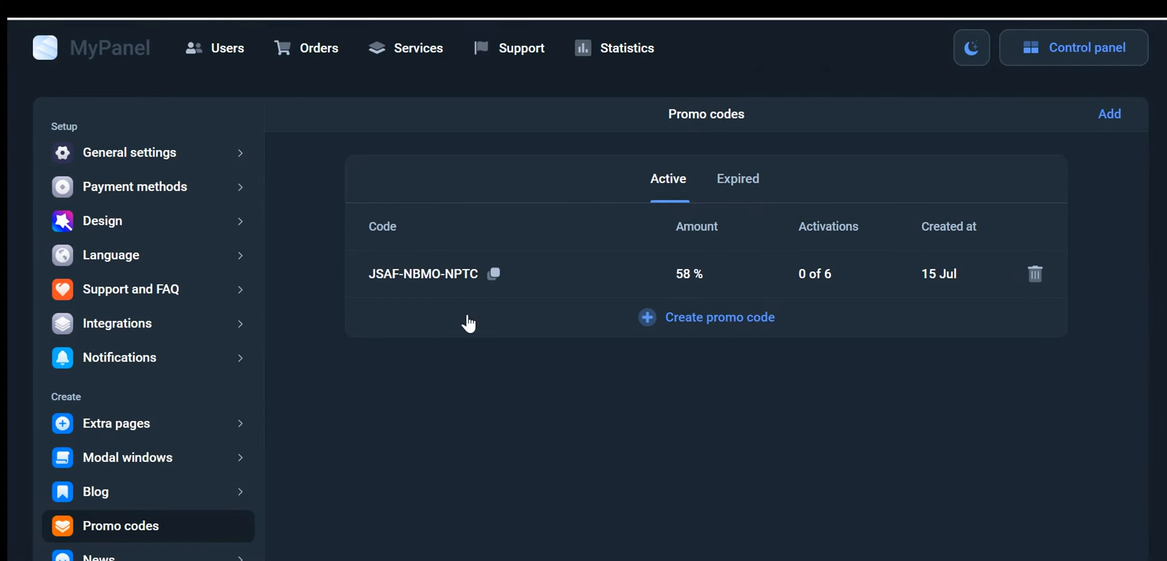
pyautogui.scroll(-3)
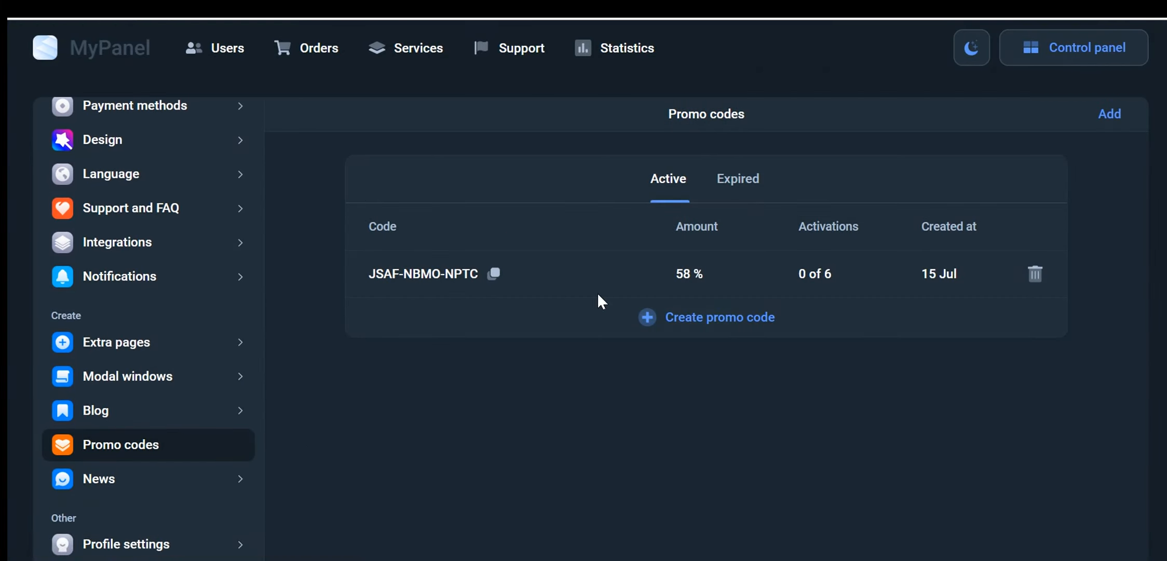
pyautogui.moveTo(608, 300)
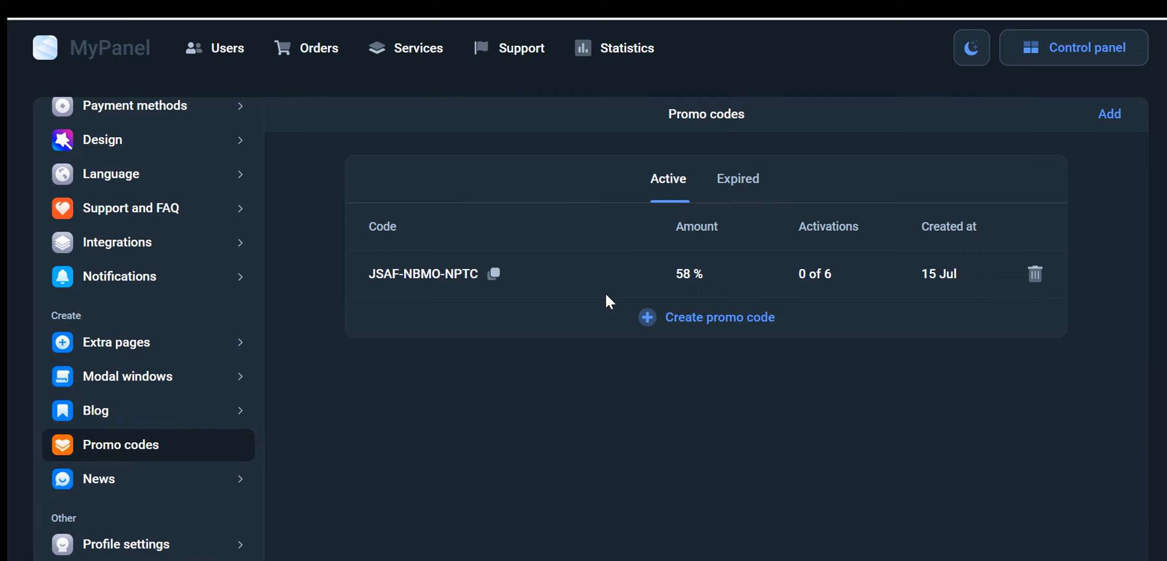
pyautogui.moveTo(577, 312)
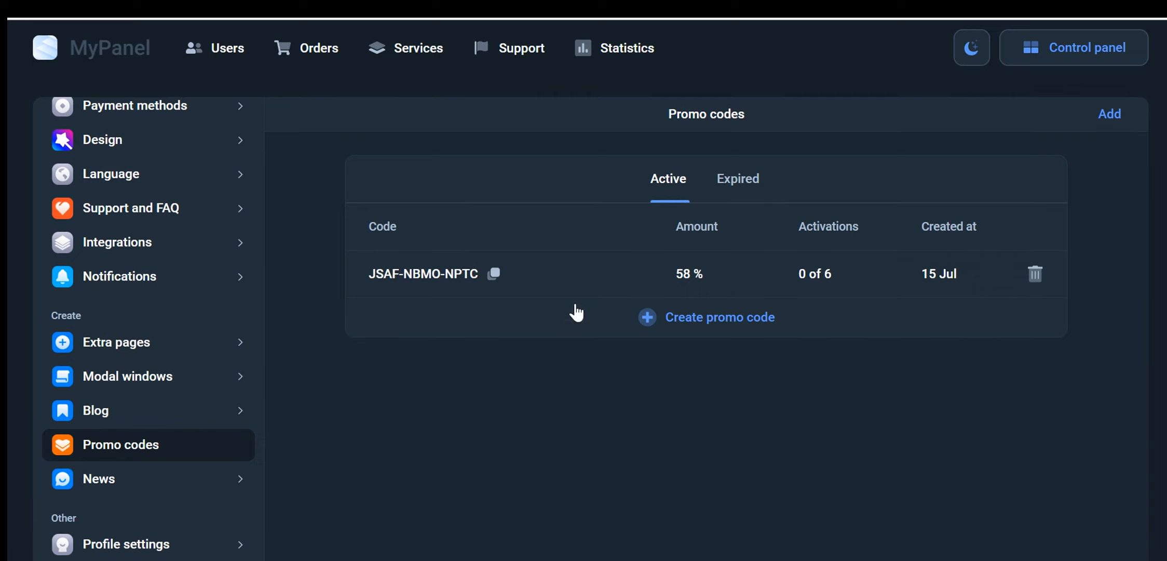
# - Start a news post titled New services with empty content in the News section
pyautogui.click(98, 478)
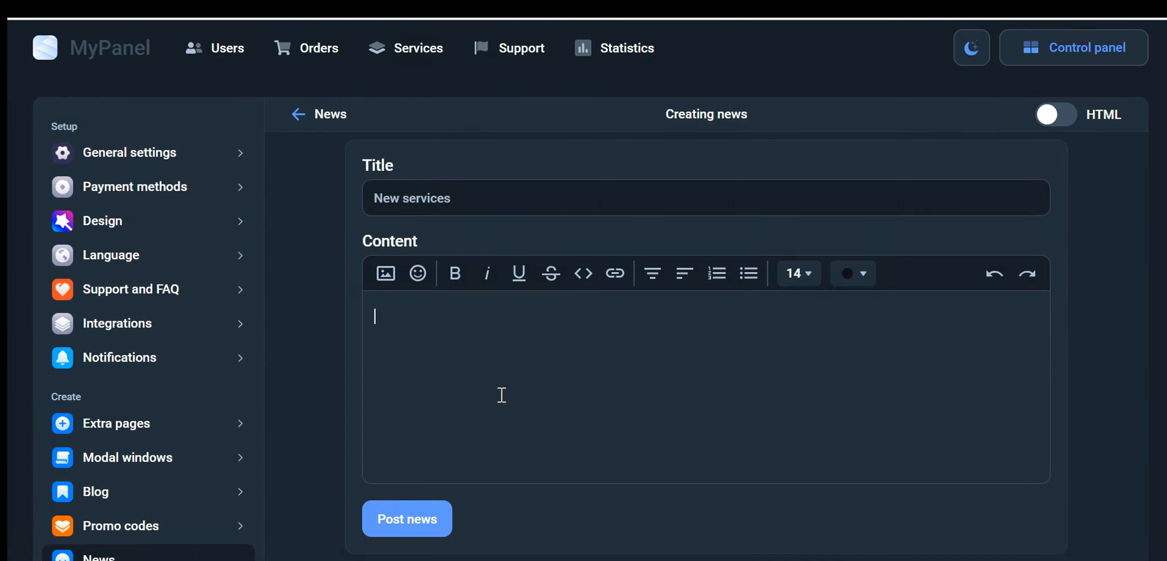
pyautogui.moveTo(474, 537)
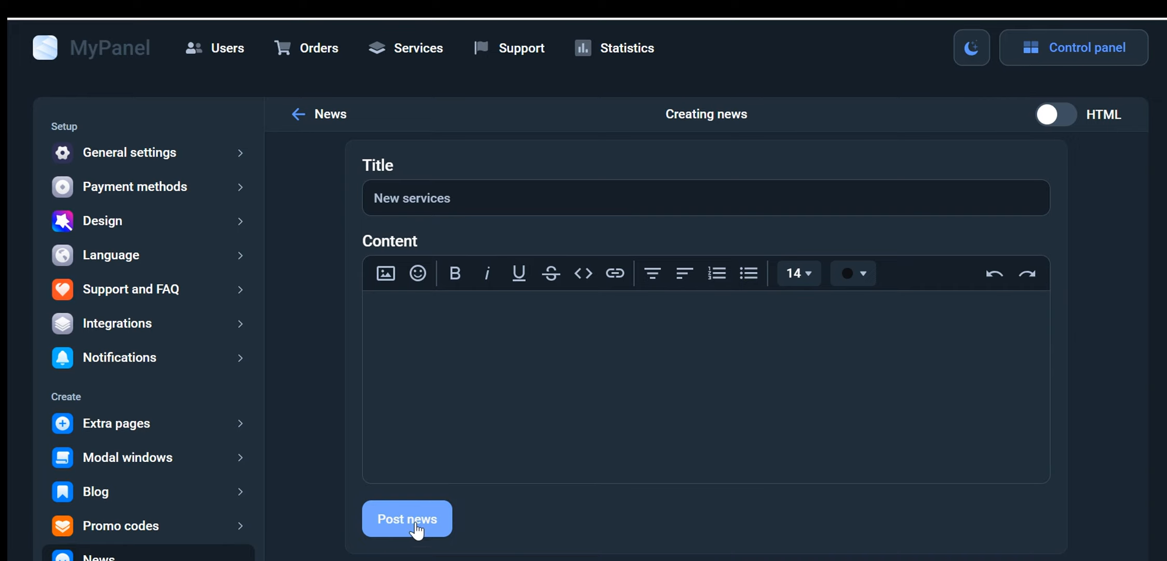
pyautogui.click(406, 518)
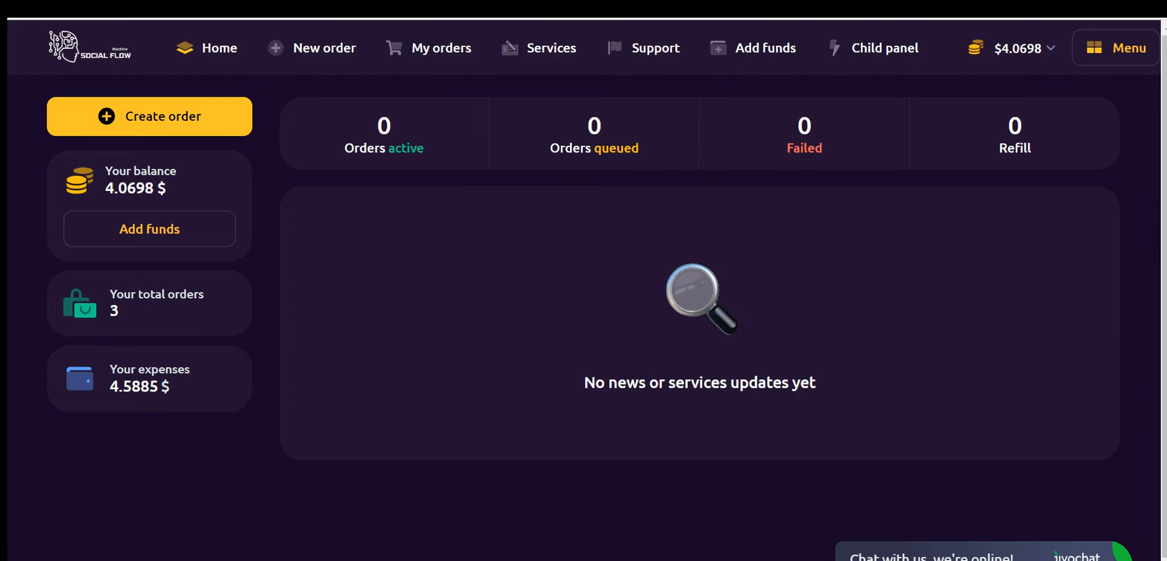
pyautogui.click(1115, 48)
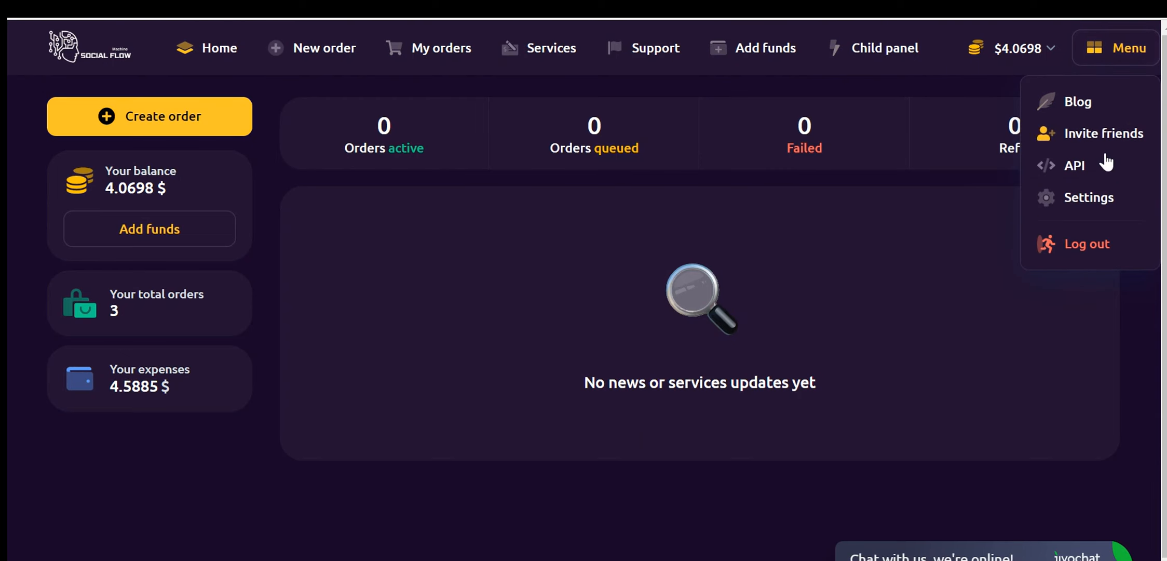
pyautogui.click(1073, 165)
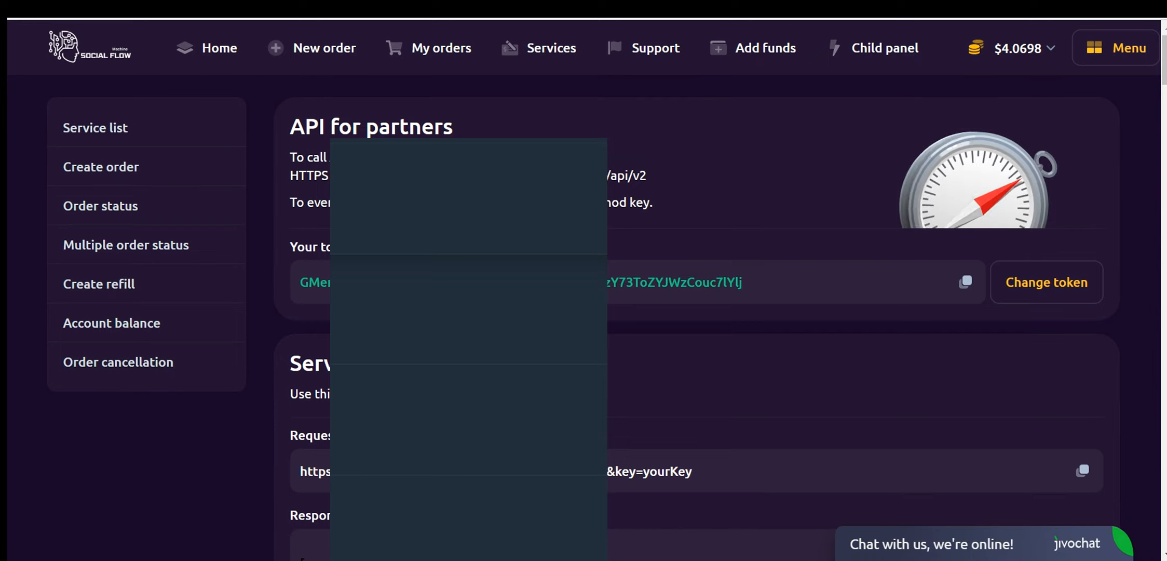
pyautogui.scroll(-3)
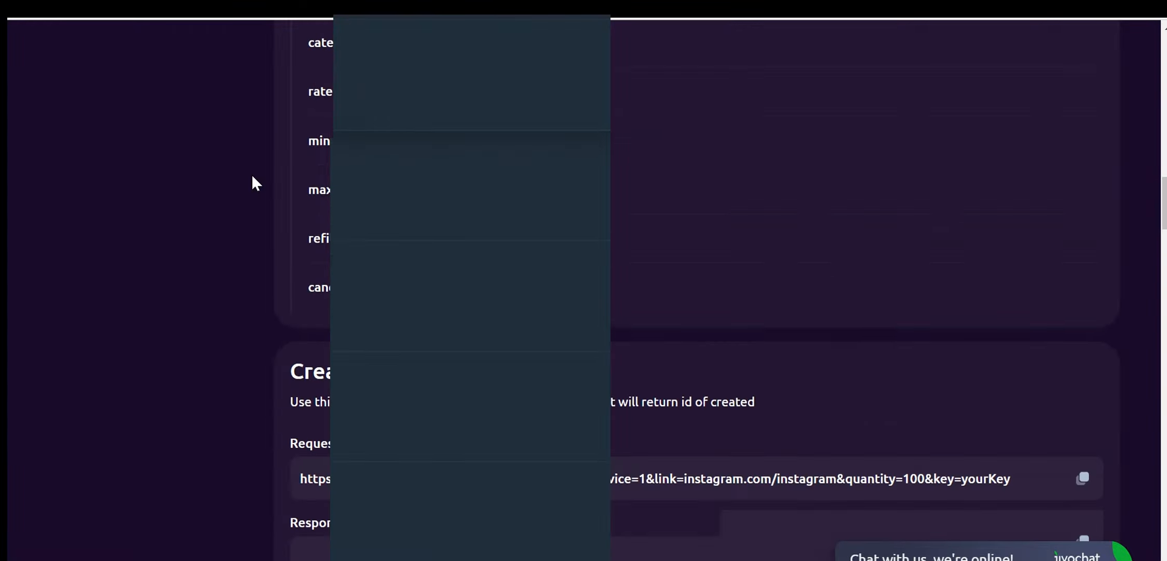
pyautogui.scroll(-3)
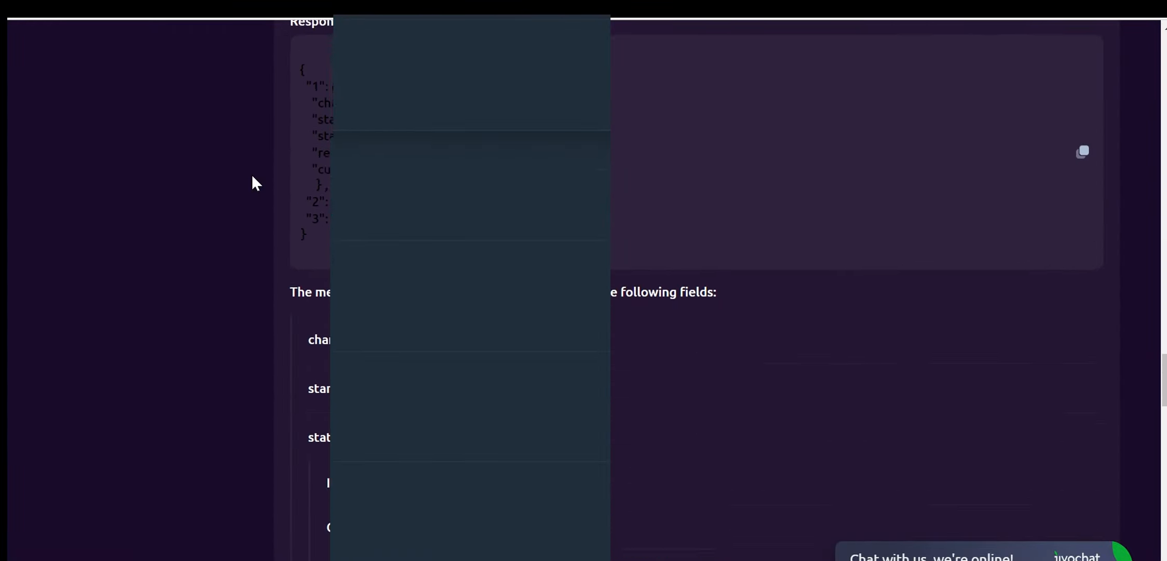
pyautogui.scroll(-3)
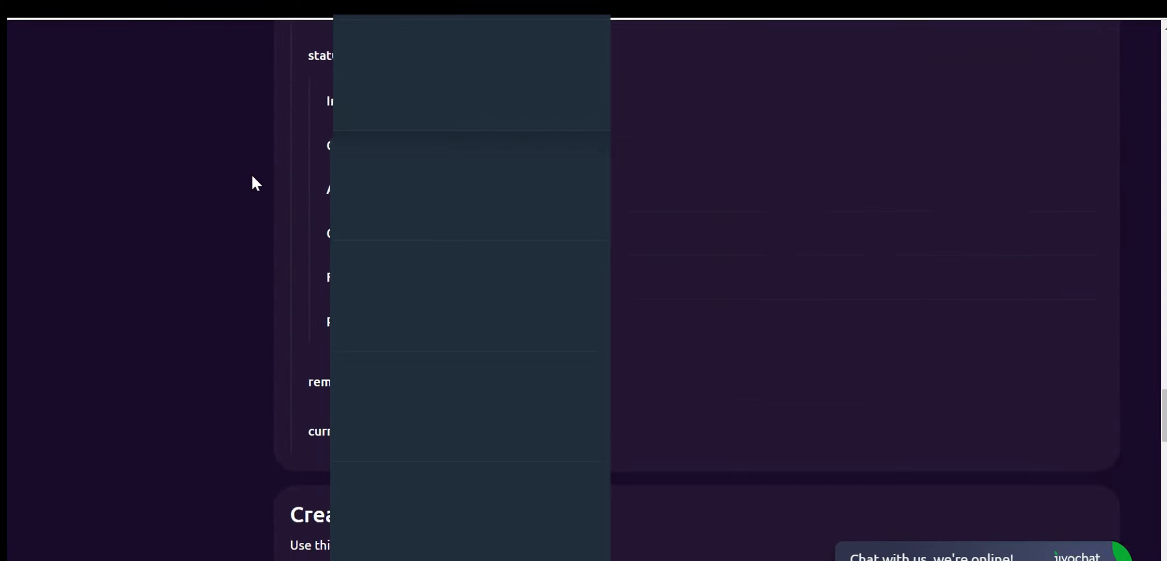
pyautogui.scroll(-3)
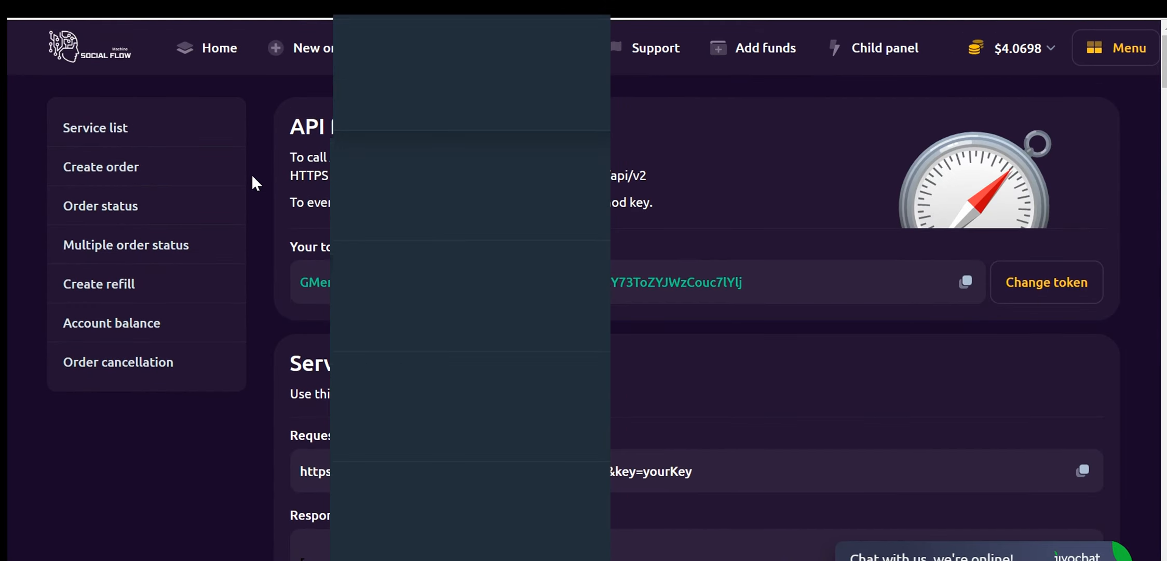
pyautogui.moveTo(869, 324)
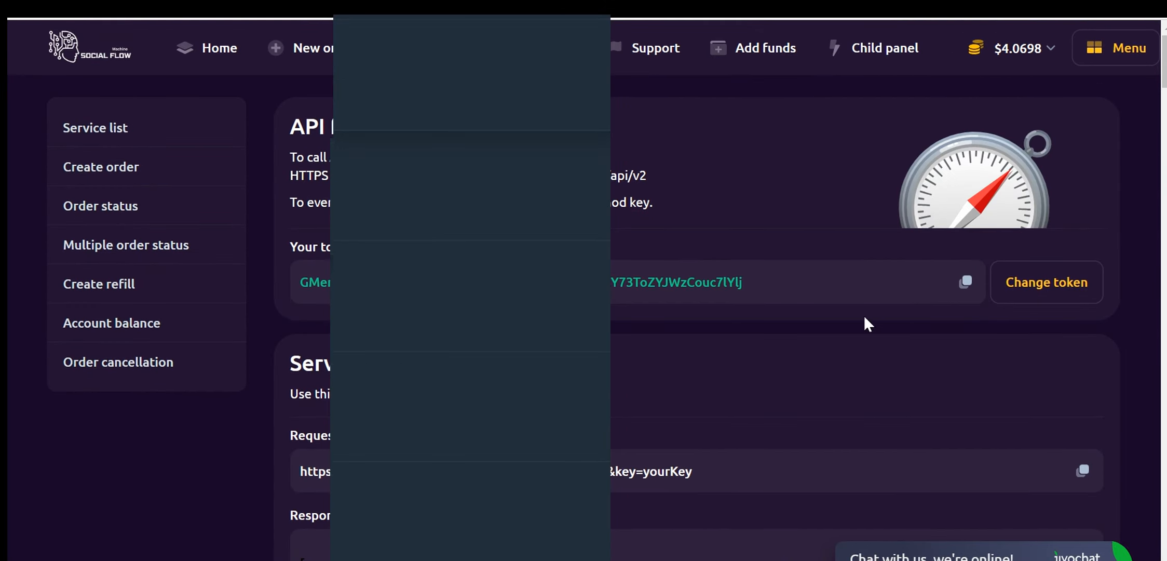
pyautogui.scroll(-3)
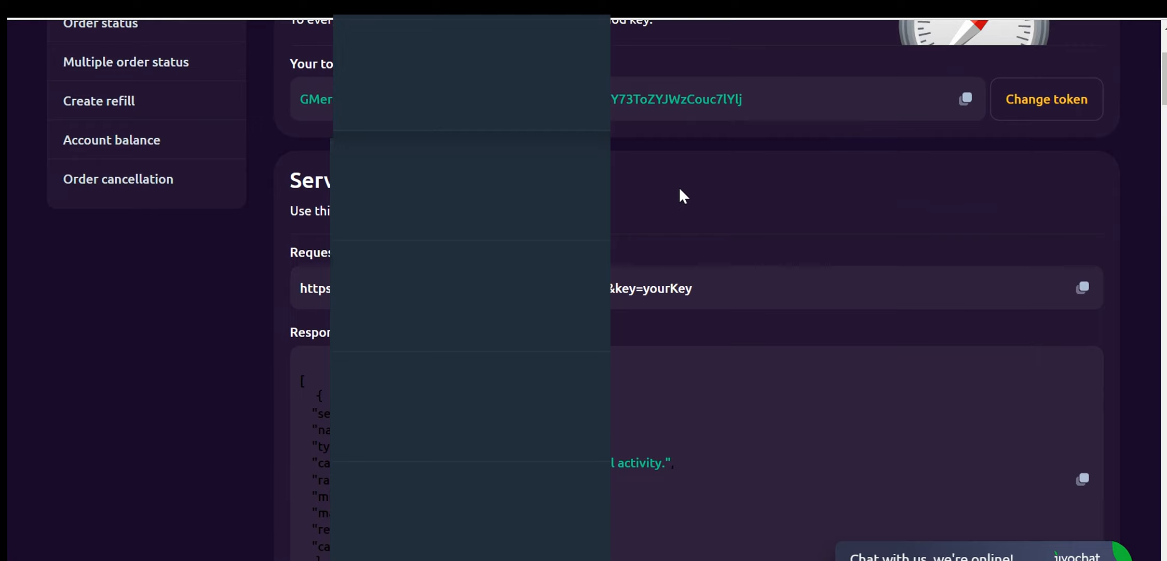
pyautogui.scroll(-3)
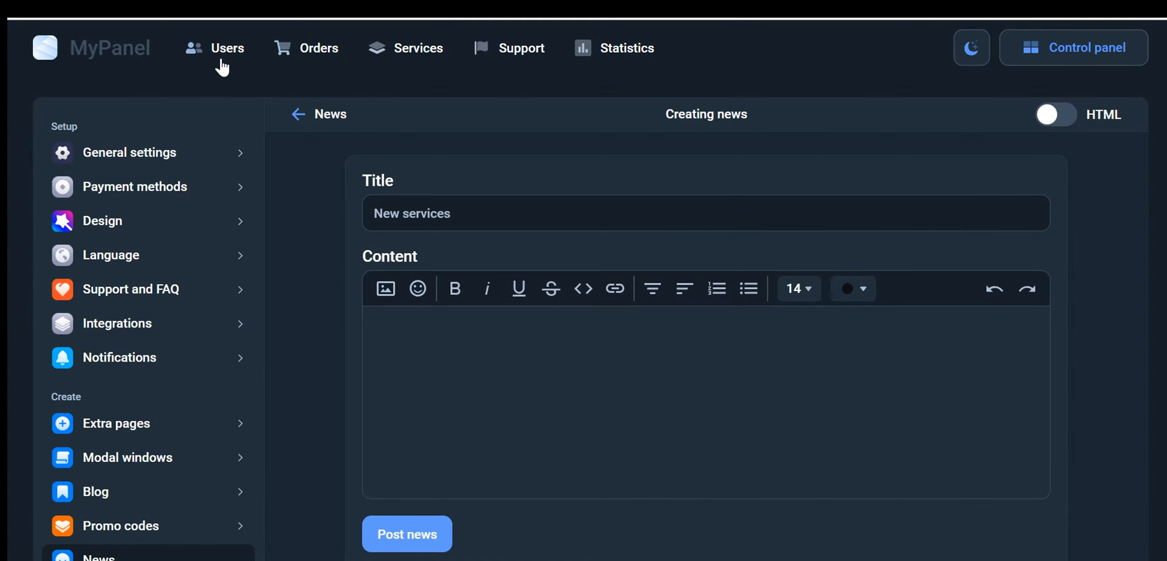
# - List all users sorted by Spent, showing testuser1 with $14.33 balance and $15 spent
pyautogui.click(228, 48)
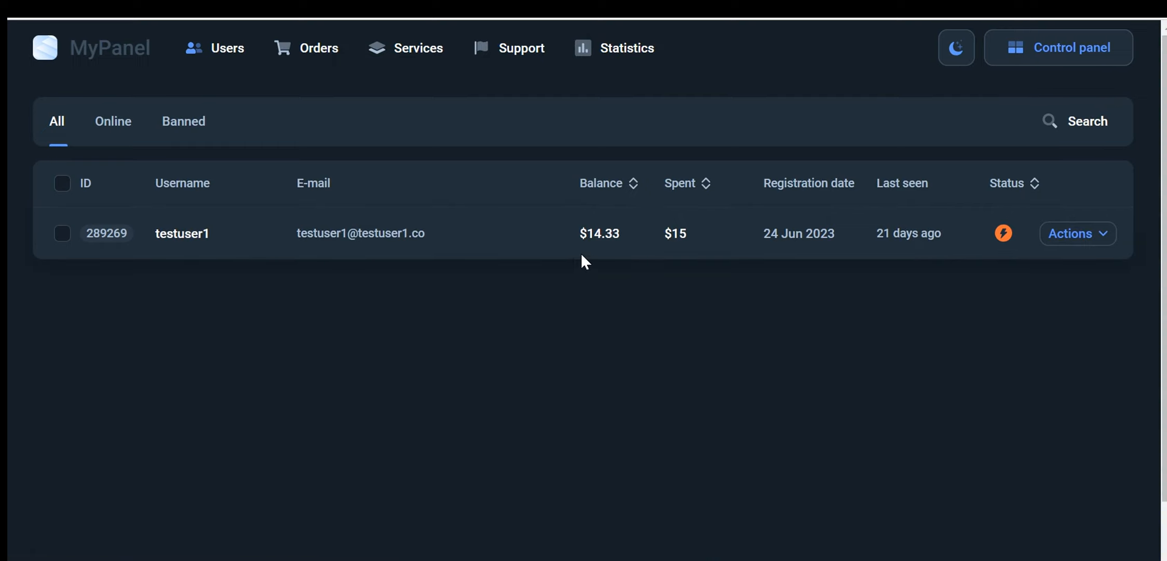
pyautogui.moveTo(588, 228)
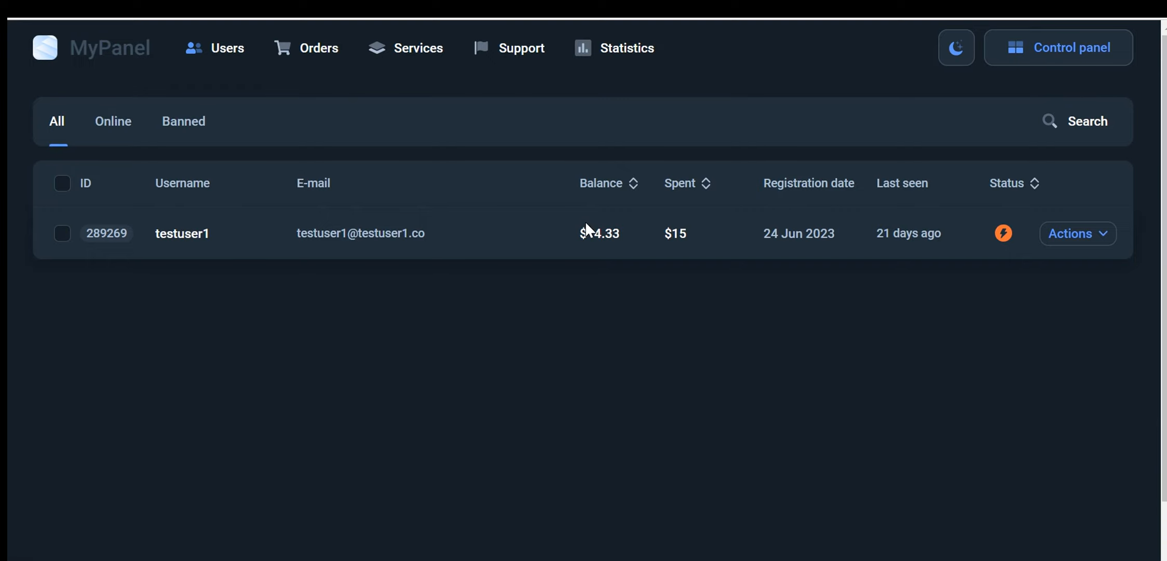
pyautogui.click(601, 183)
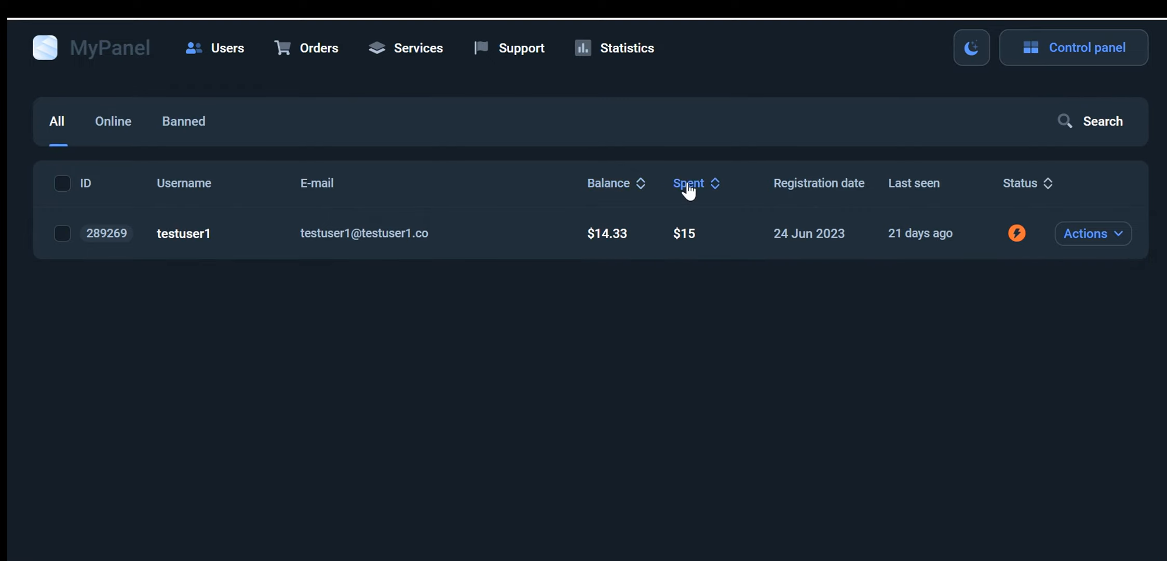
pyautogui.moveTo(706, 170)
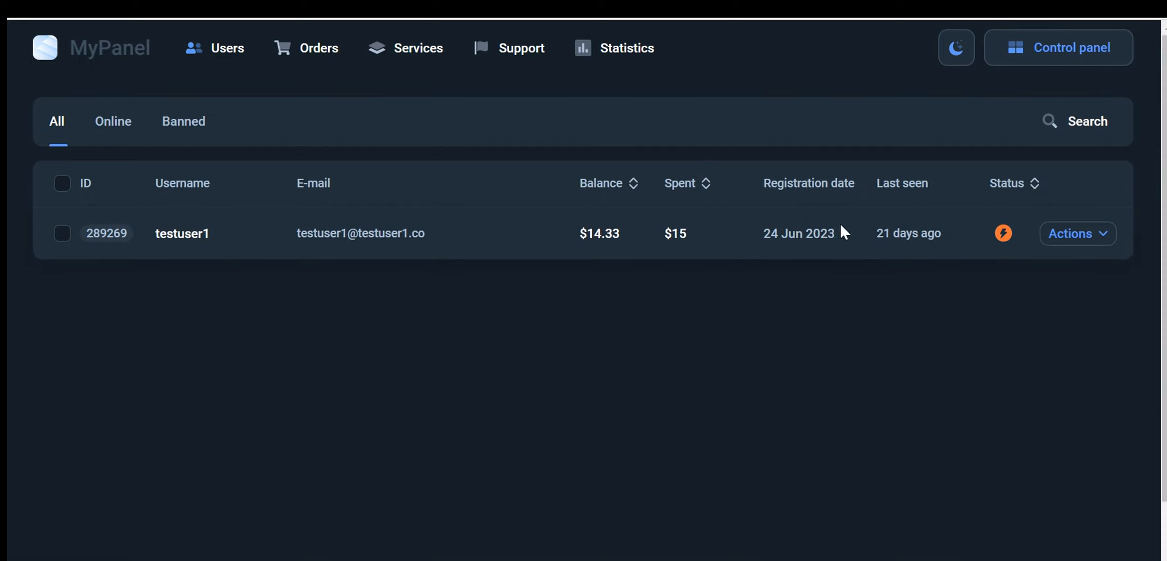
pyautogui.click(1077, 232)
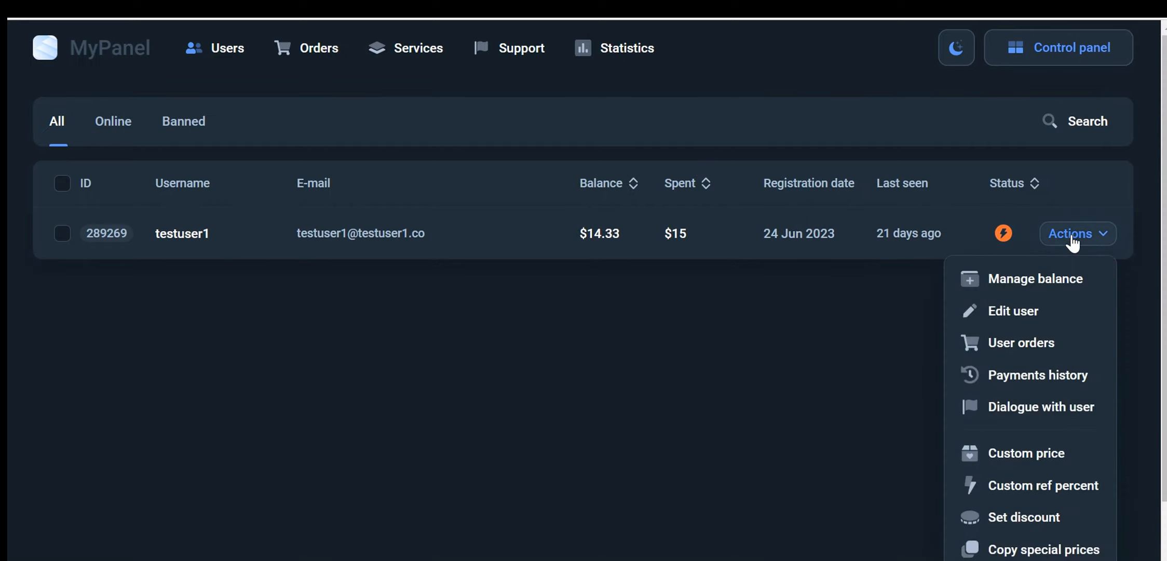
pyautogui.click(1040, 277)
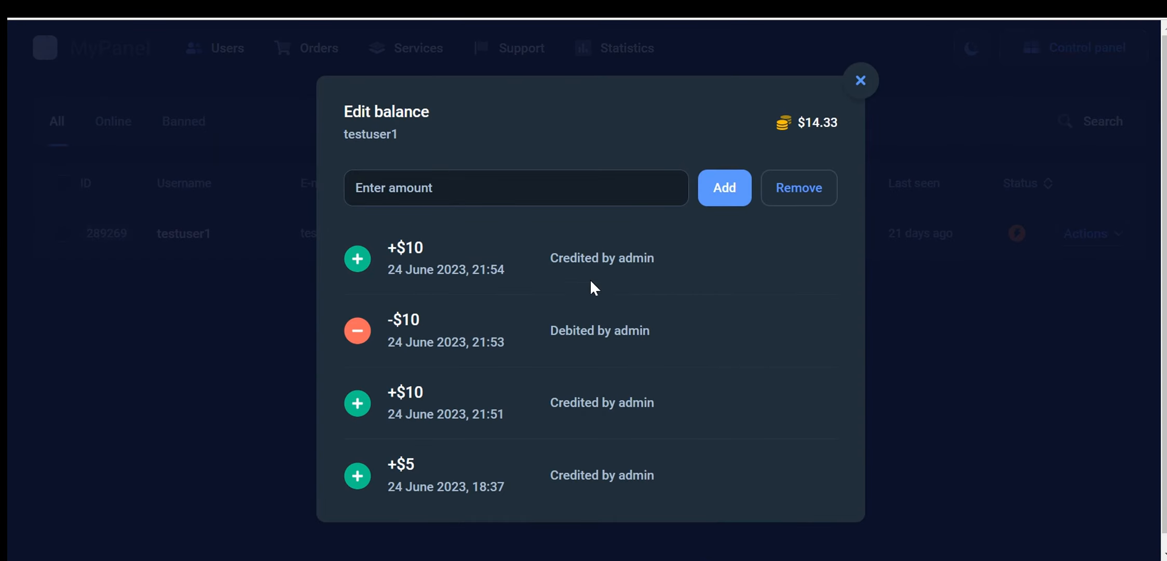
pyautogui.click(516, 187)
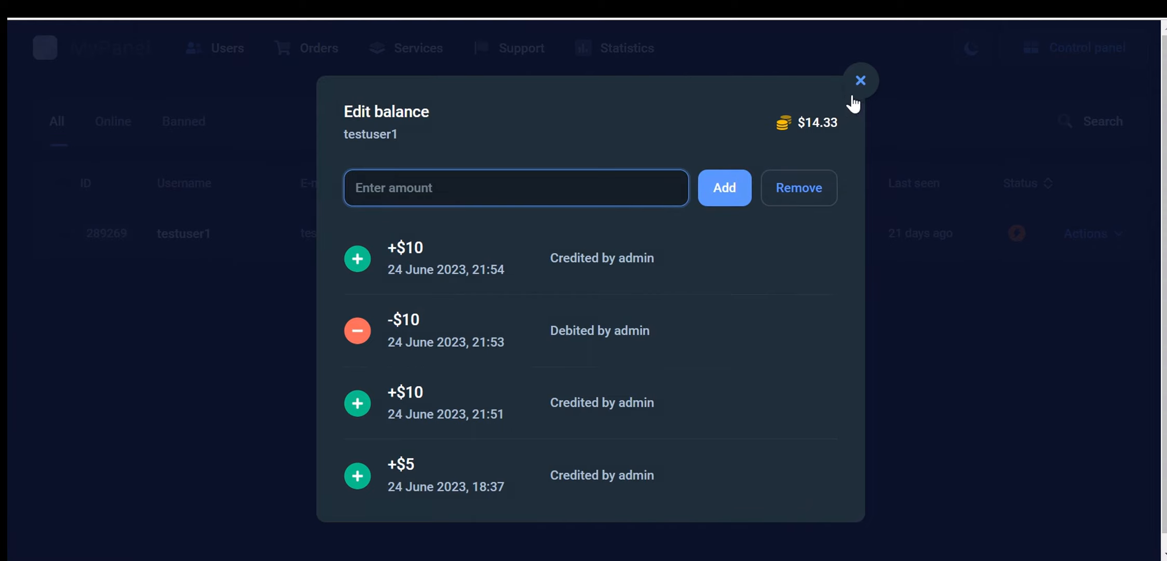
pyautogui.click(722, 188)
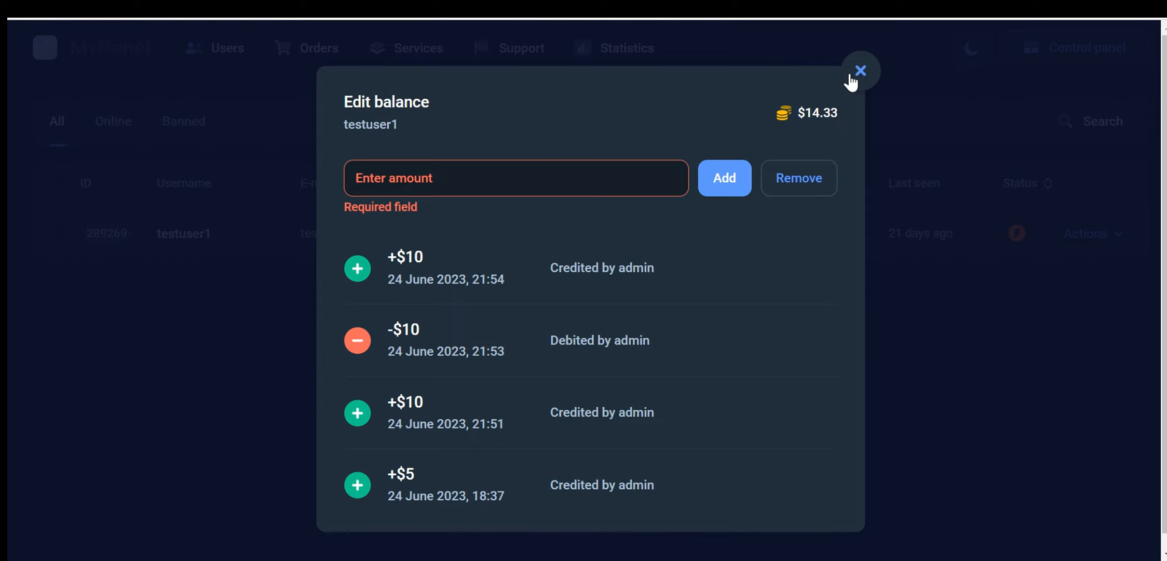
pyautogui.click(860, 69)
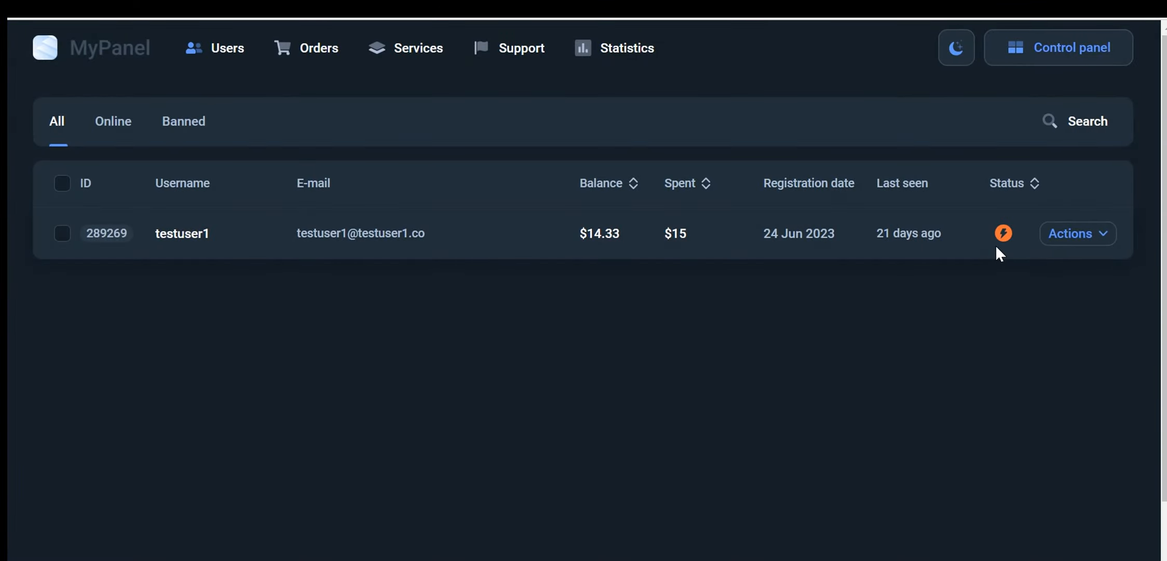
pyautogui.click(1076, 233)
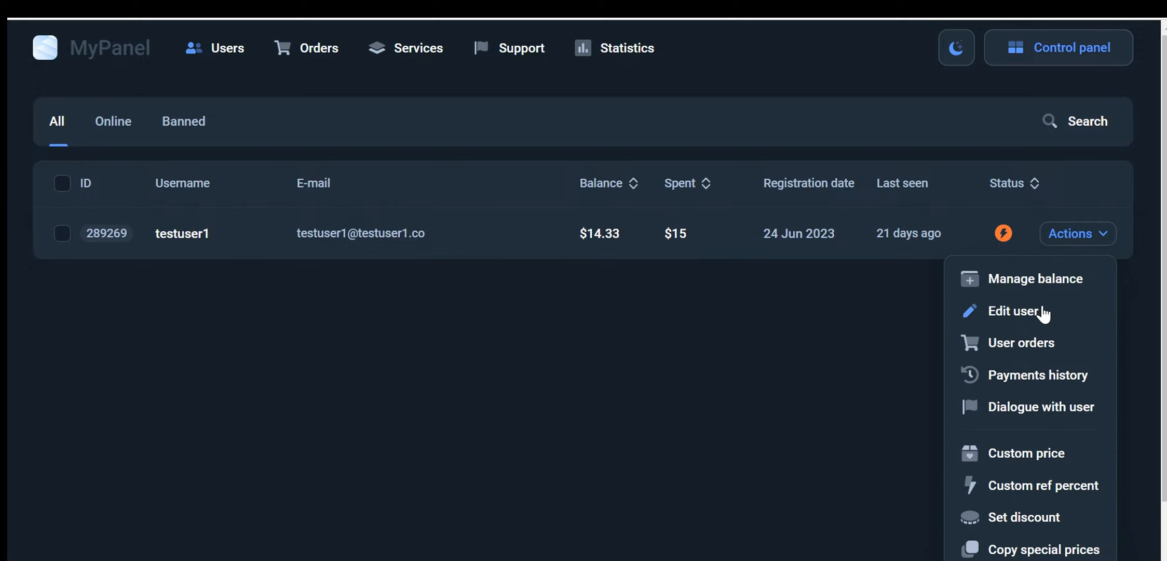
pyautogui.click(1023, 311)
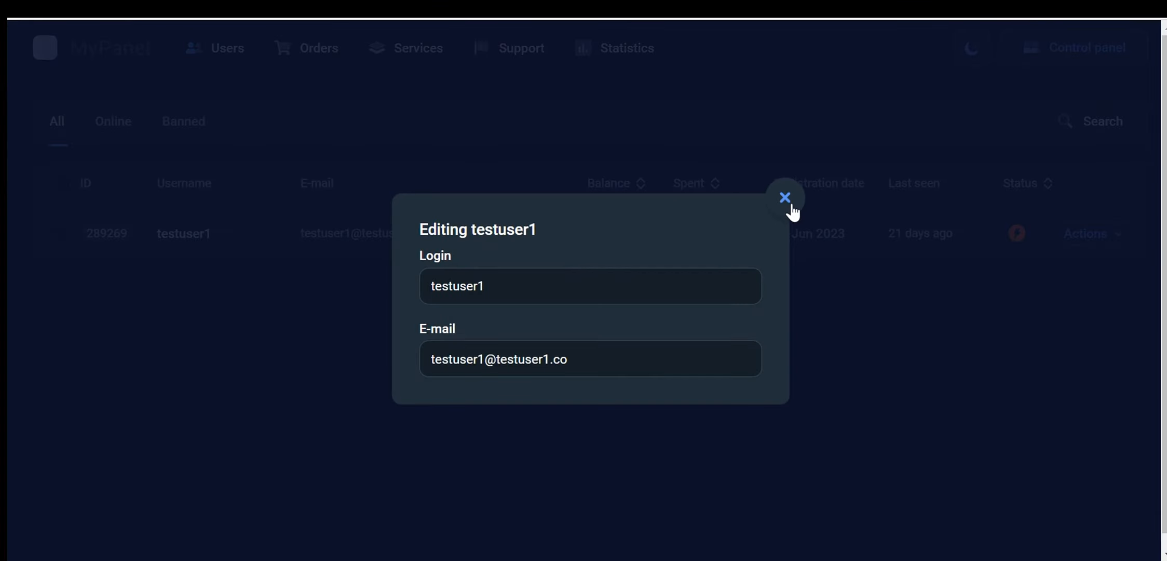
pyautogui.click(784, 197)
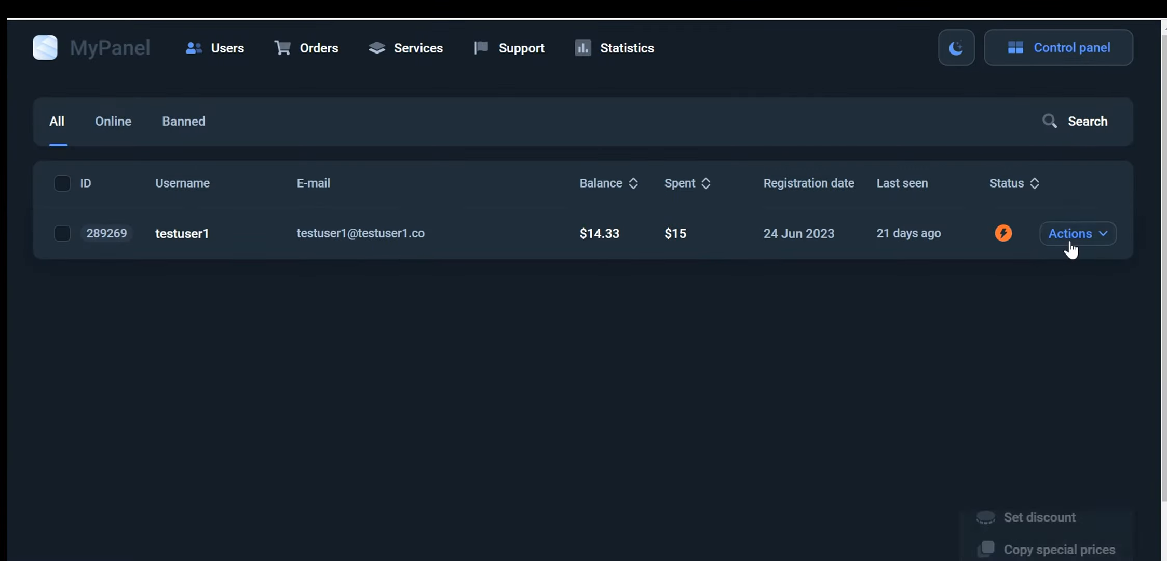
pyautogui.click(1075, 232)
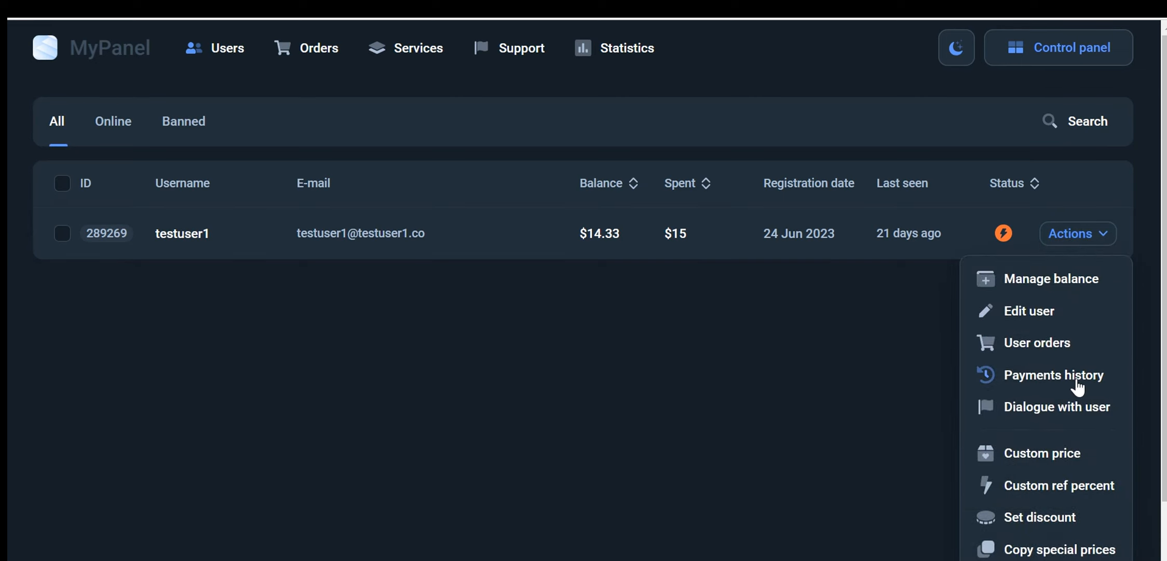
pyautogui.moveTo(1079, 374)
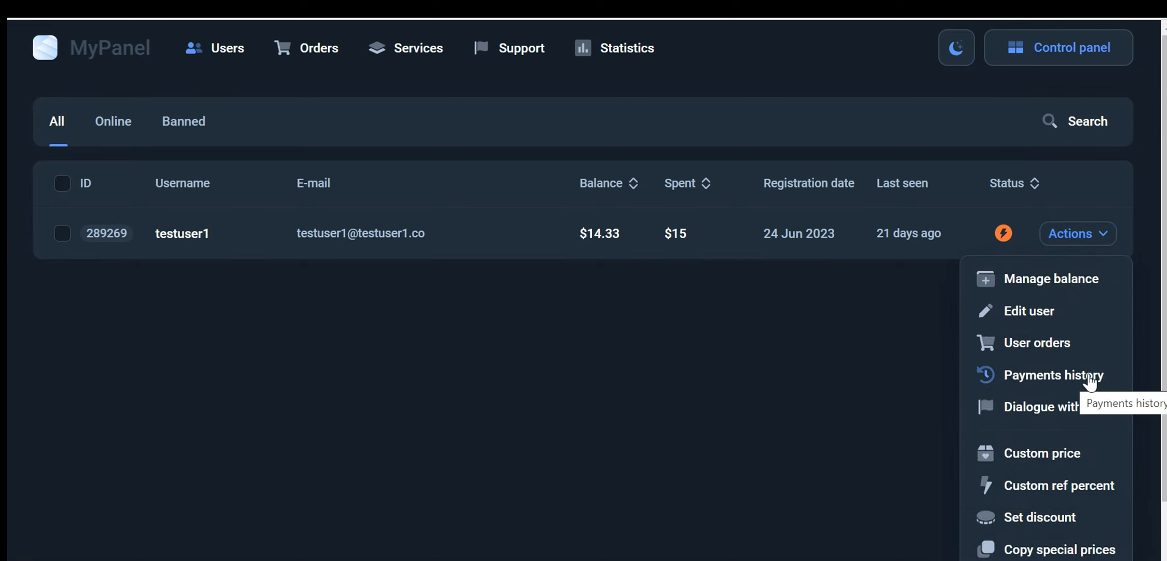
pyautogui.scroll(-3)
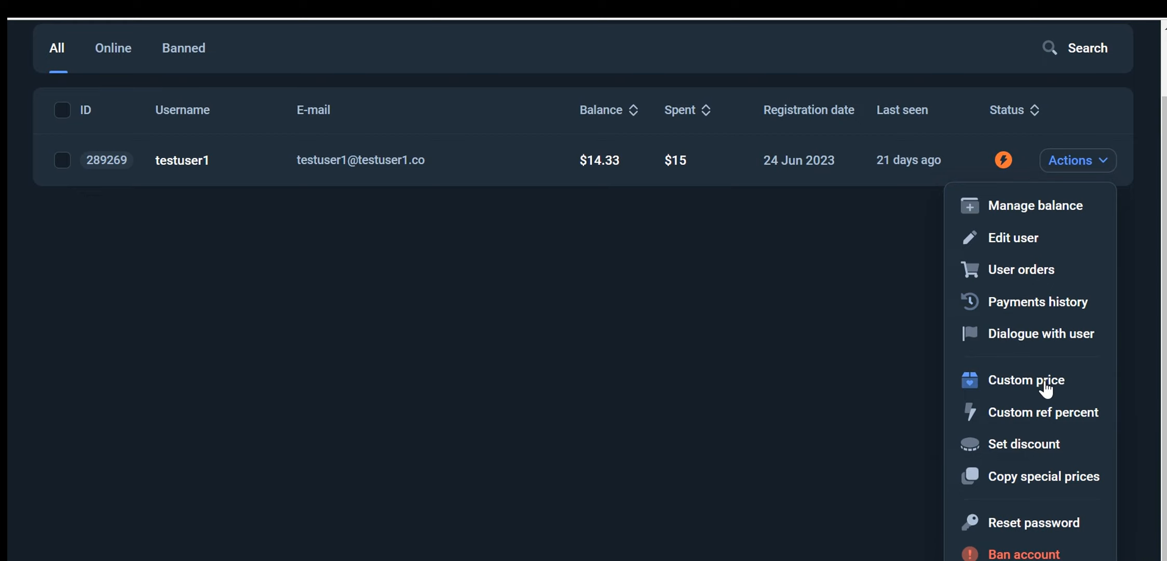
pyautogui.moveTo(1067, 370)
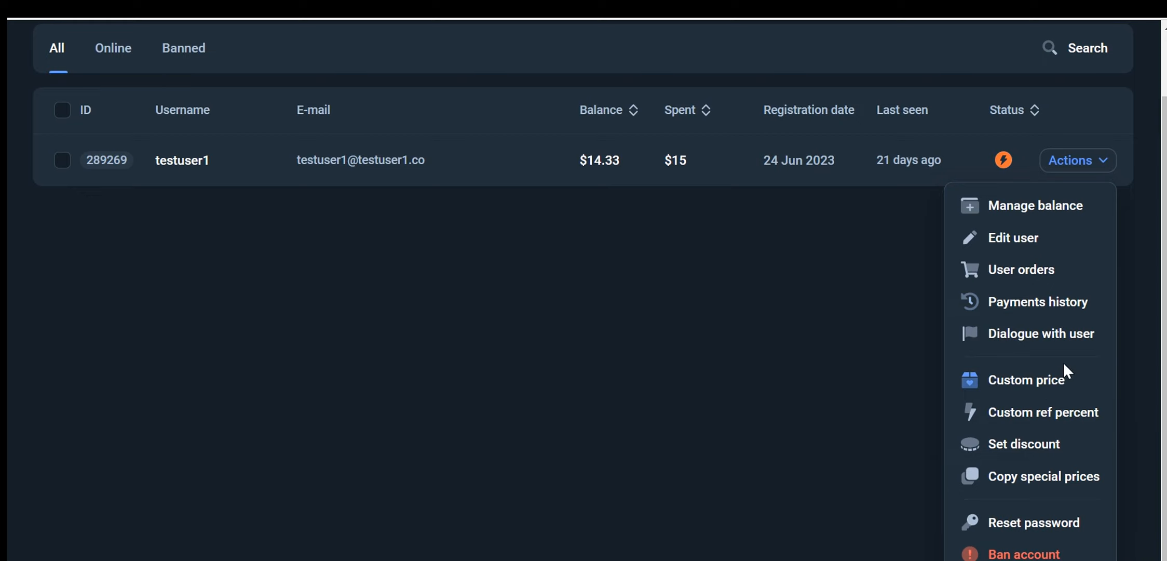
pyautogui.moveTo(1038, 381)
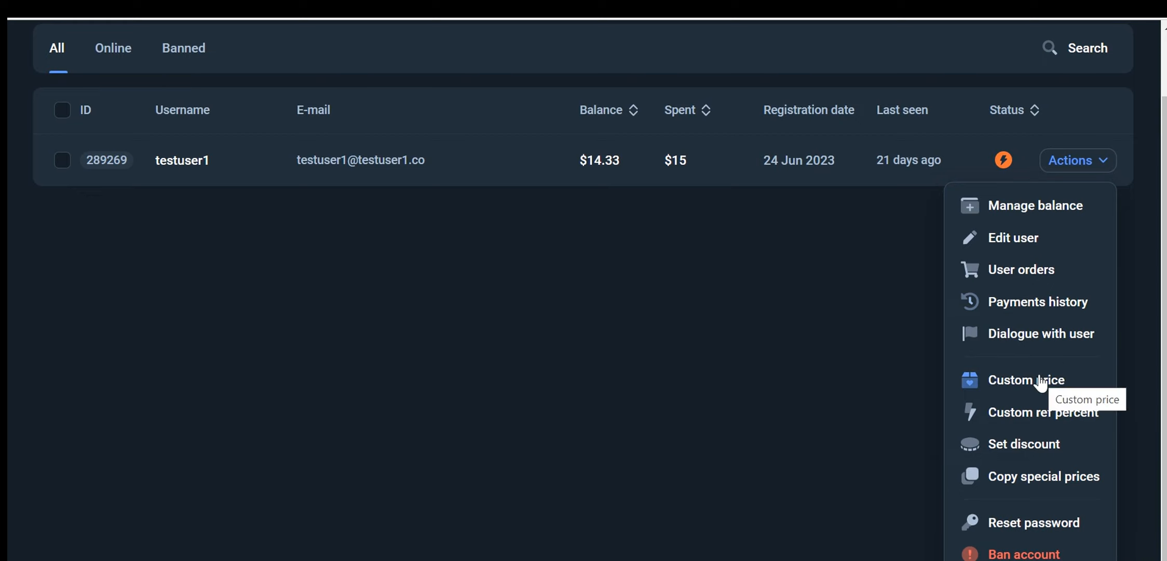
pyautogui.moveTo(1057, 383)
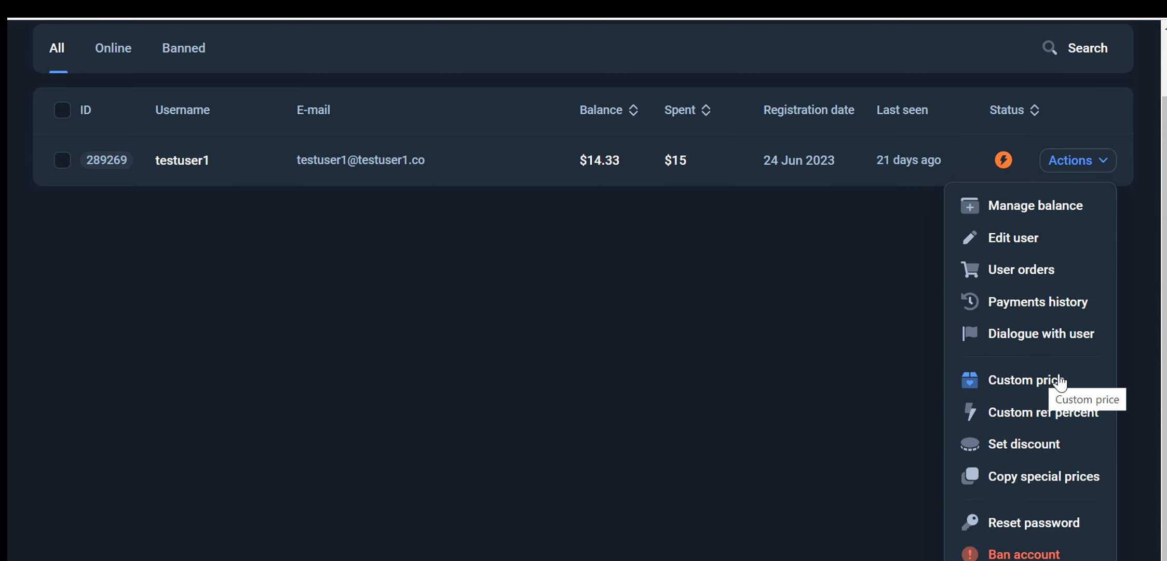
pyautogui.moveTo(1060, 532)
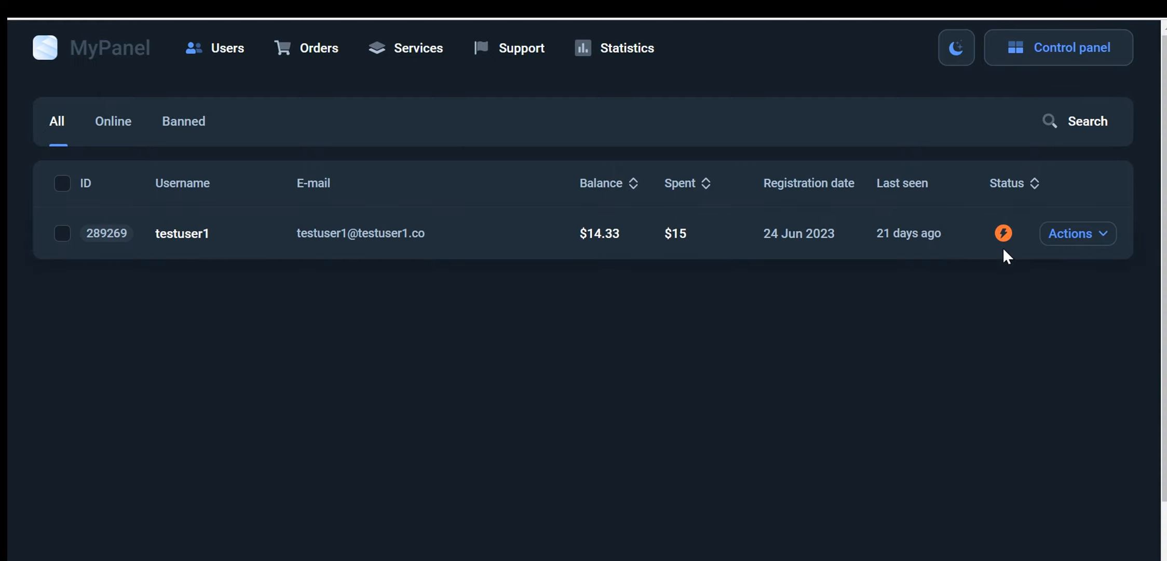
# - View all orders, including testuser1's completed 1000/1000 YouTube Views order at $0.67
pyautogui.click(306, 48)
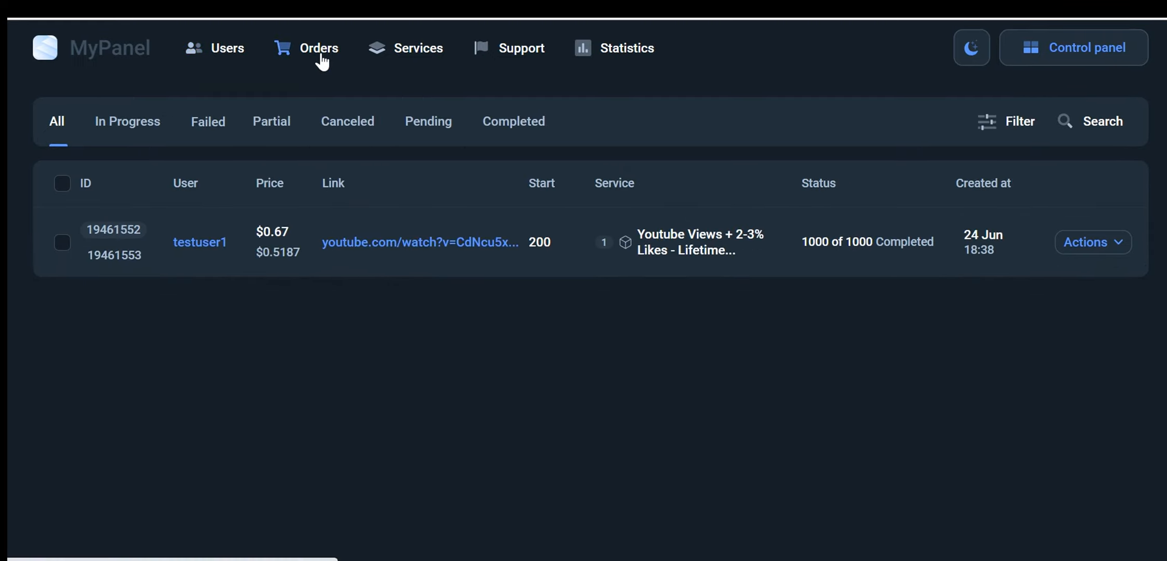
pyautogui.moveTo(554, 326)
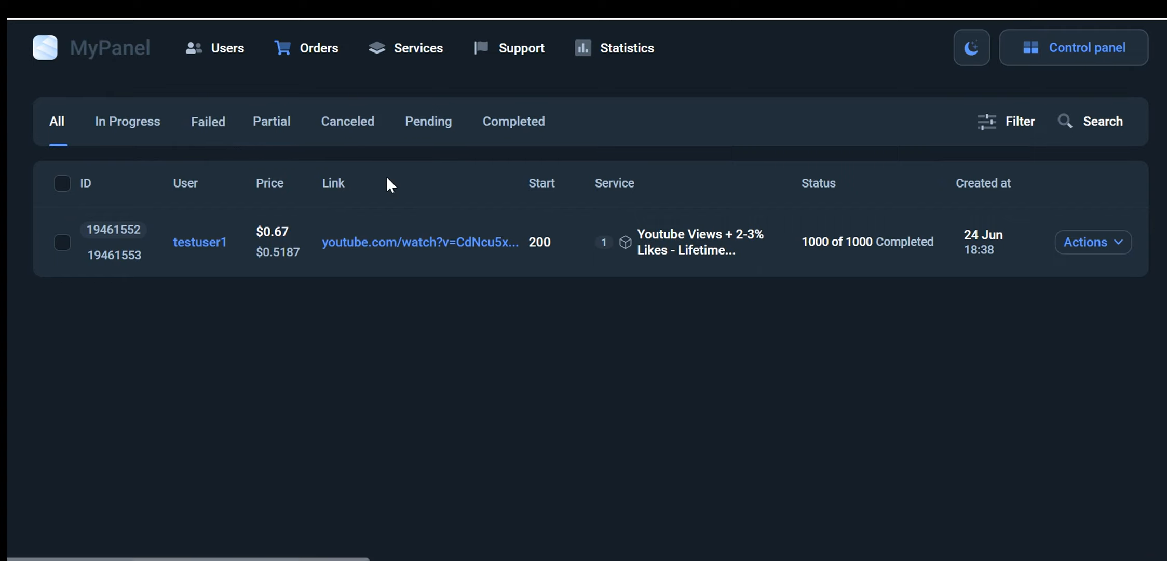
pyautogui.moveTo(505, 306)
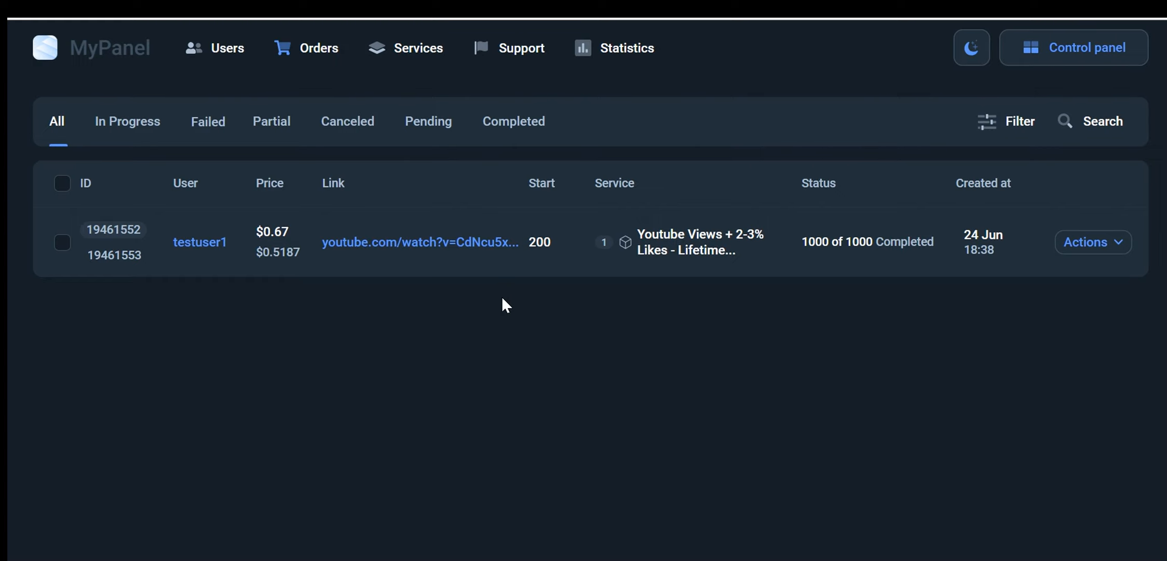
pyautogui.moveTo(536, 38)
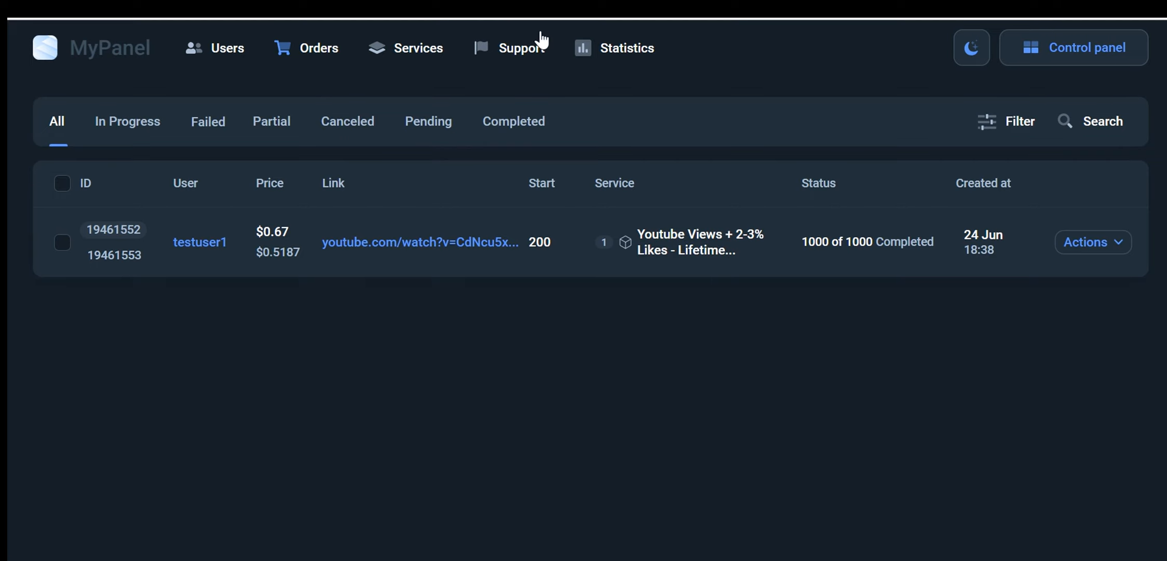
# - View testuser1's support conversation with their messages and user summary
pyautogui.click(522, 48)
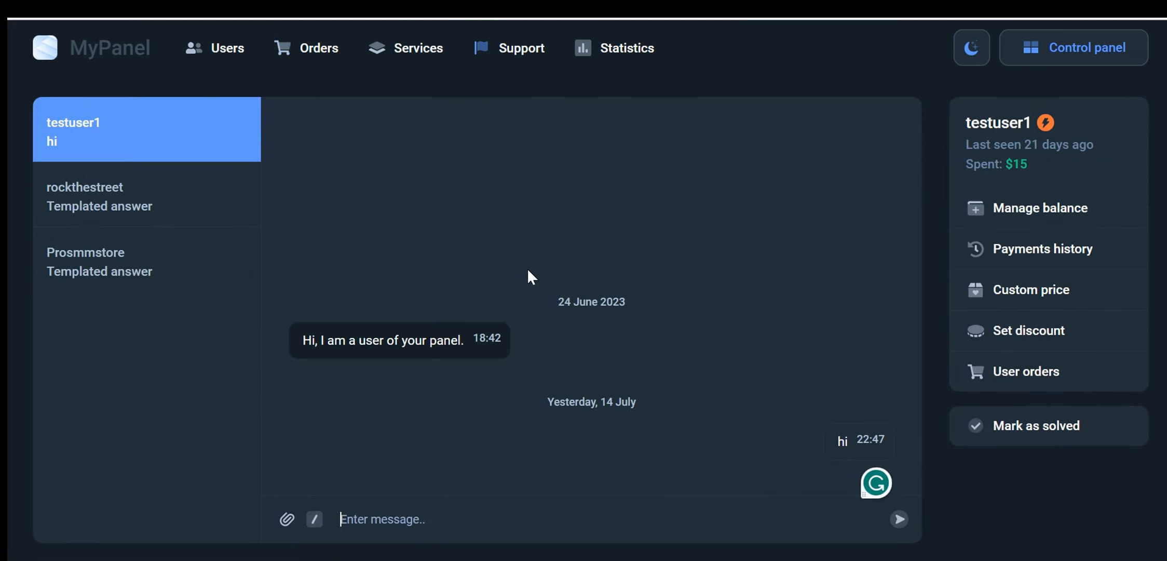
pyautogui.moveTo(536, 367)
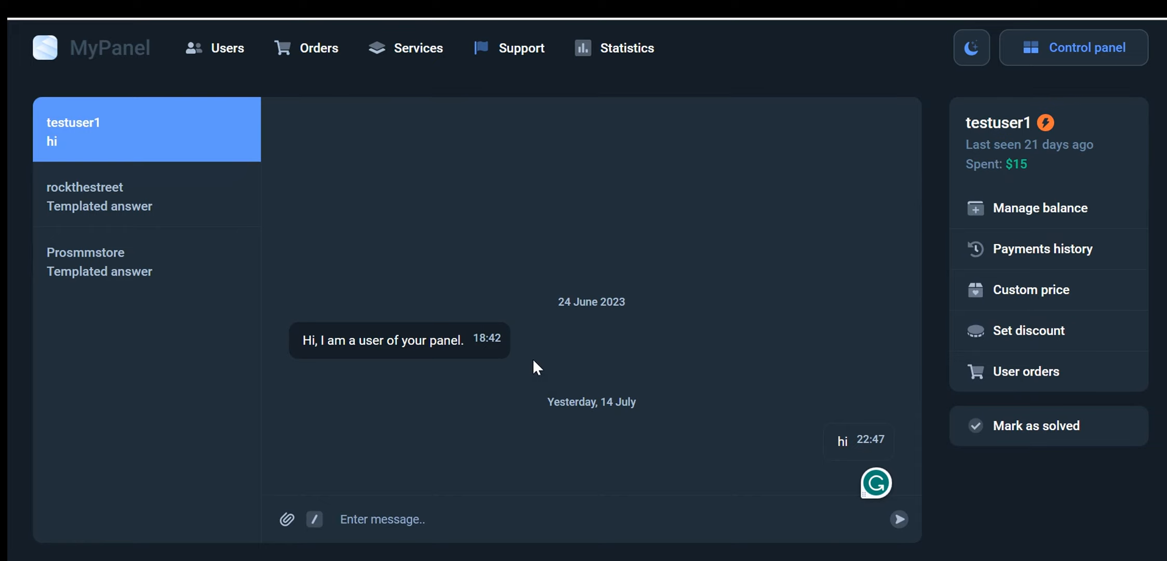
pyautogui.moveTo(540, 340)
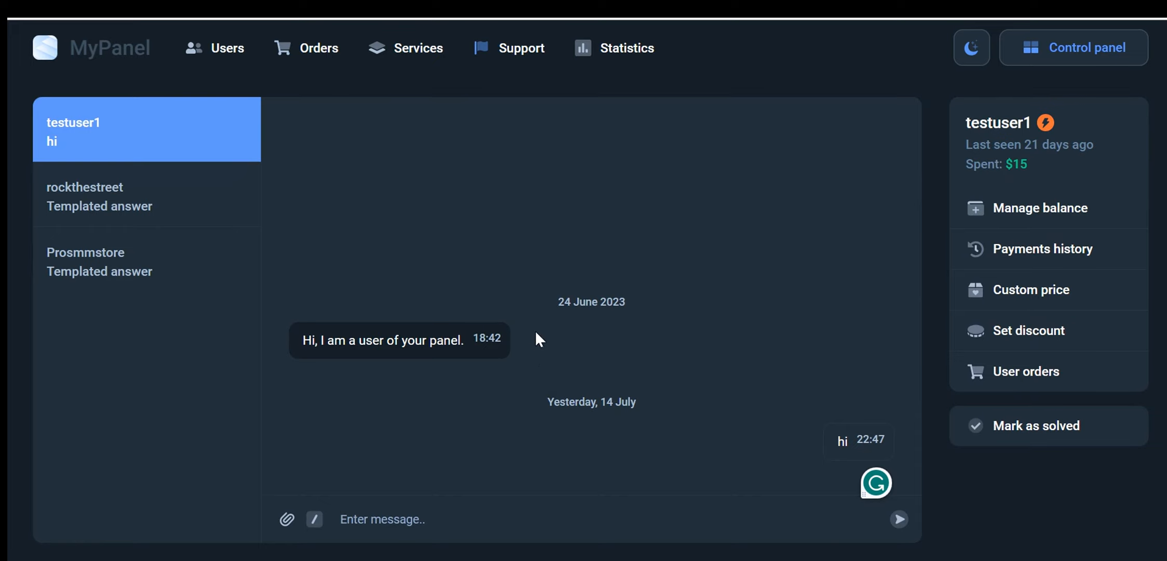
pyautogui.moveTo(351, 308)
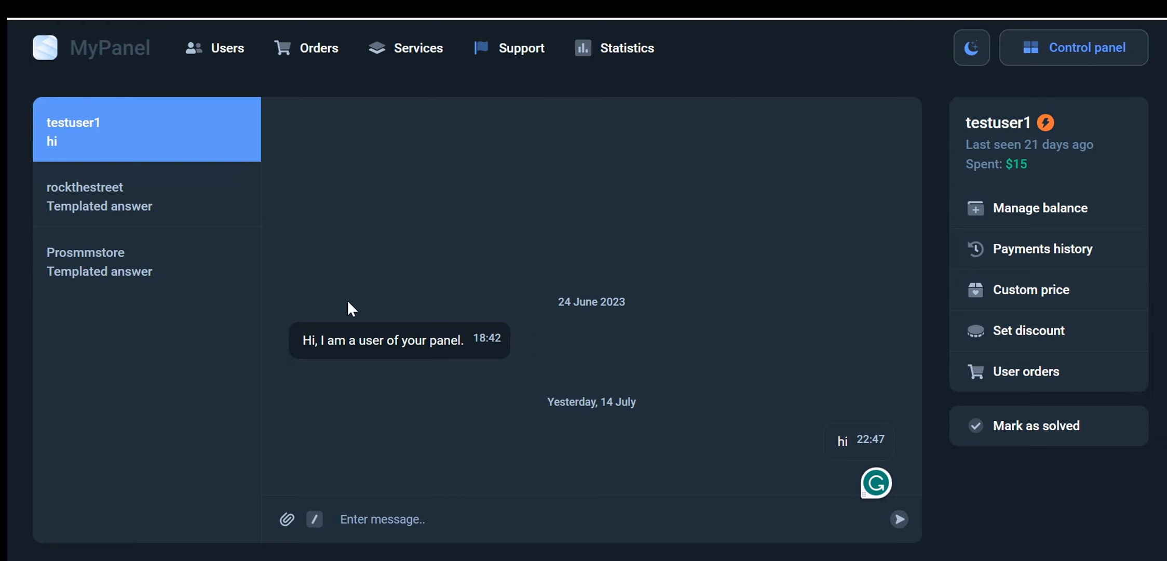
pyautogui.moveTo(500, 220)
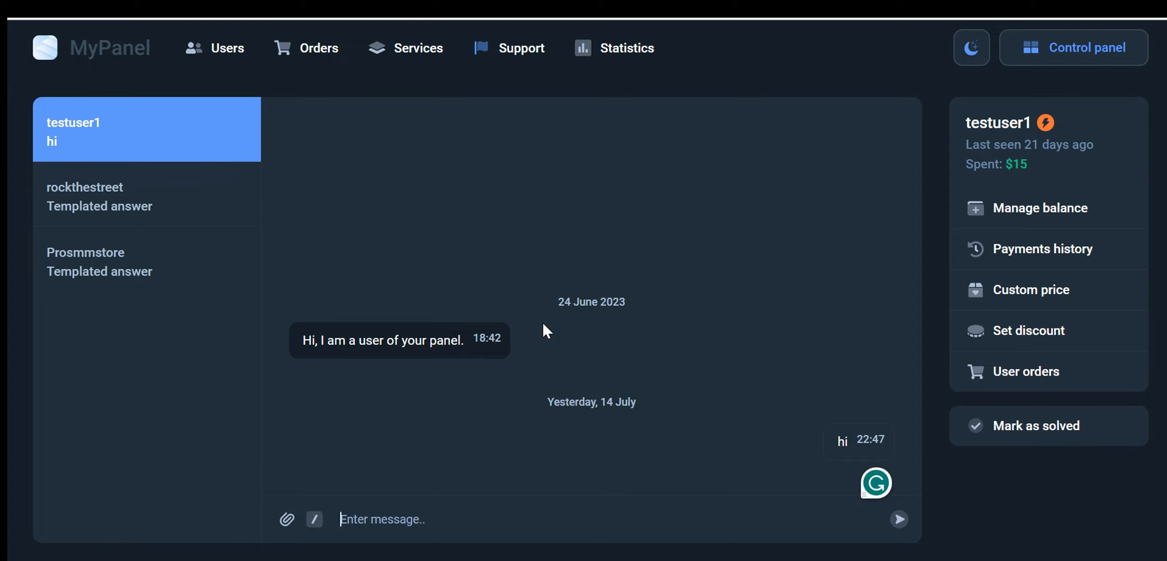
pyautogui.moveTo(554, 309)
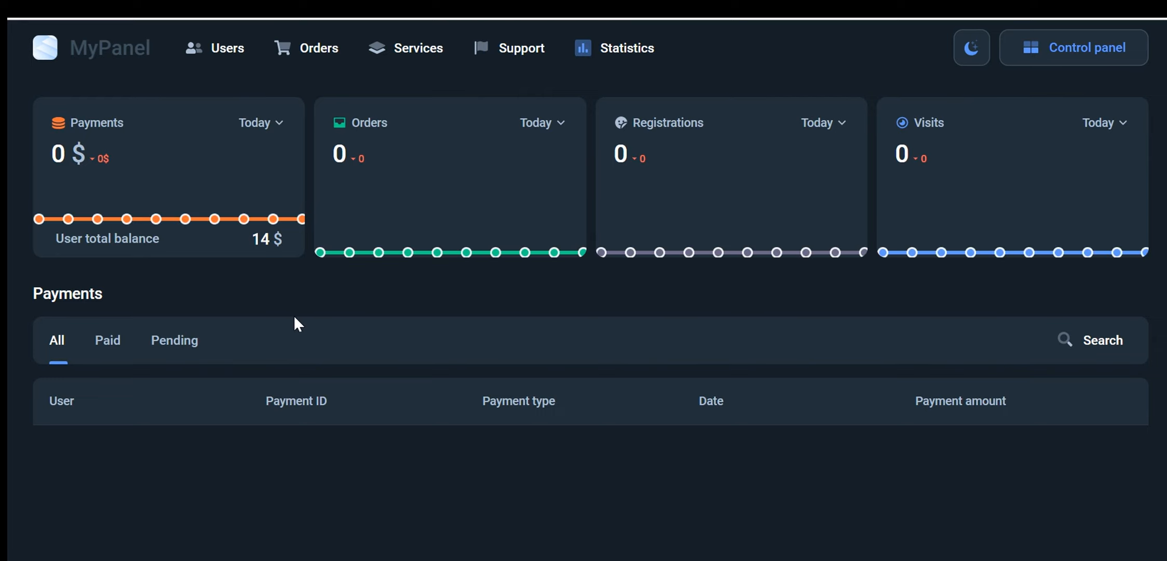
pyautogui.moveTo(331, 325)
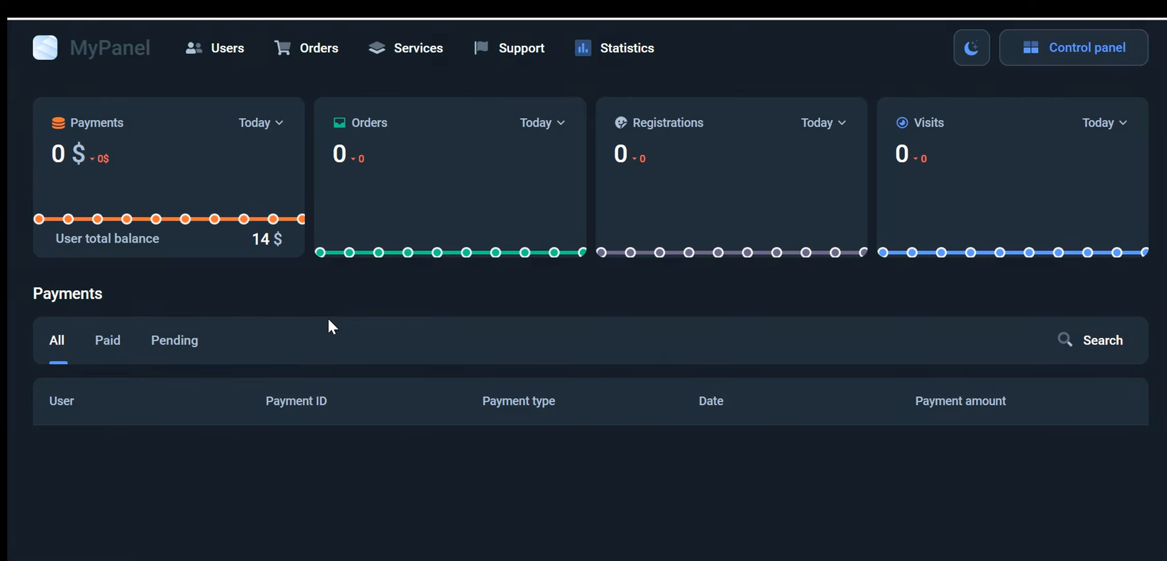
pyautogui.moveTo(396, 308)
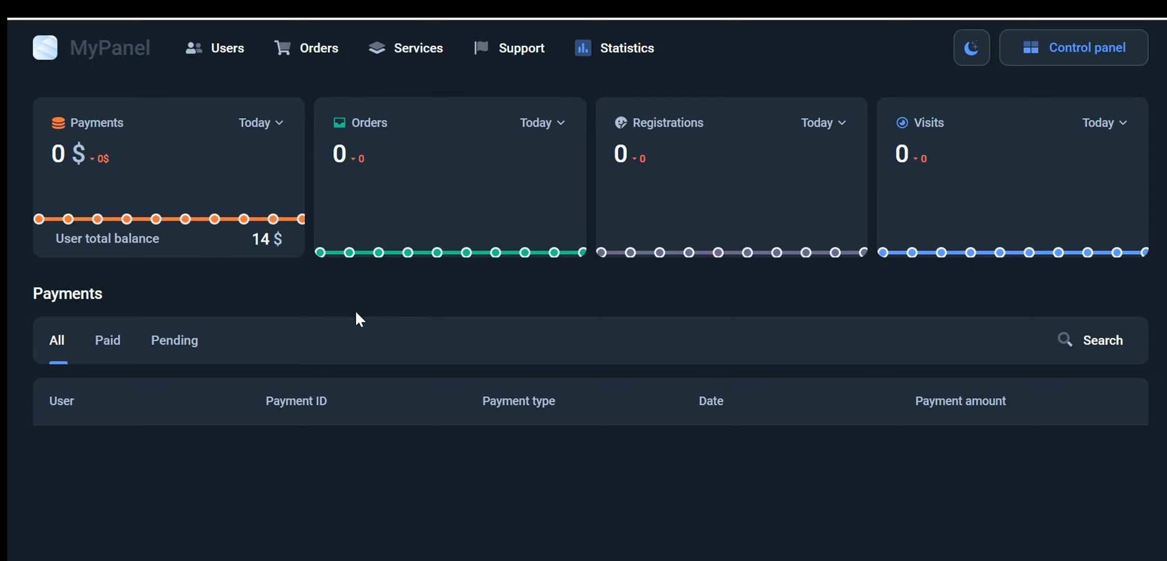
pyautogui.moveTo(366, 348)
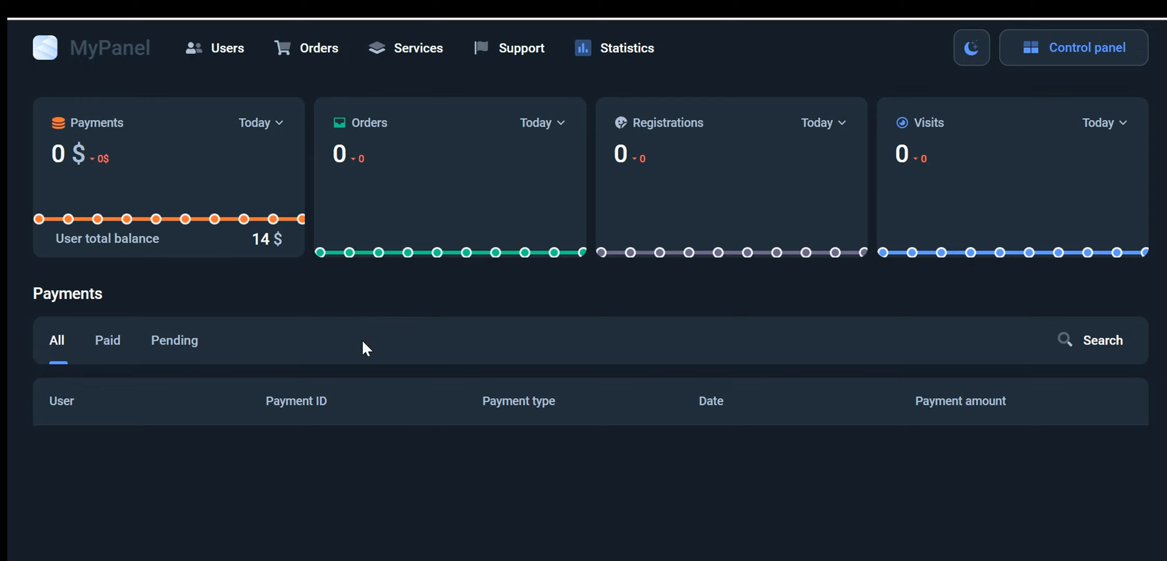
pyautogui.moveTo(277, 277)
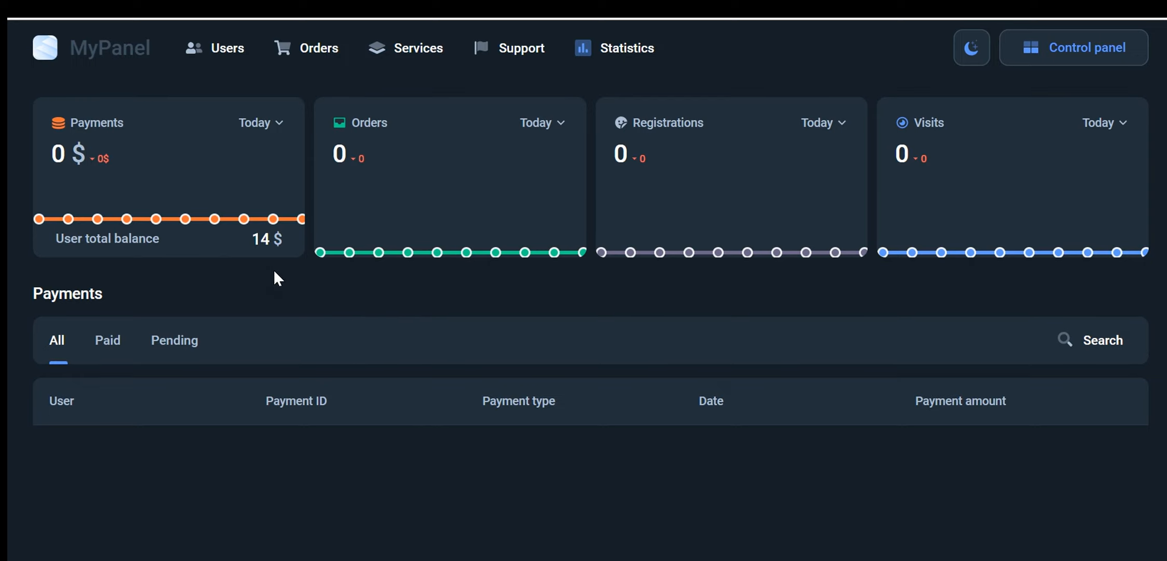
pyautogui.moveTo(271, 282)
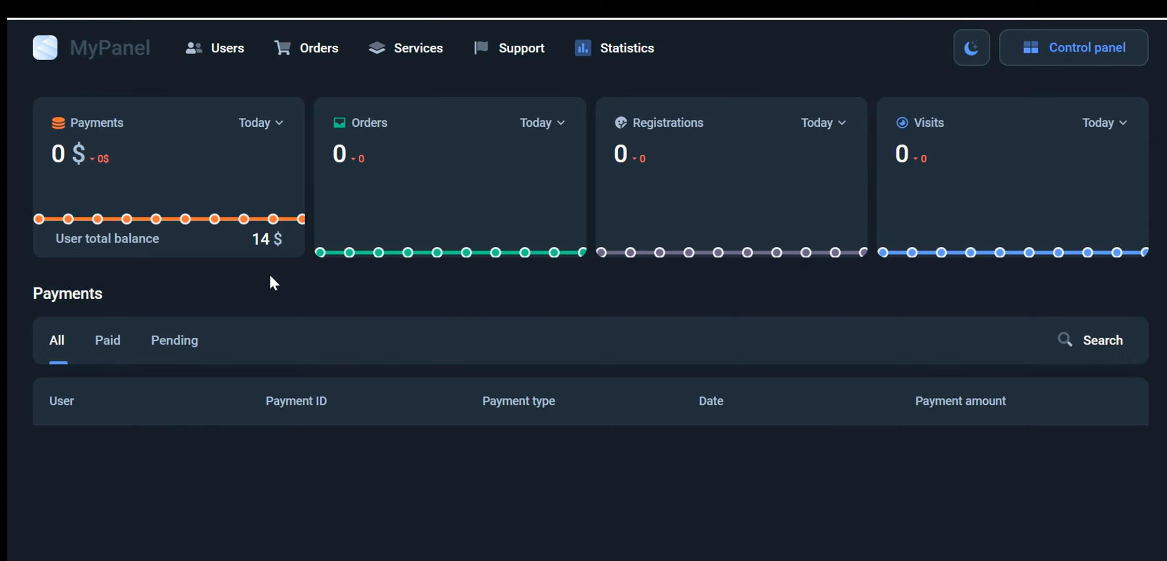
pyautogui.moveTo(306, 269)
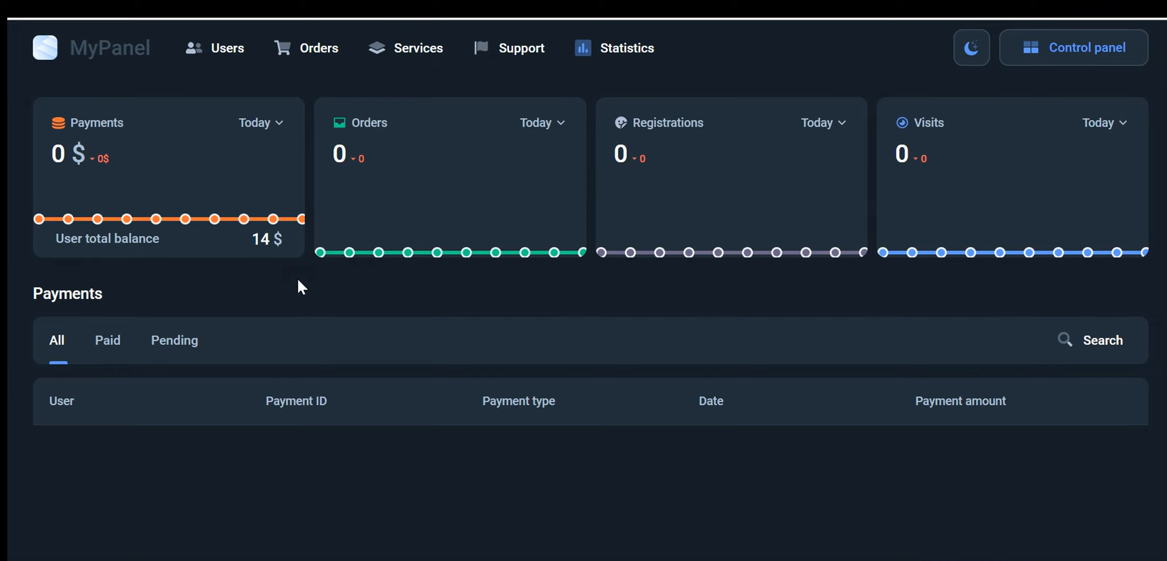
pyautogui.moveTo(339, 293)
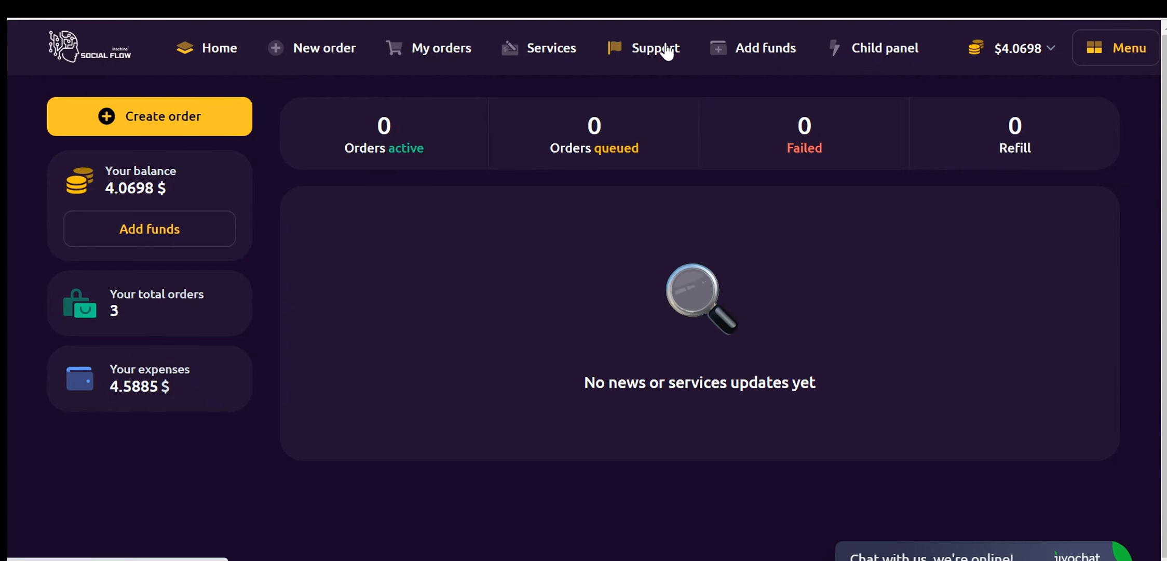
pyautogui.moveTo(655, 48)
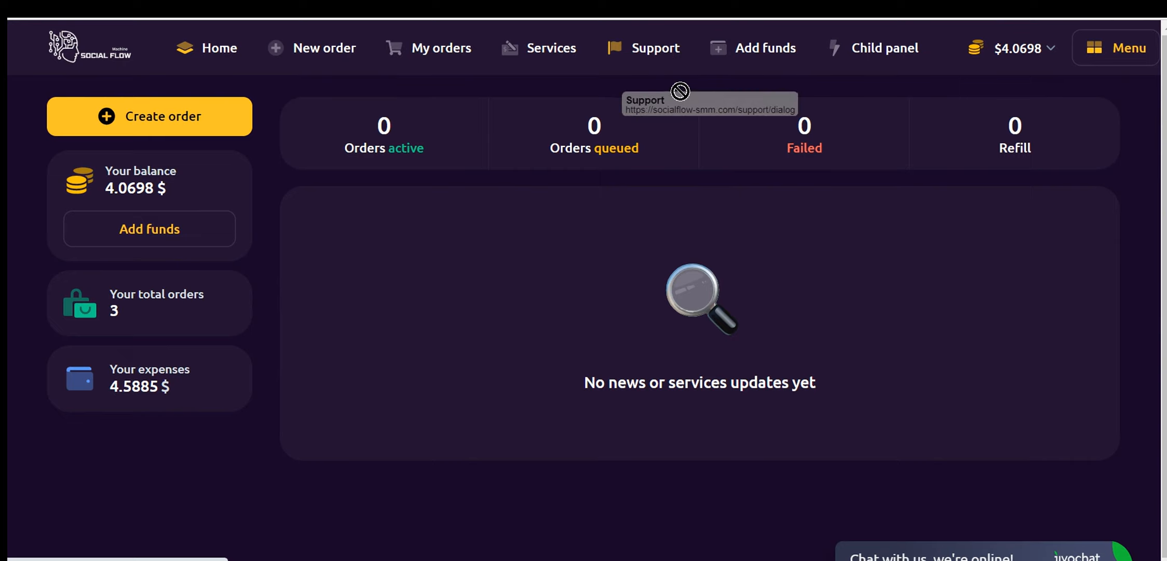
pyautogui.moveTo(661, 59)
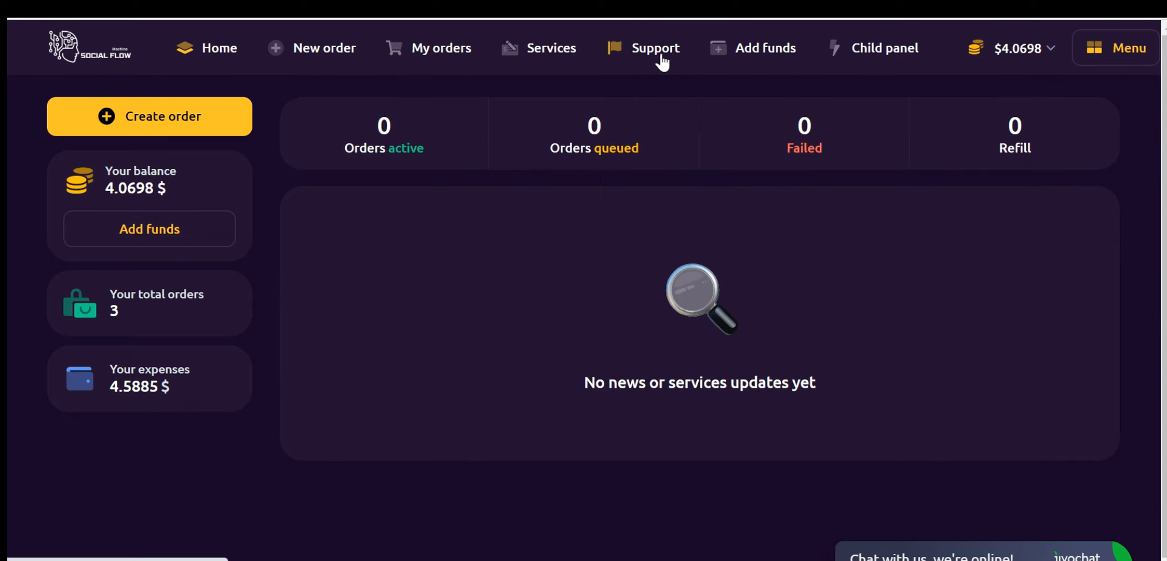
pyautogui.moveTo(343, 99)
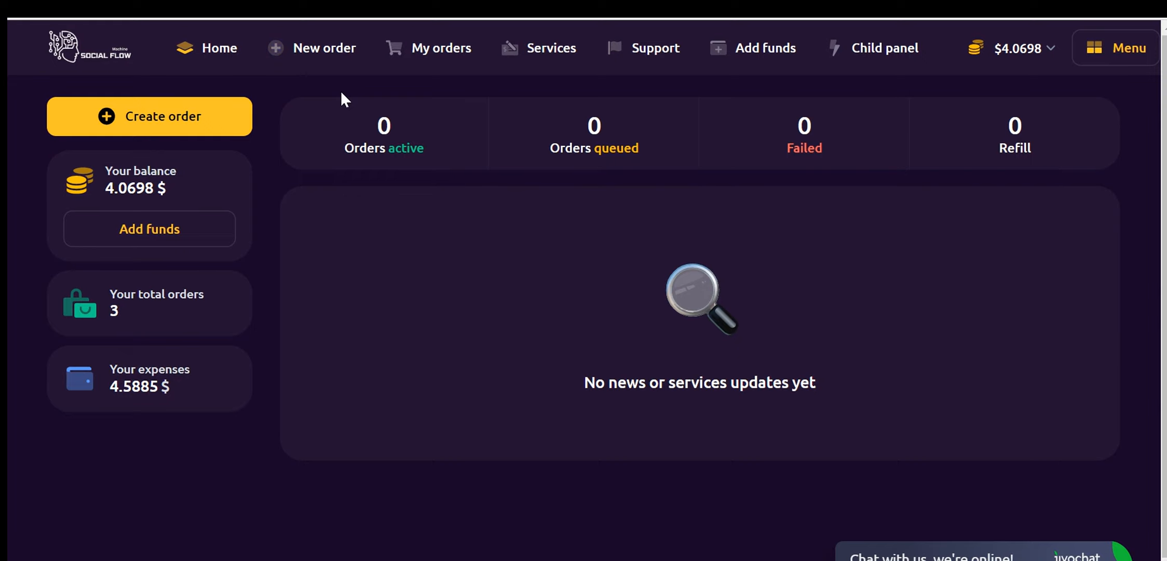
pyautogui.moveTo(642, 323)
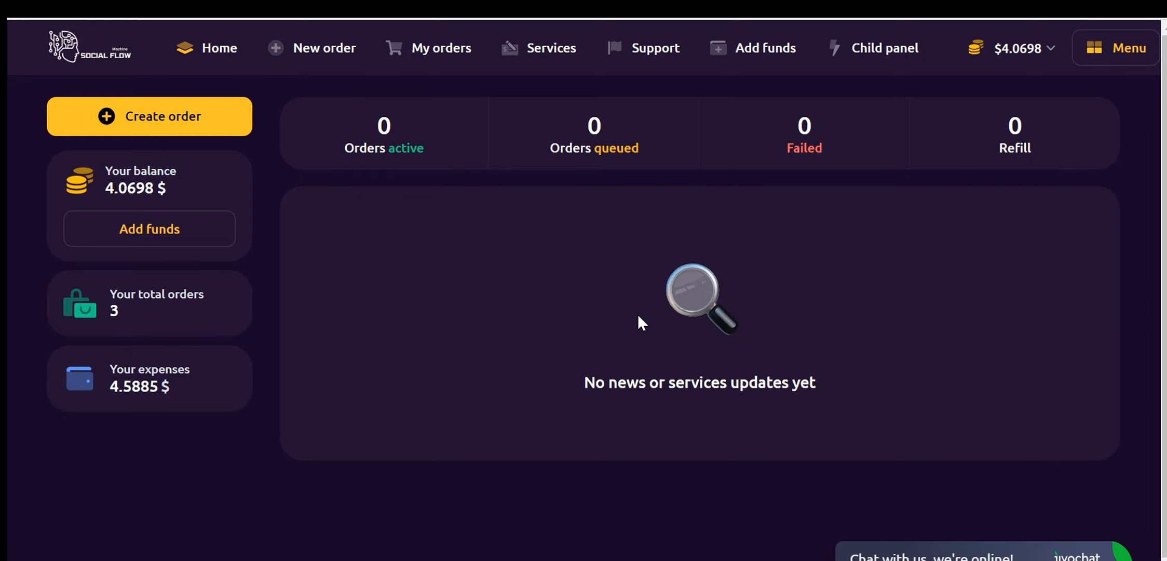